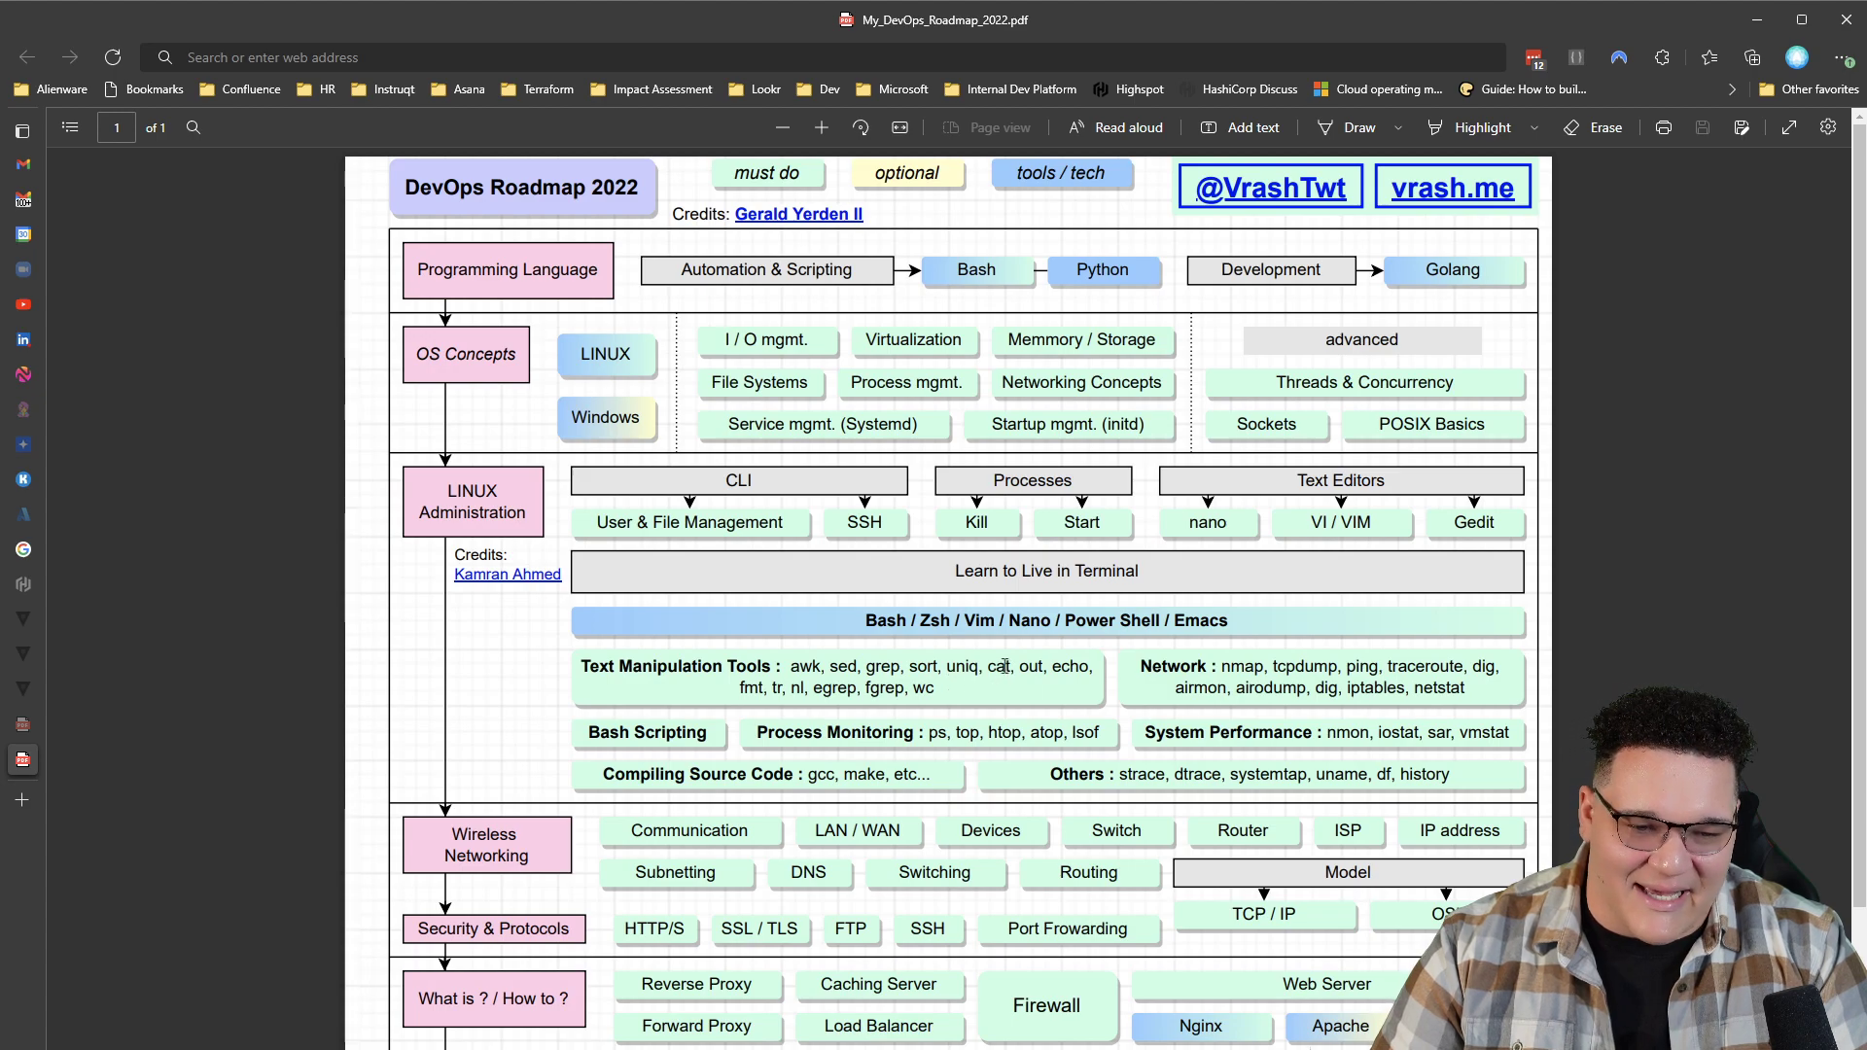
mouse_move(1075, 679)
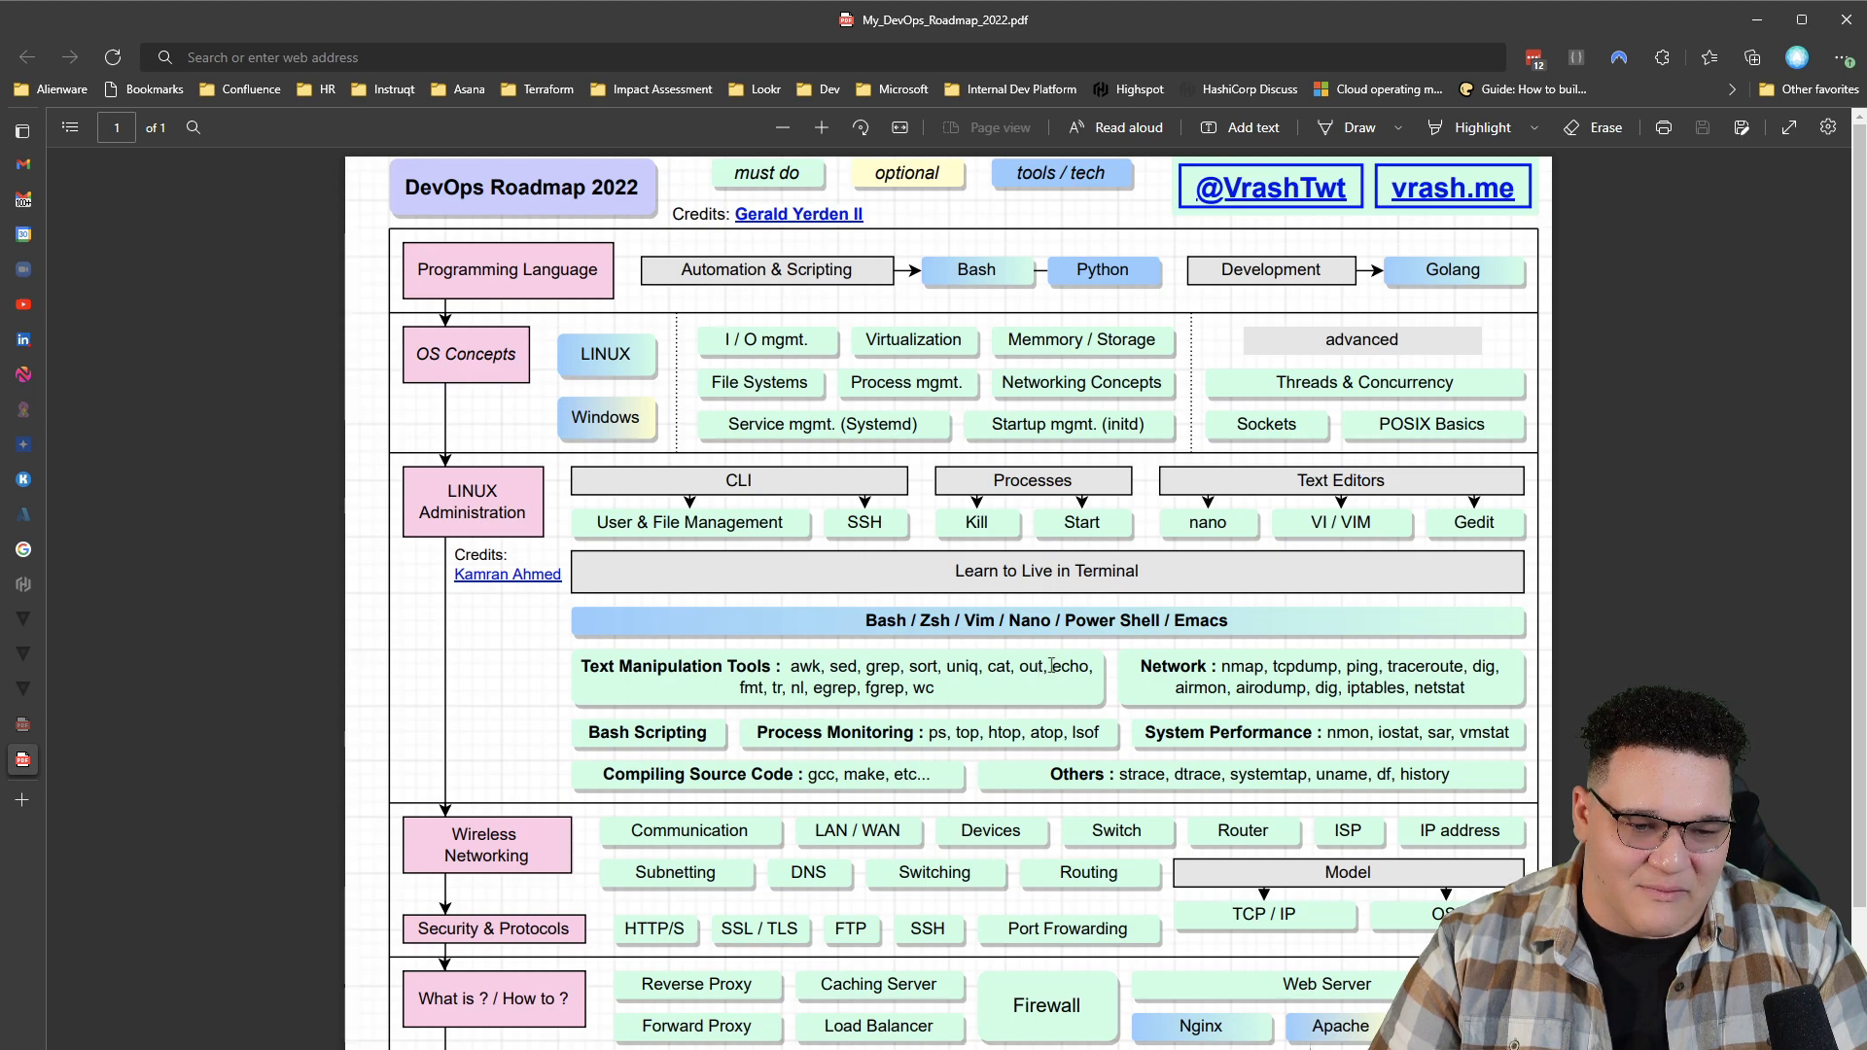
mouse_move(954, 687)
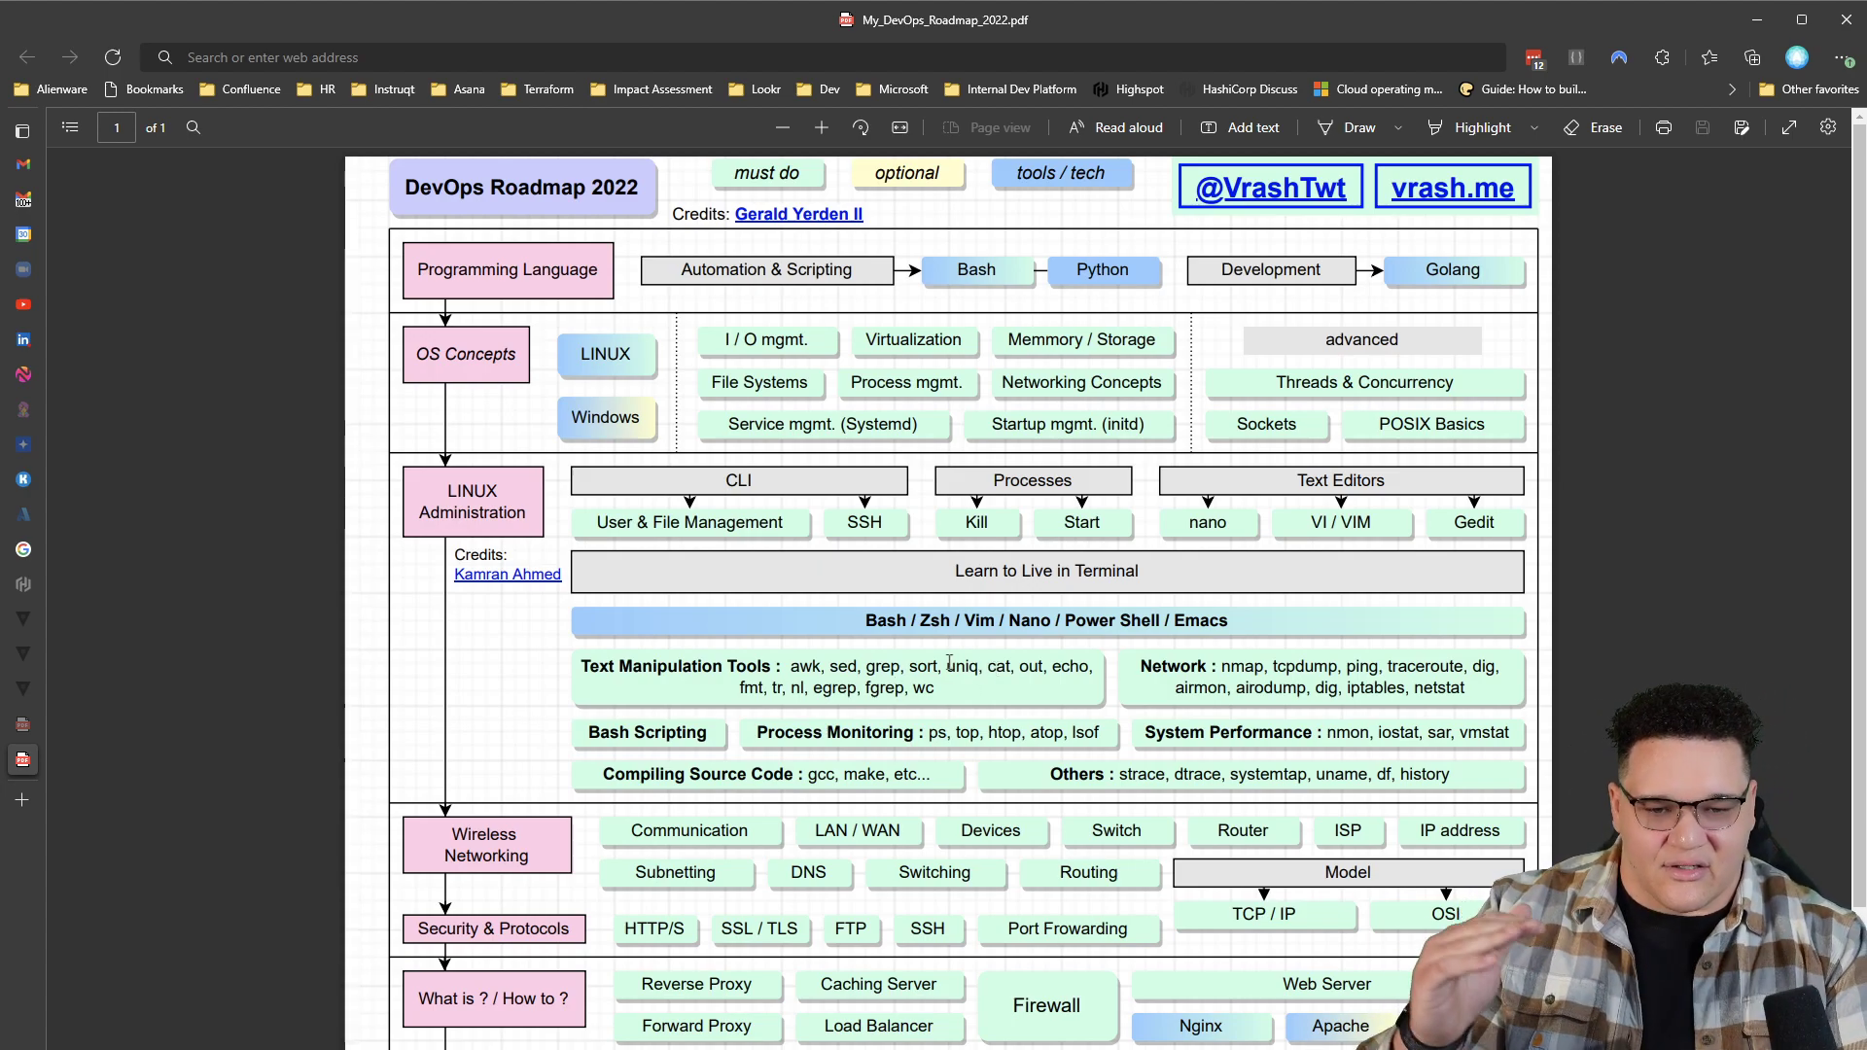
mouse_move(1007, 707)
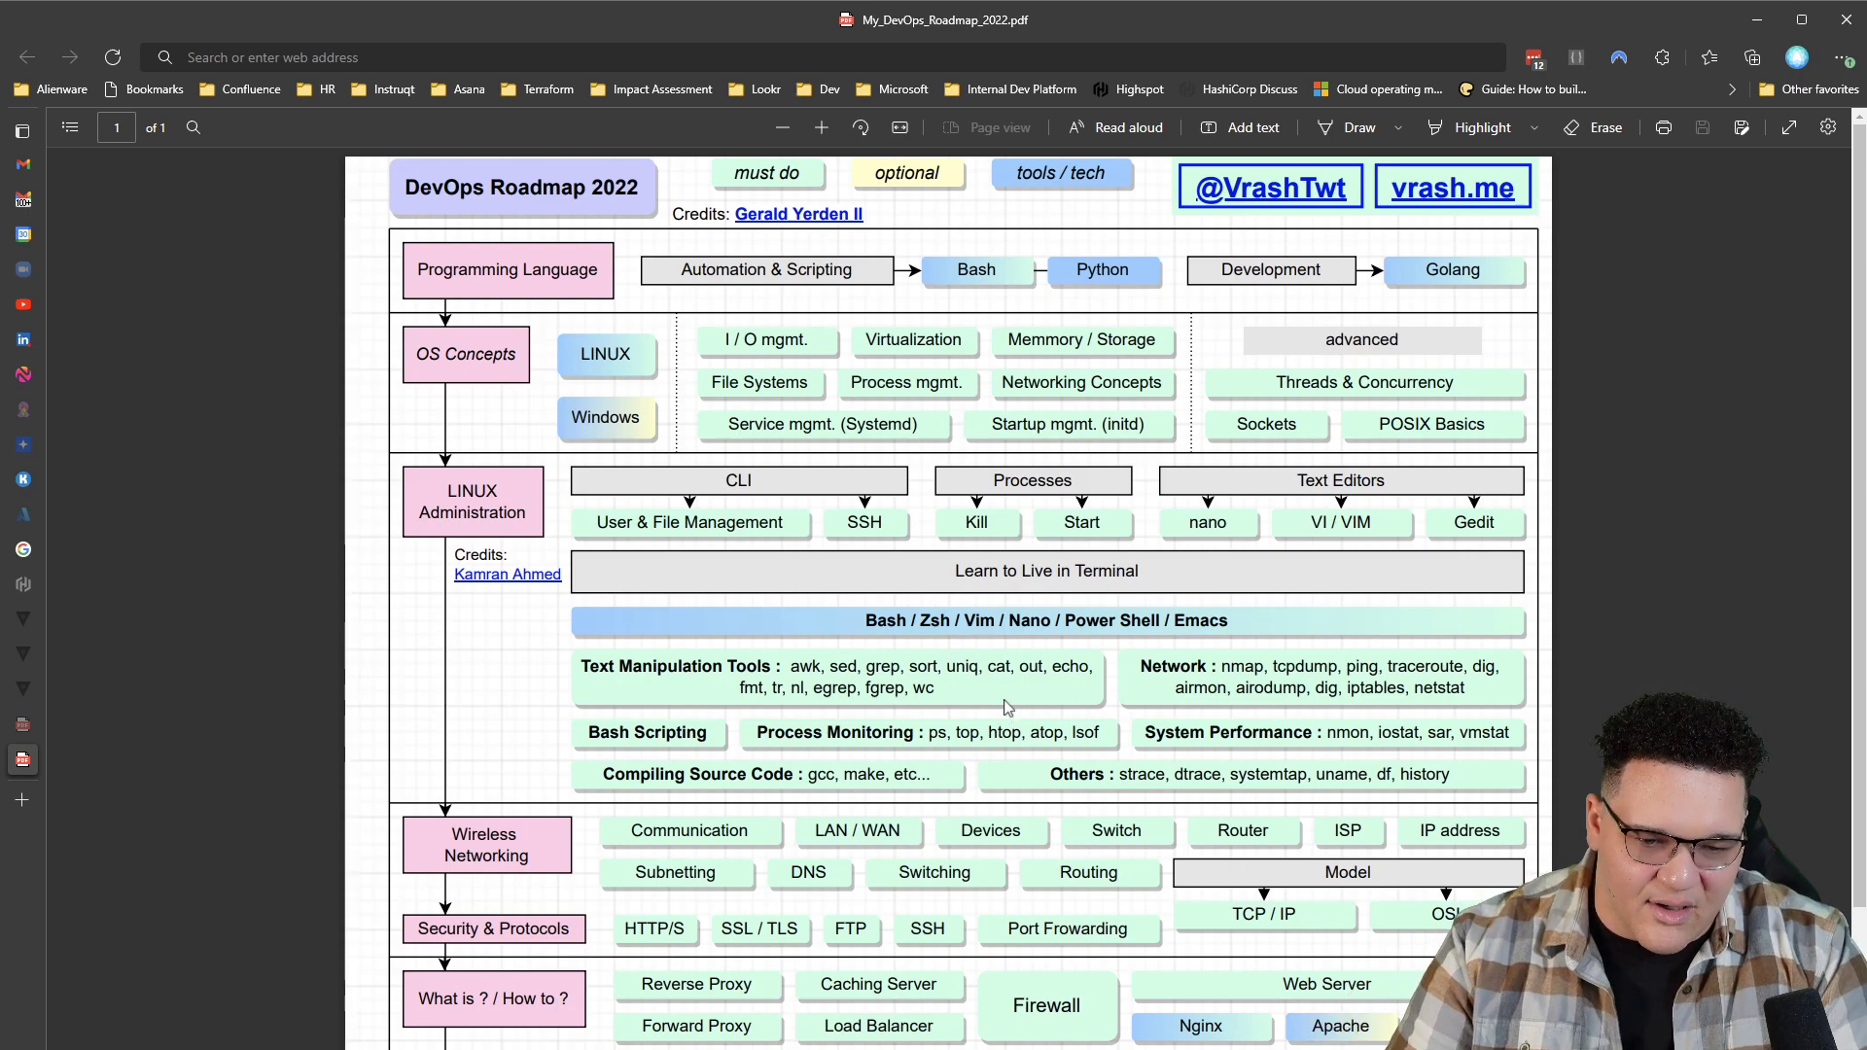
mouse_move(784, 709)
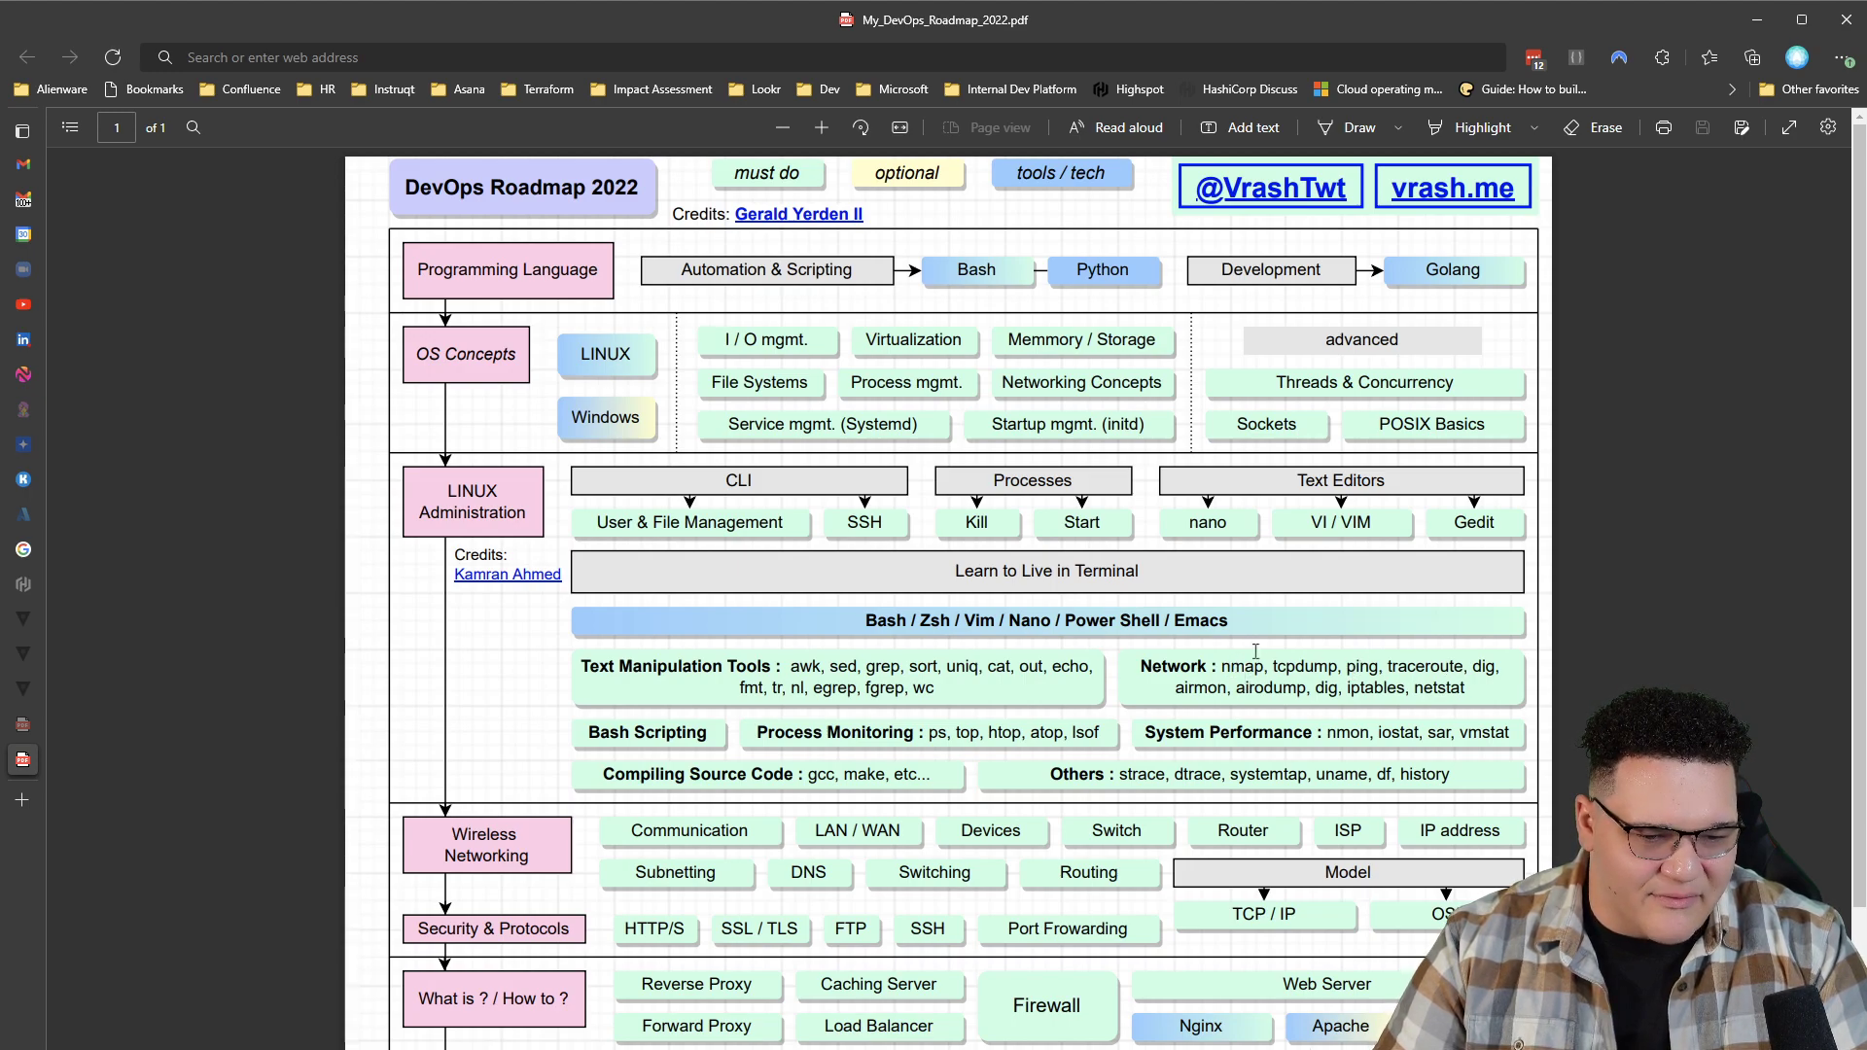
mouse_move(1108, 733)
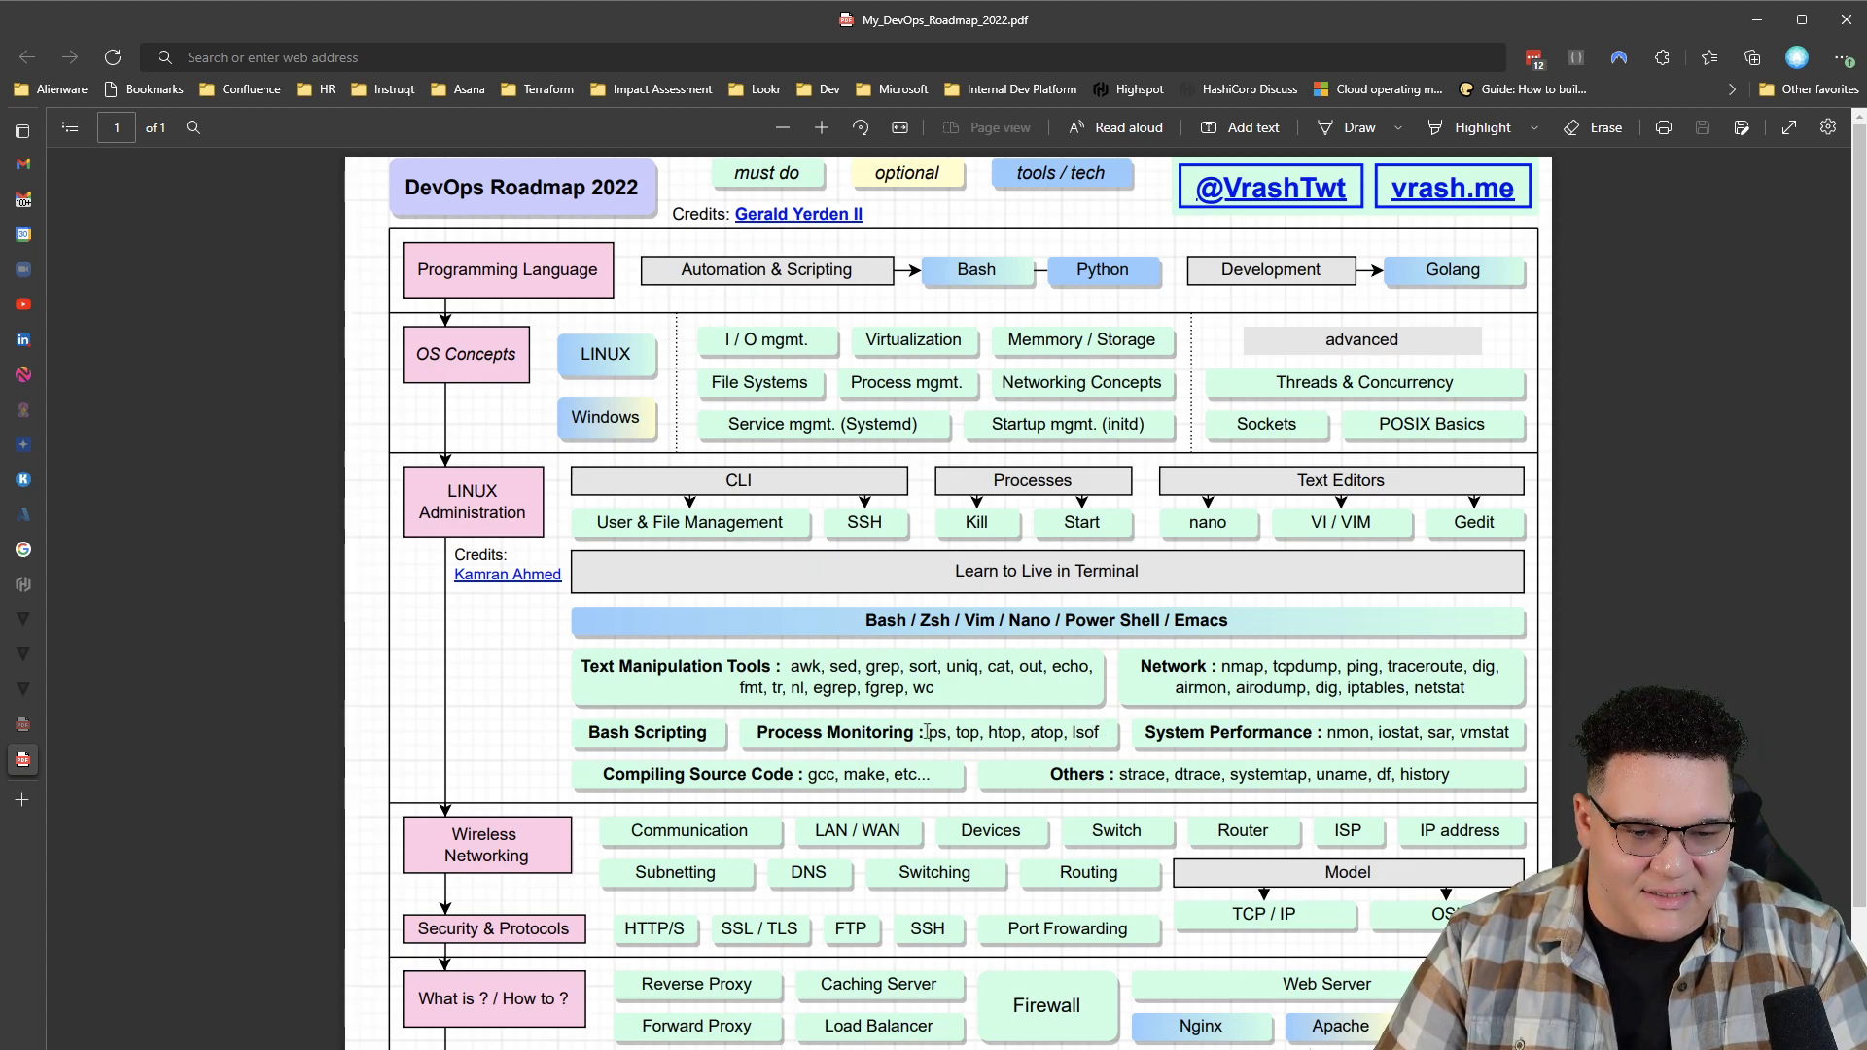
mouse_move(1268, 714)
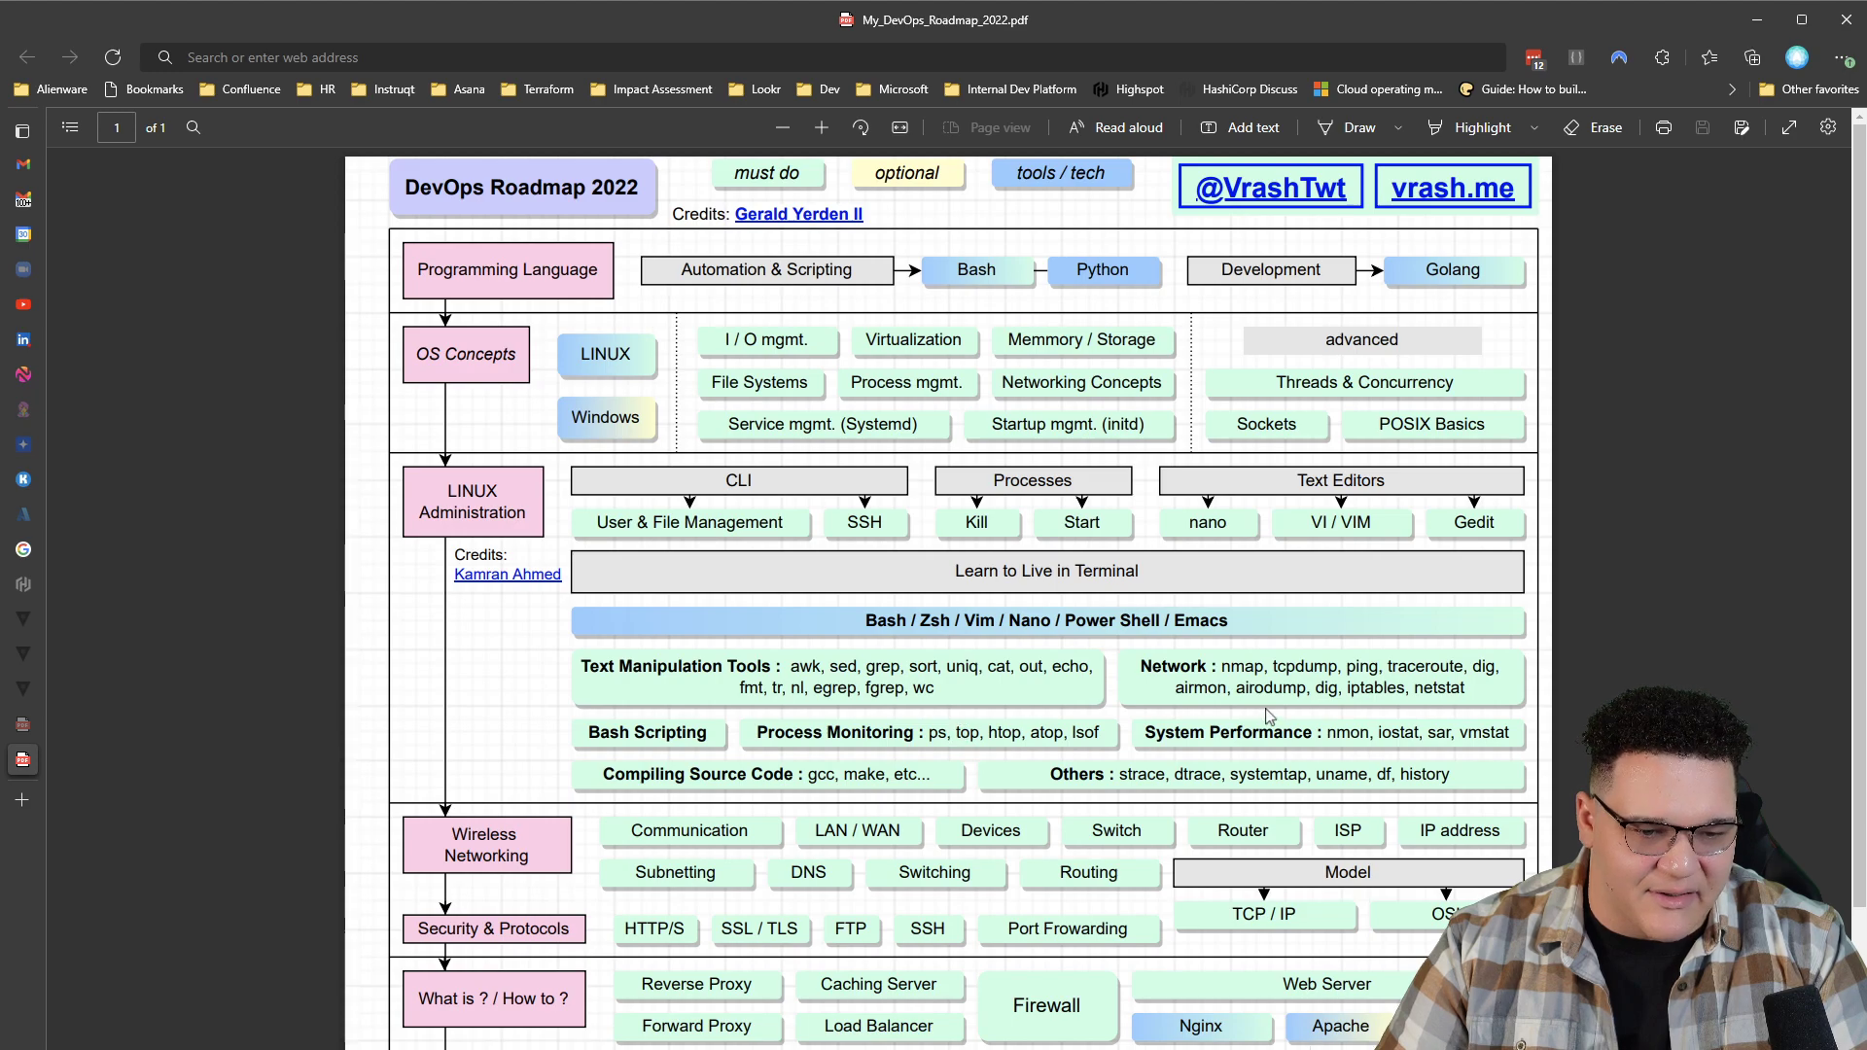
mouse_move(1361, 667)
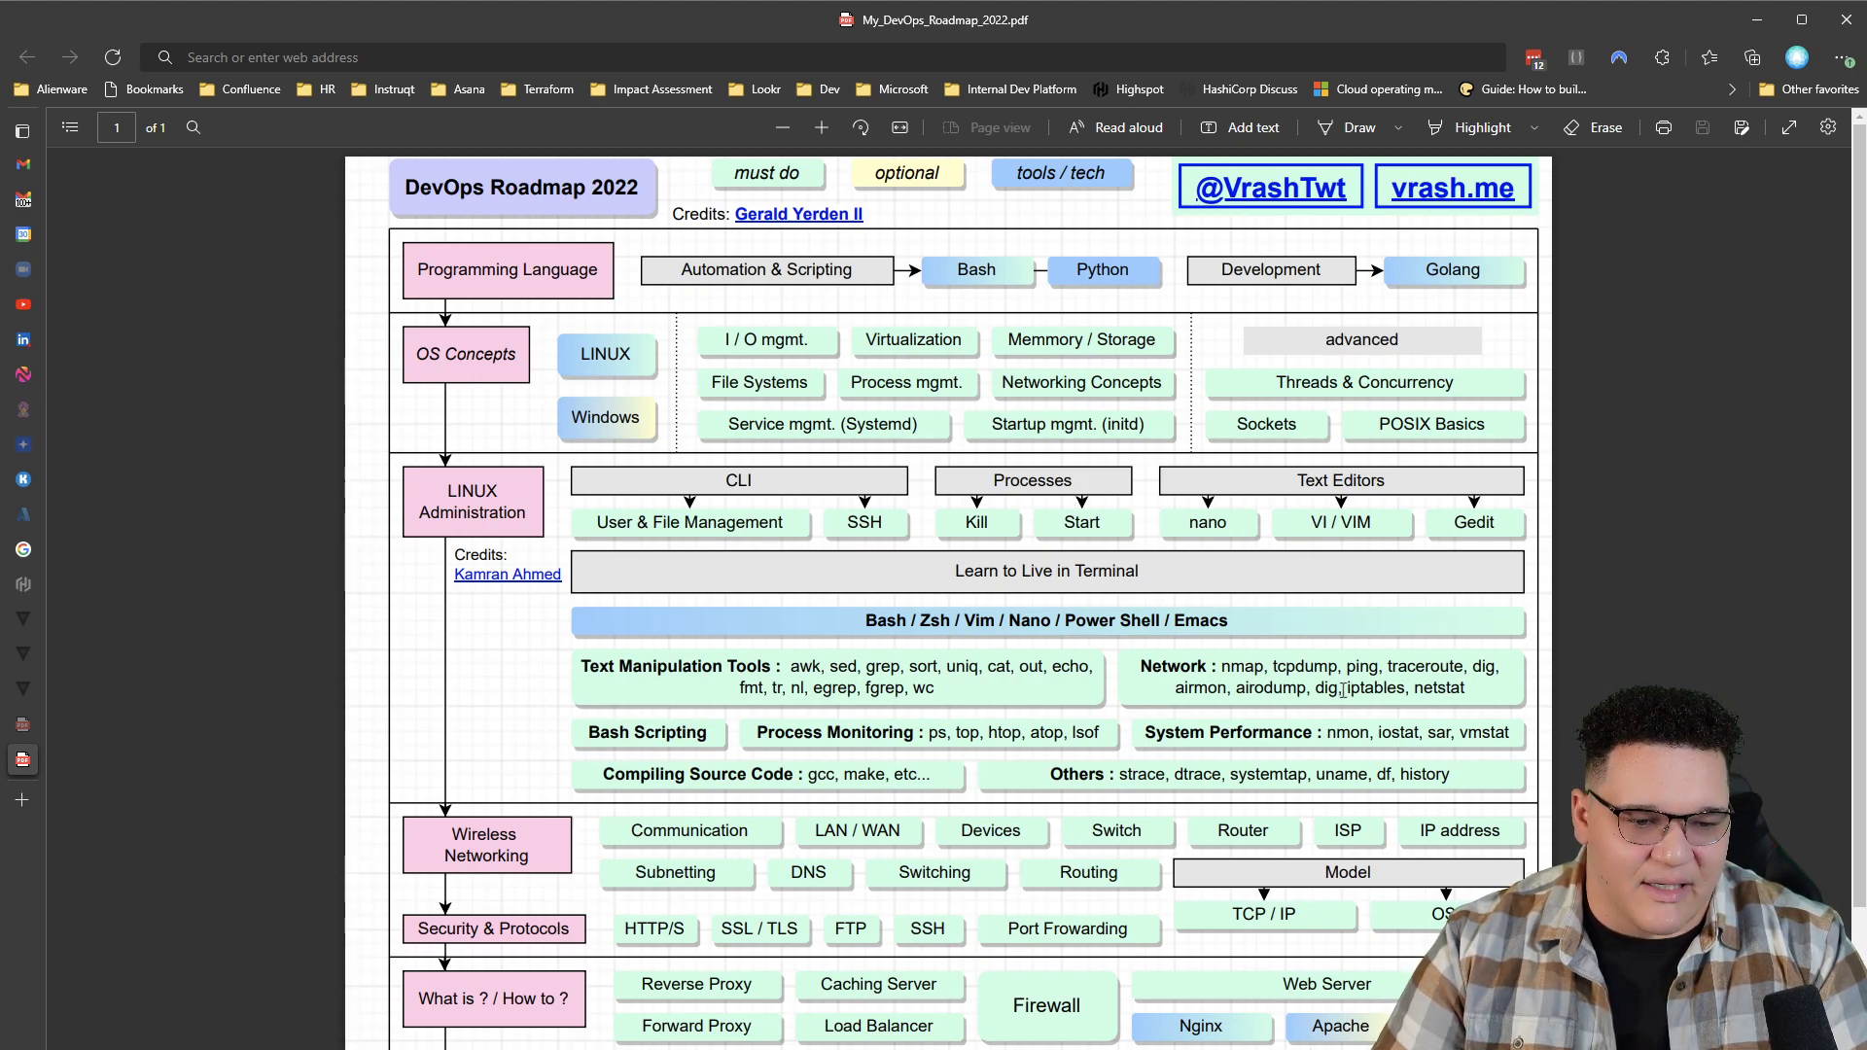
- Scroll the roadmap down past Infrastructure Provisioning and Configuration Management to Observability and Chaos Engineering
double_click(1373, 688)
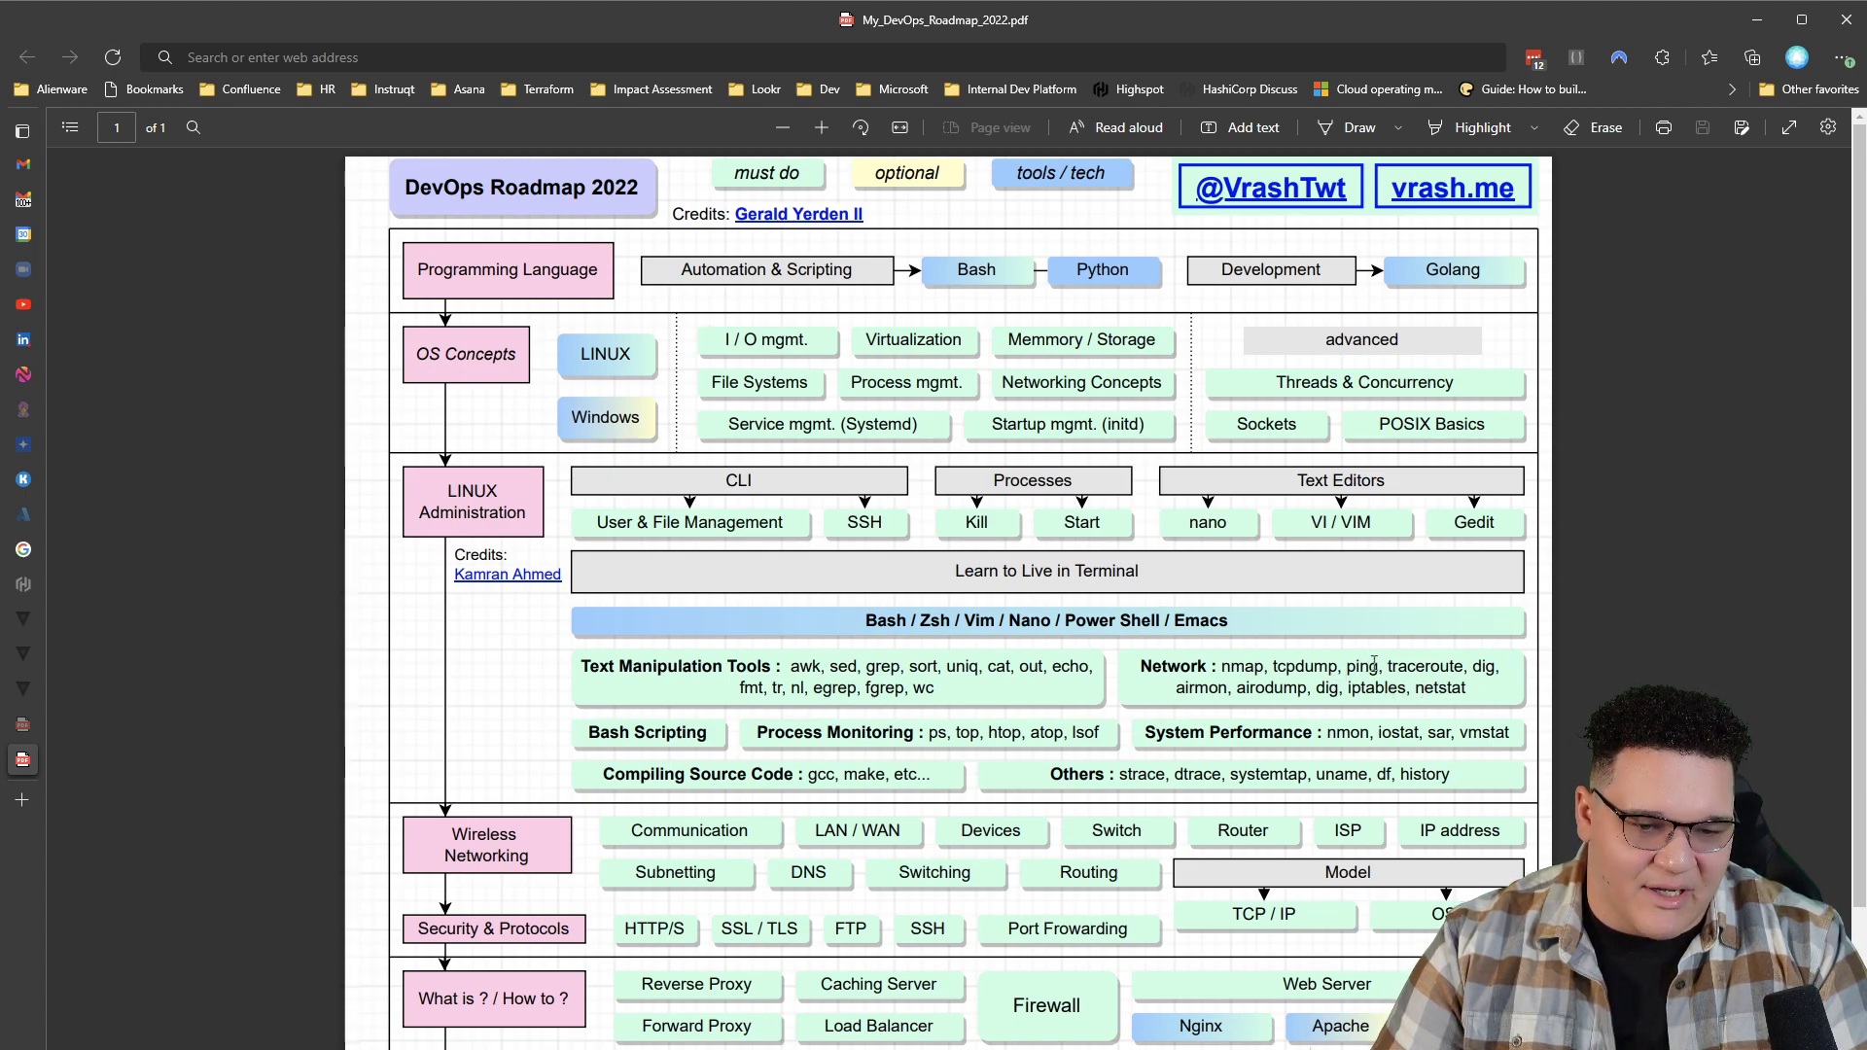
mouse_move(992, 680)
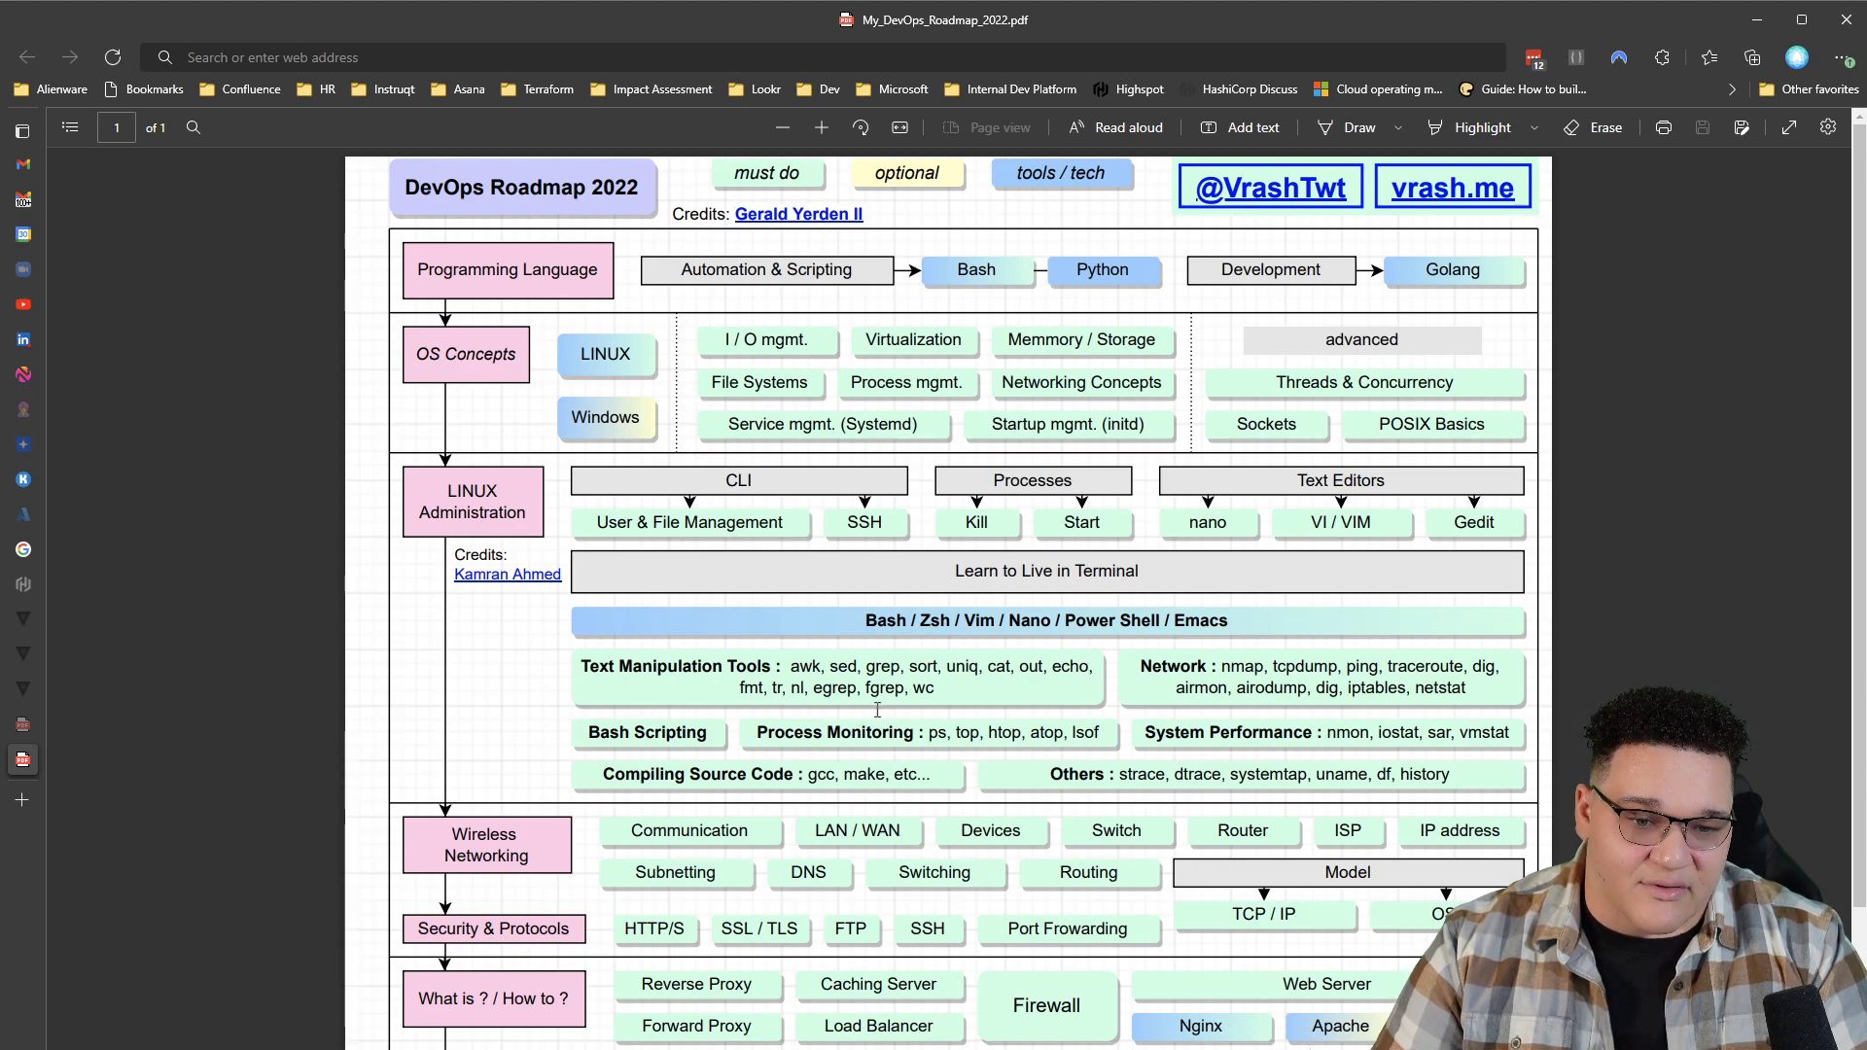
mouse_move(1000, 712)
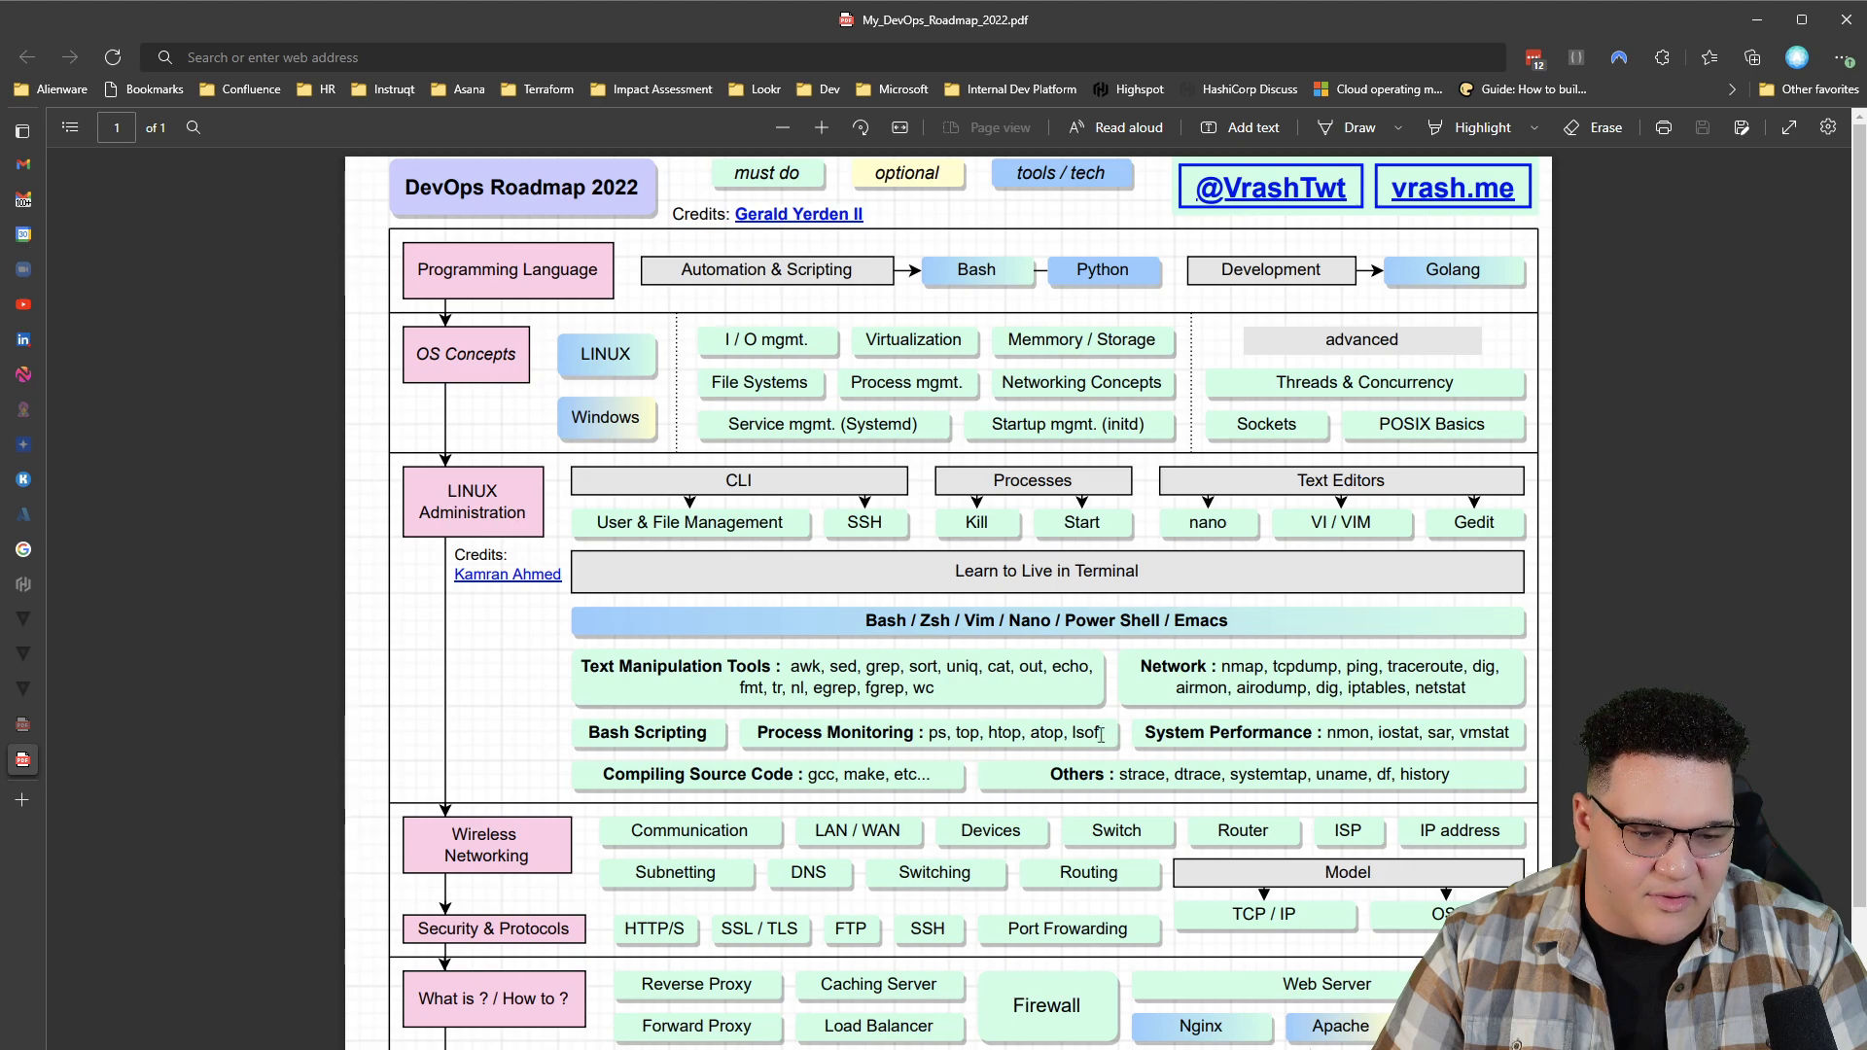
mouse_move(1337, 750)
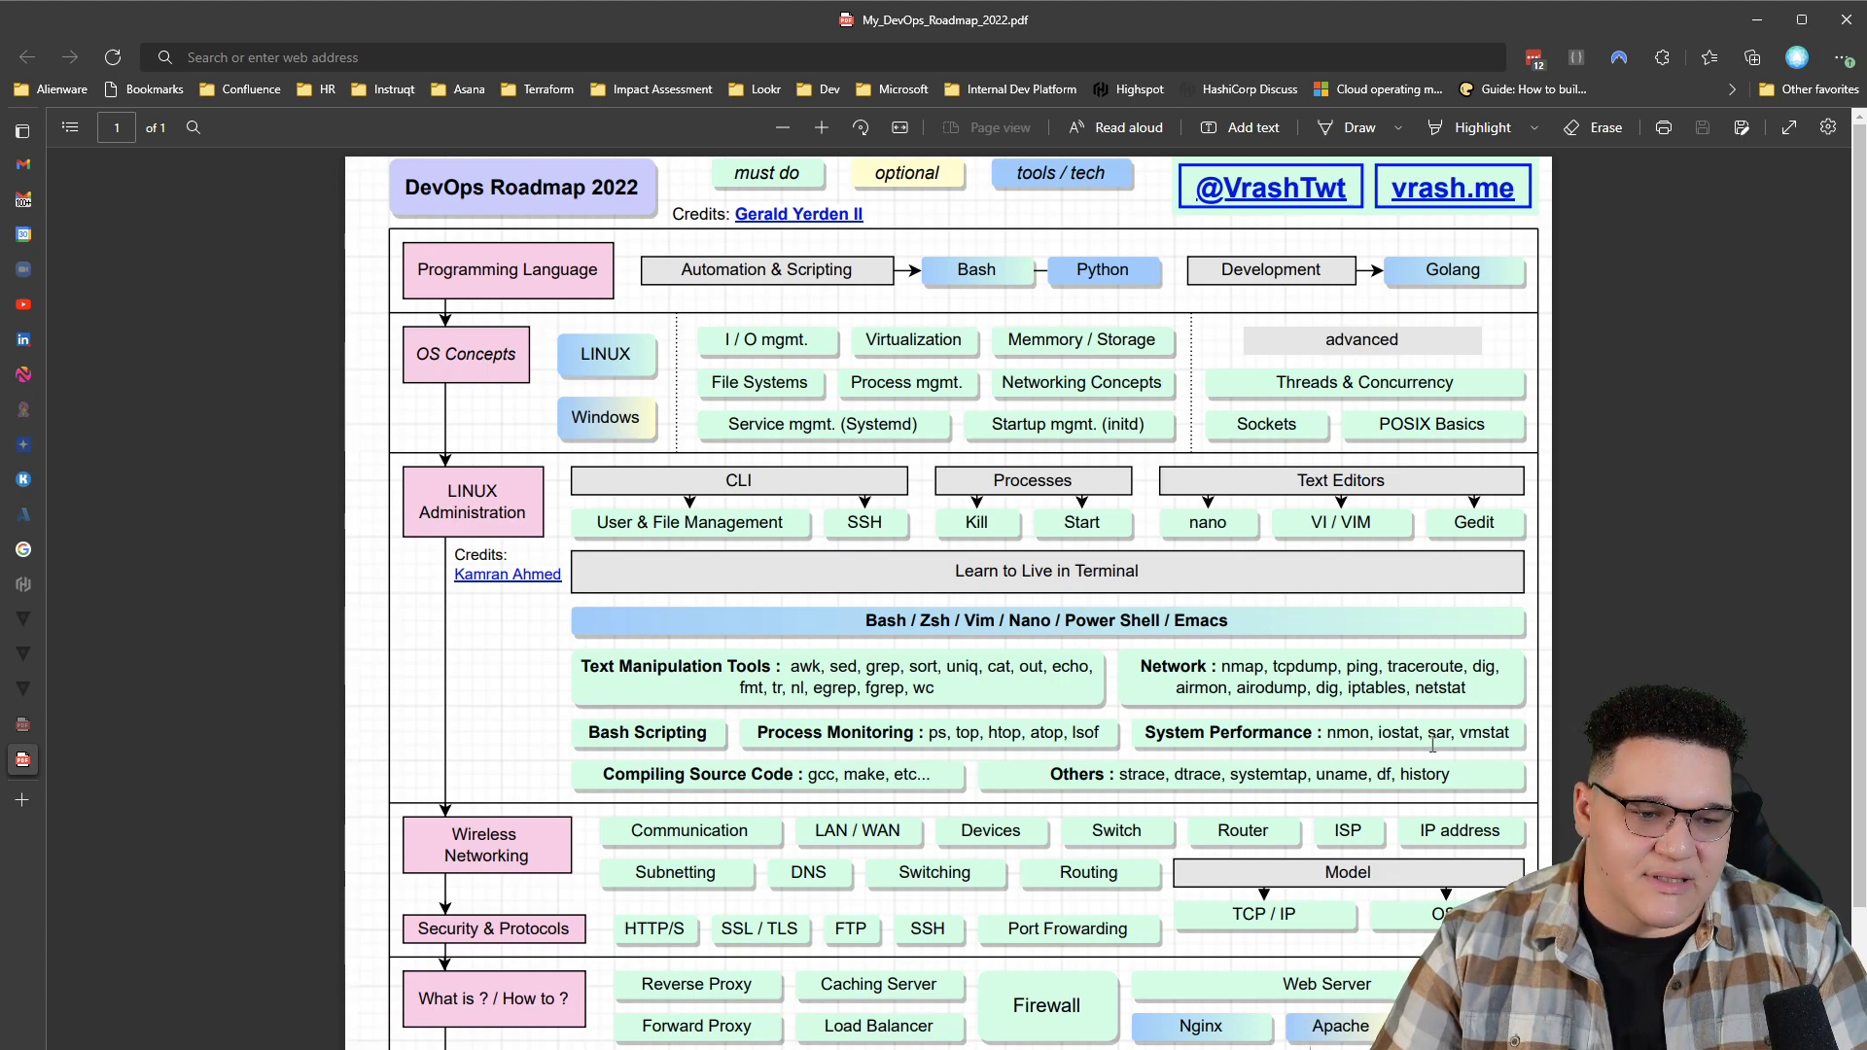
mouse_move(1364, 763)
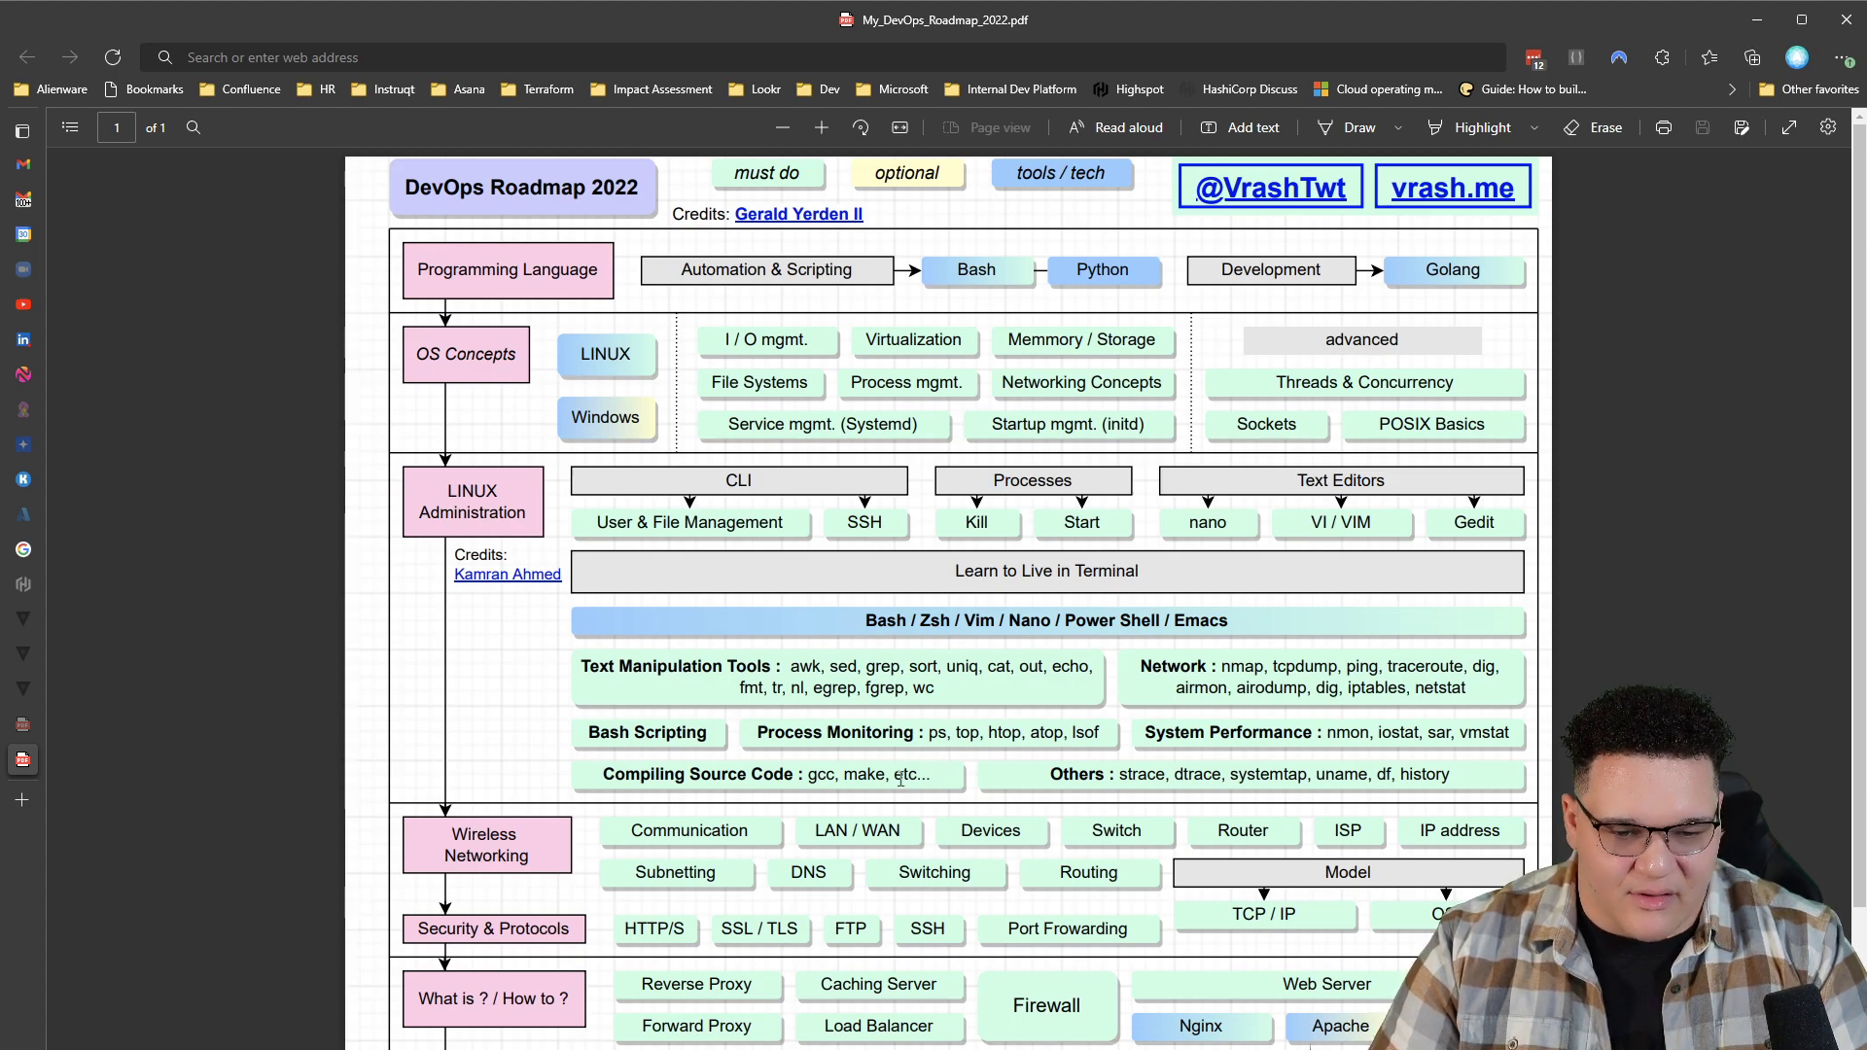
mouse_move(829, 768)
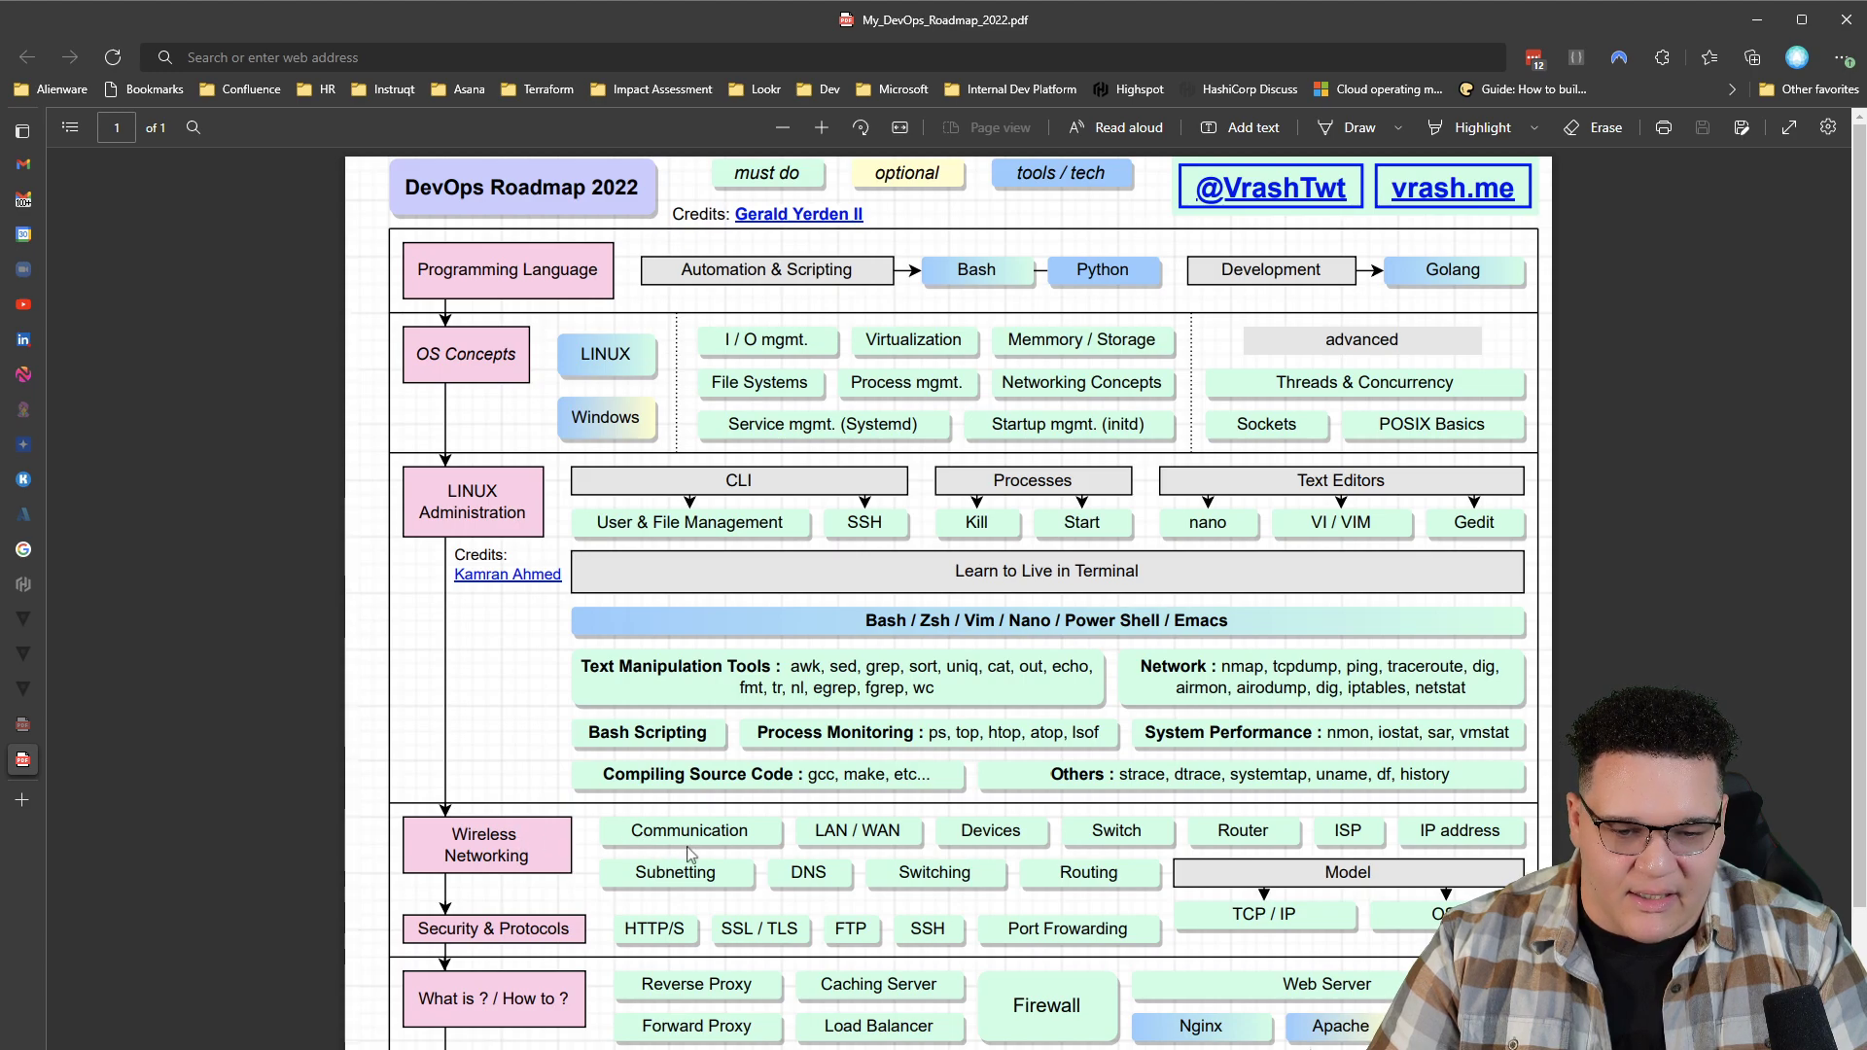
mouse_move(854, 830)
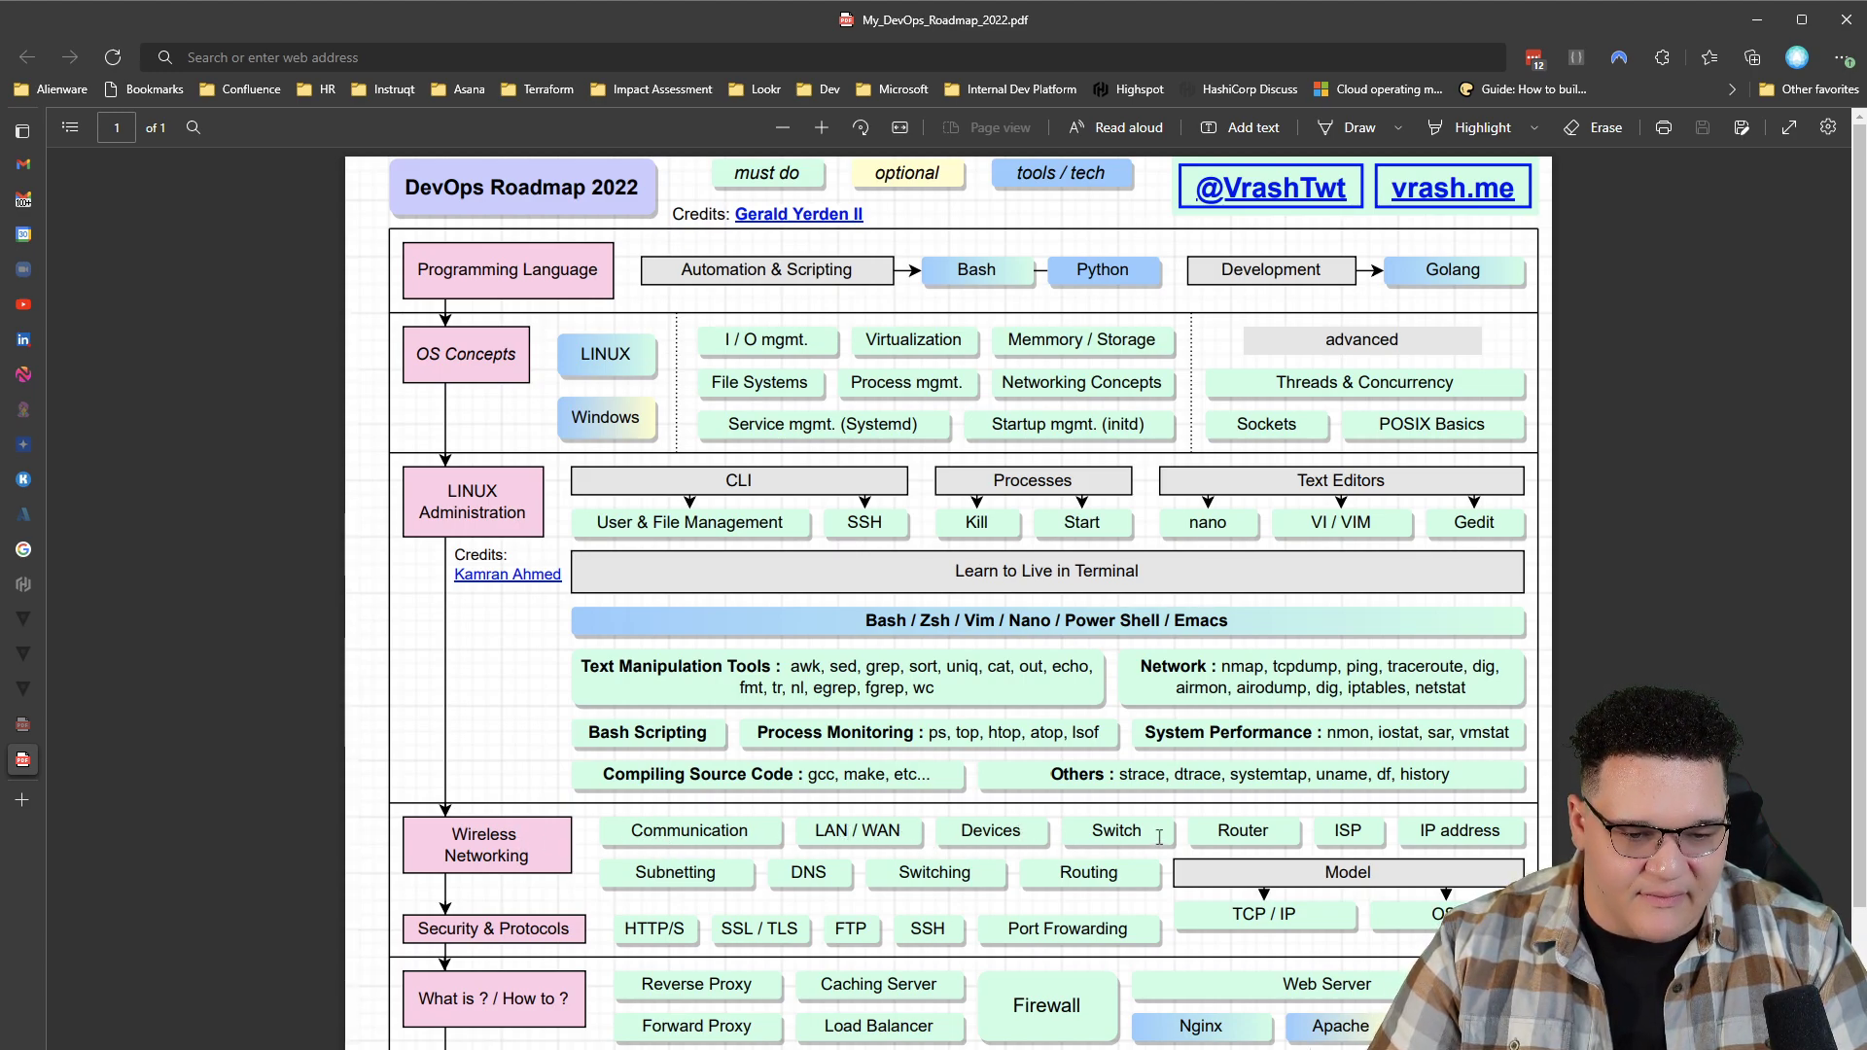
mouse_move(739, 899)
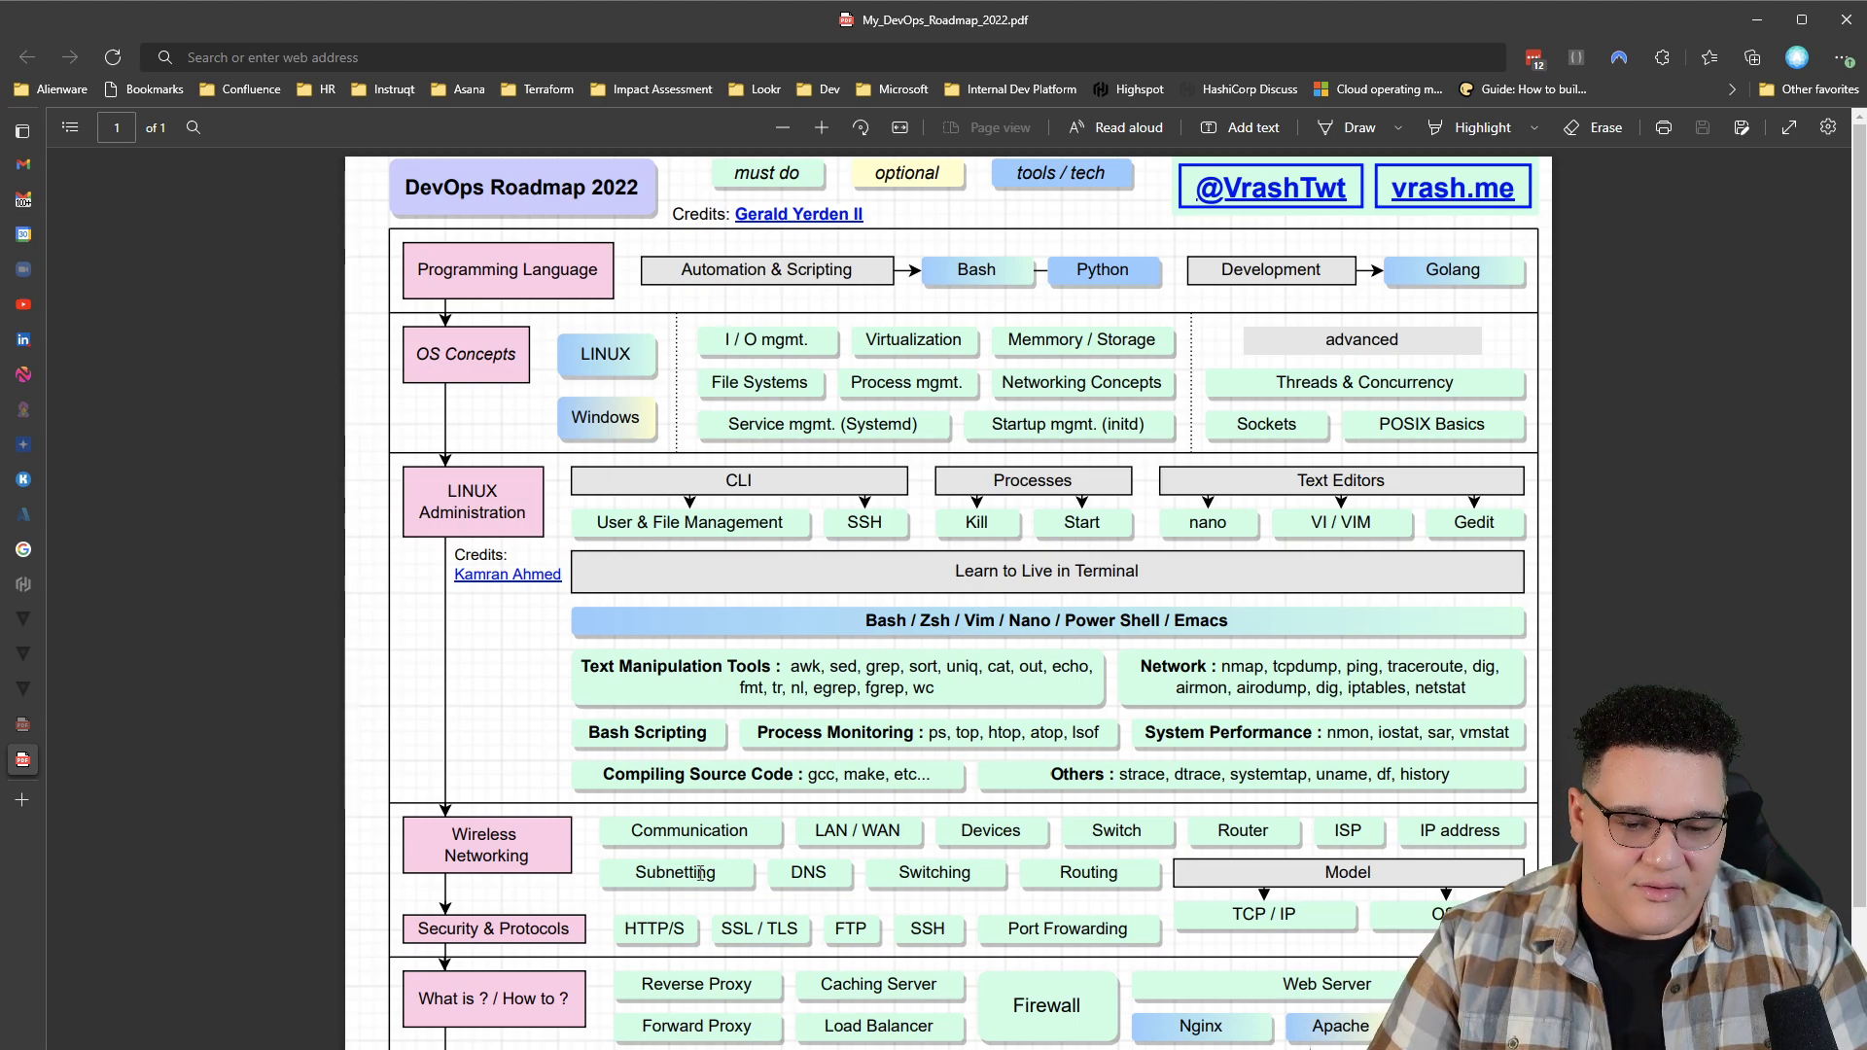
mouse_move(807, 873)
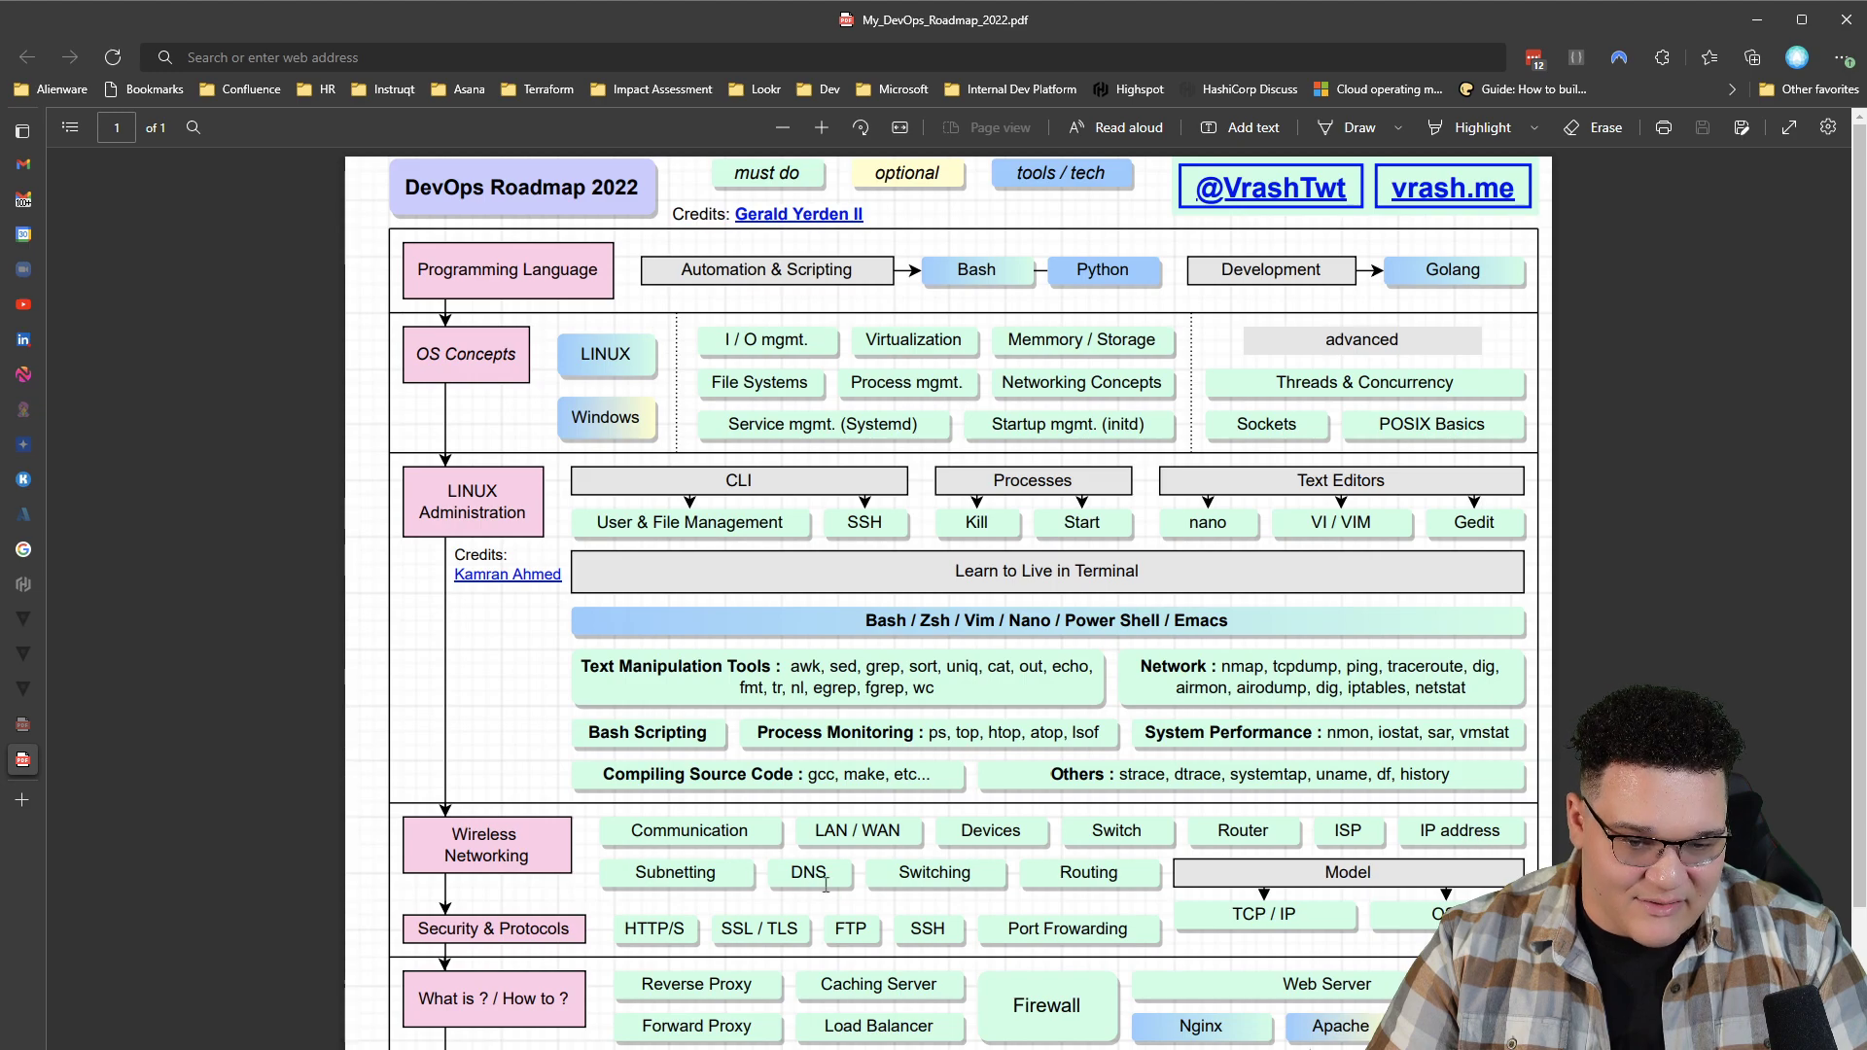
mouse_move(1221, 897)
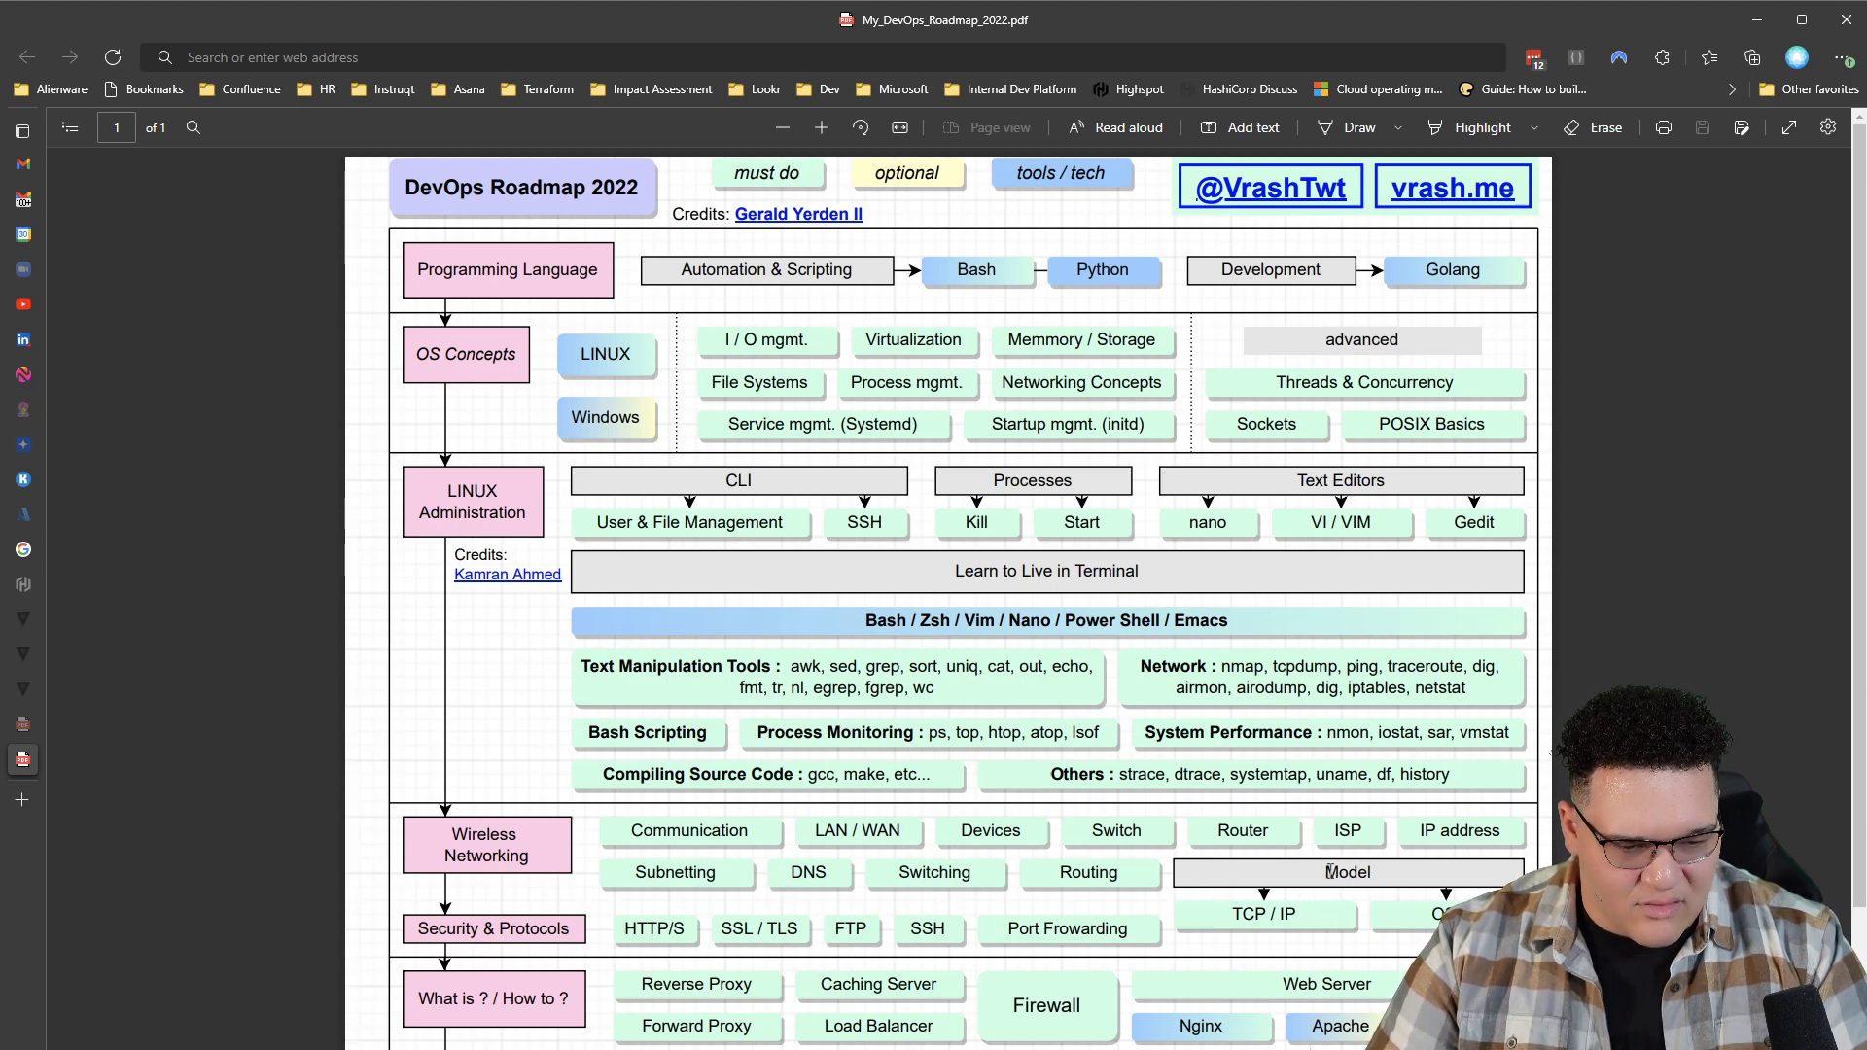
mouse_move(1208, 924)
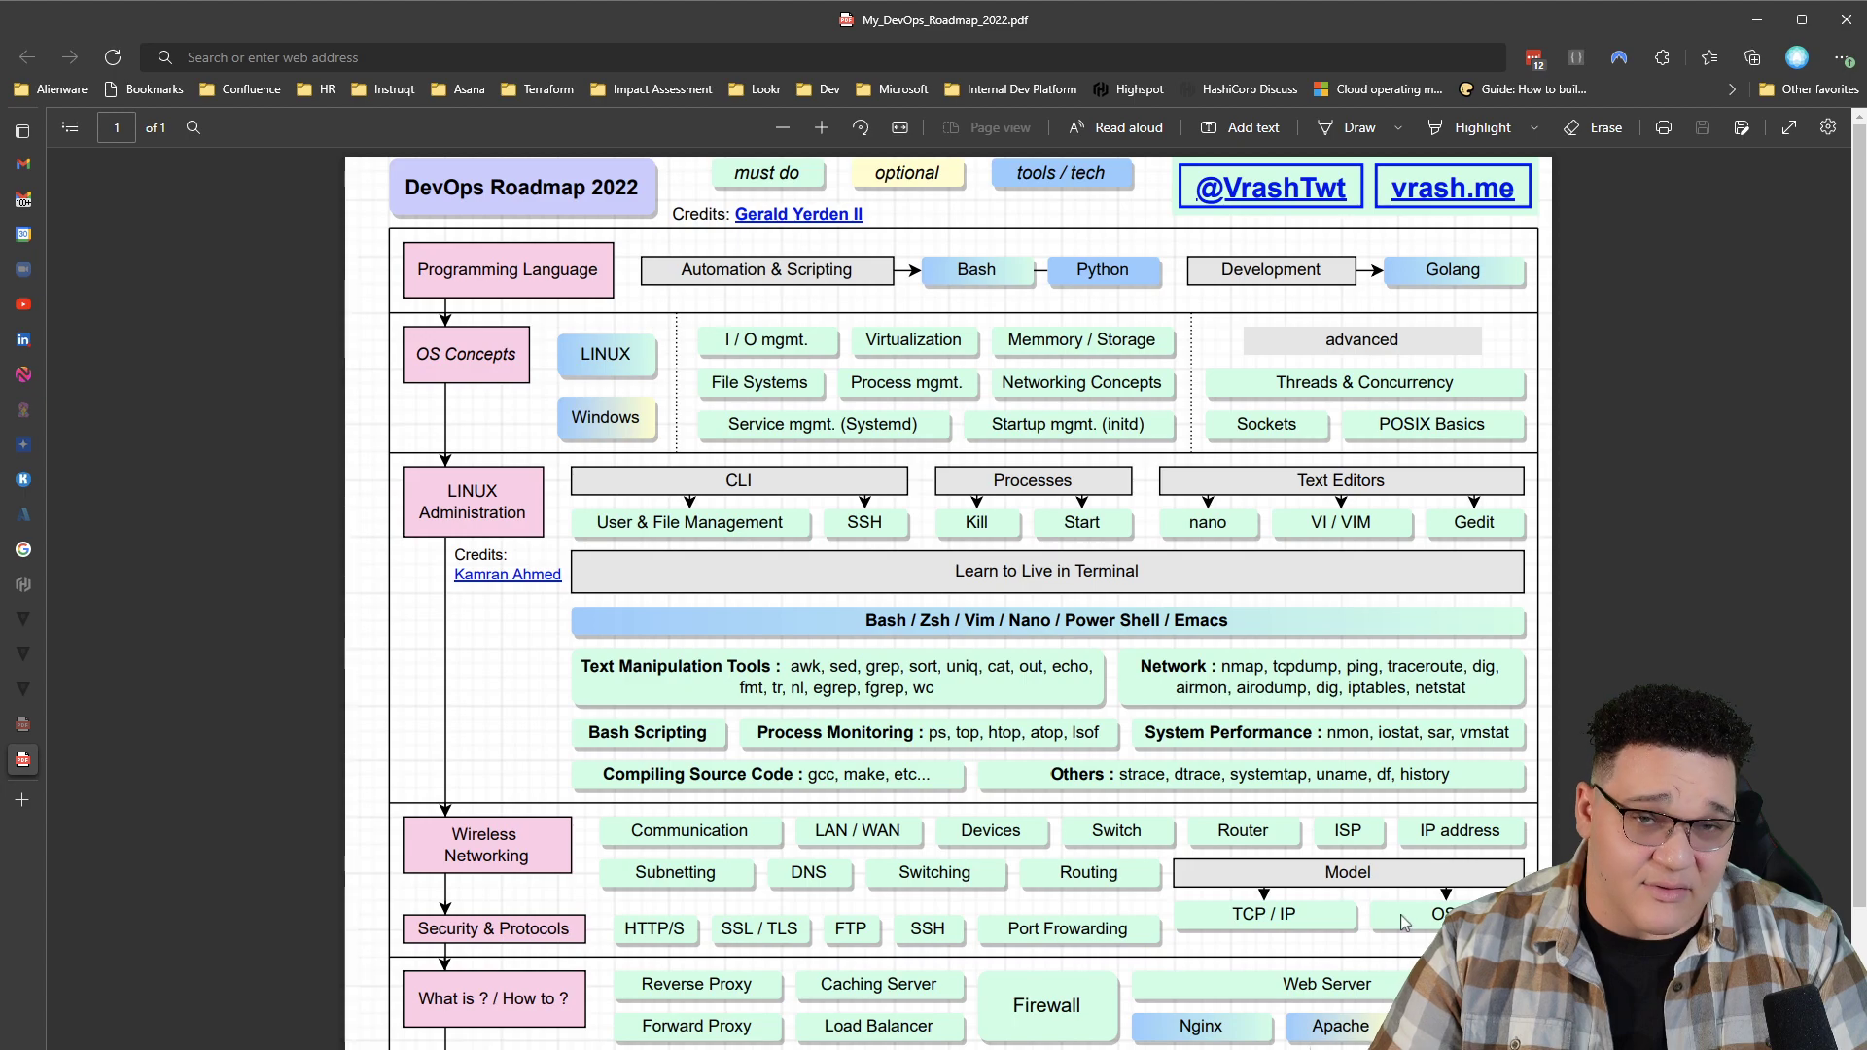
mouse_move(1399, 923)
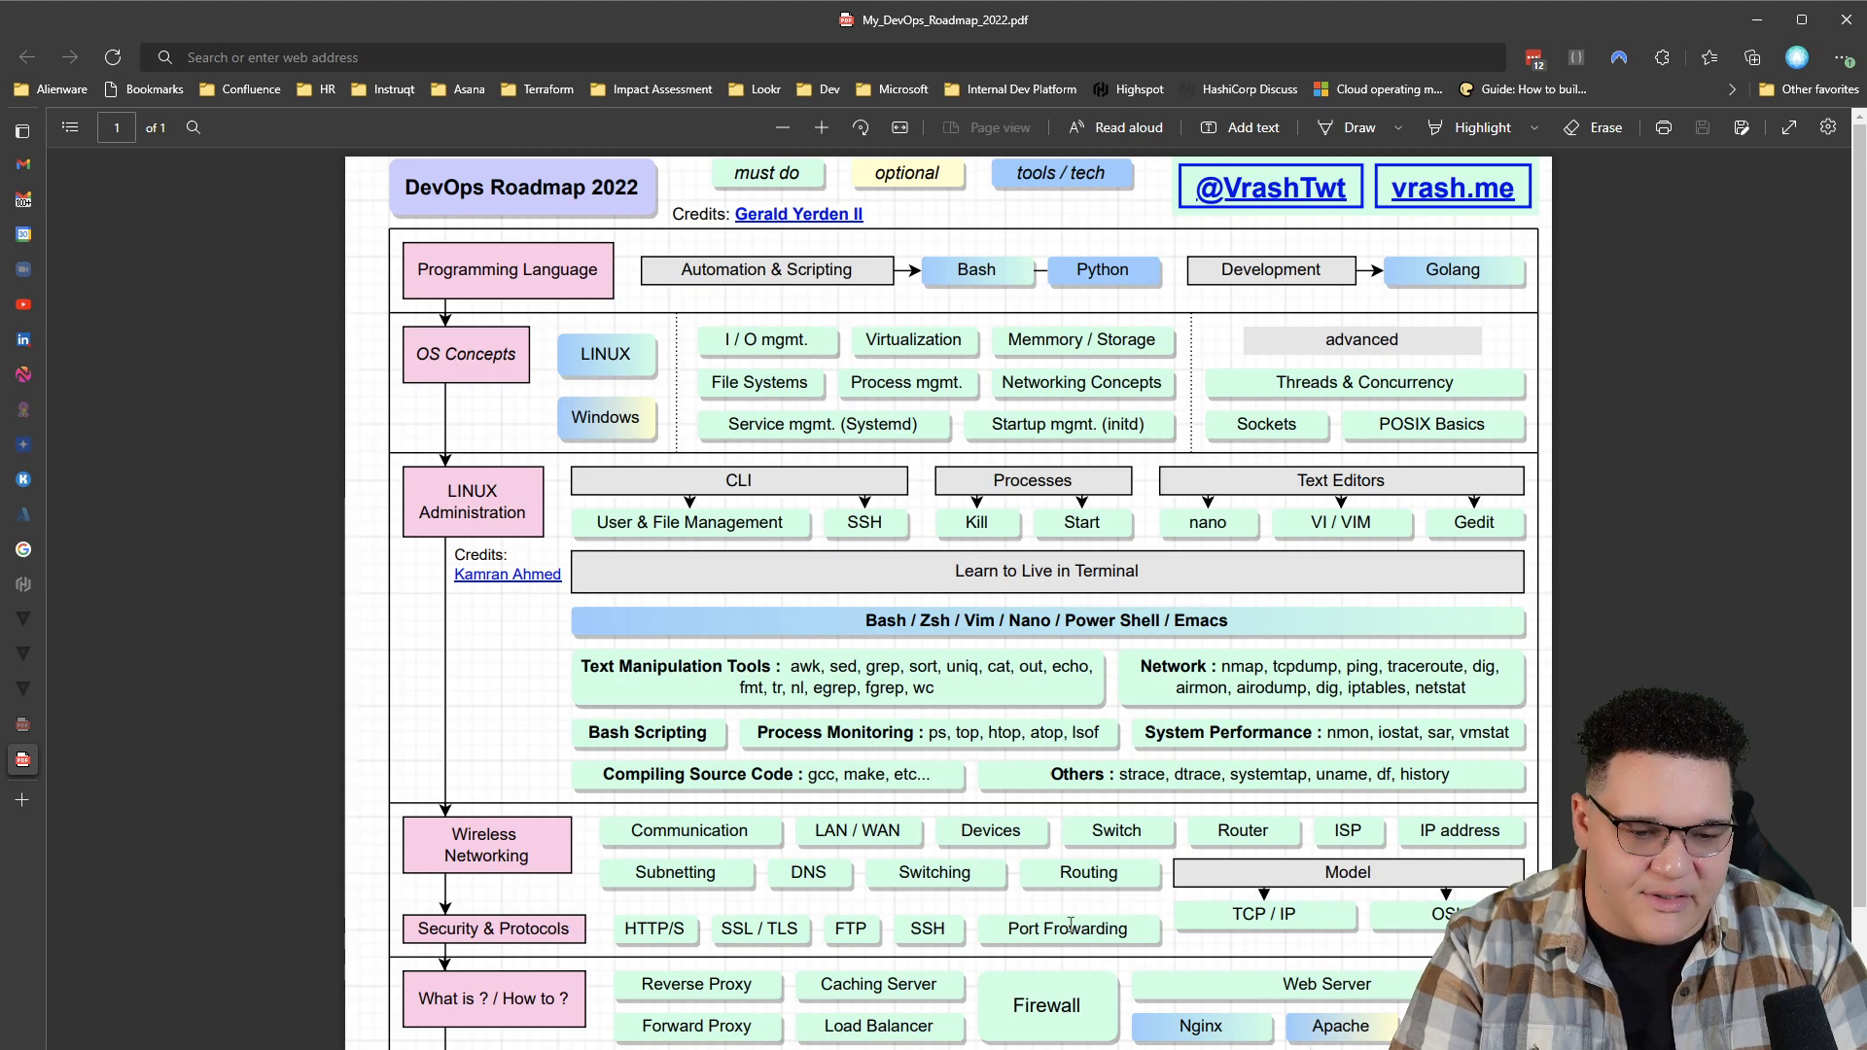
mouse_move(895, 932)
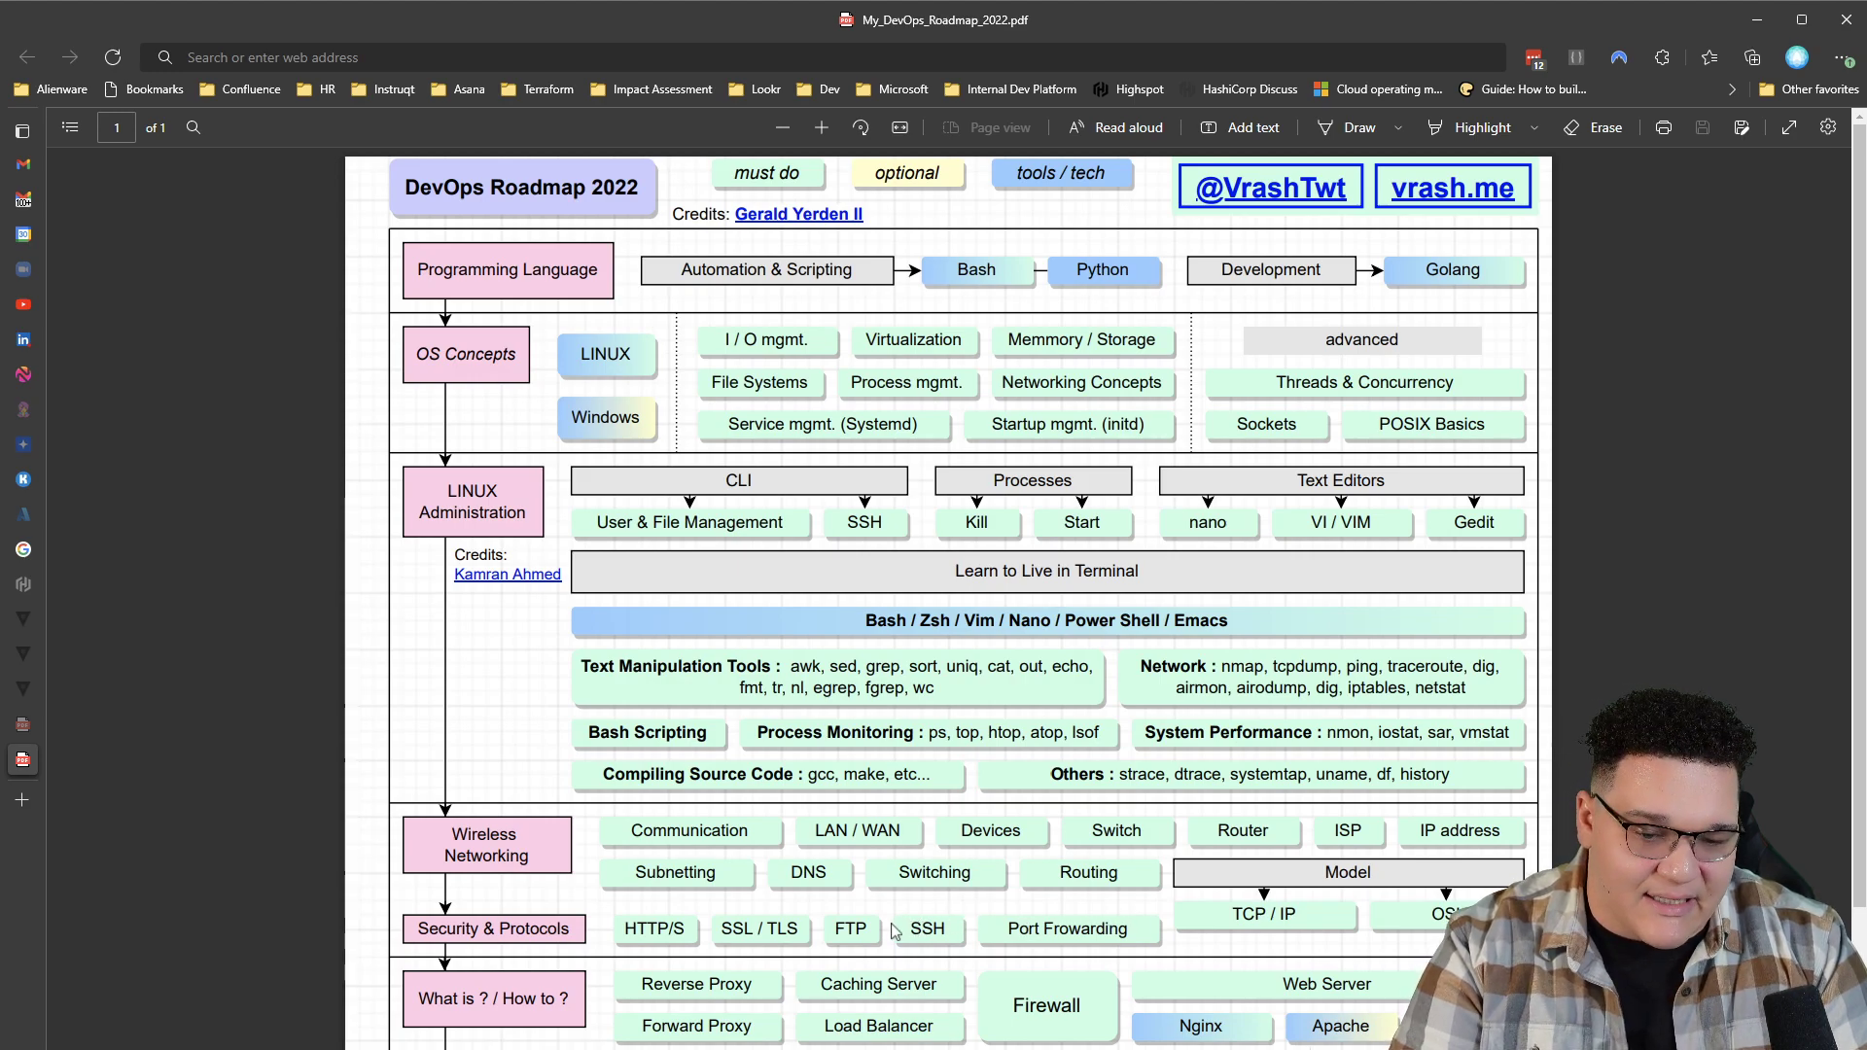
scroll(down, 3)
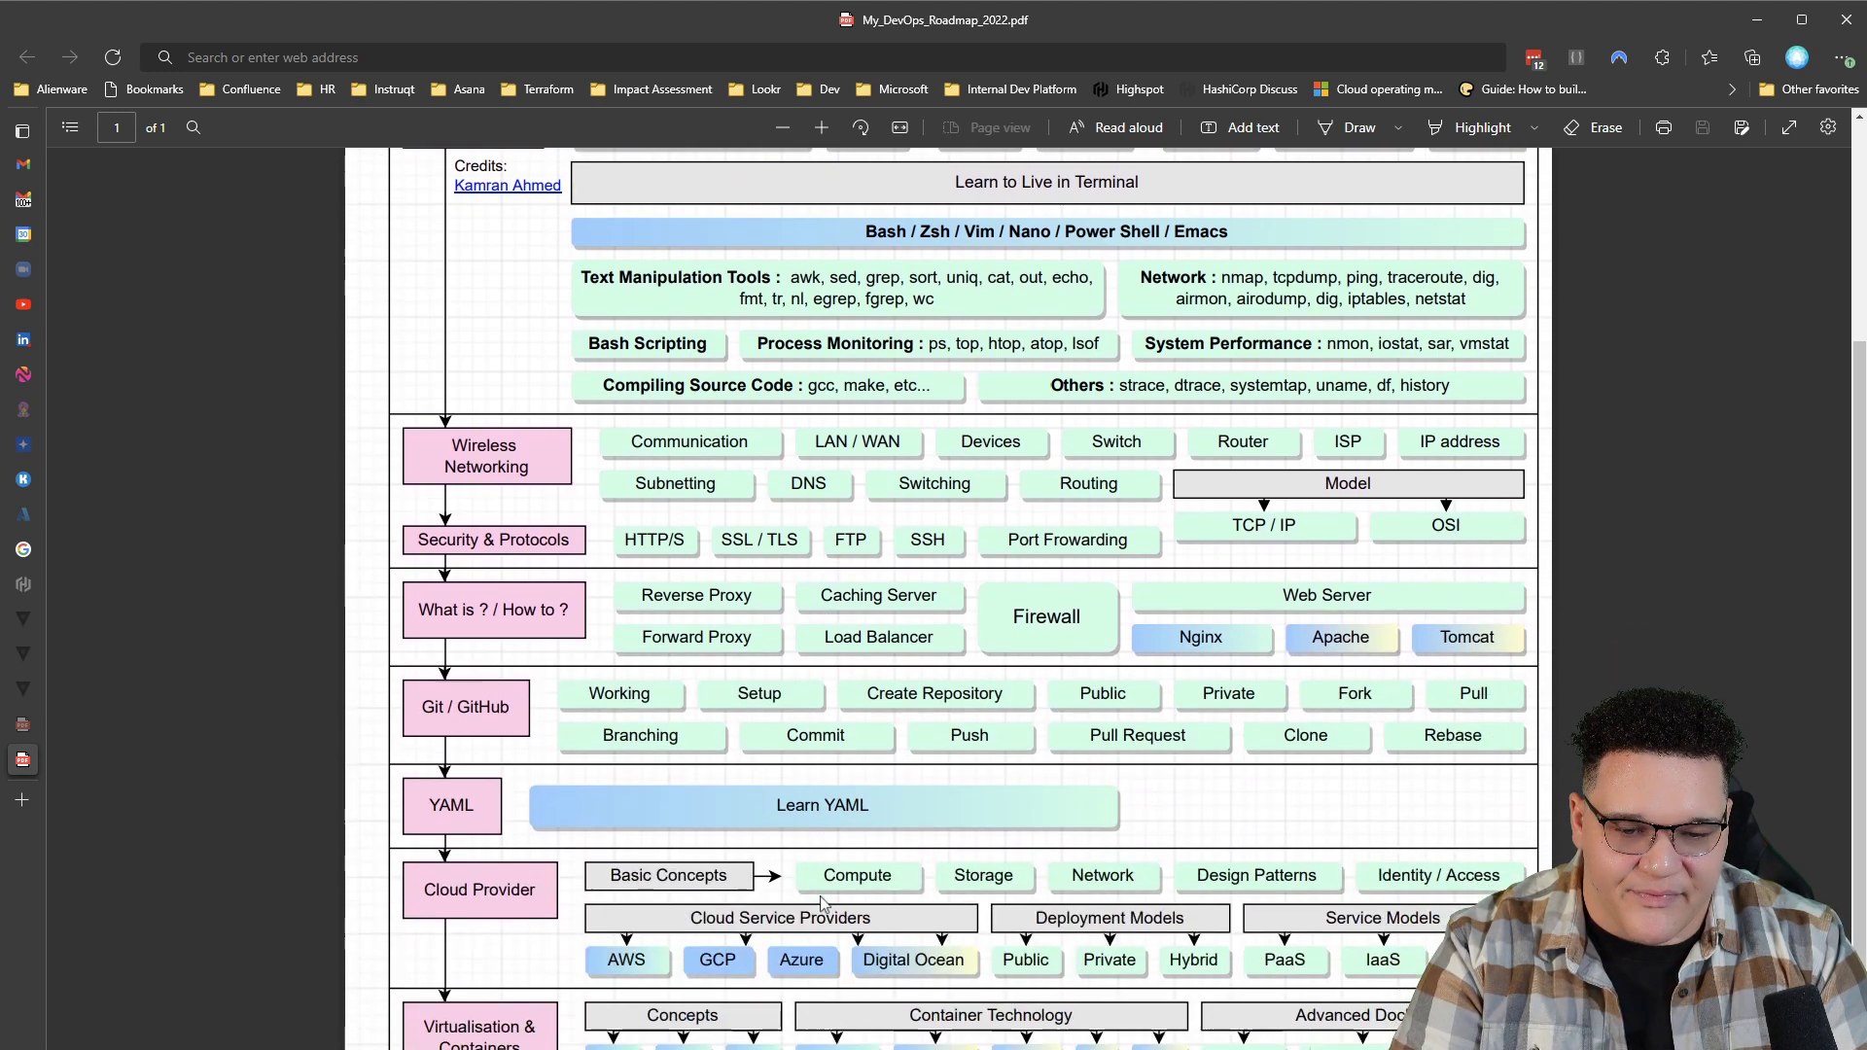
scroll(down, 3)
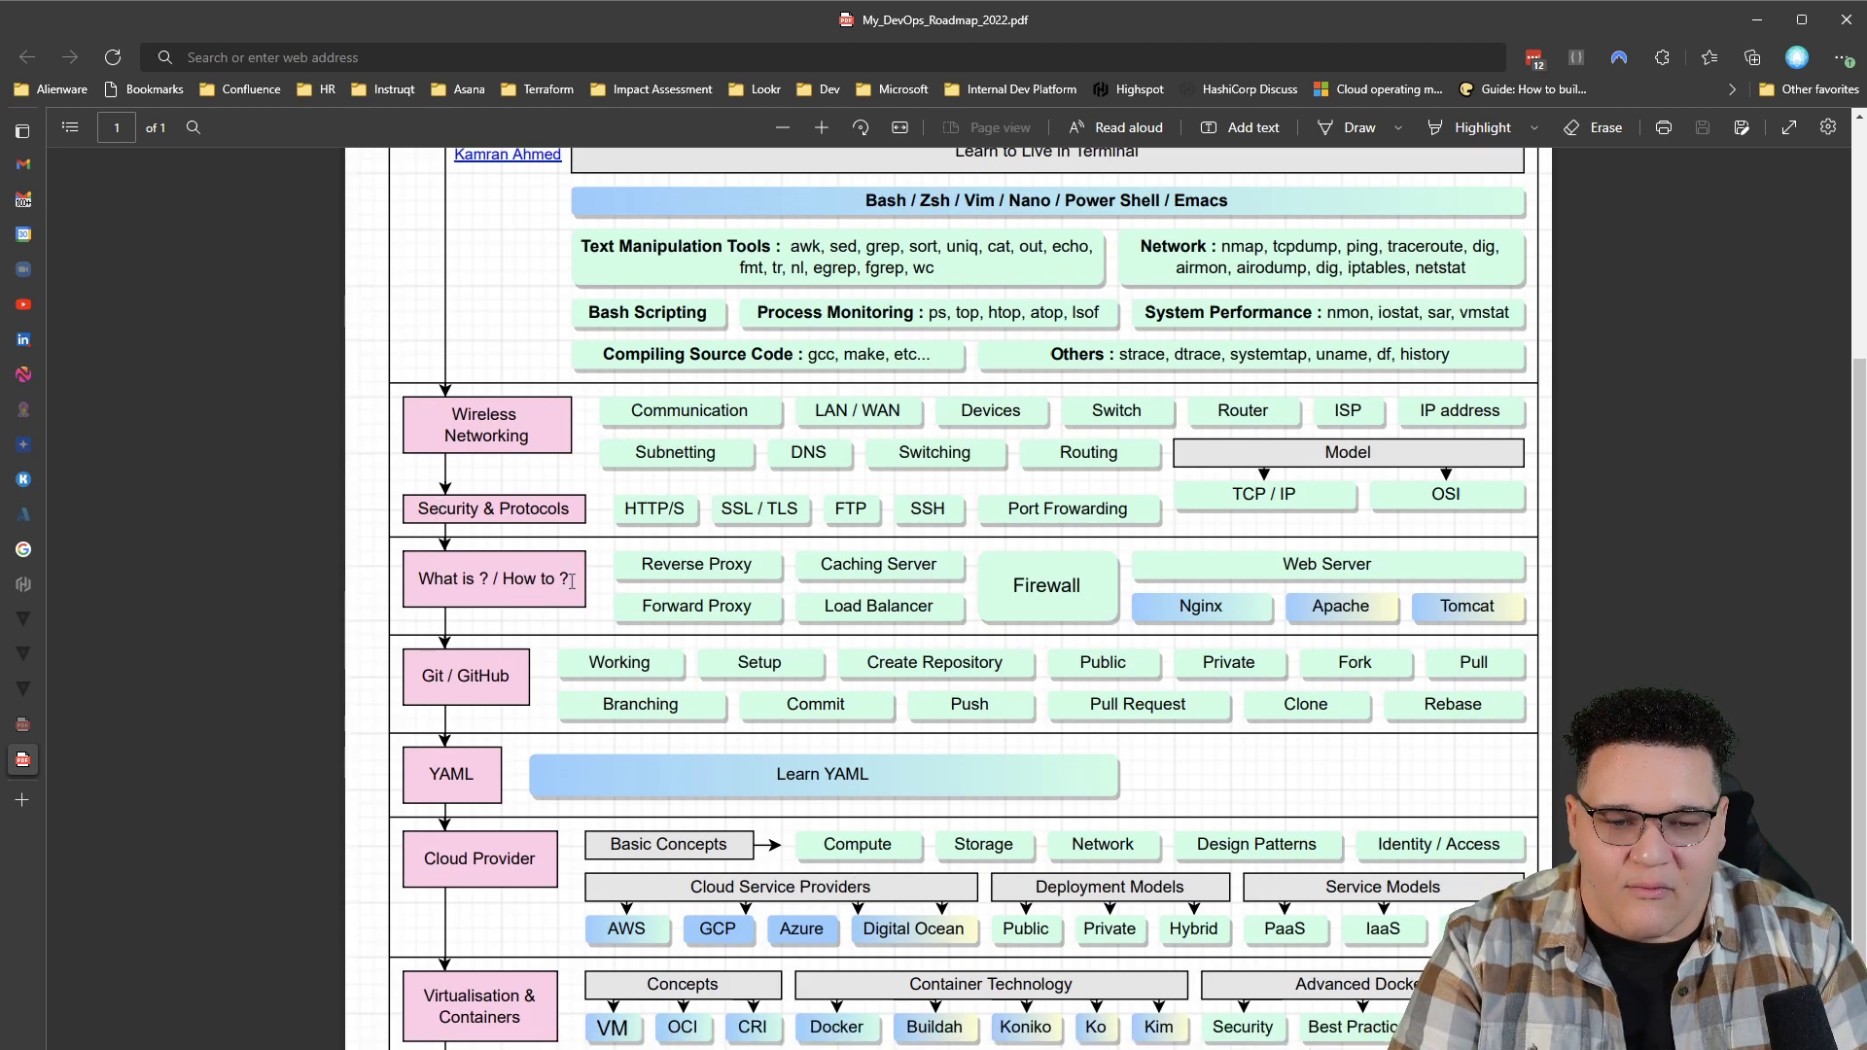
mouse_move(780, 607)
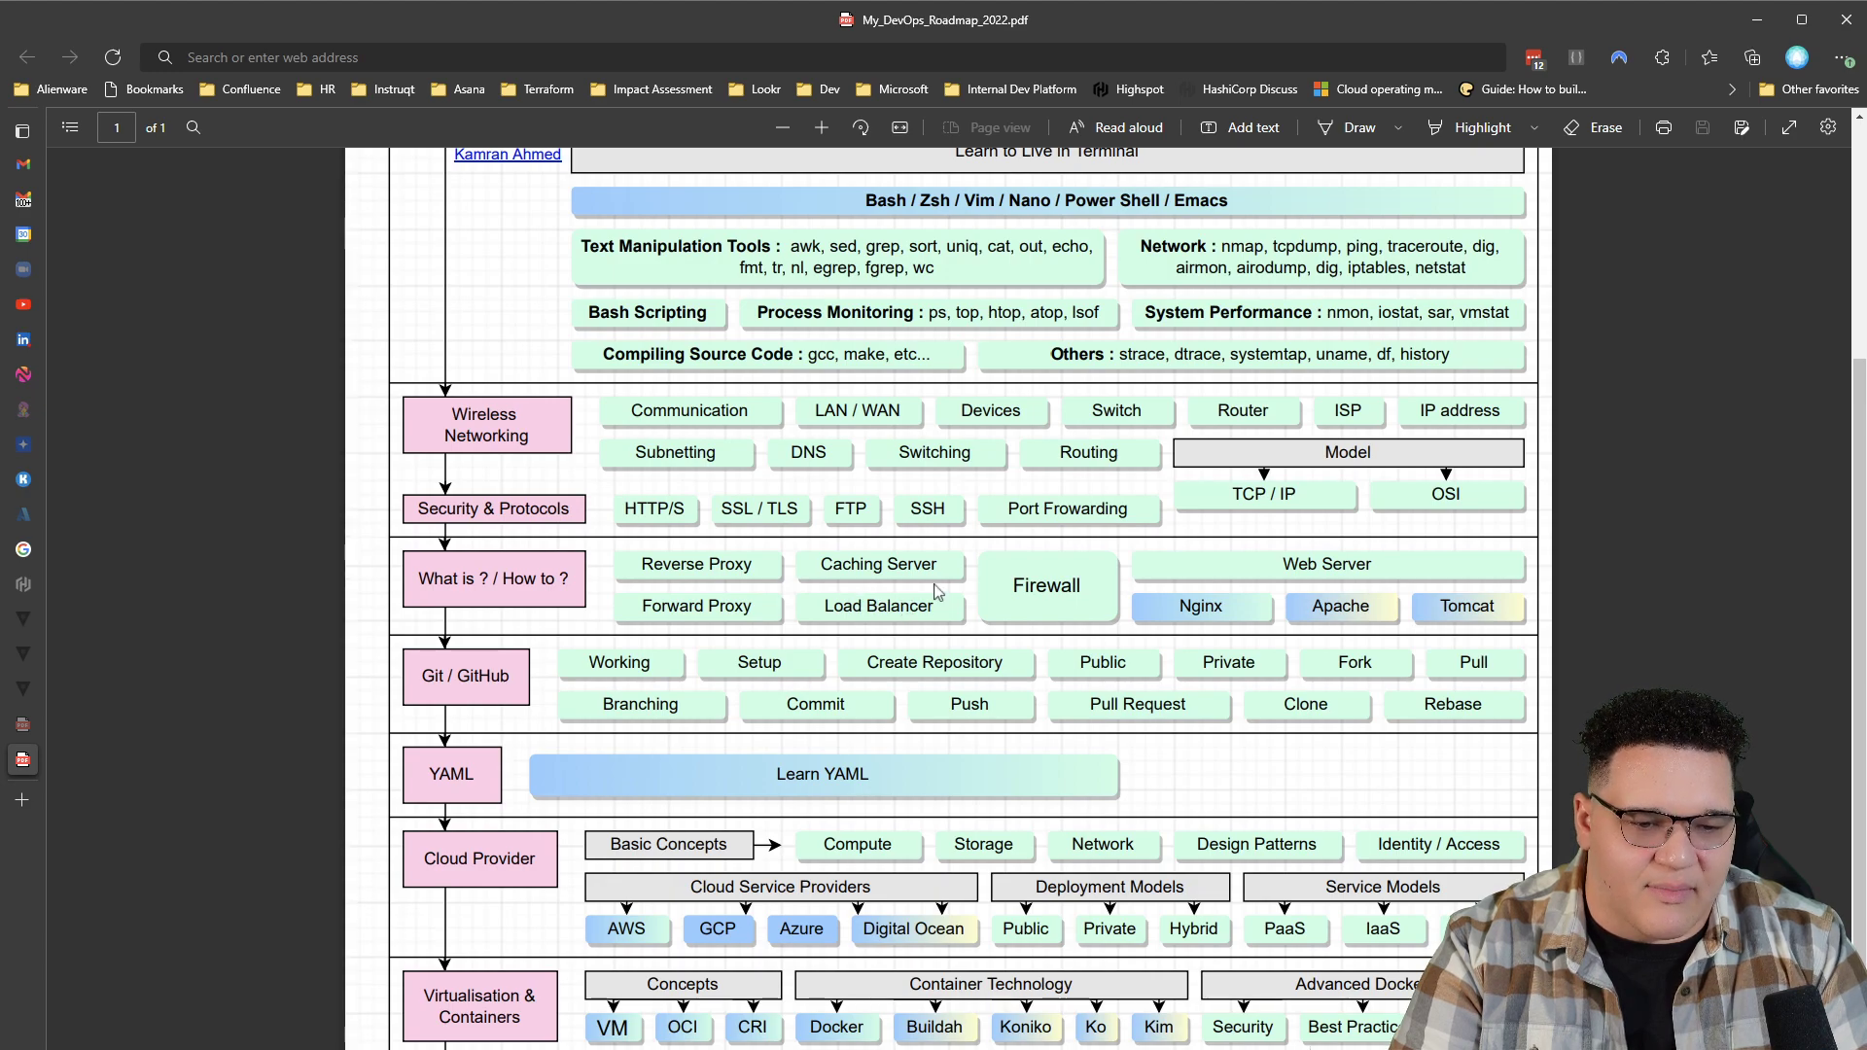
mouse_move(1405, 579)
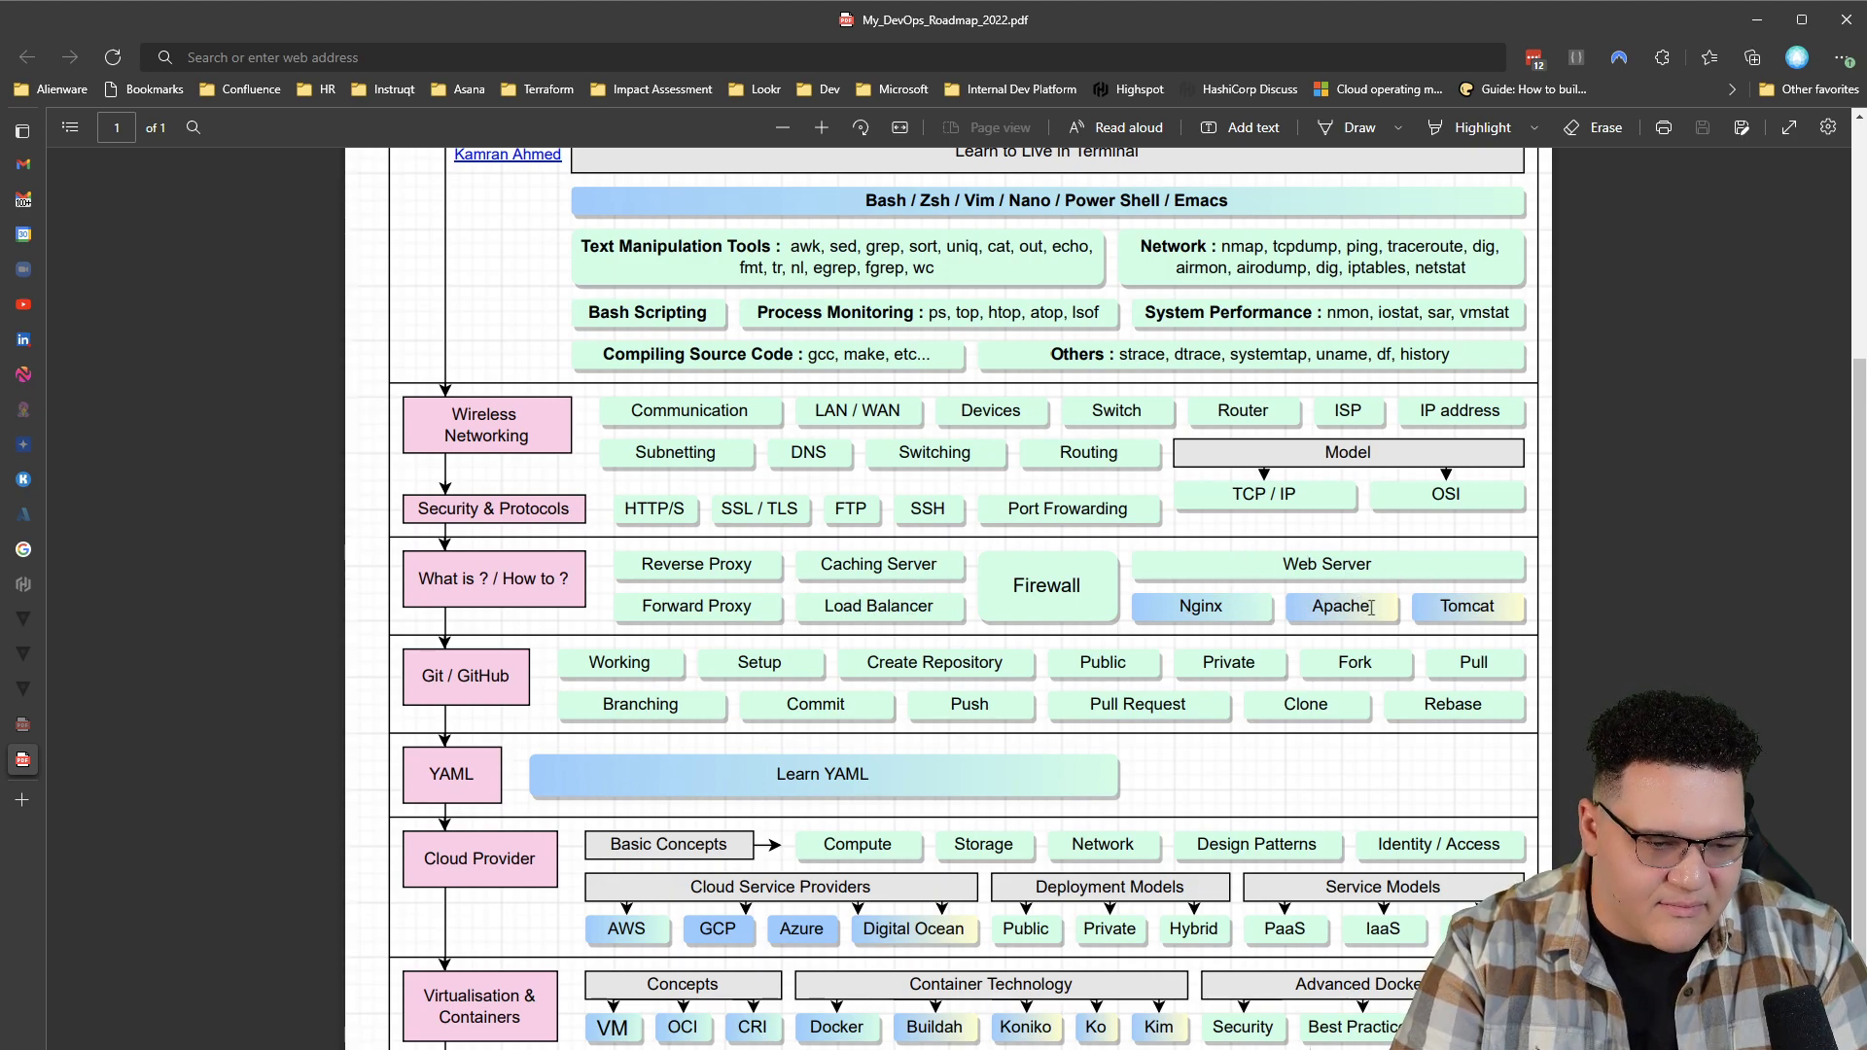
mouse_move(1066, 574)
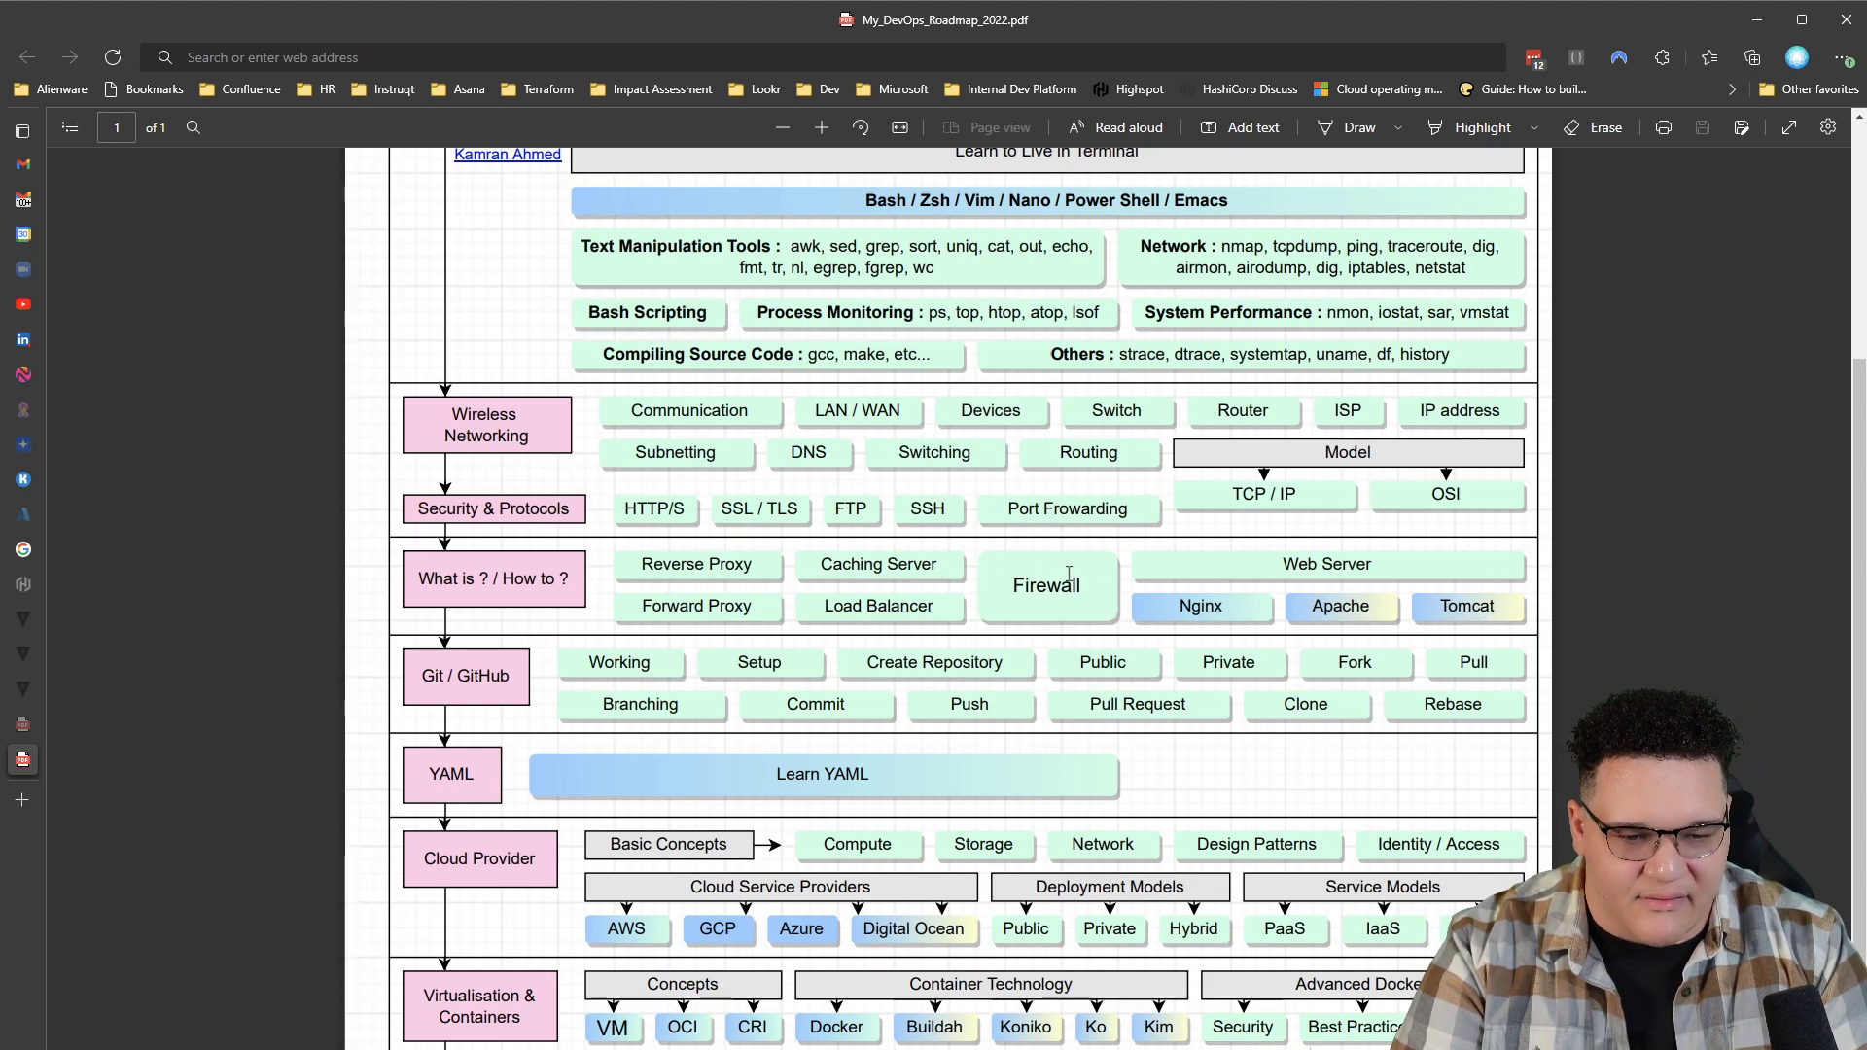
mouse_move(1224, 615)
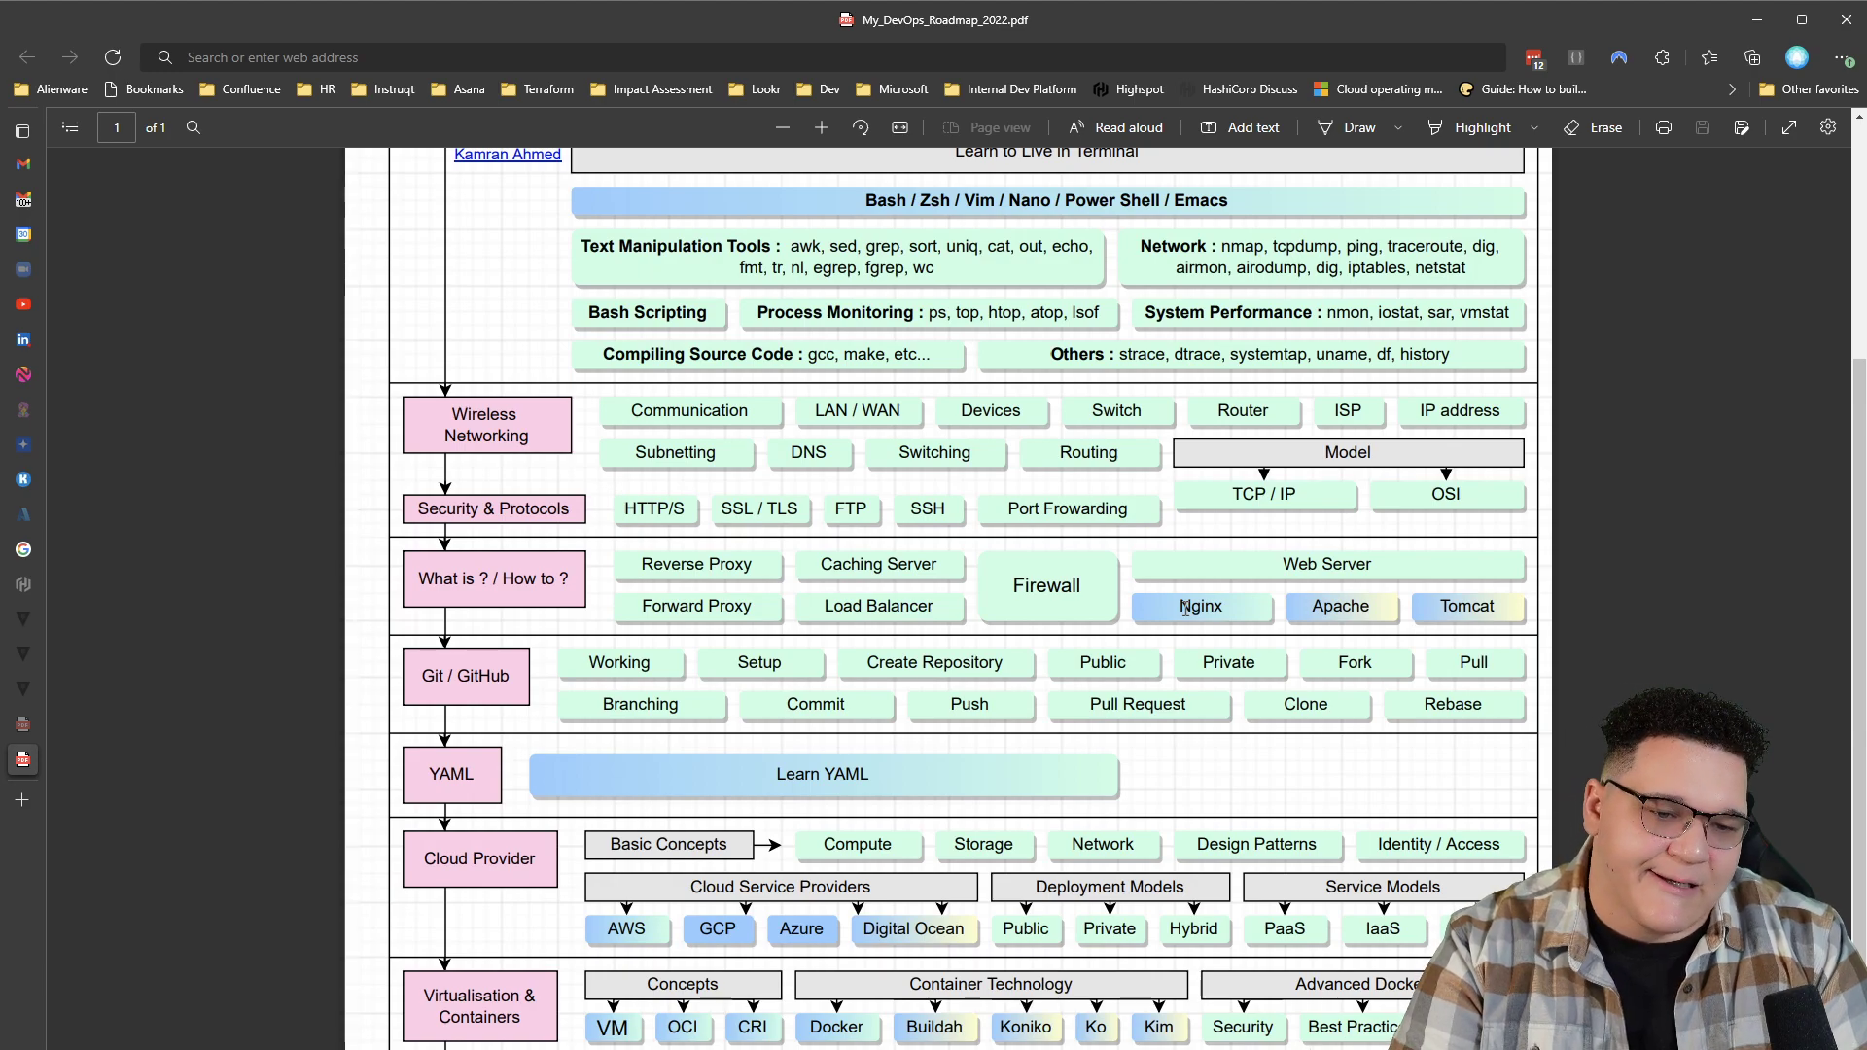
mouse_move(1049, 621)
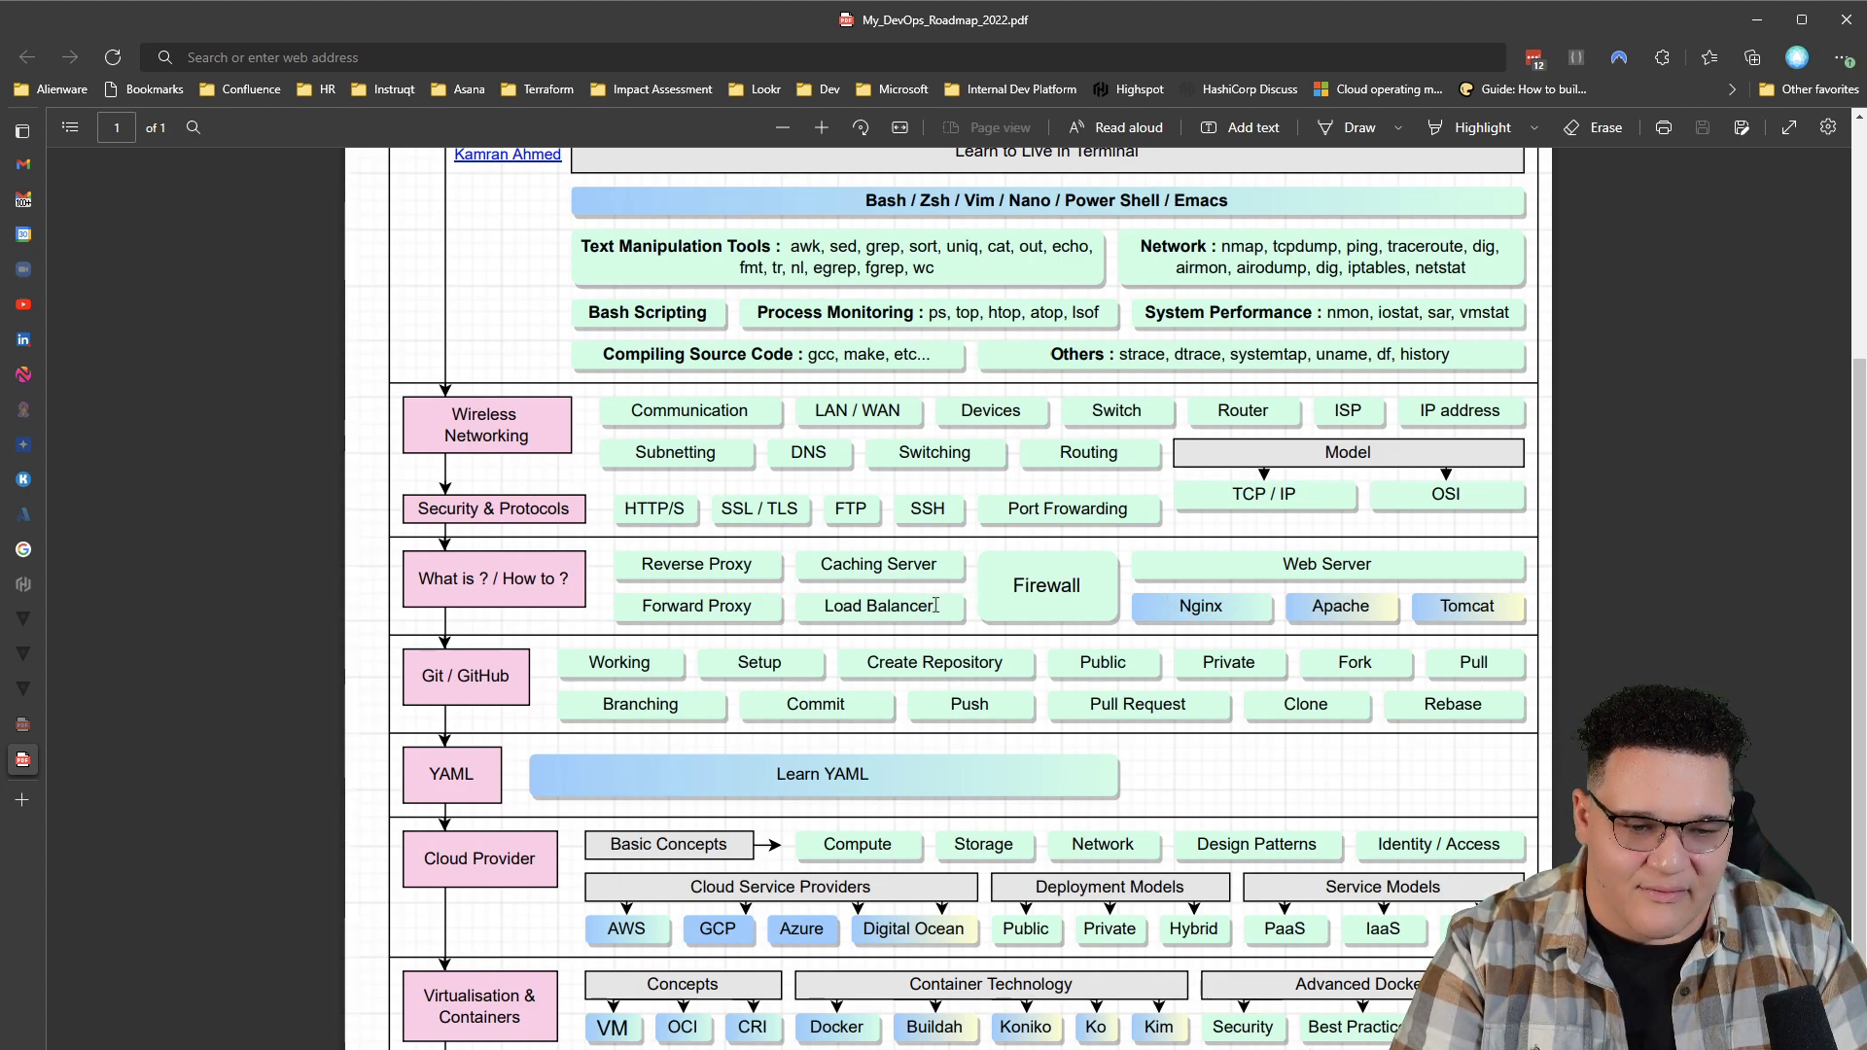
mouse_move(941, 642)
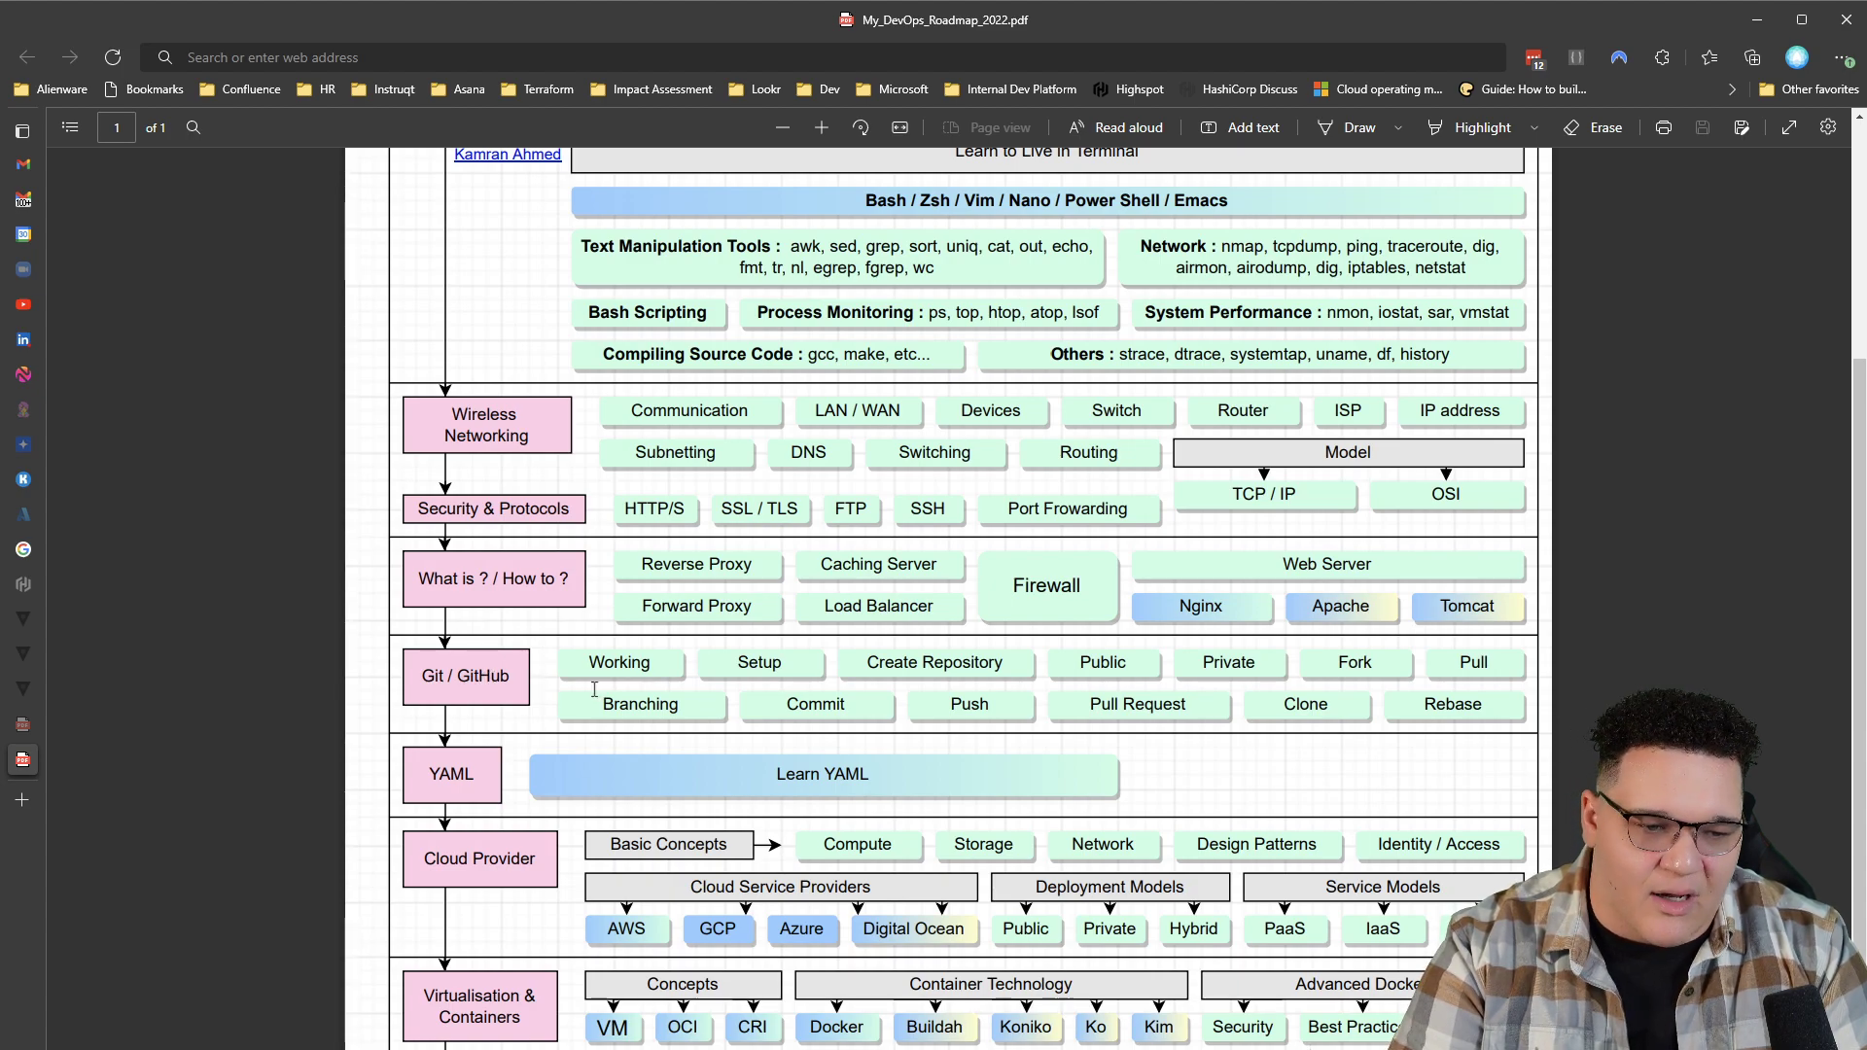
scroll(up, 3)
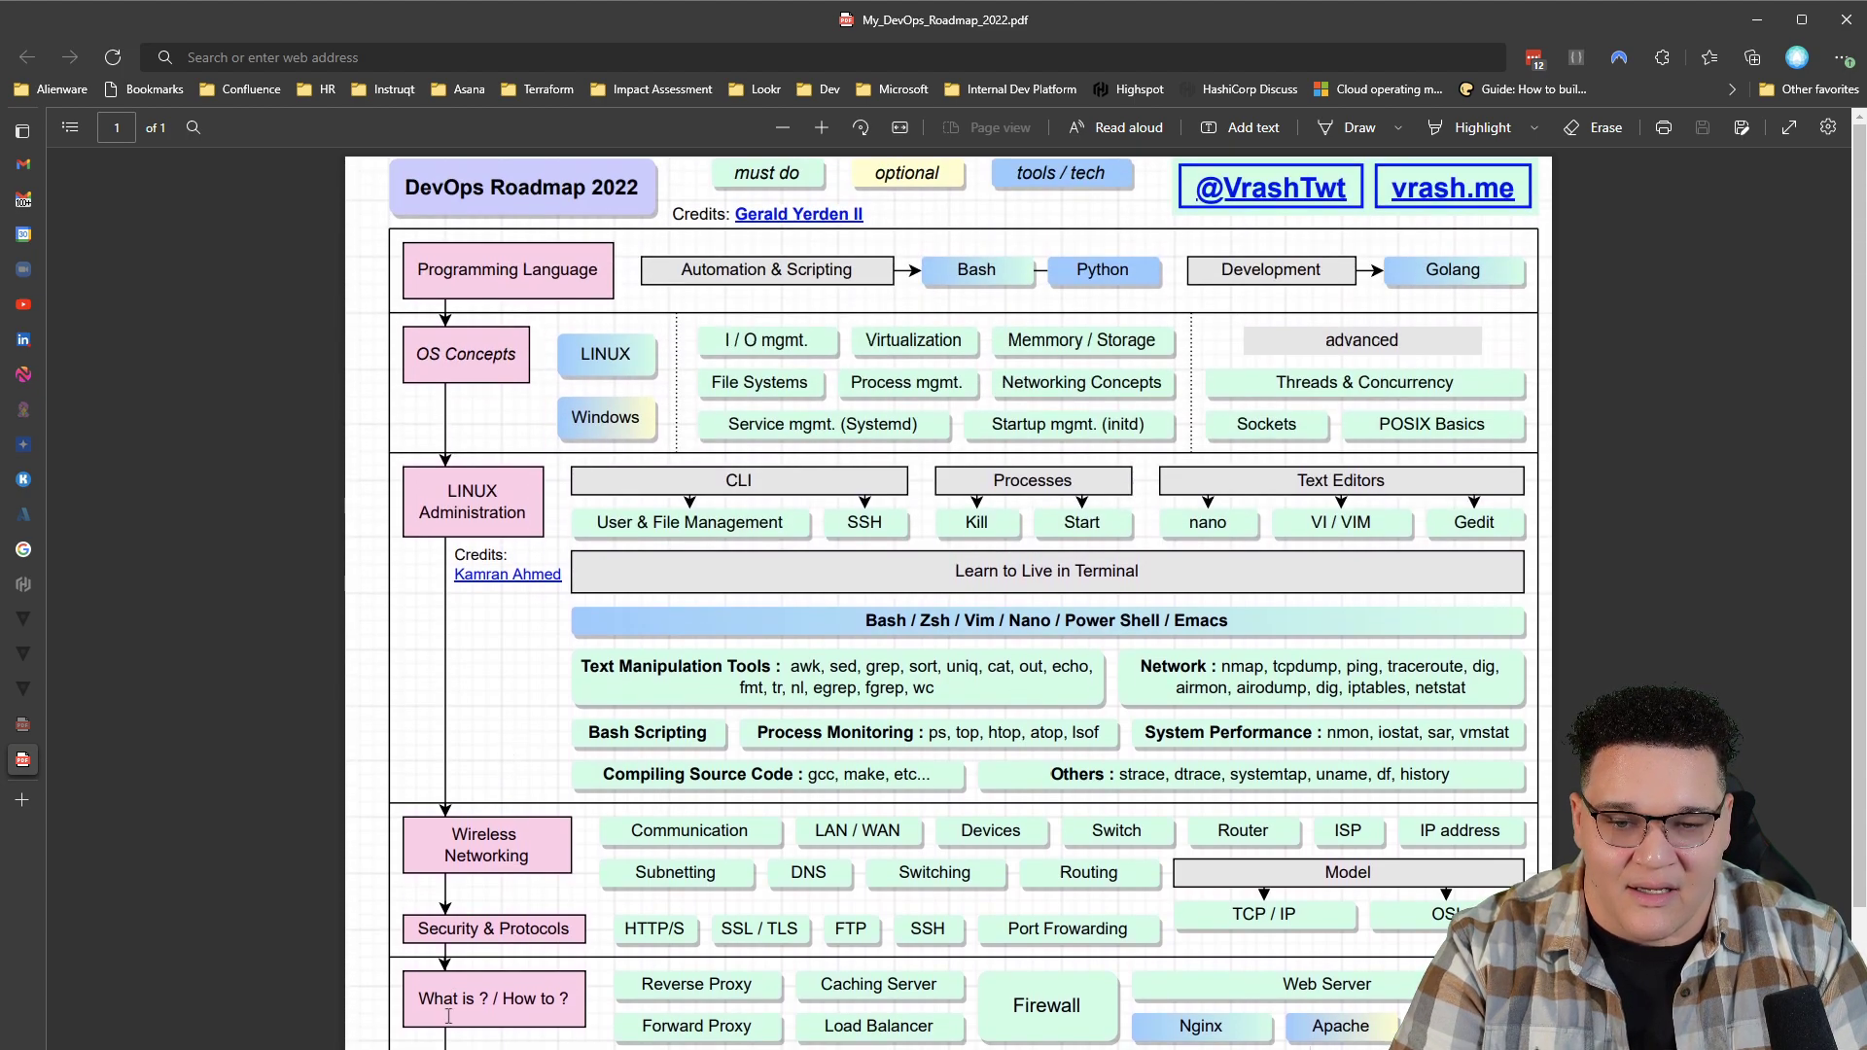
scroll(down, 3)
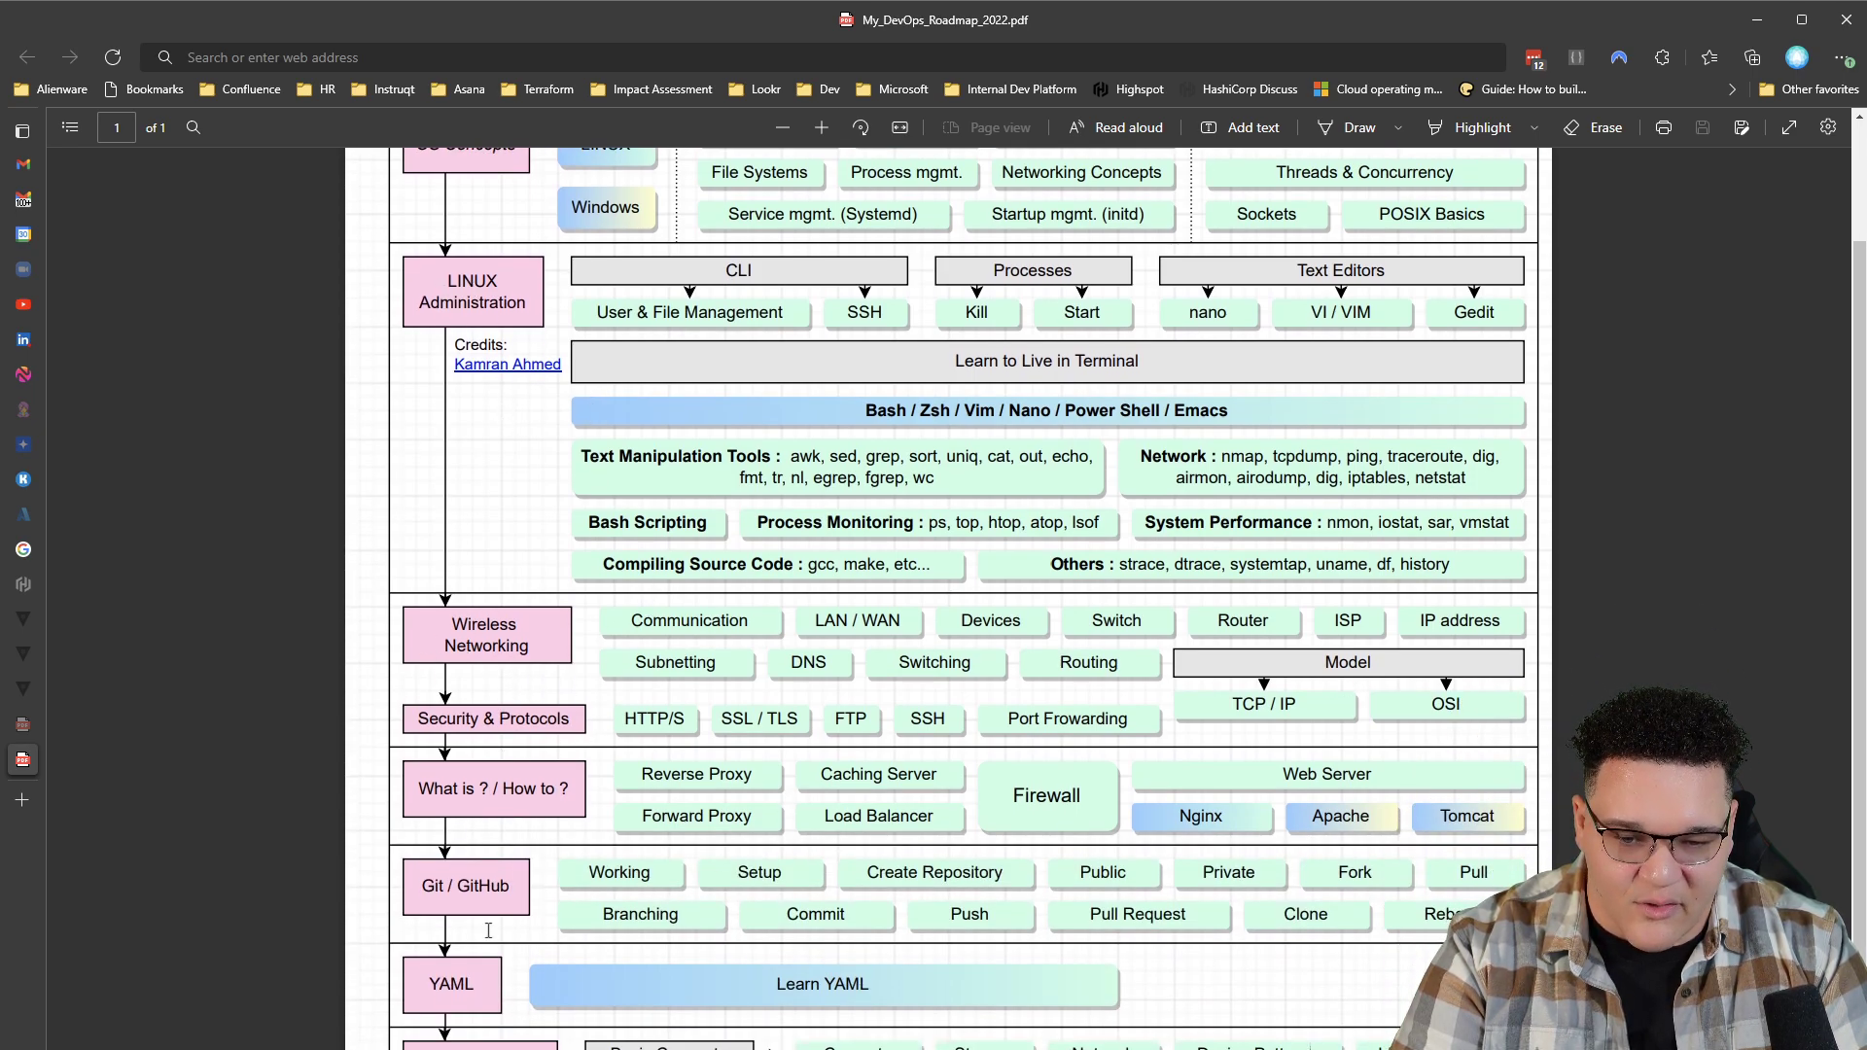
scroll(down, 3)
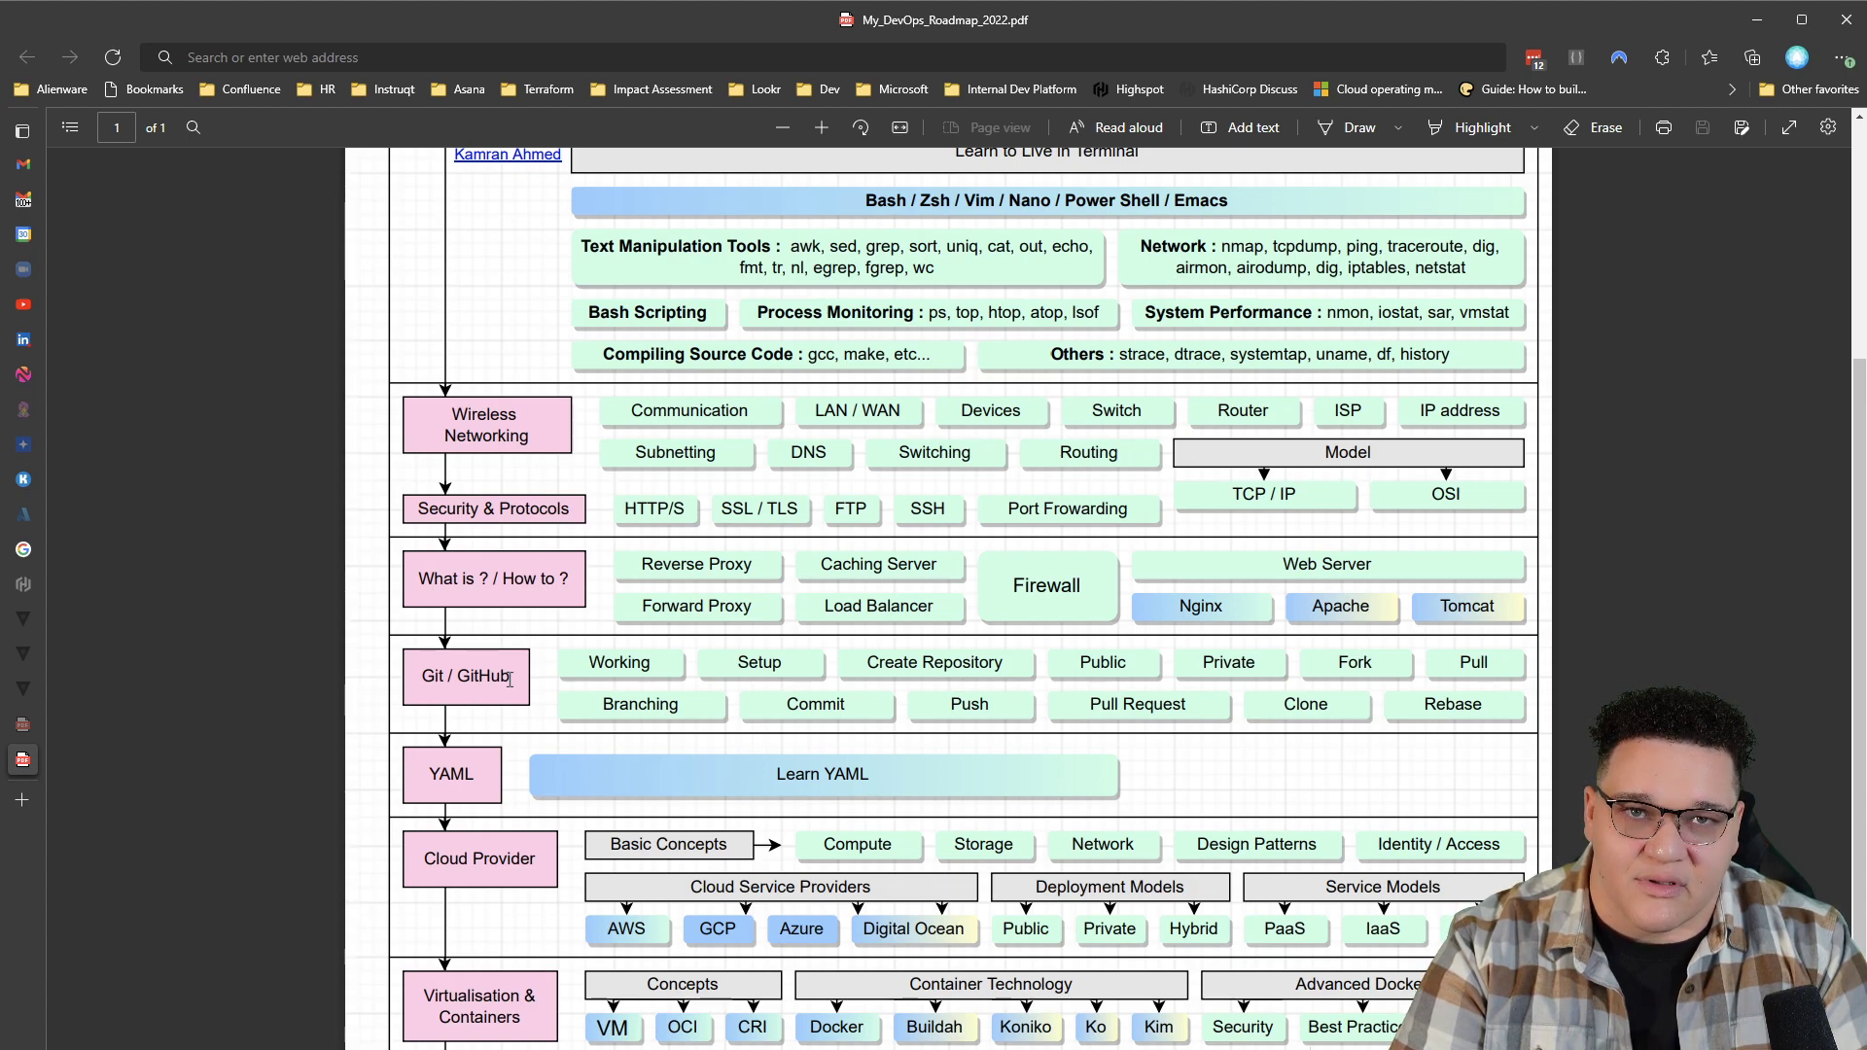
mouse_move(542, 678)
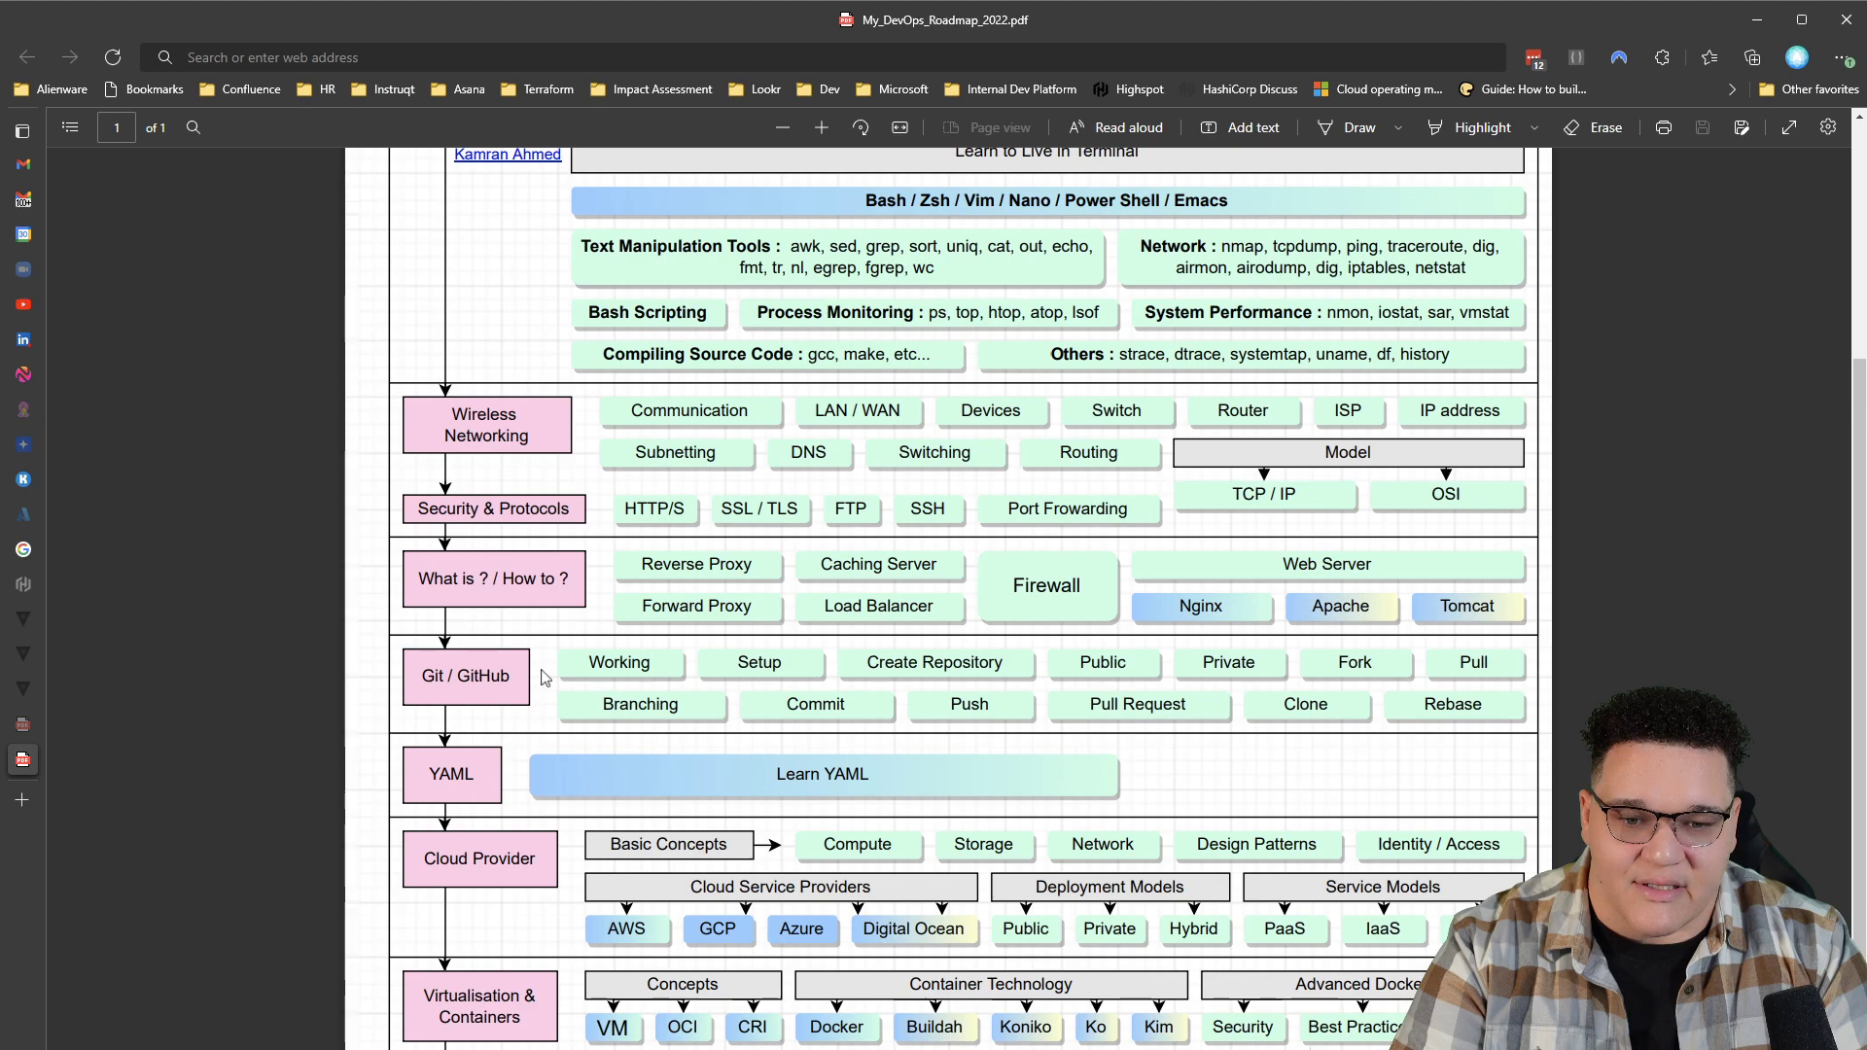
mouse_move(592, 667)
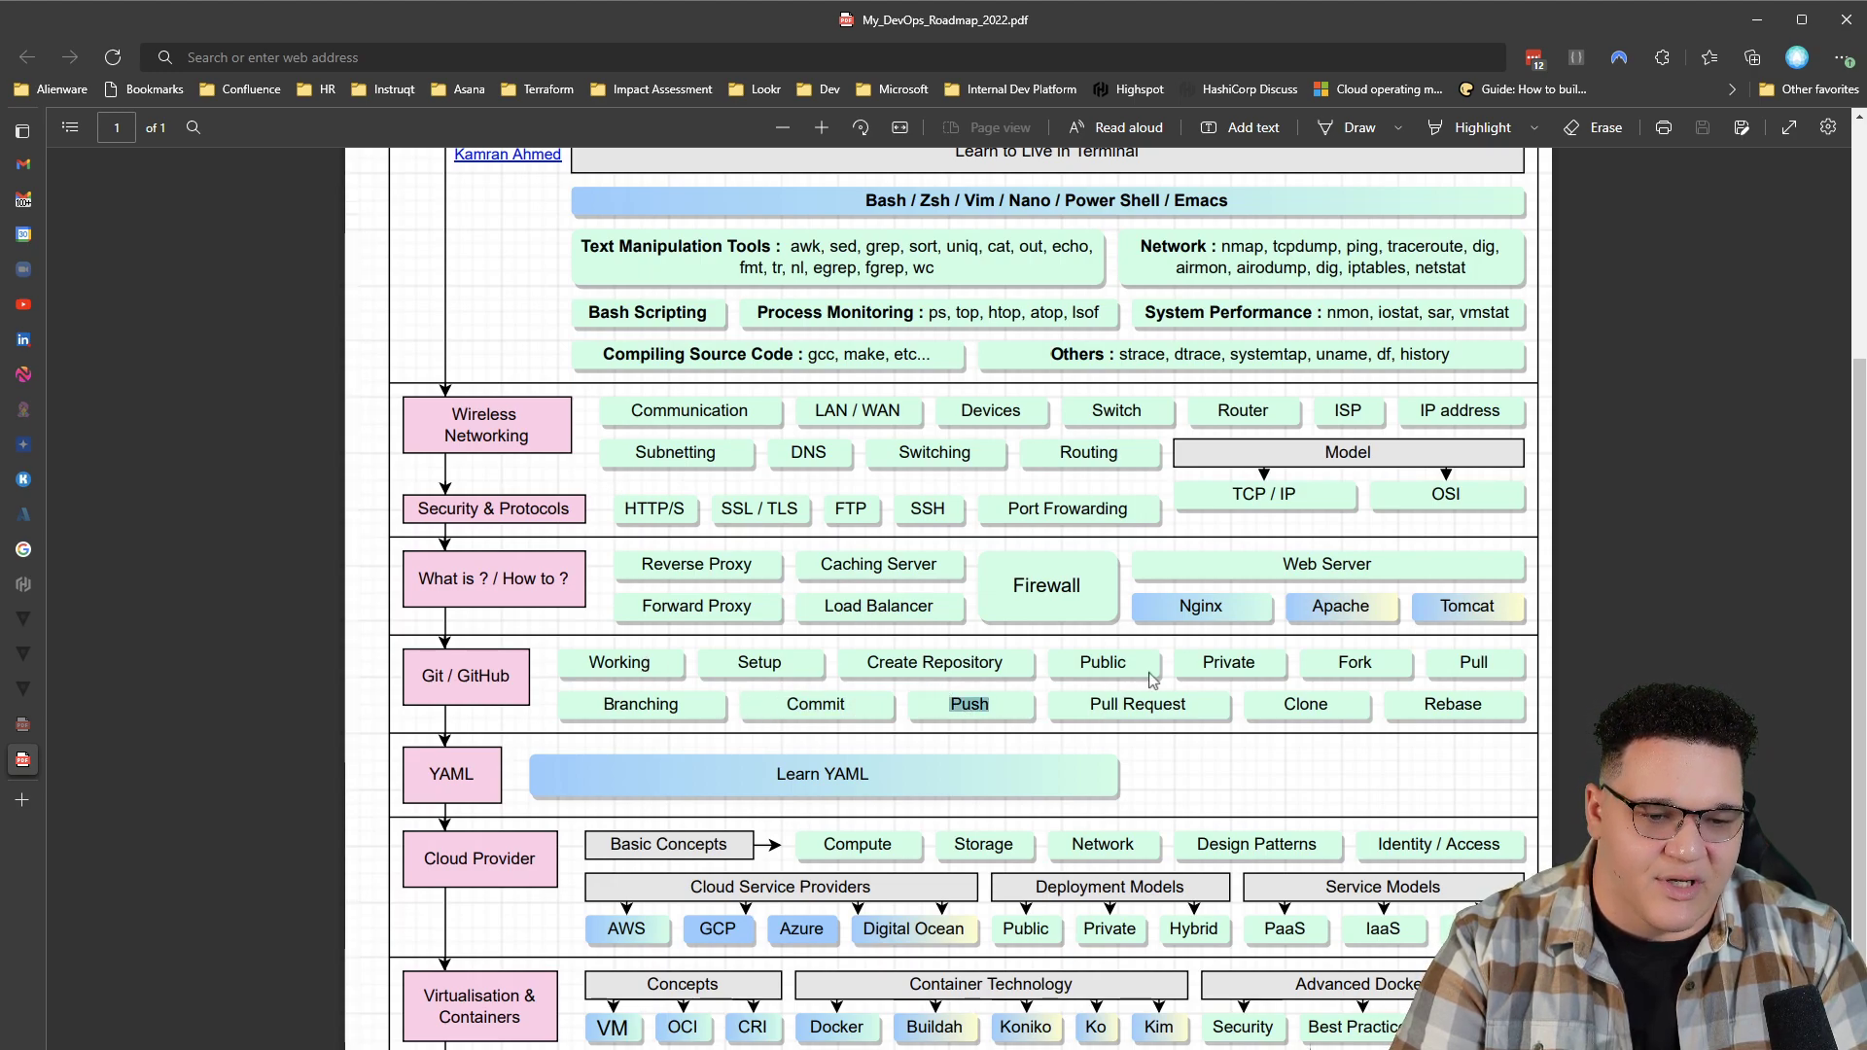
mouse_move(1411, 679)
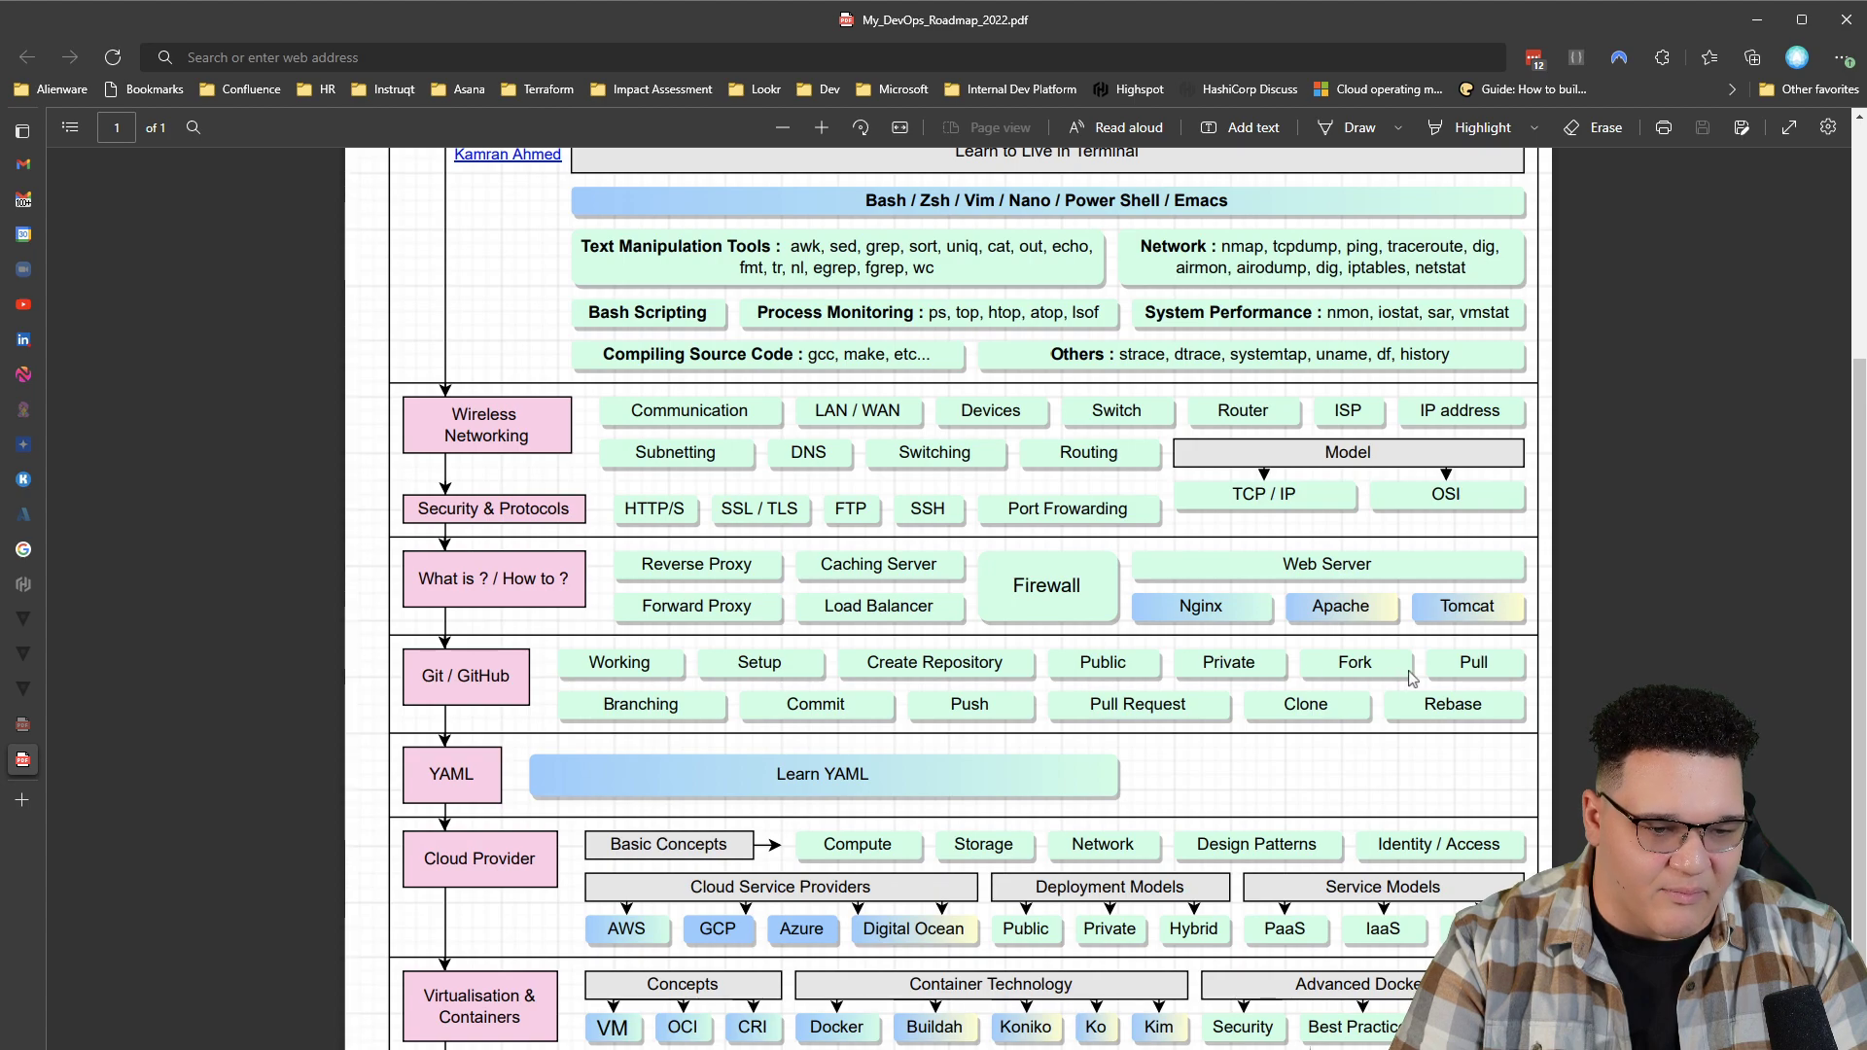
mouse_move(1354, 663)
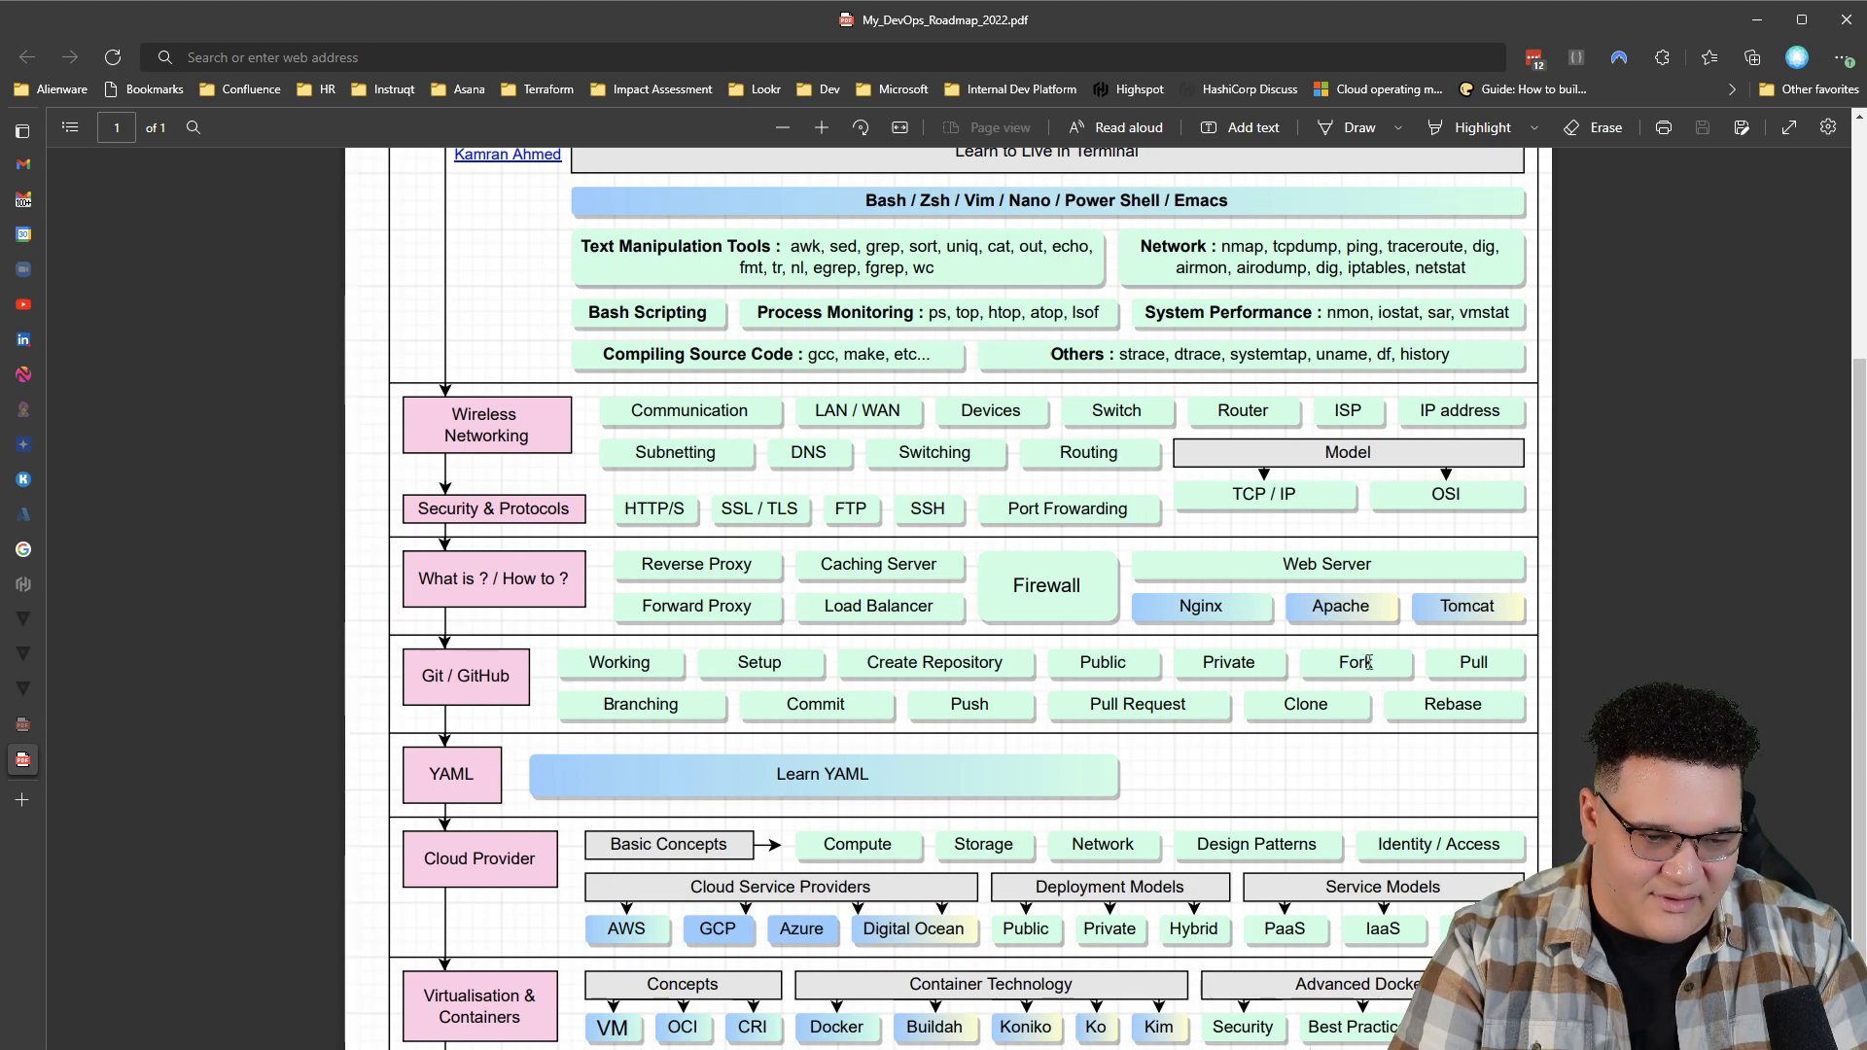
mouse_move(1282, 654)
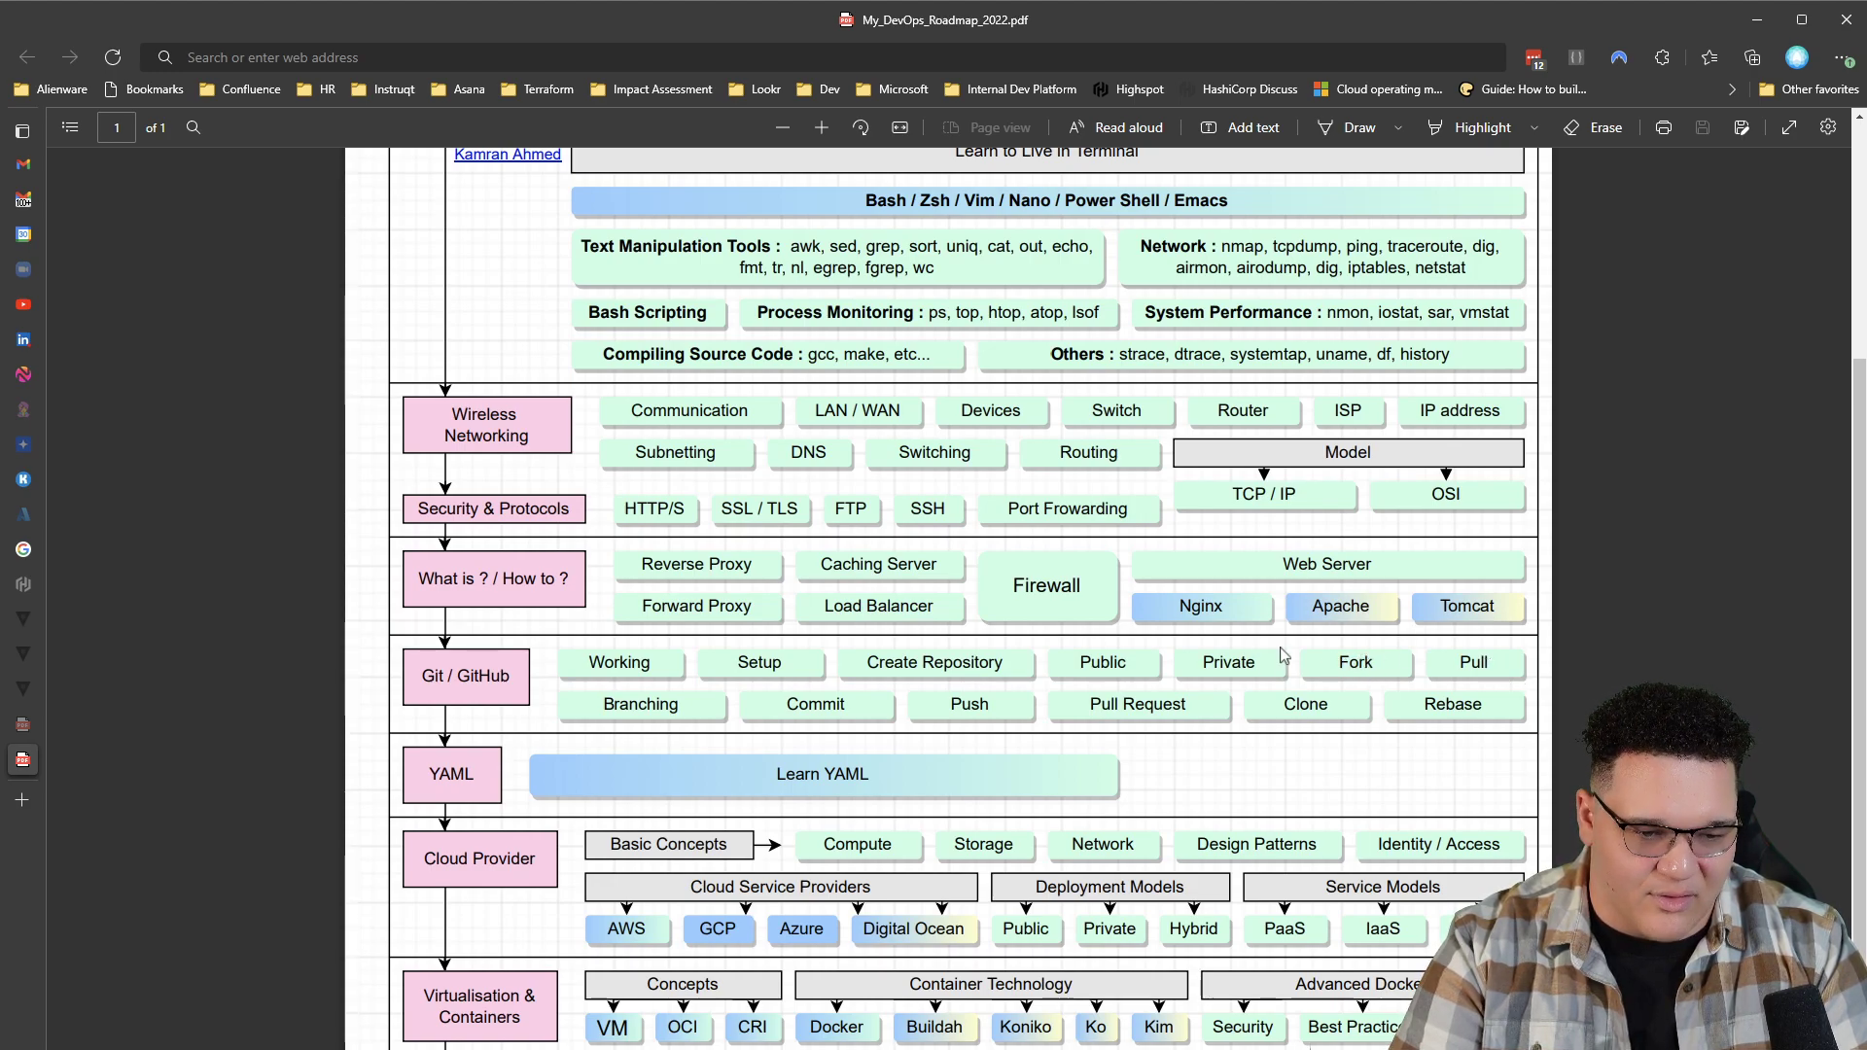
mouse_move(1084, 709)
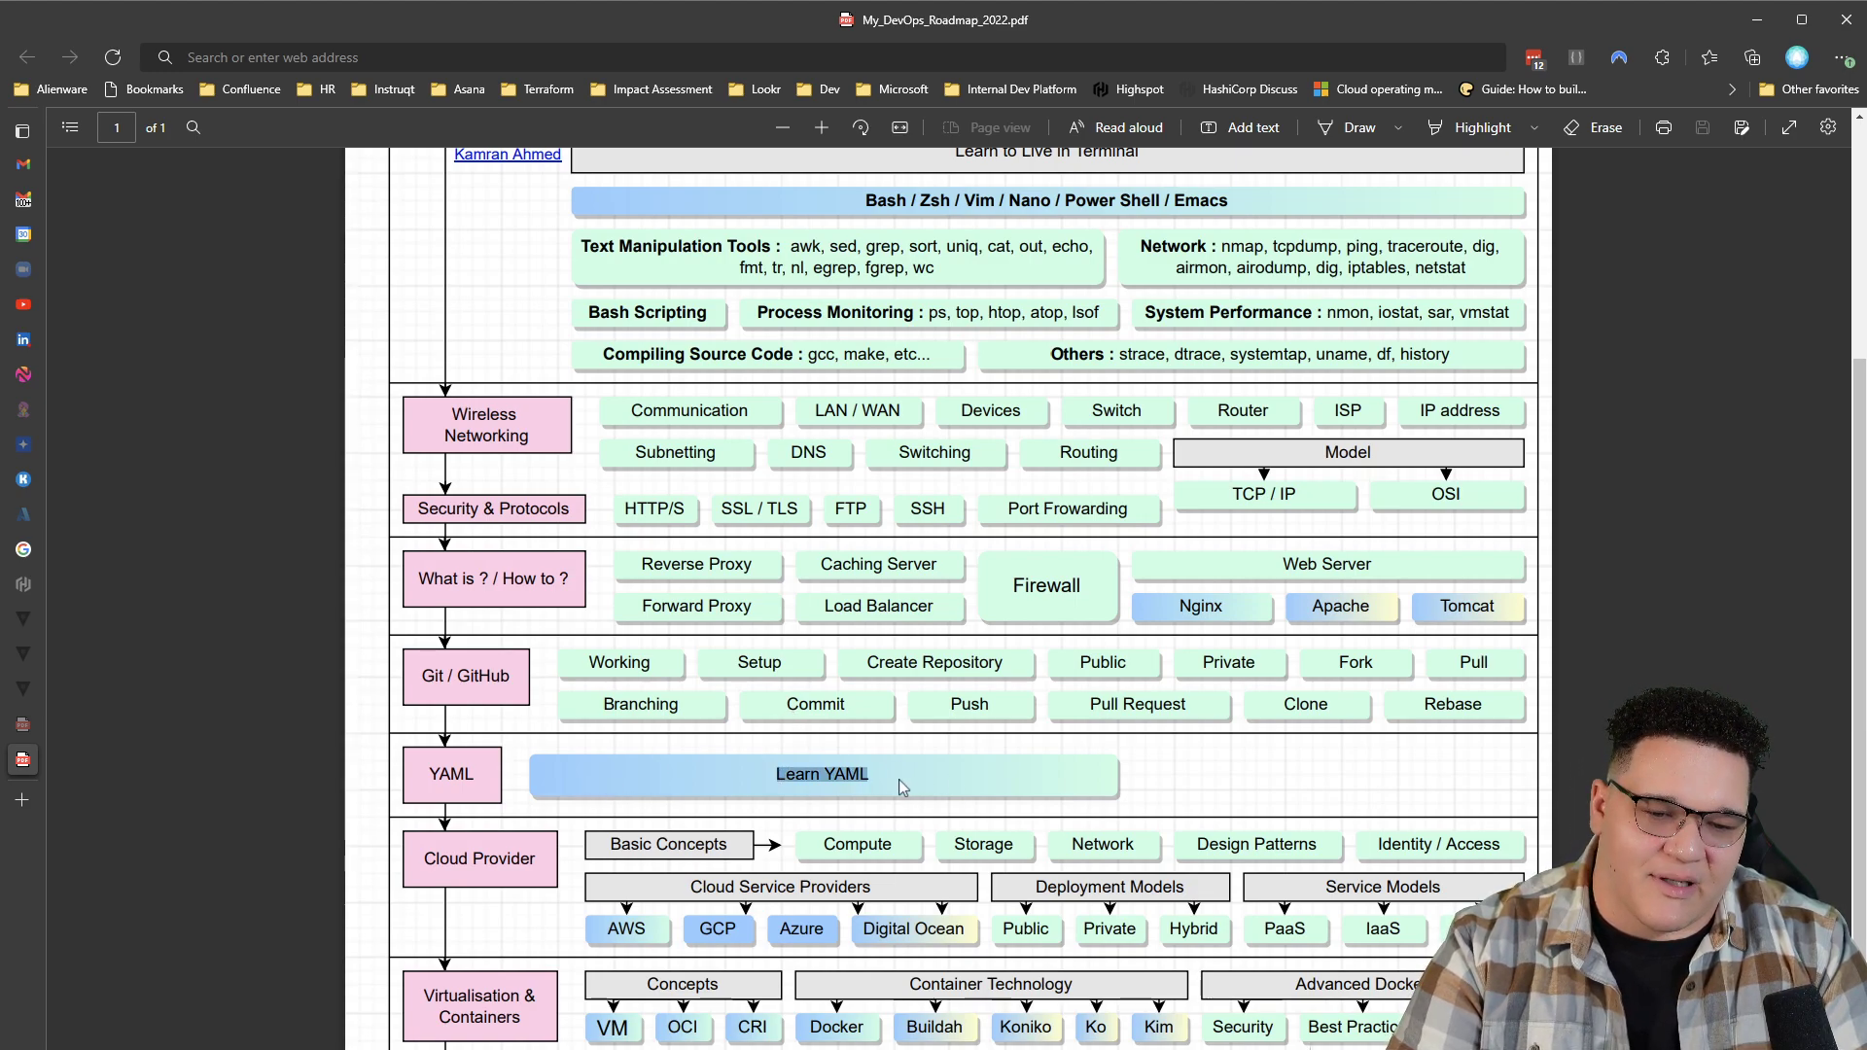
mouse_move(651, 778)
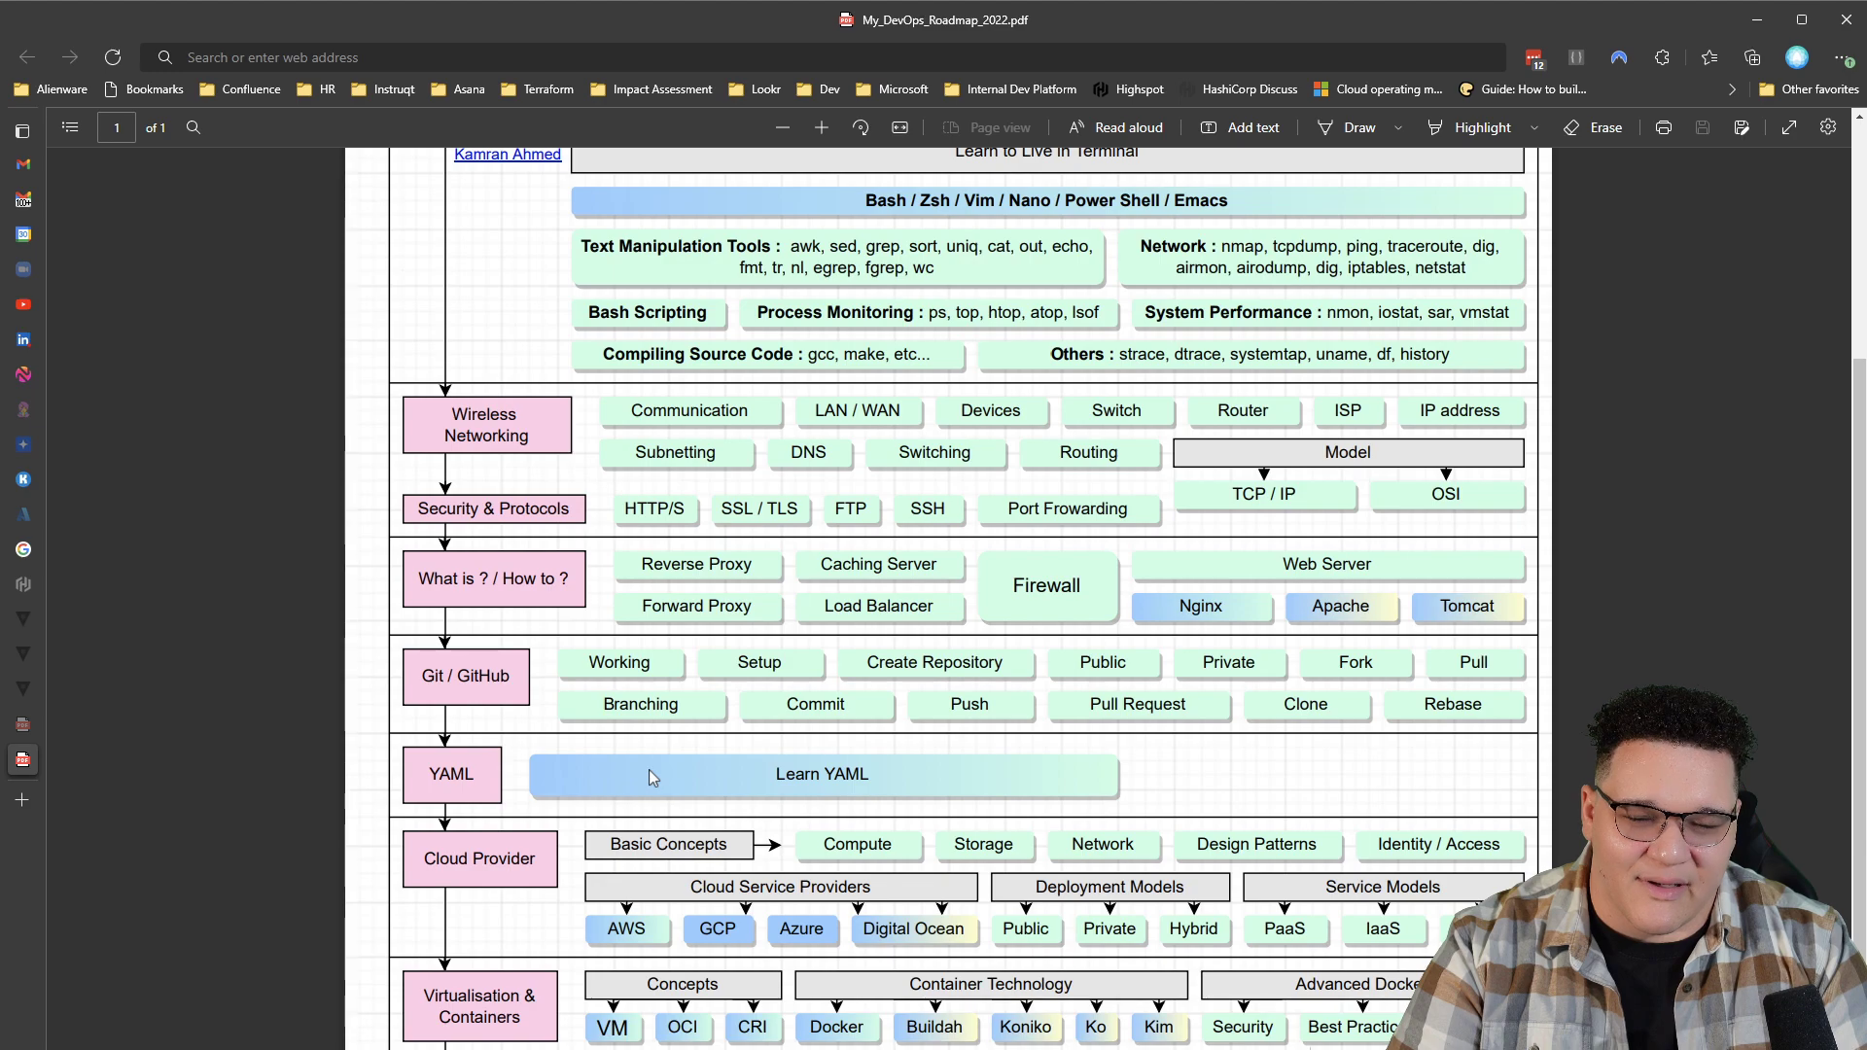
mouse_move(658, 776)
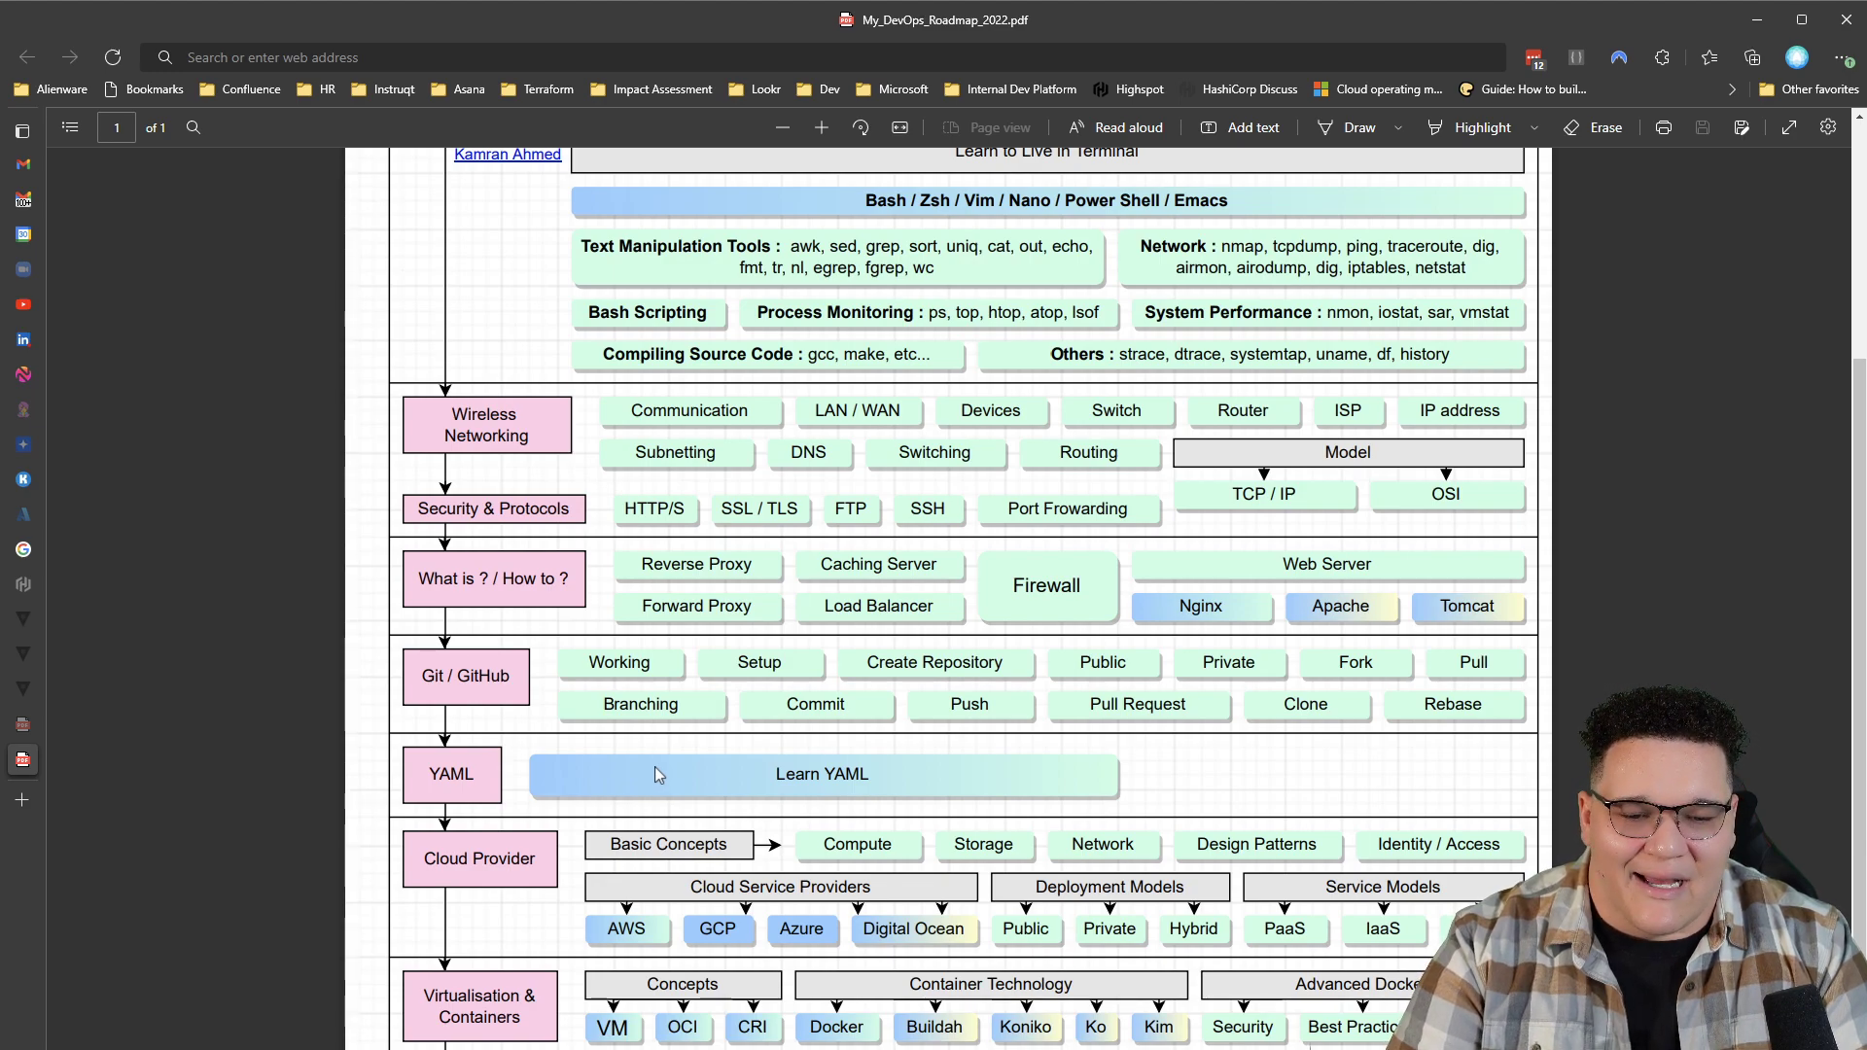
scroll(down, 3)
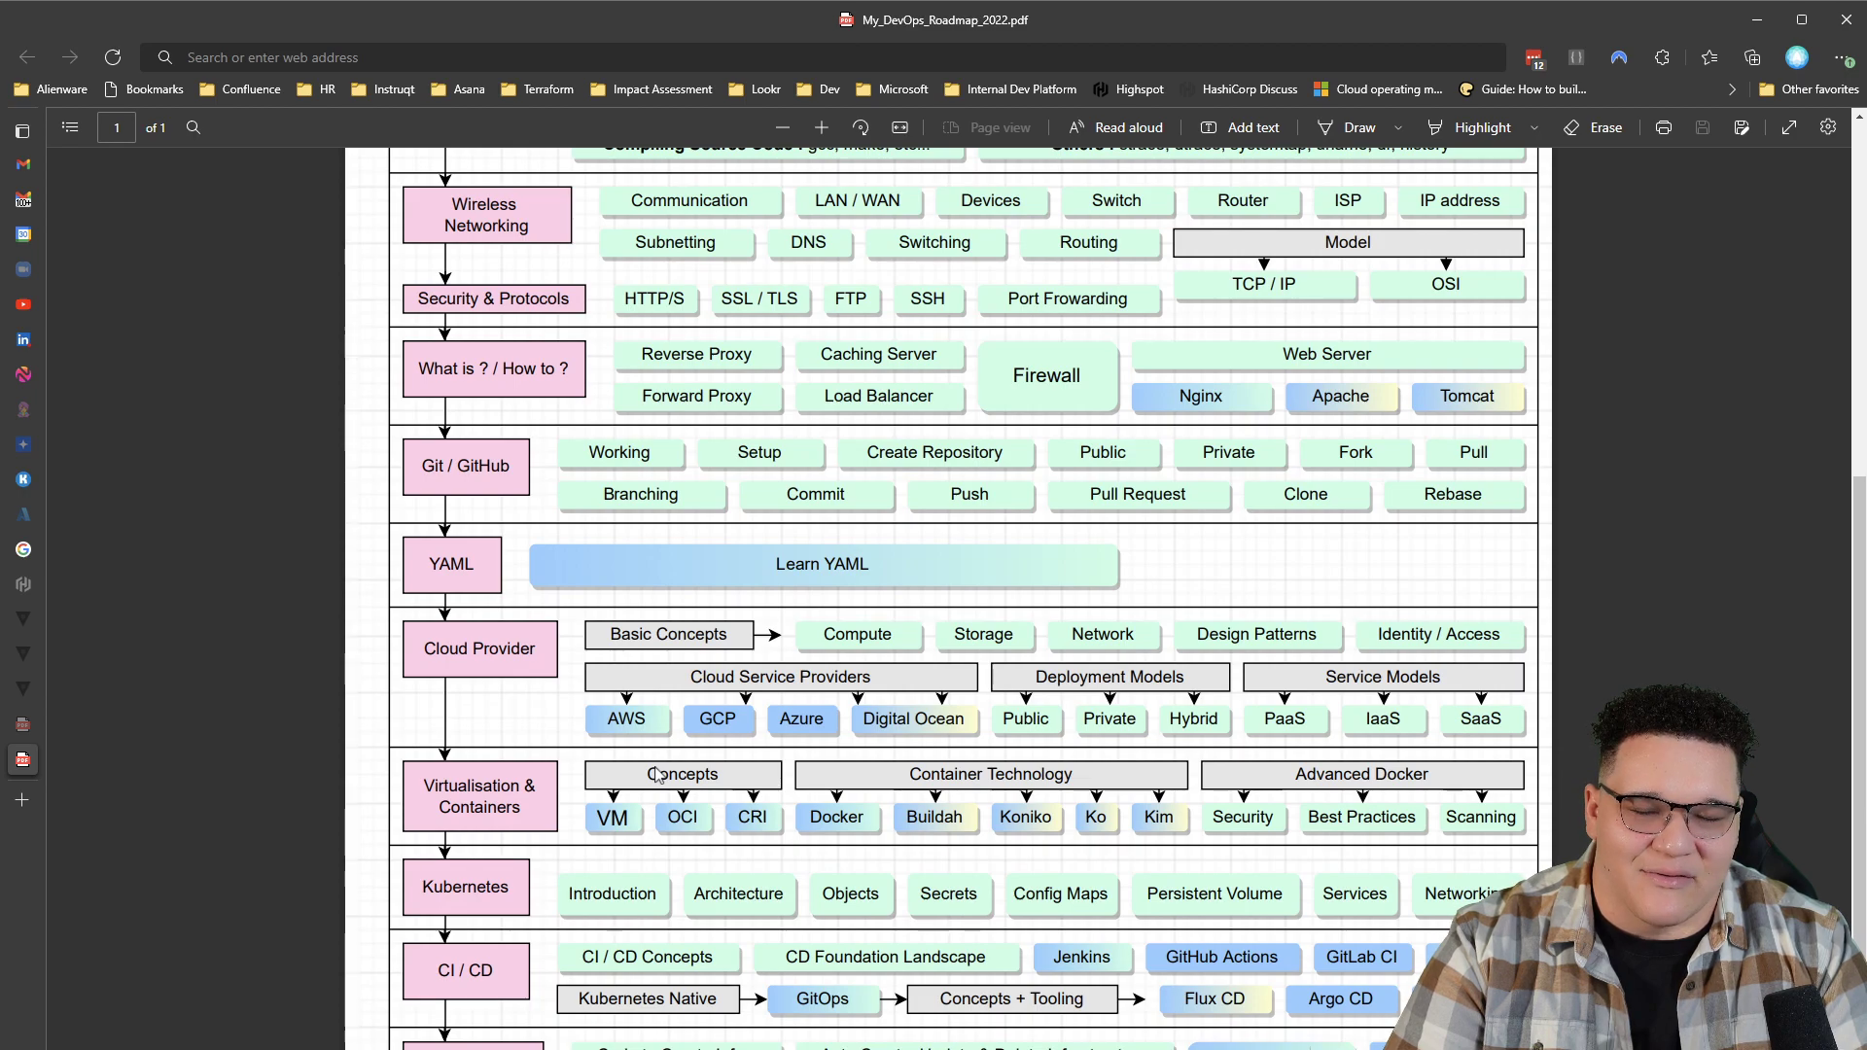
mouse_move(914, 447)
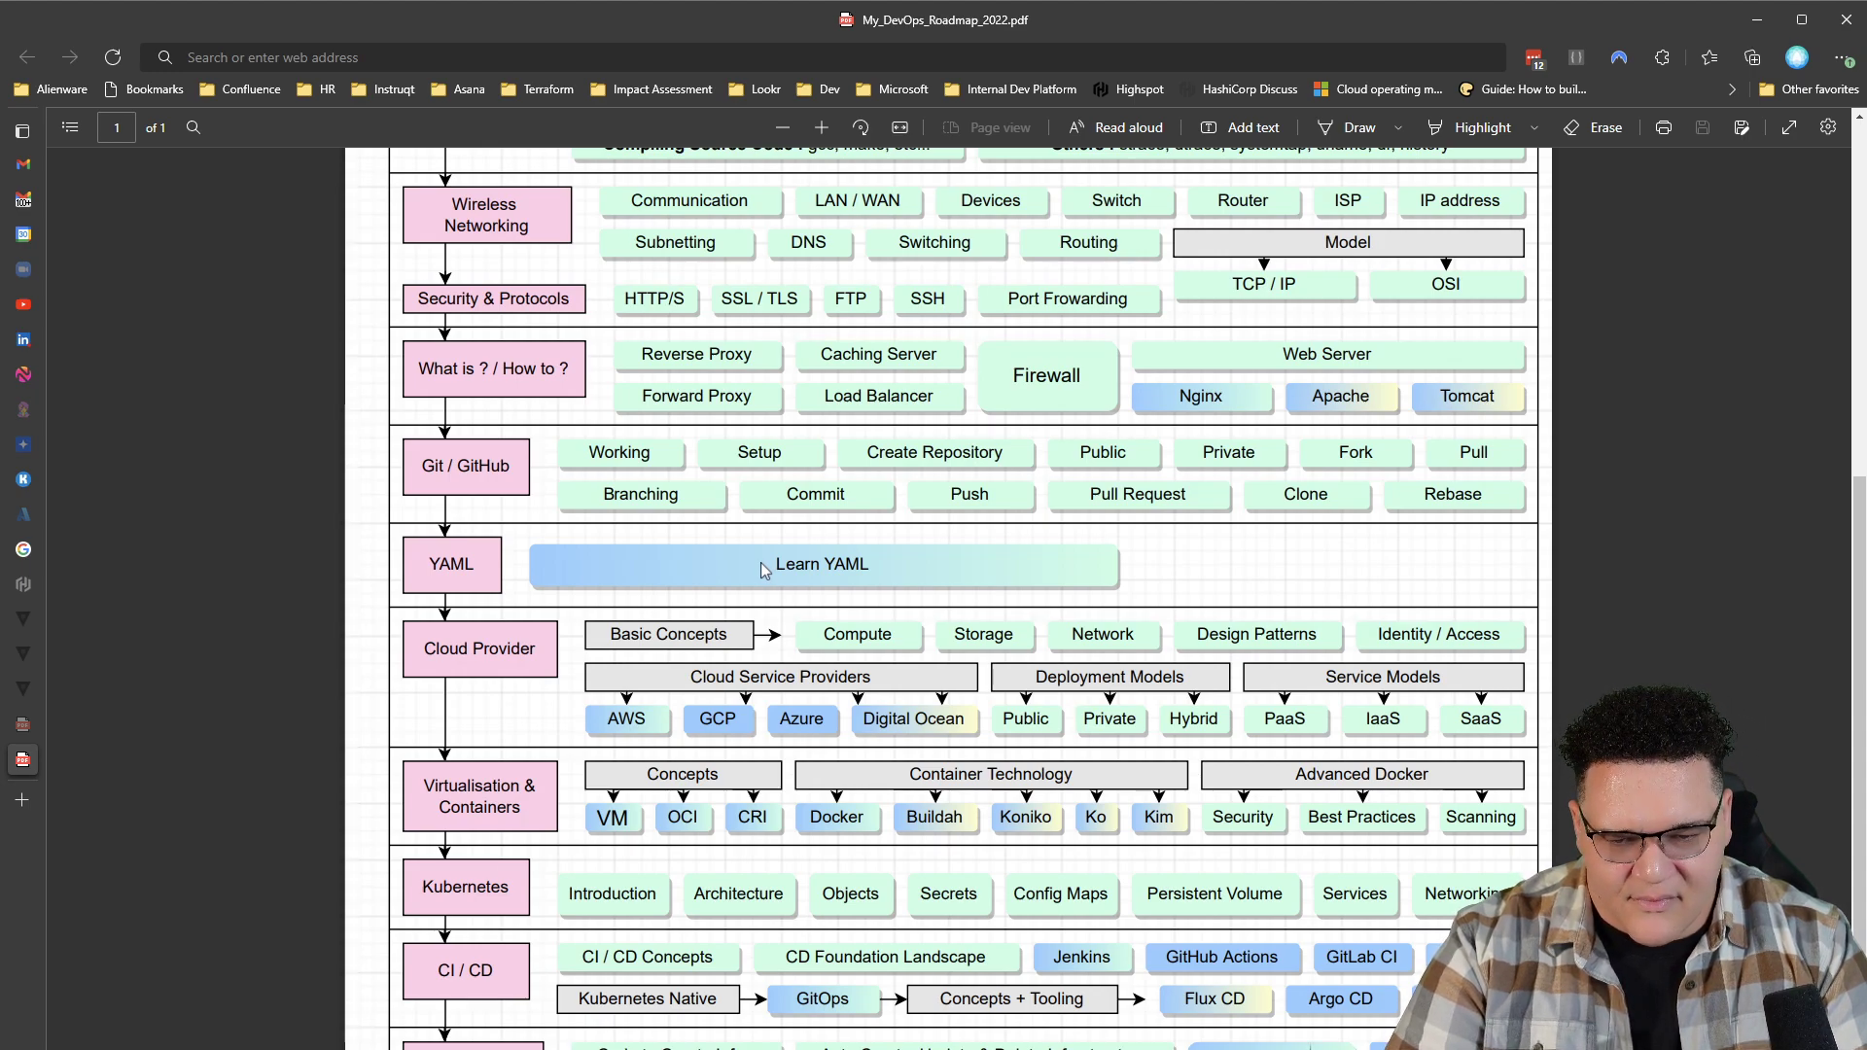
mouse_move(764, 564)
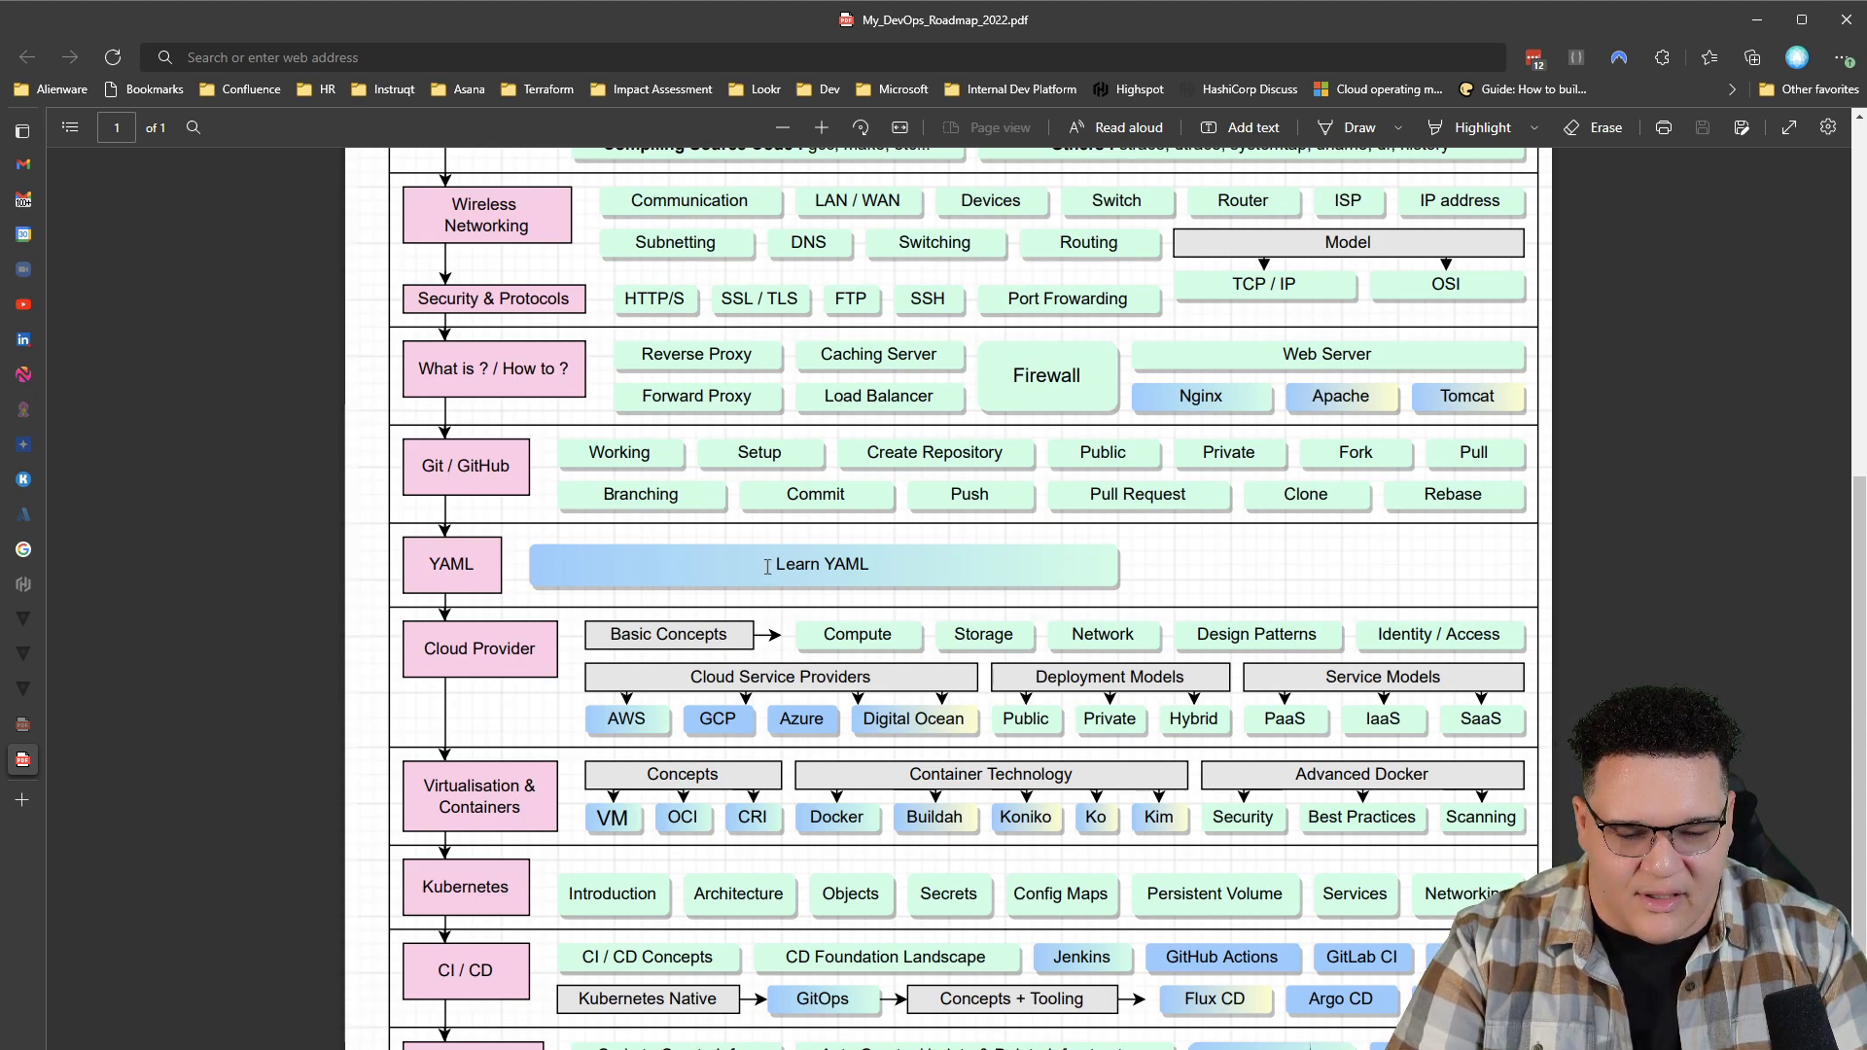
mouse_move(1367, 534)
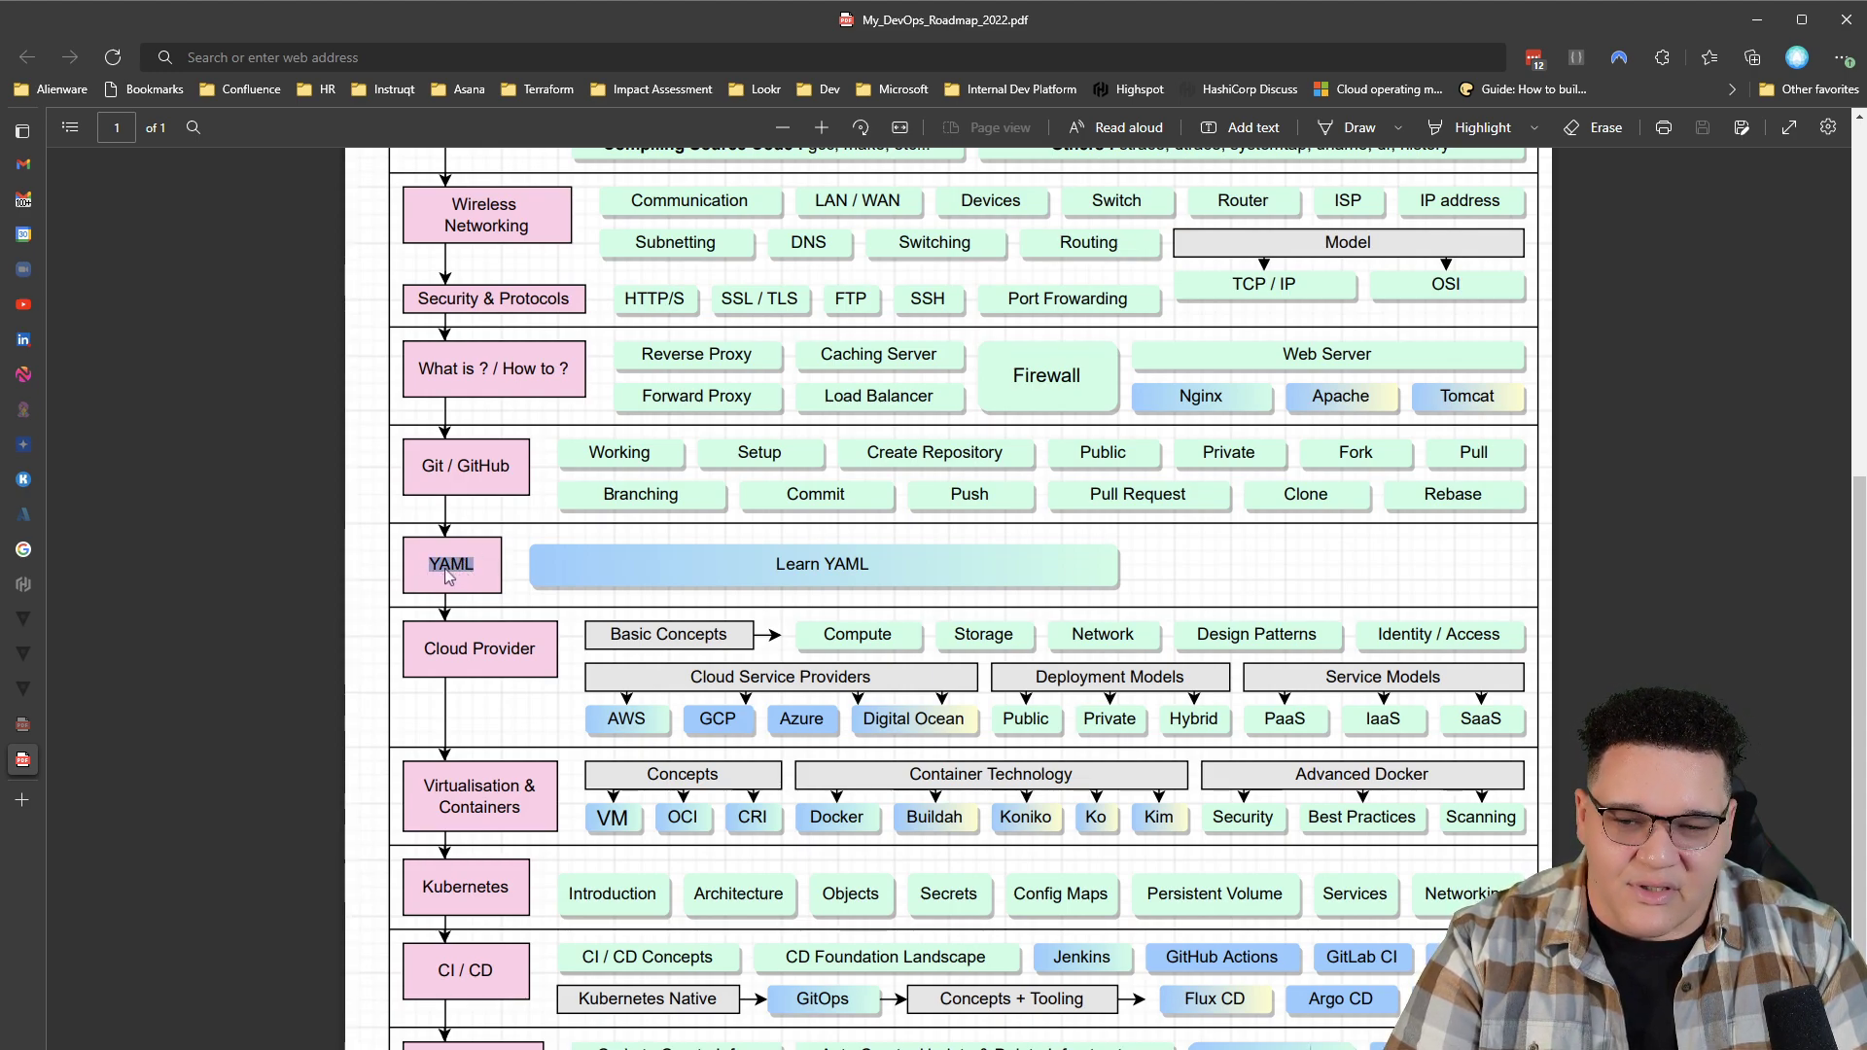
mouse_move(450, 563)
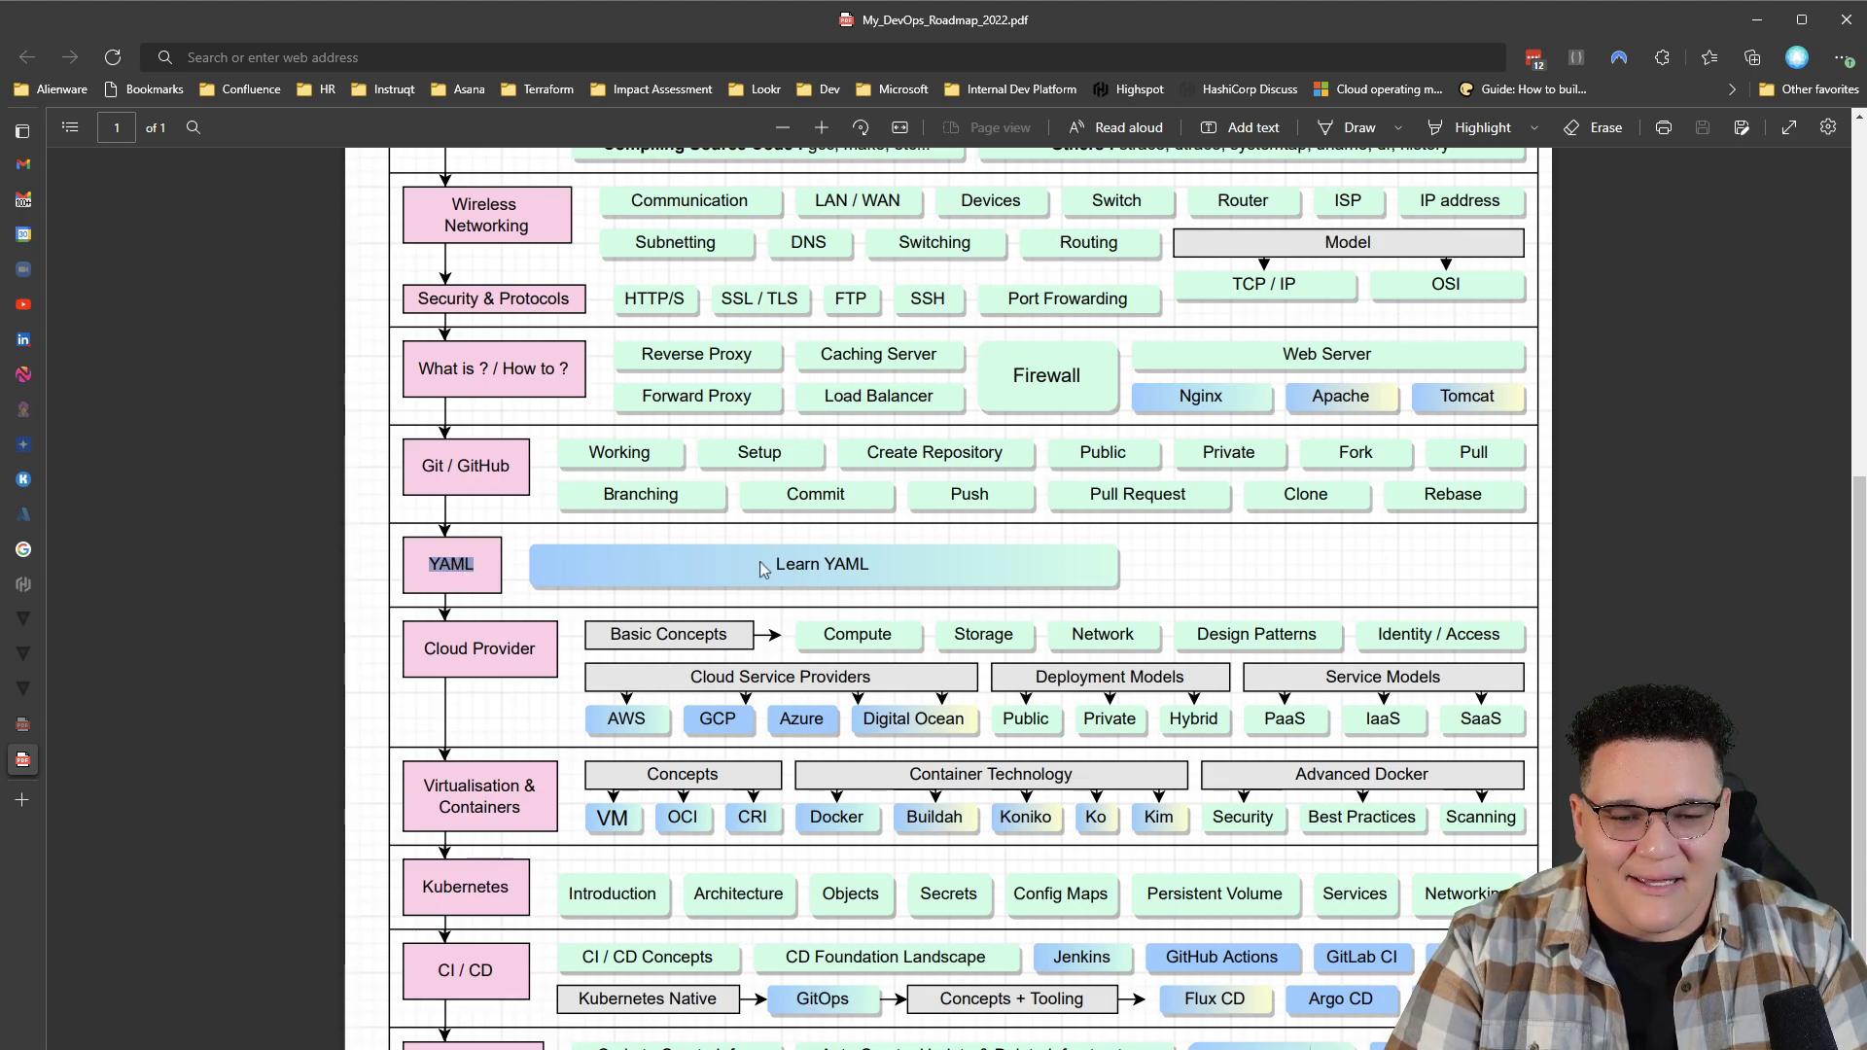
mouse_move(1416, 573)
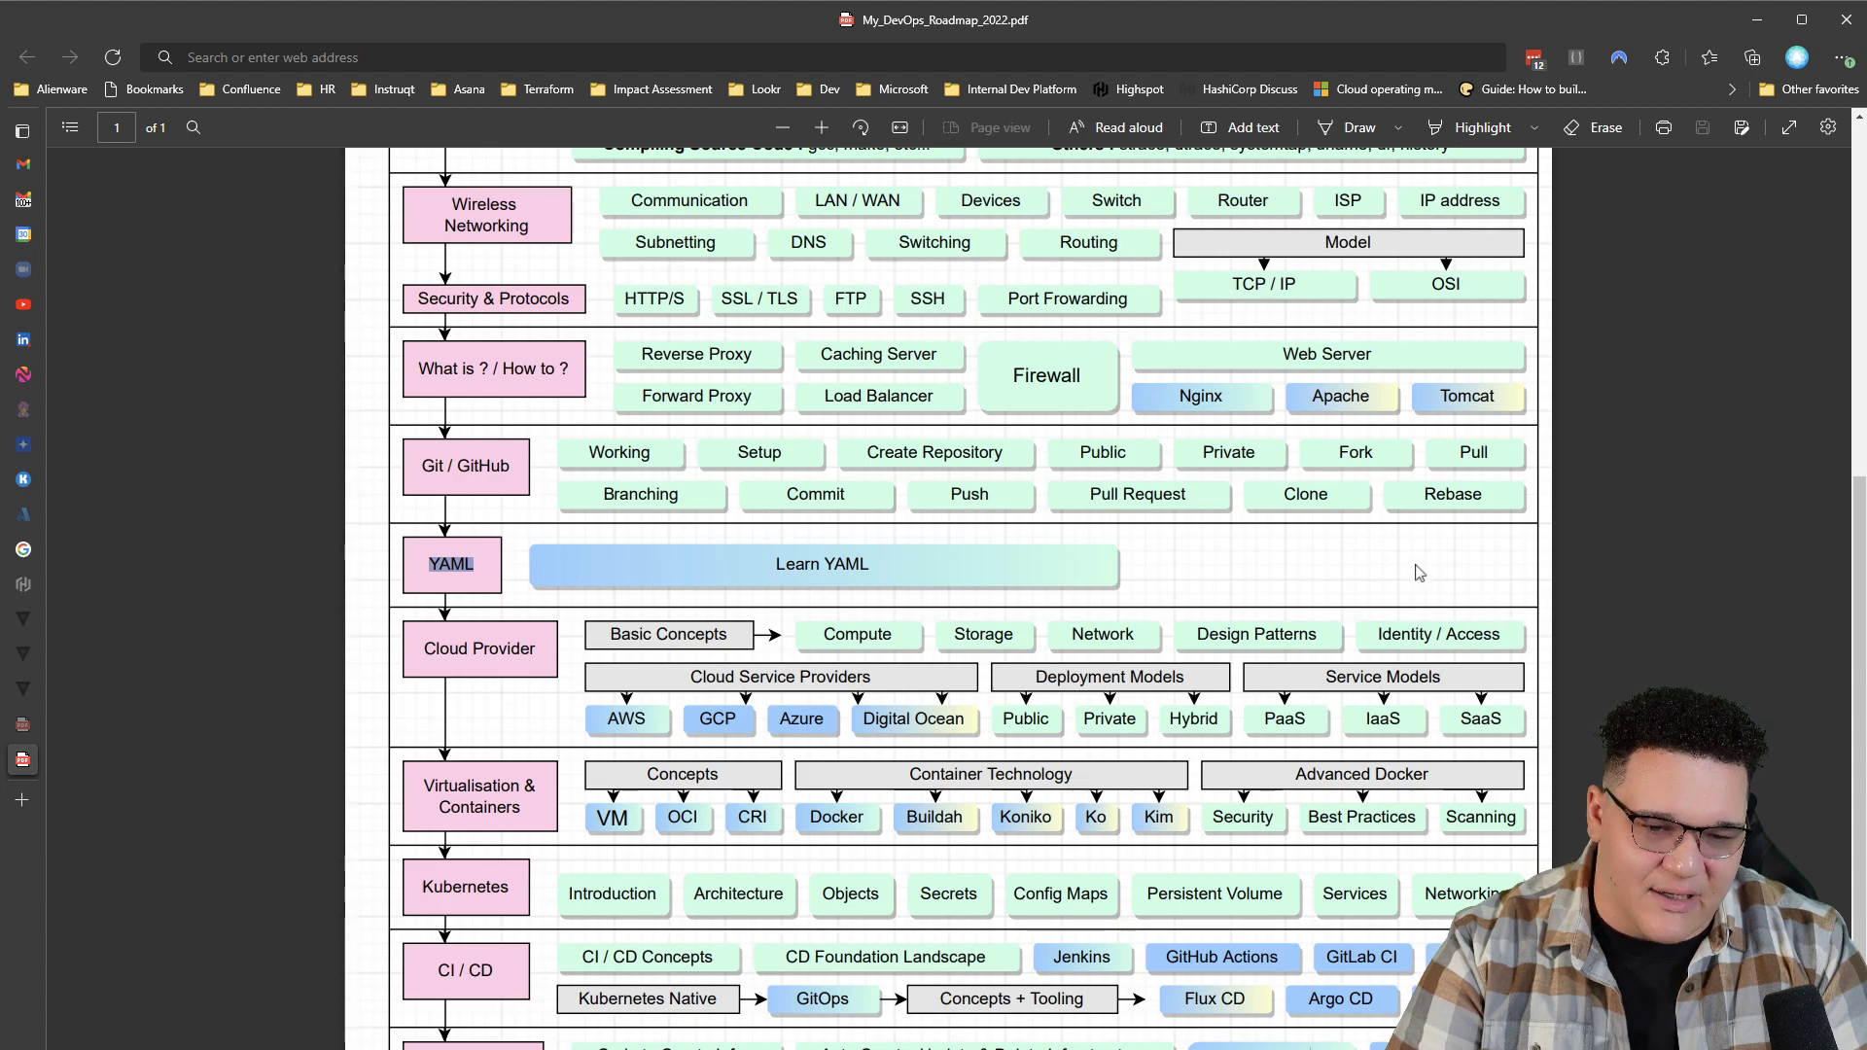
mouse_move(485, 562)
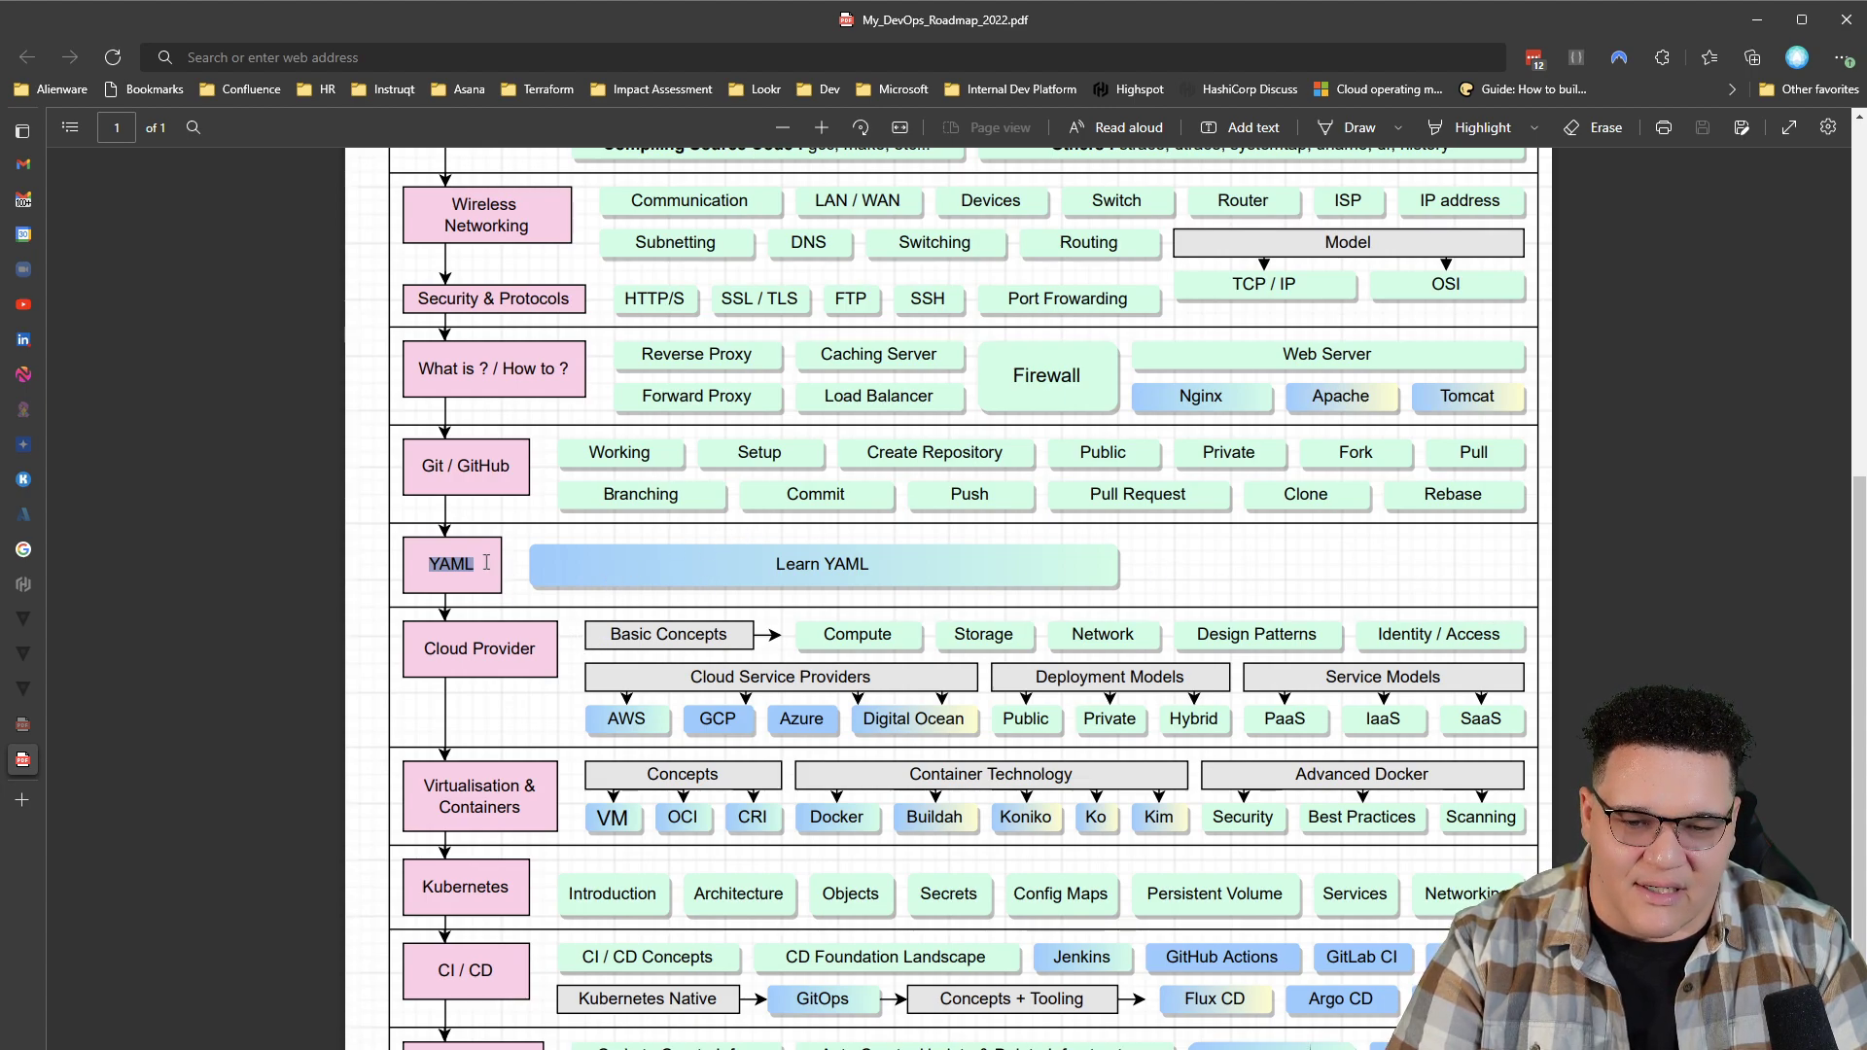
mouse_move(945, 575)
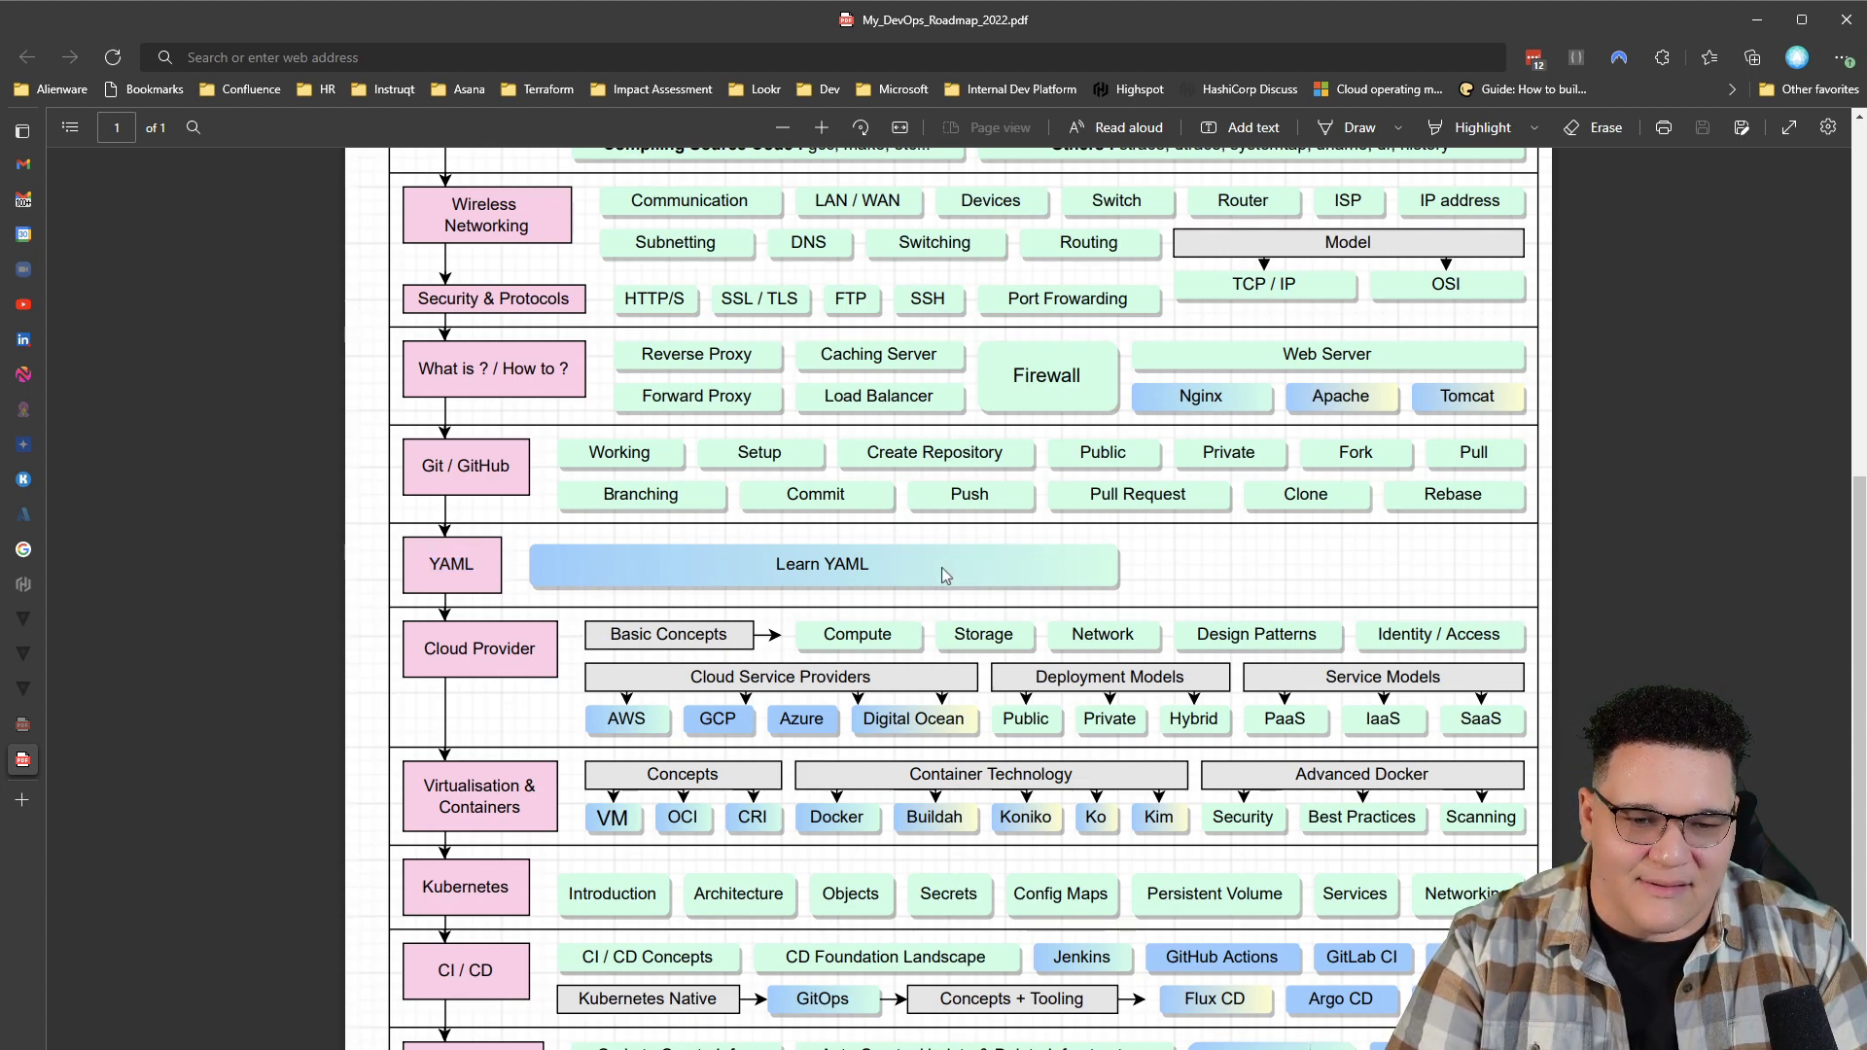
mouse_move(516, 658)
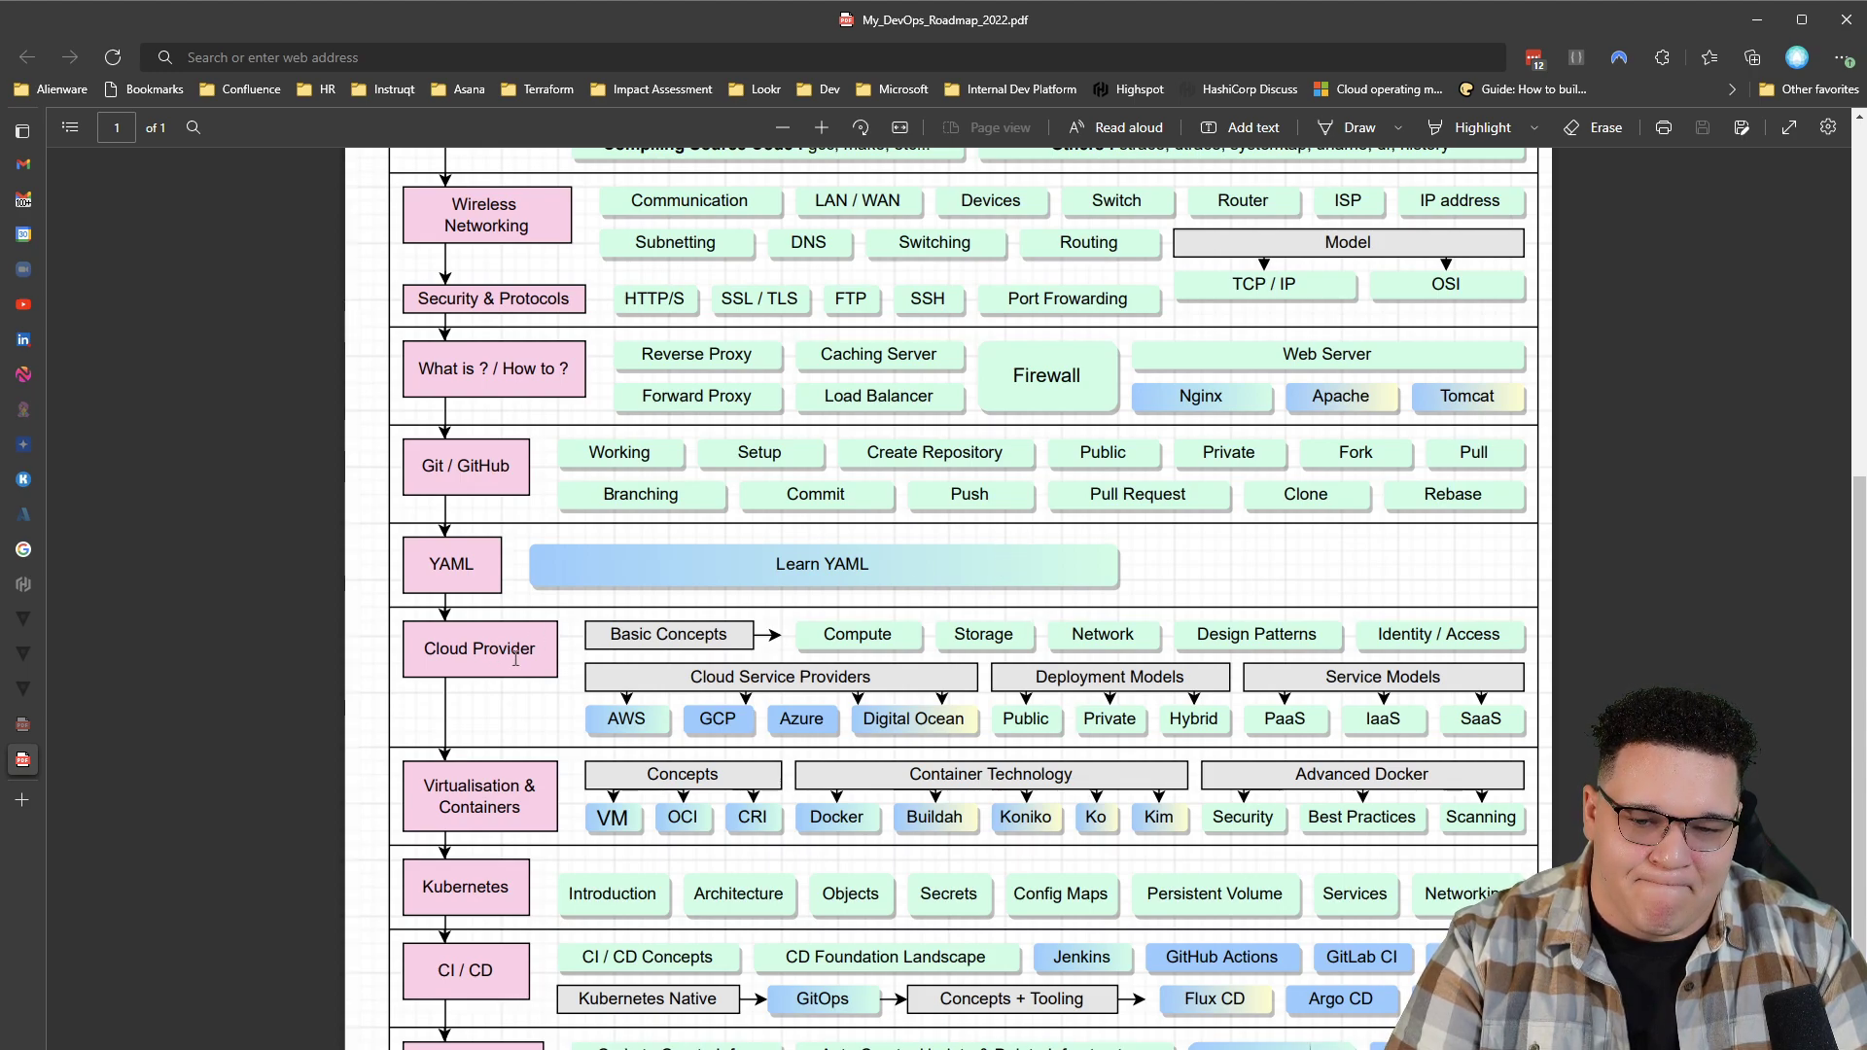
mouse_move(567, 669)
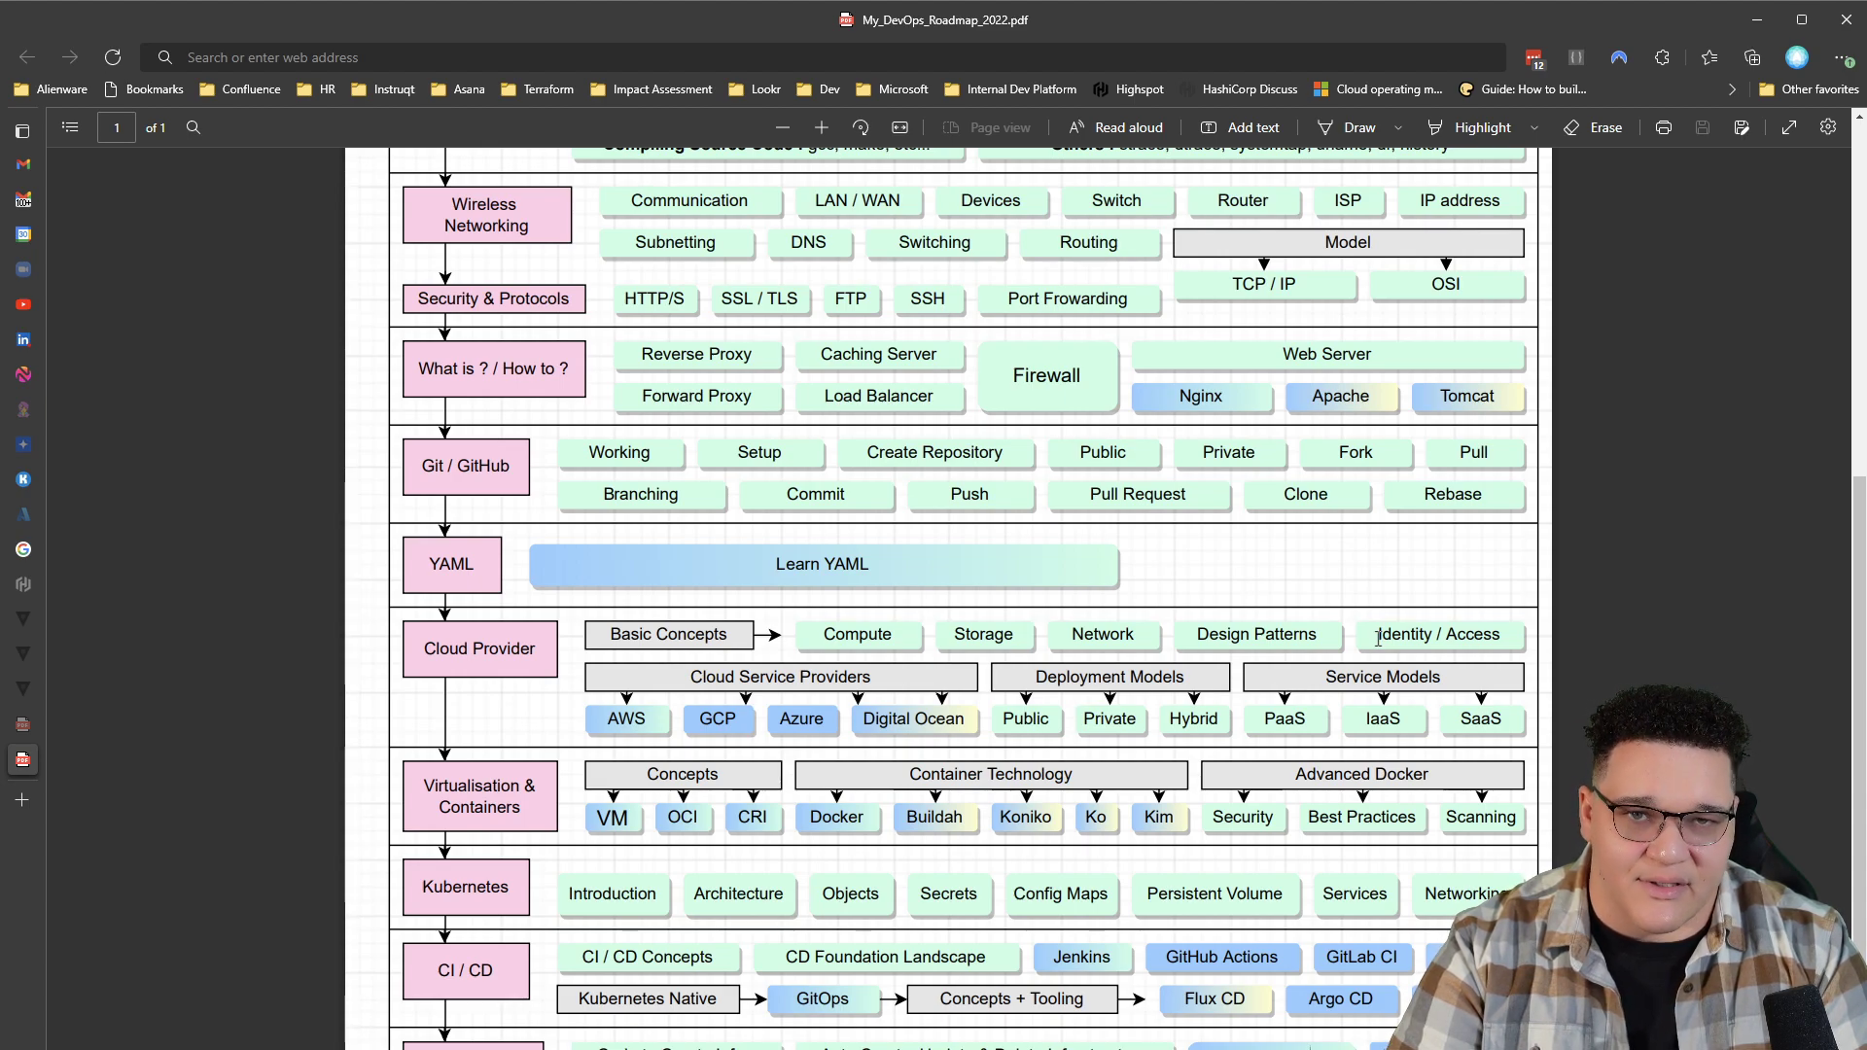
mouse_move(1480, 619)
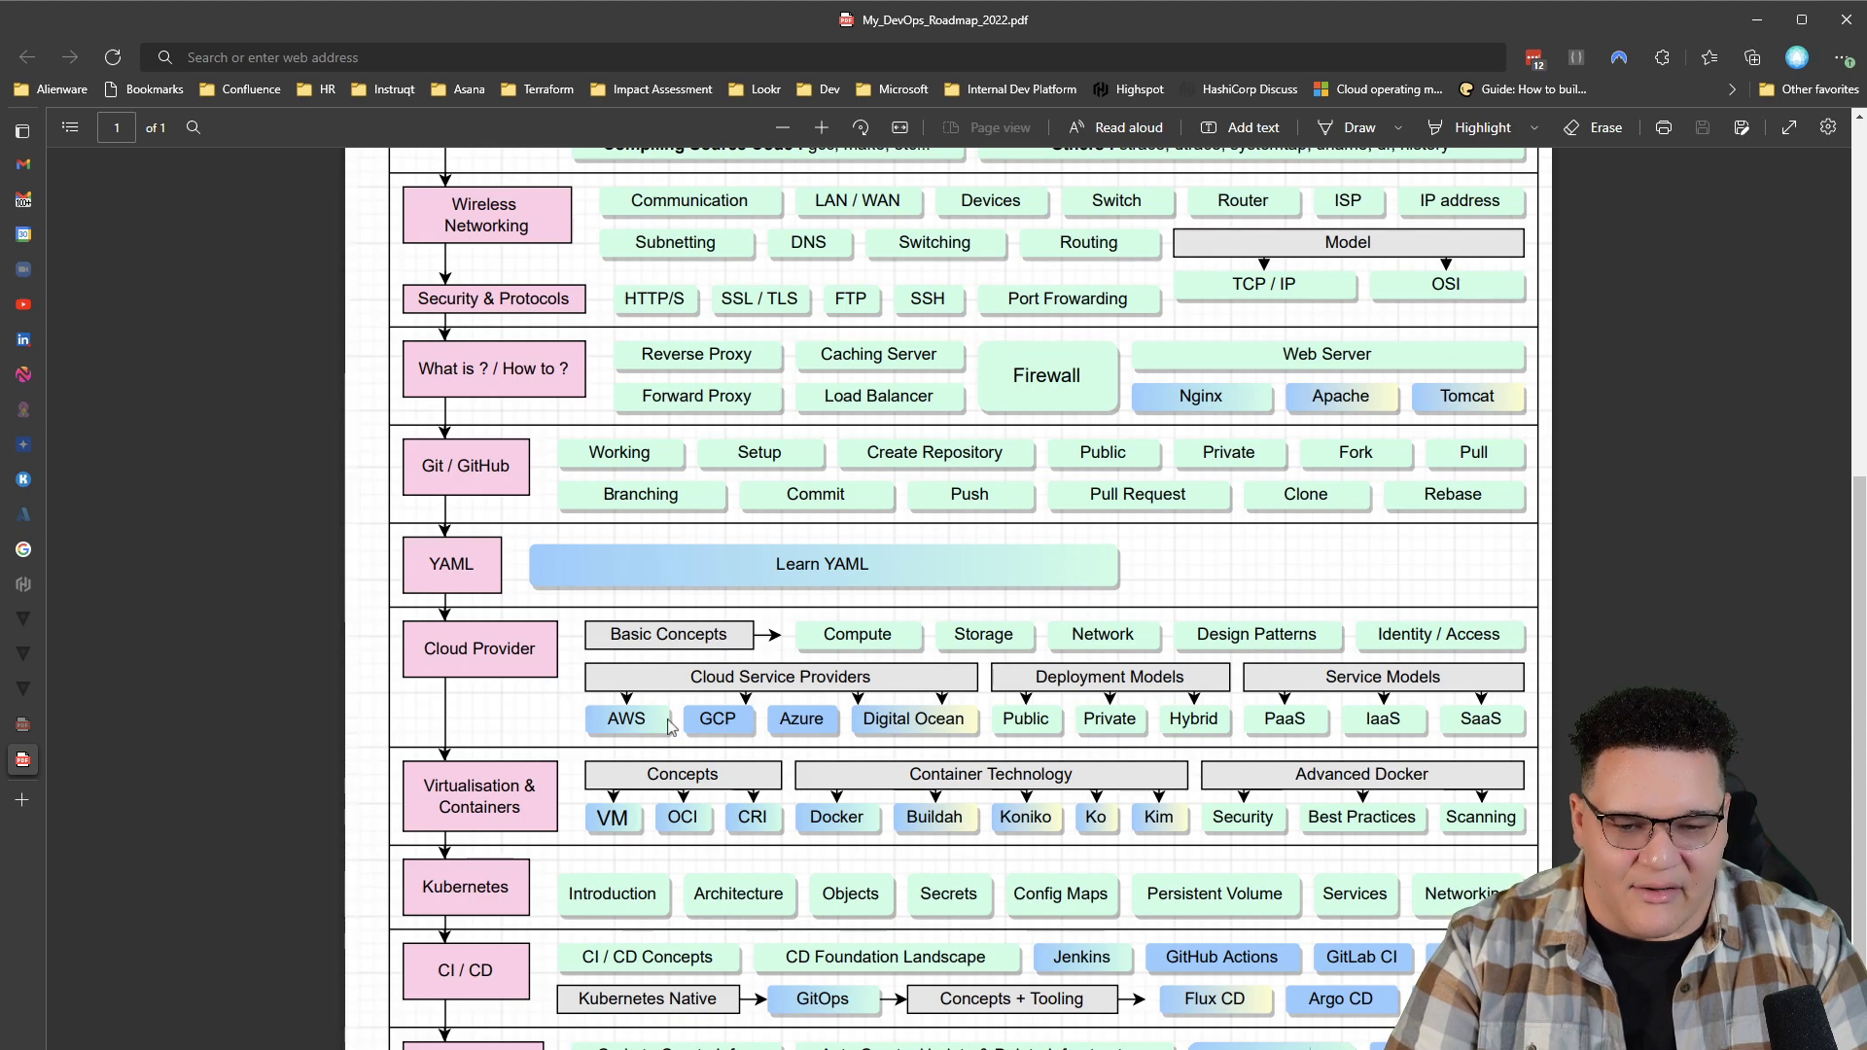
mouse_move(797, 705)
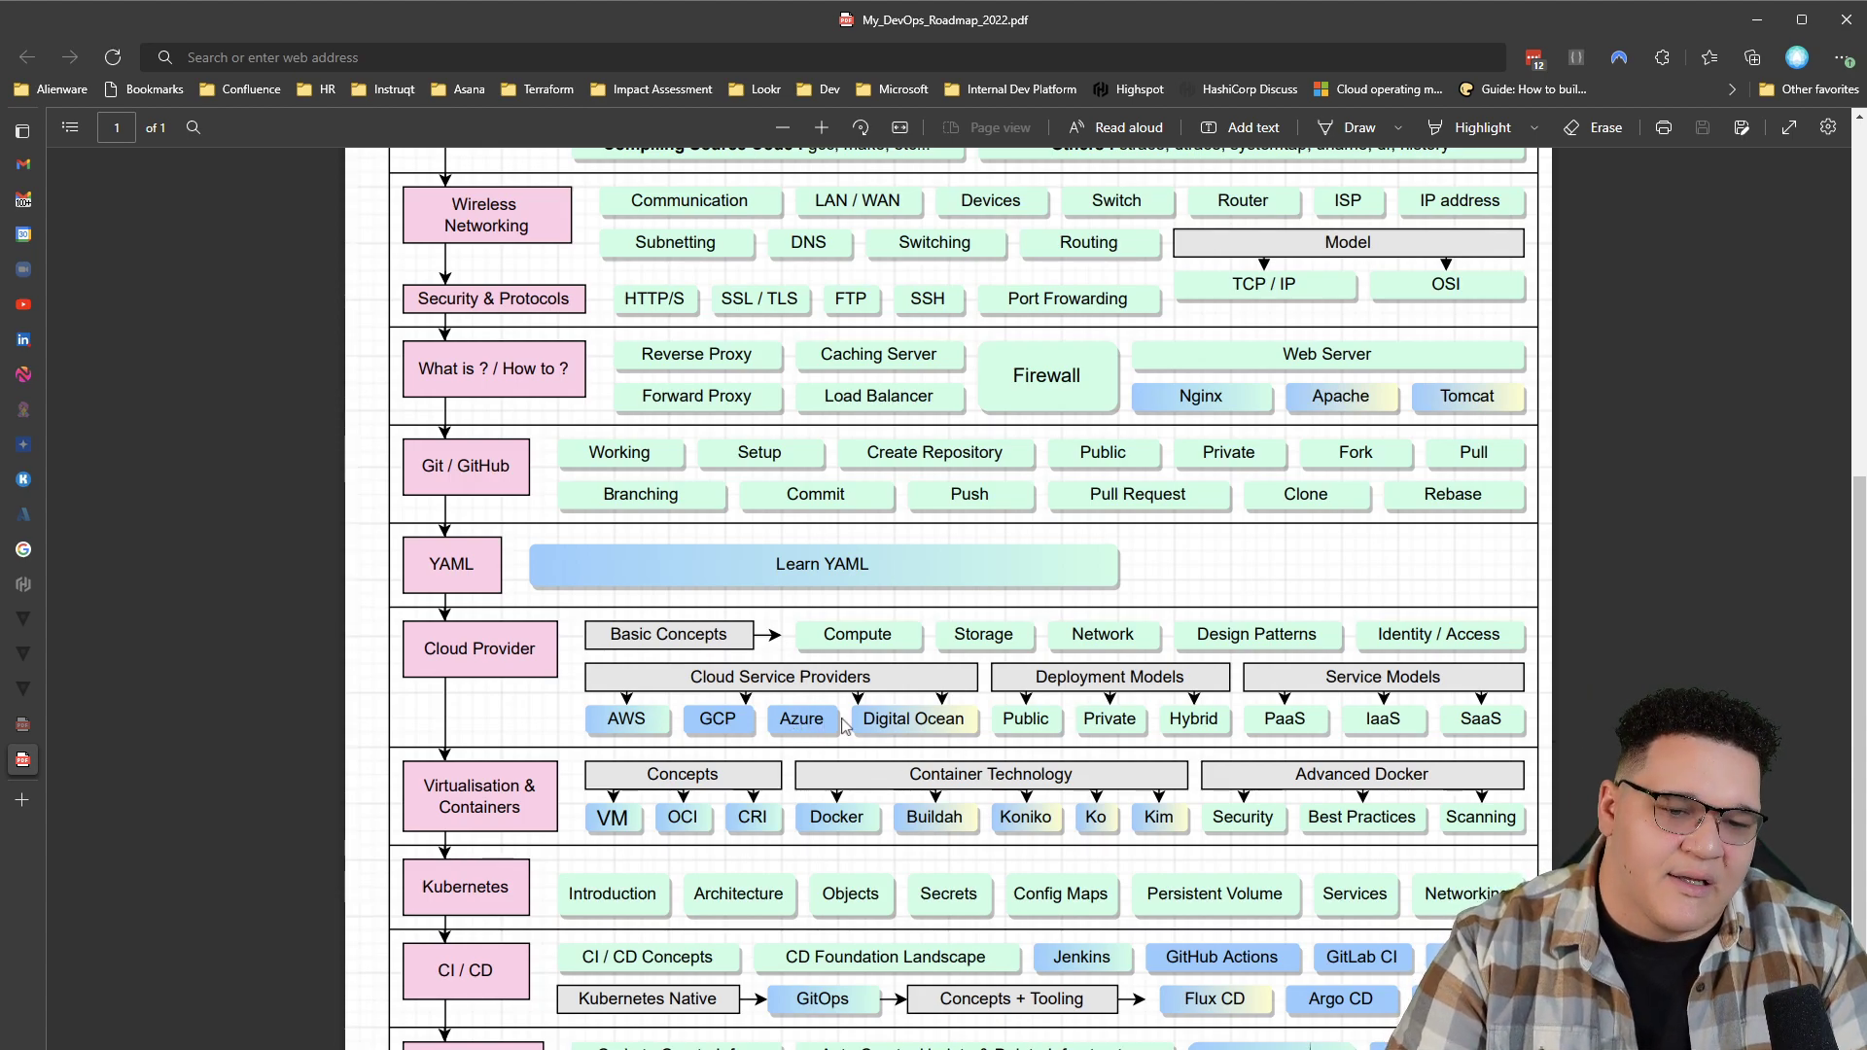
mouse_move(866, 718)
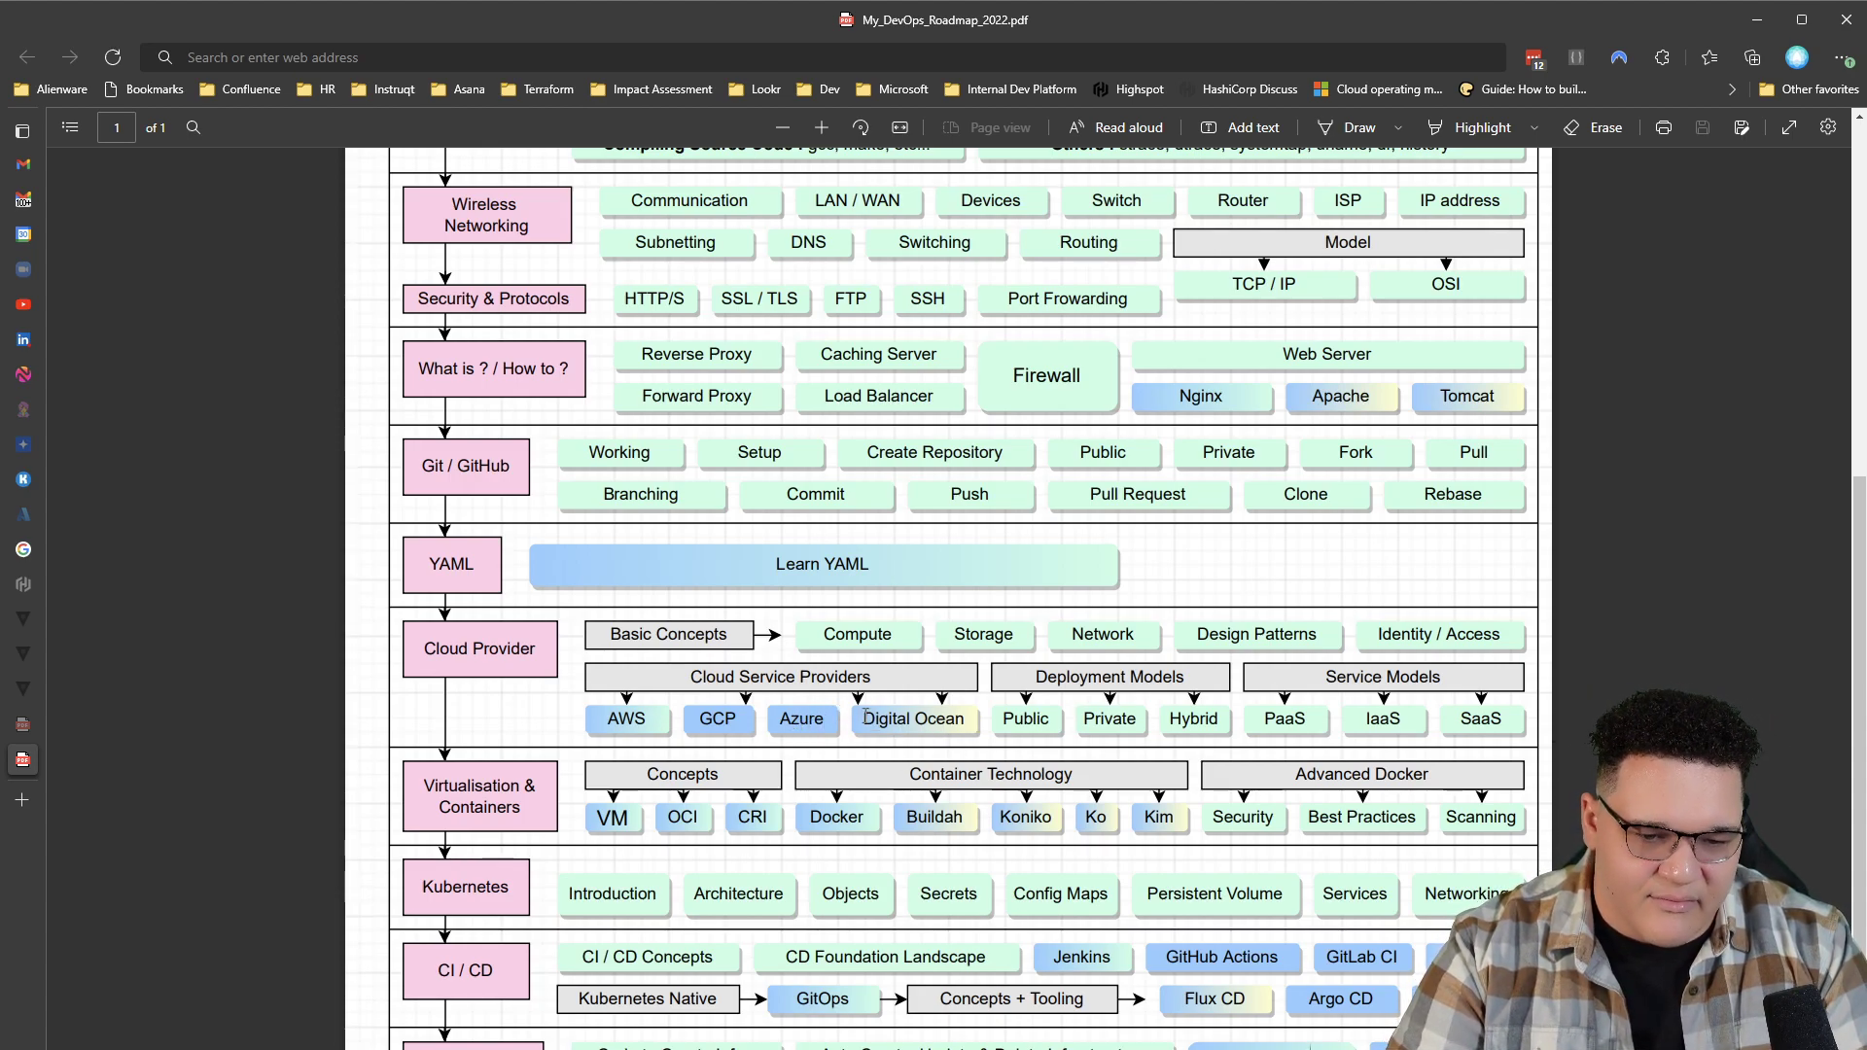
mouse_move(998, 753)
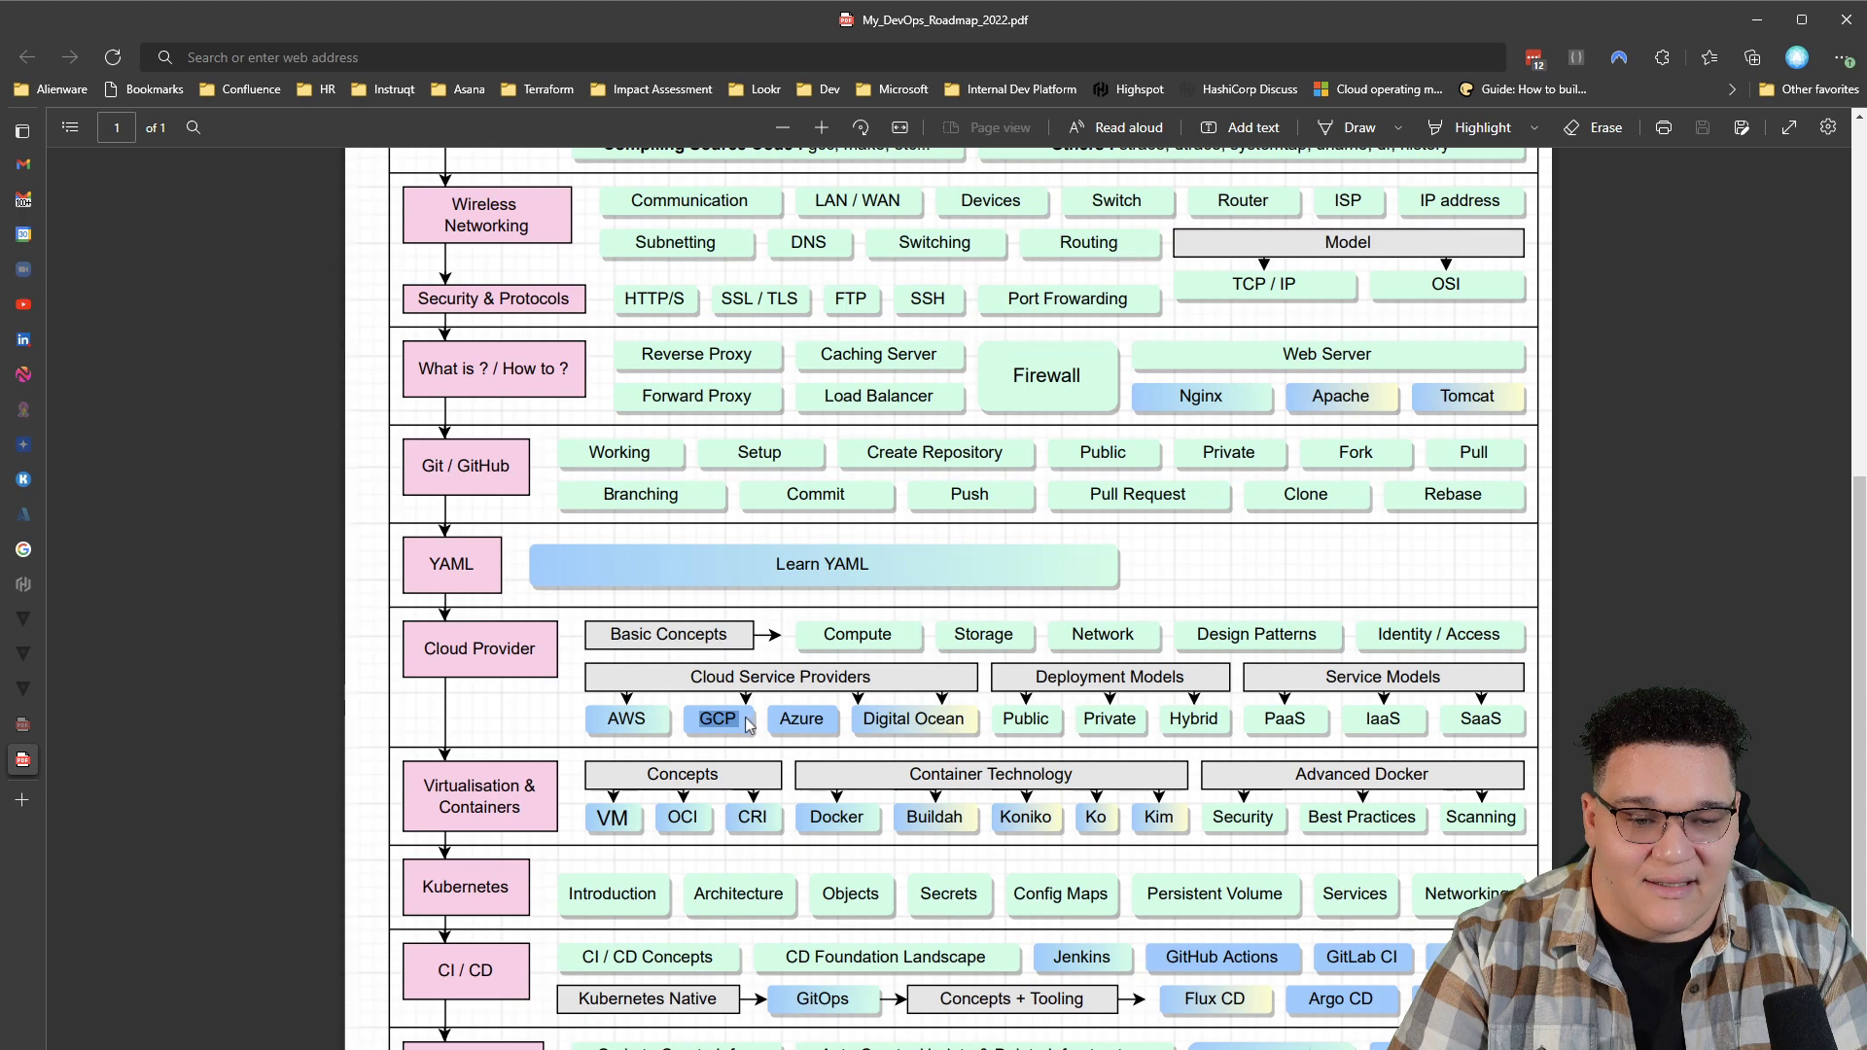
mouse_move(627, 720)
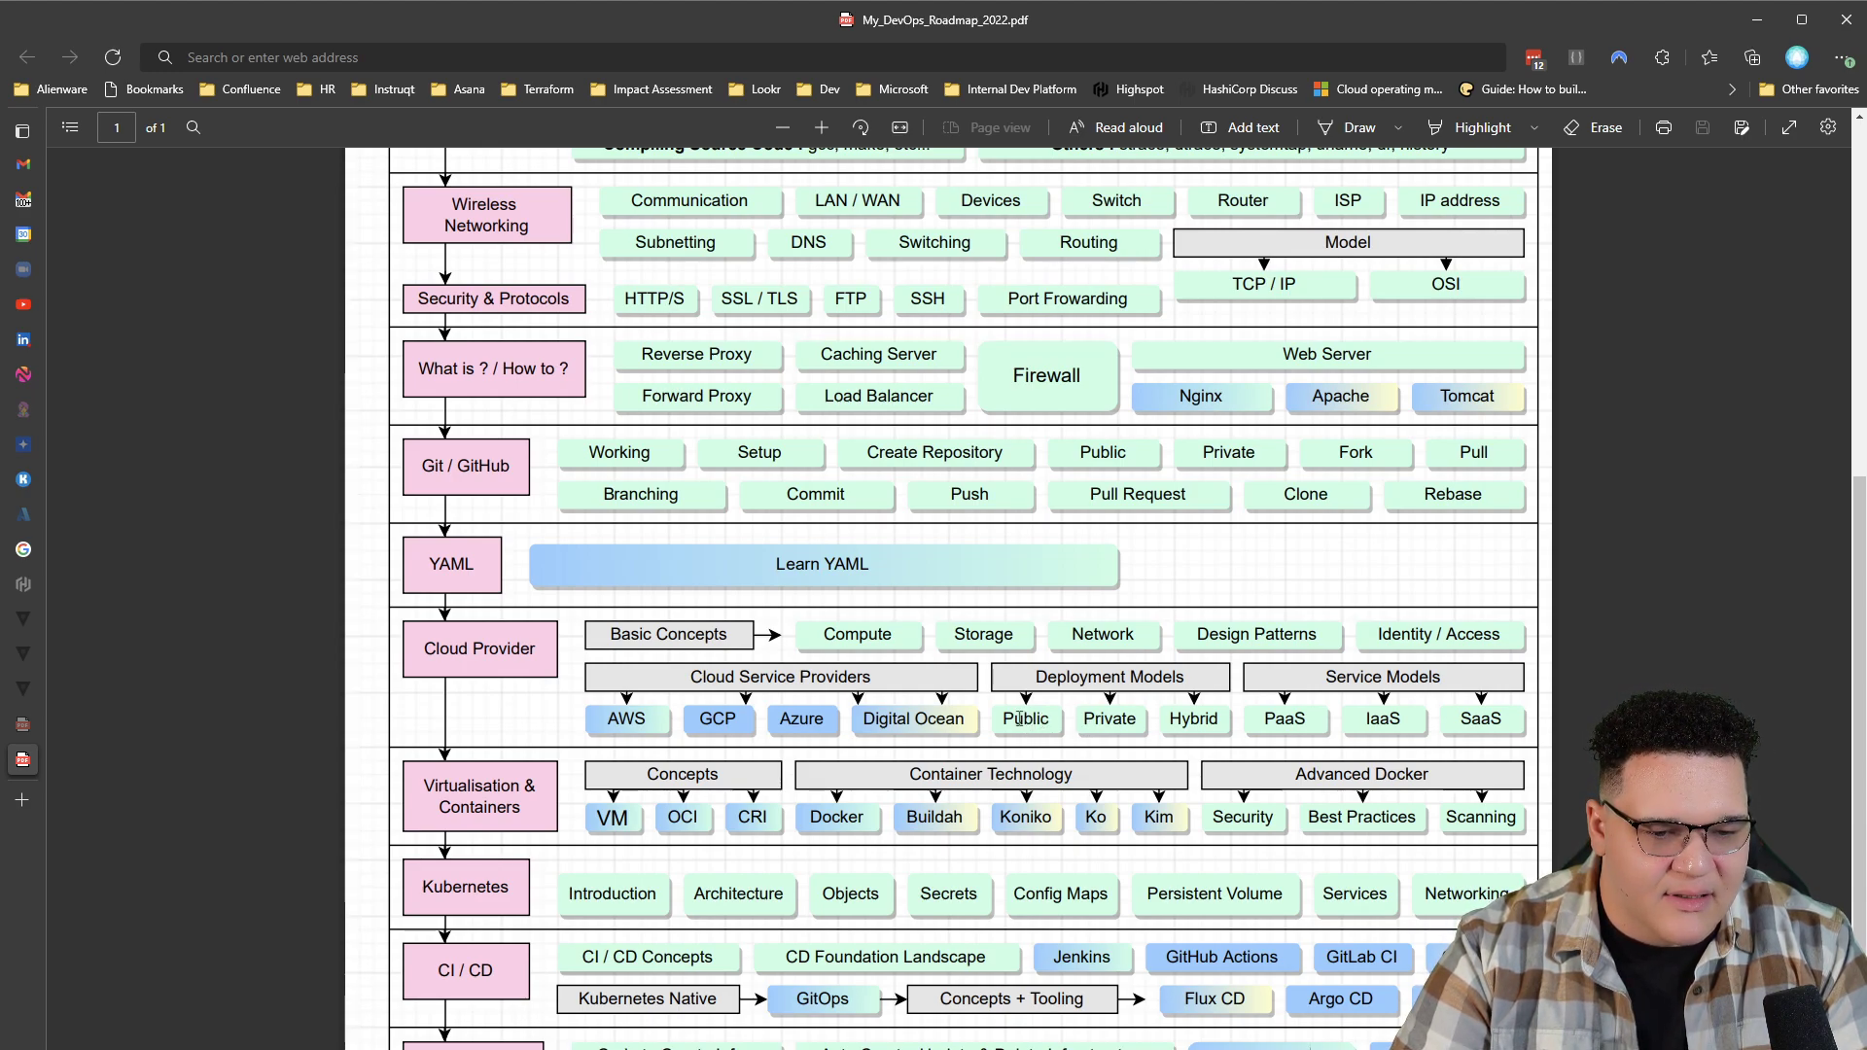
mouse_move(1544, 688)
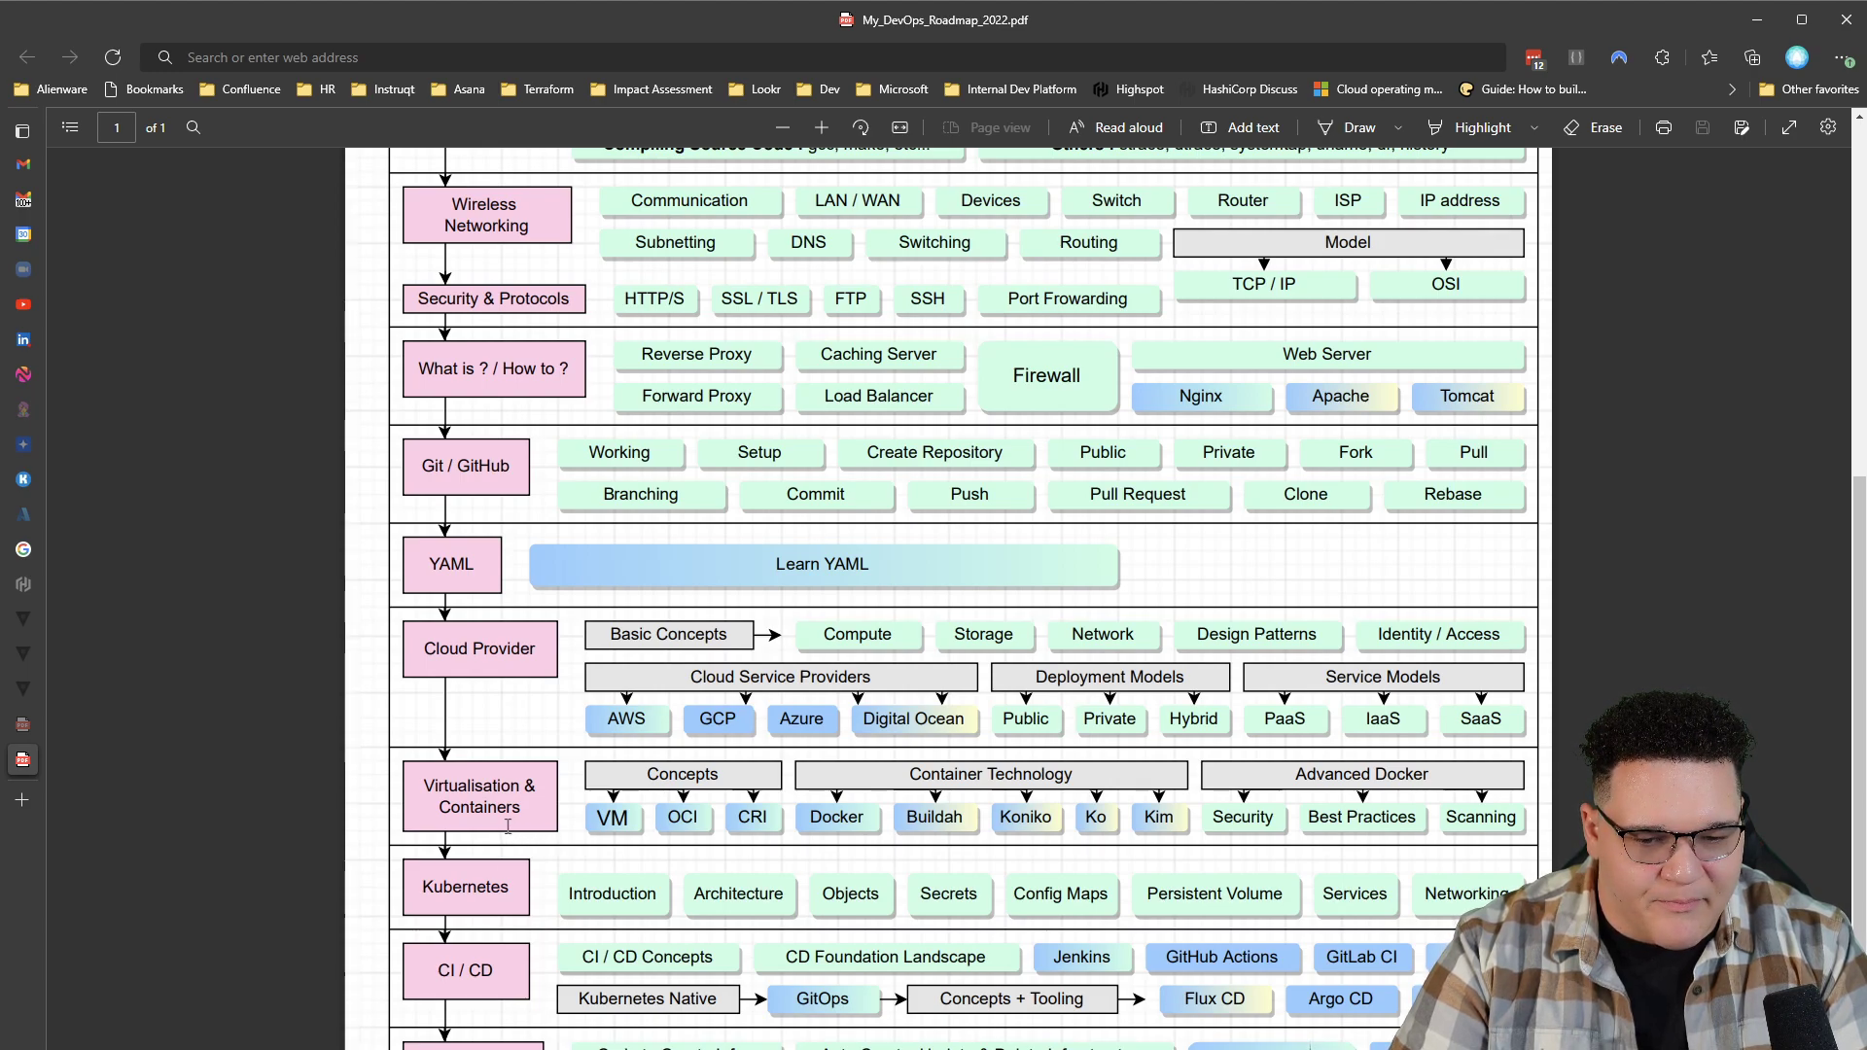
mouse_move(572, 610)
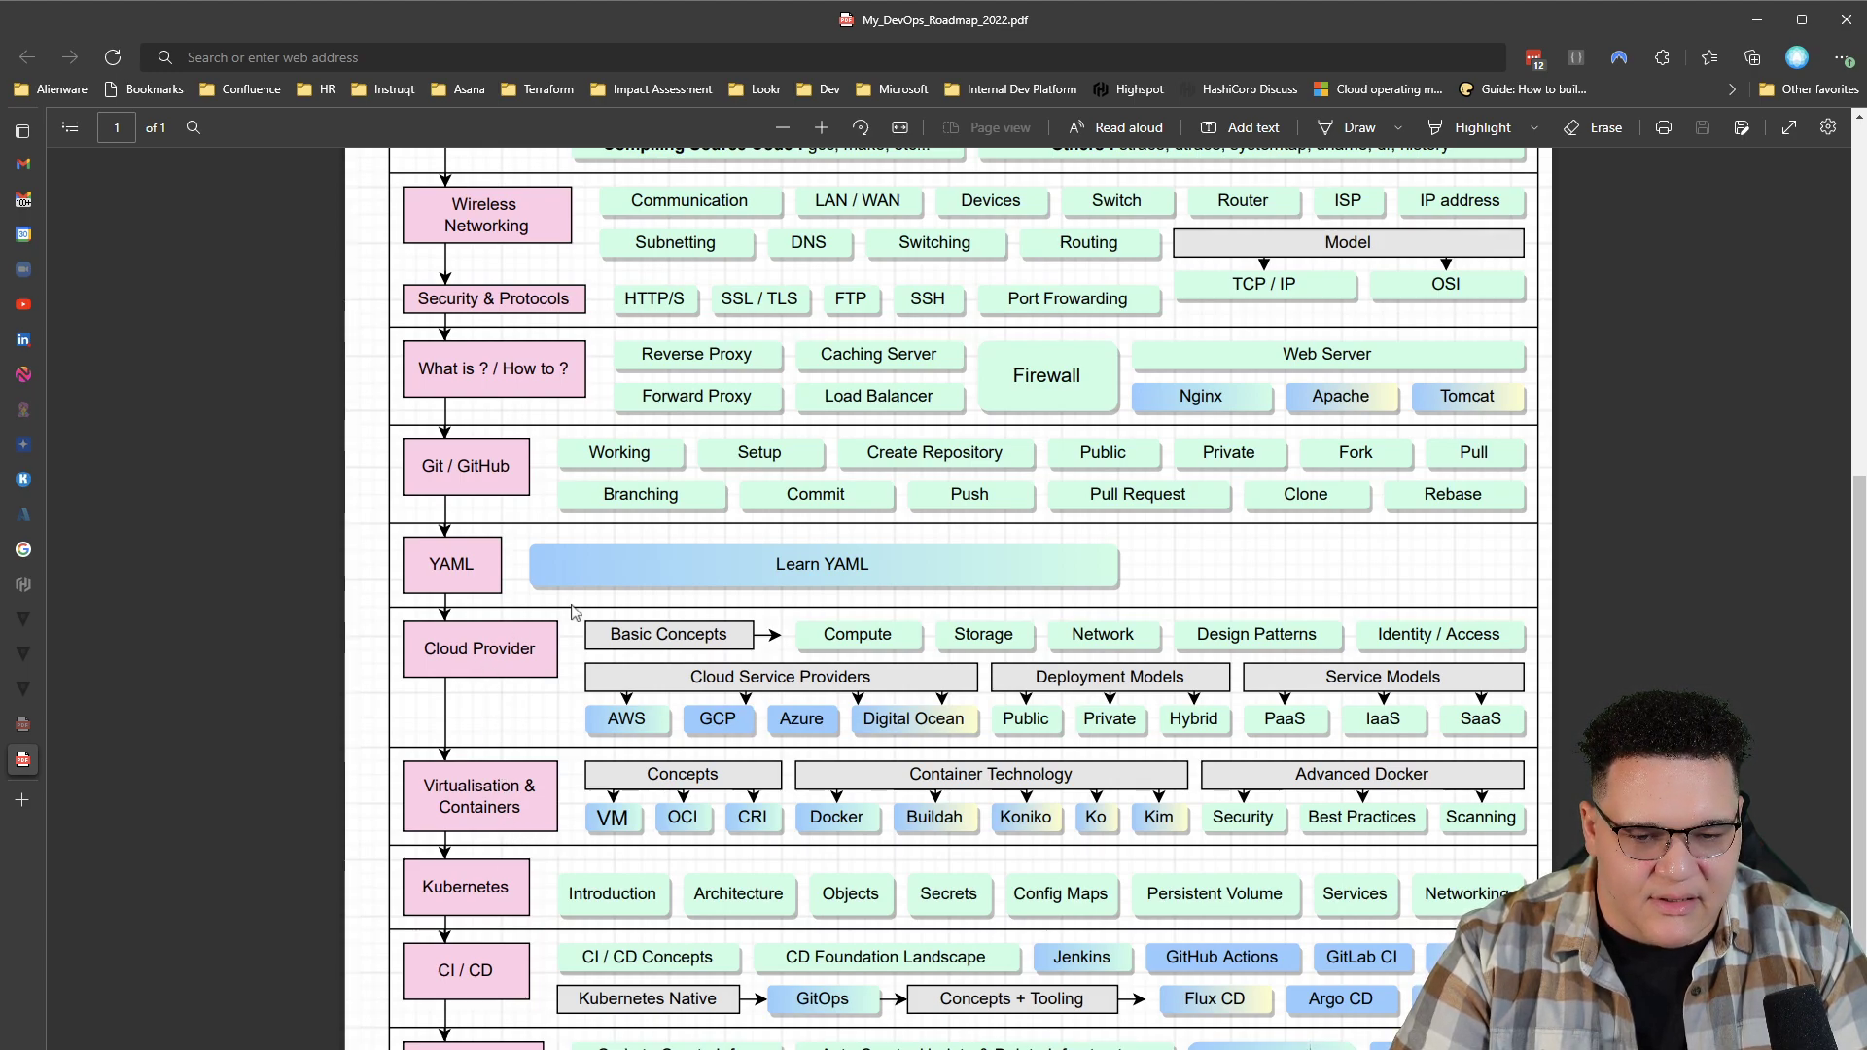
scroll(down, 3)
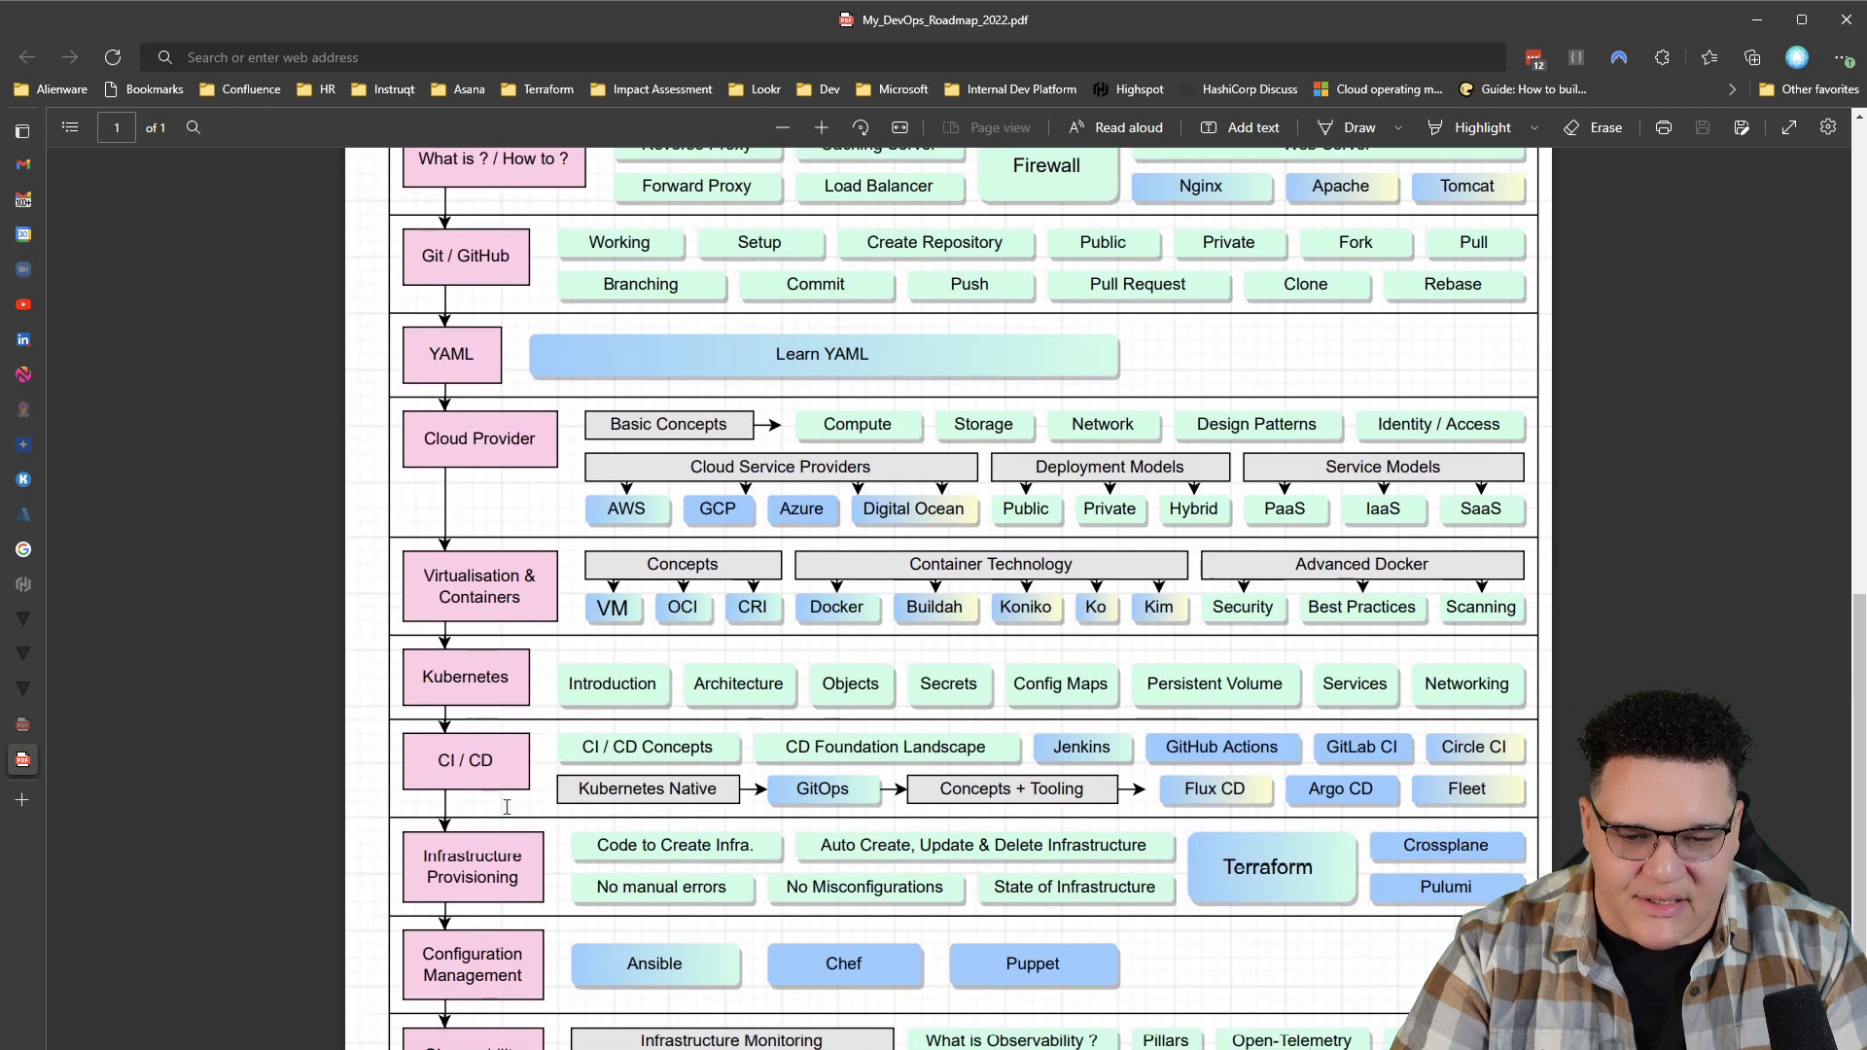
scroll(down, 3)
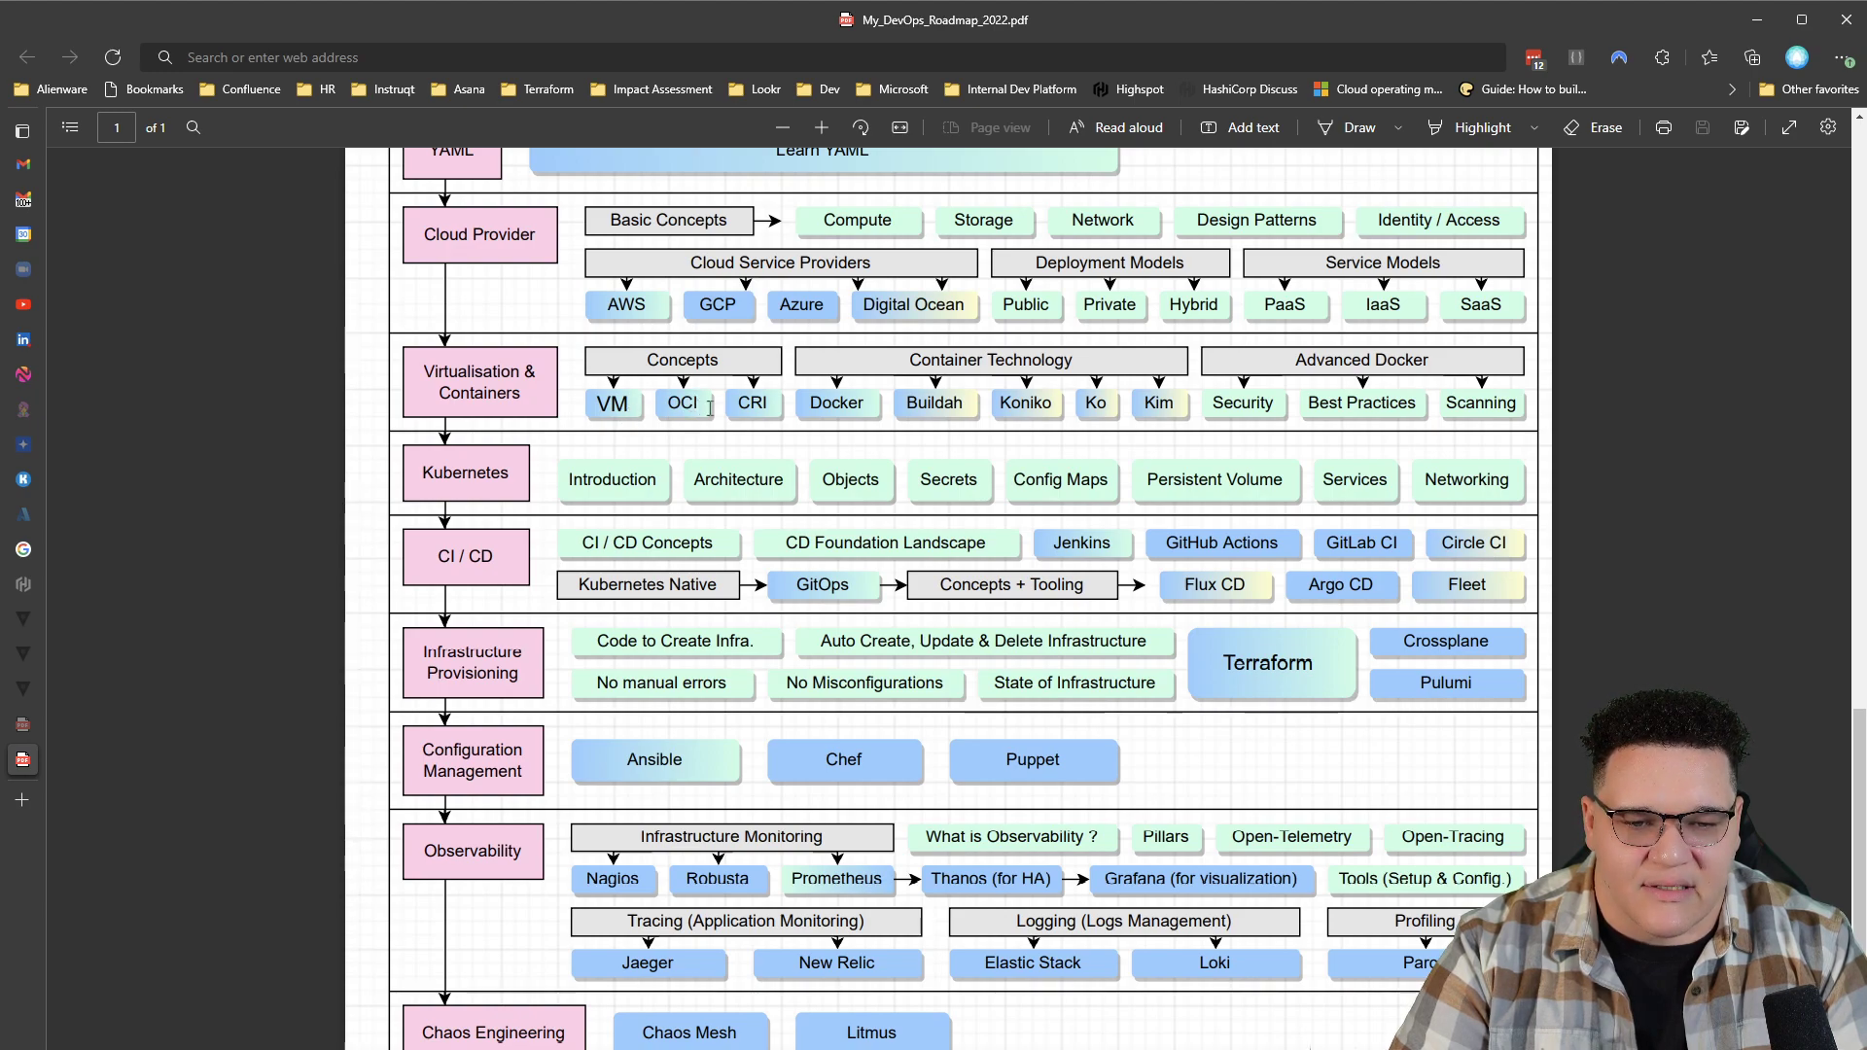
mouse_move(768, 370)
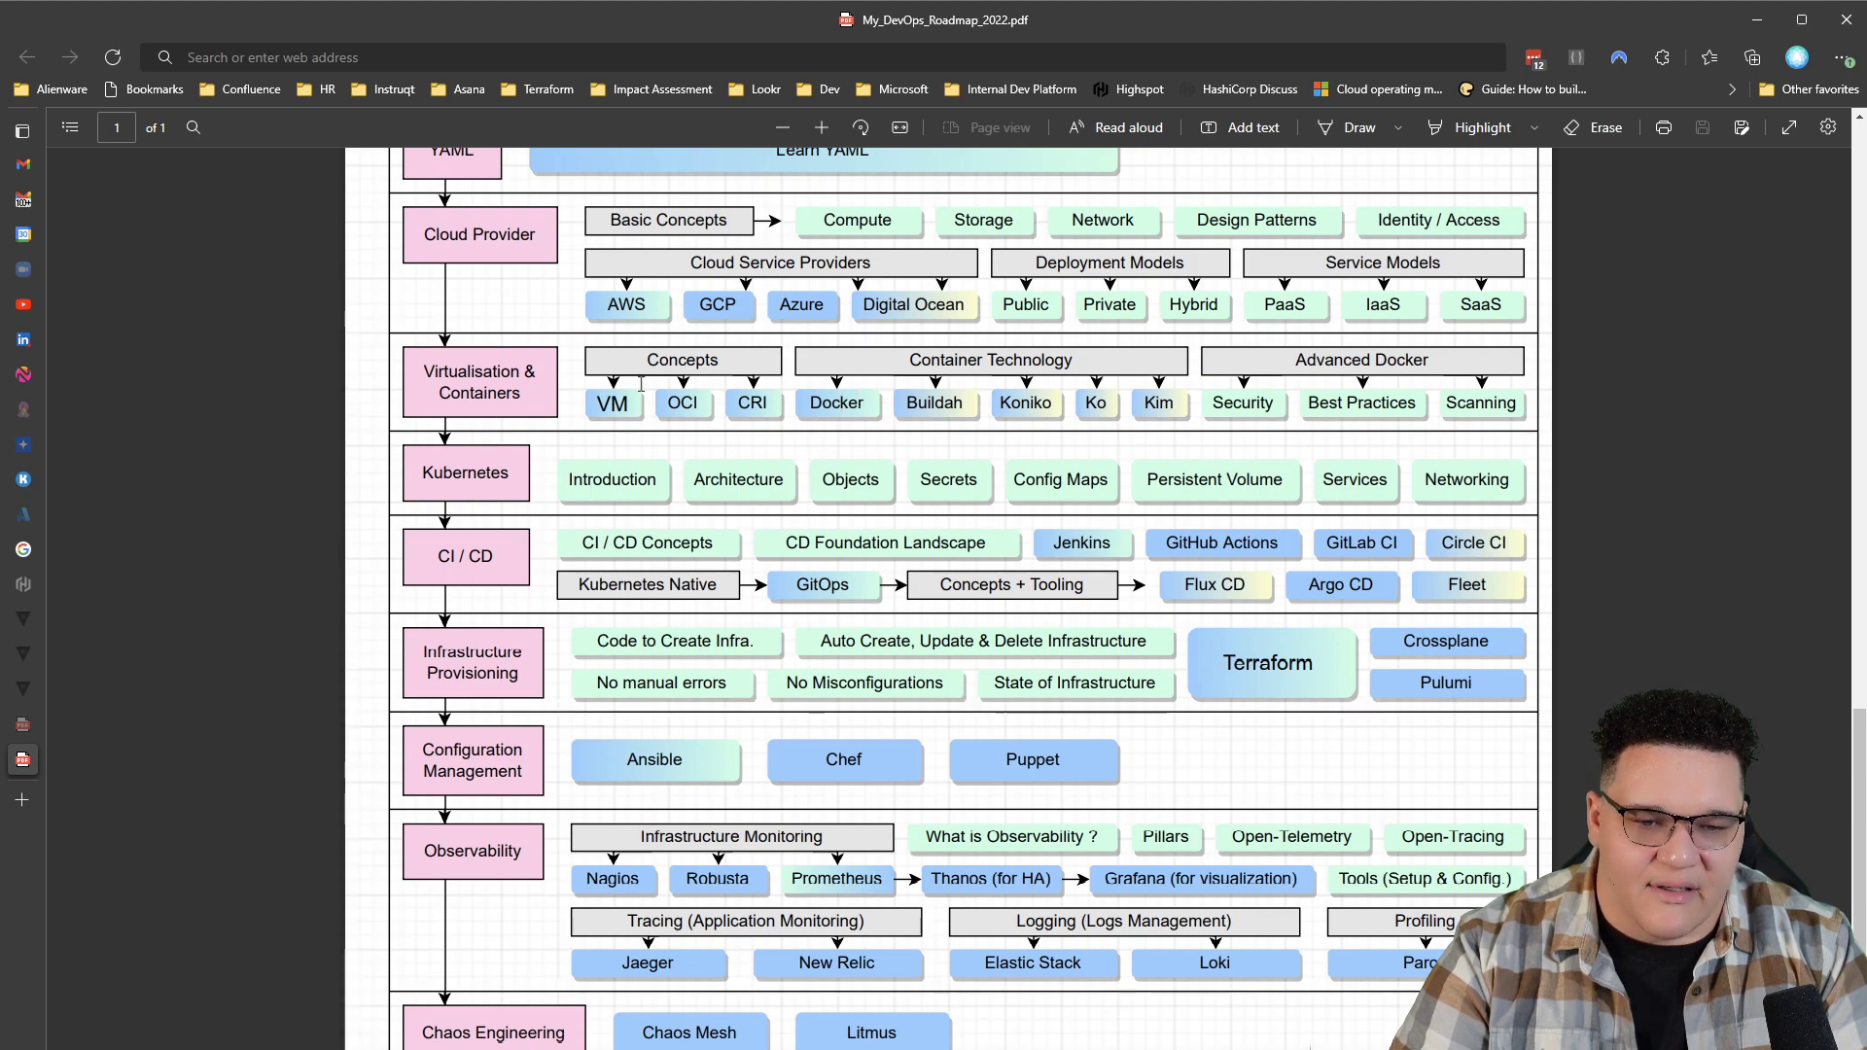
mouse_move(812, 410)
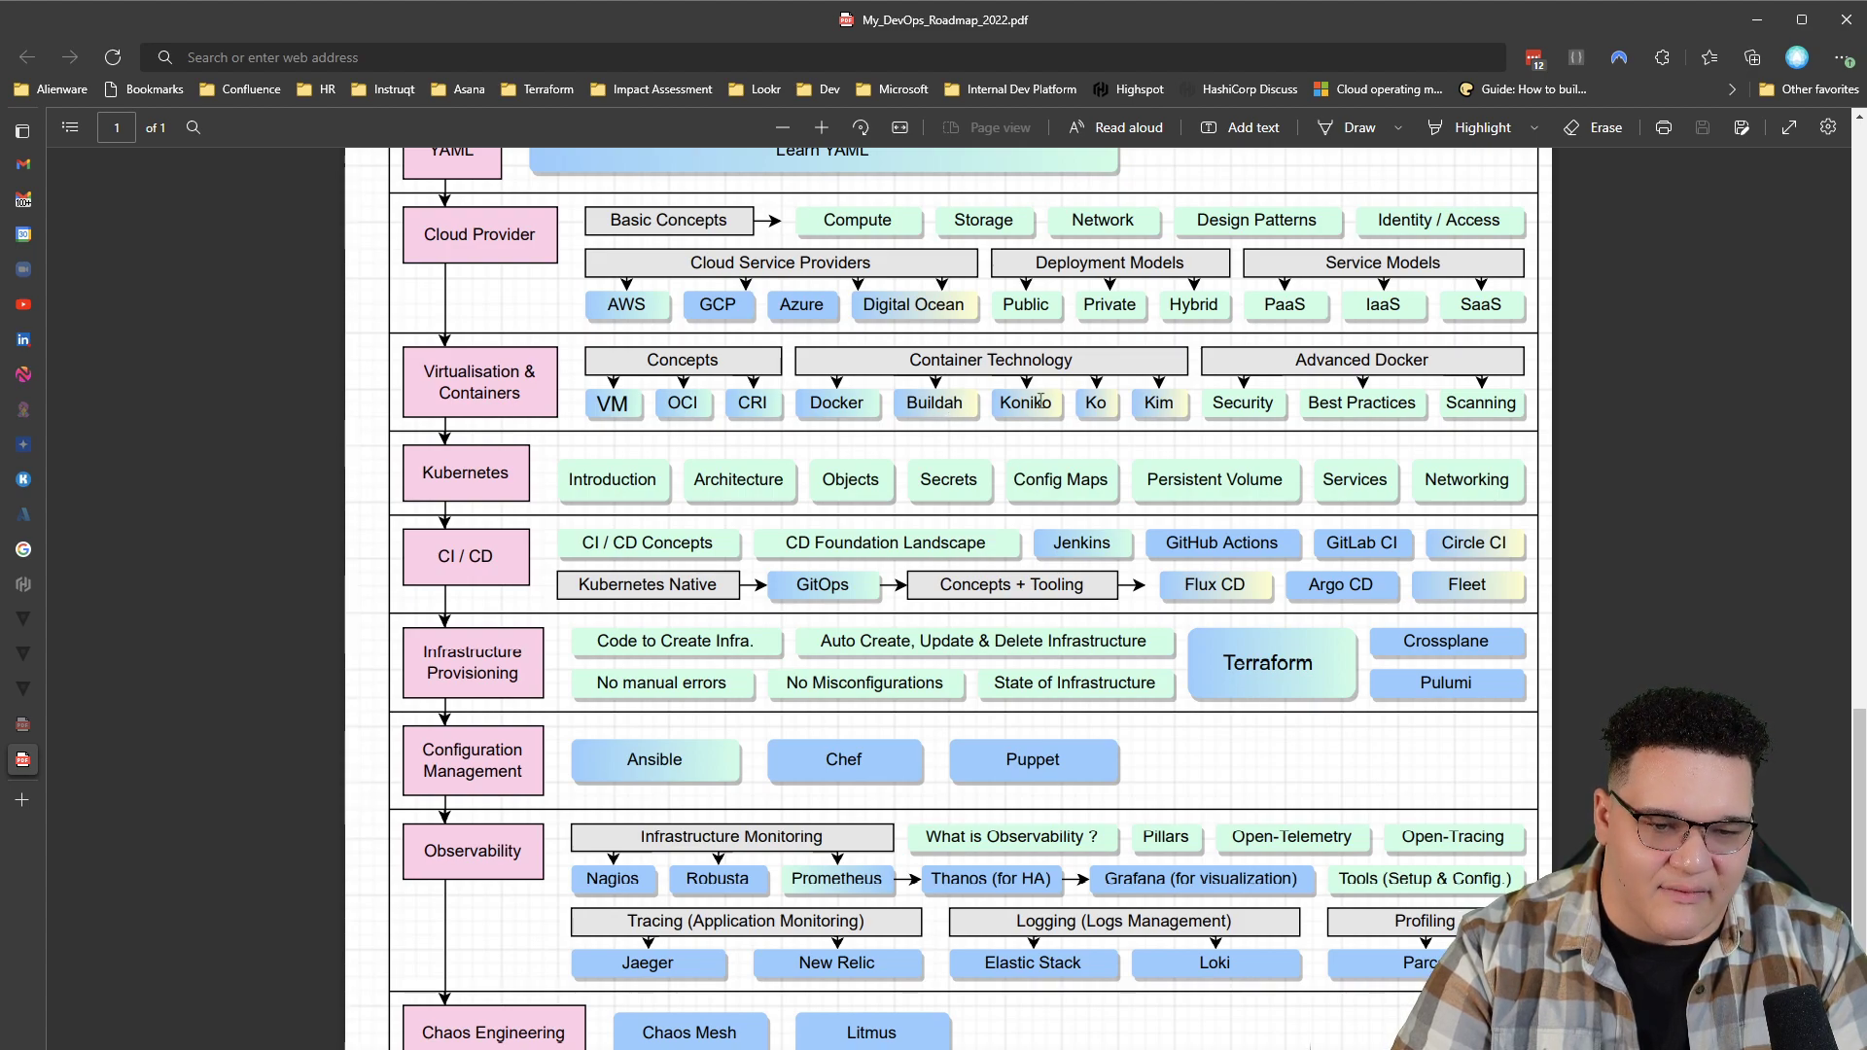
mouse_move(845, 402)
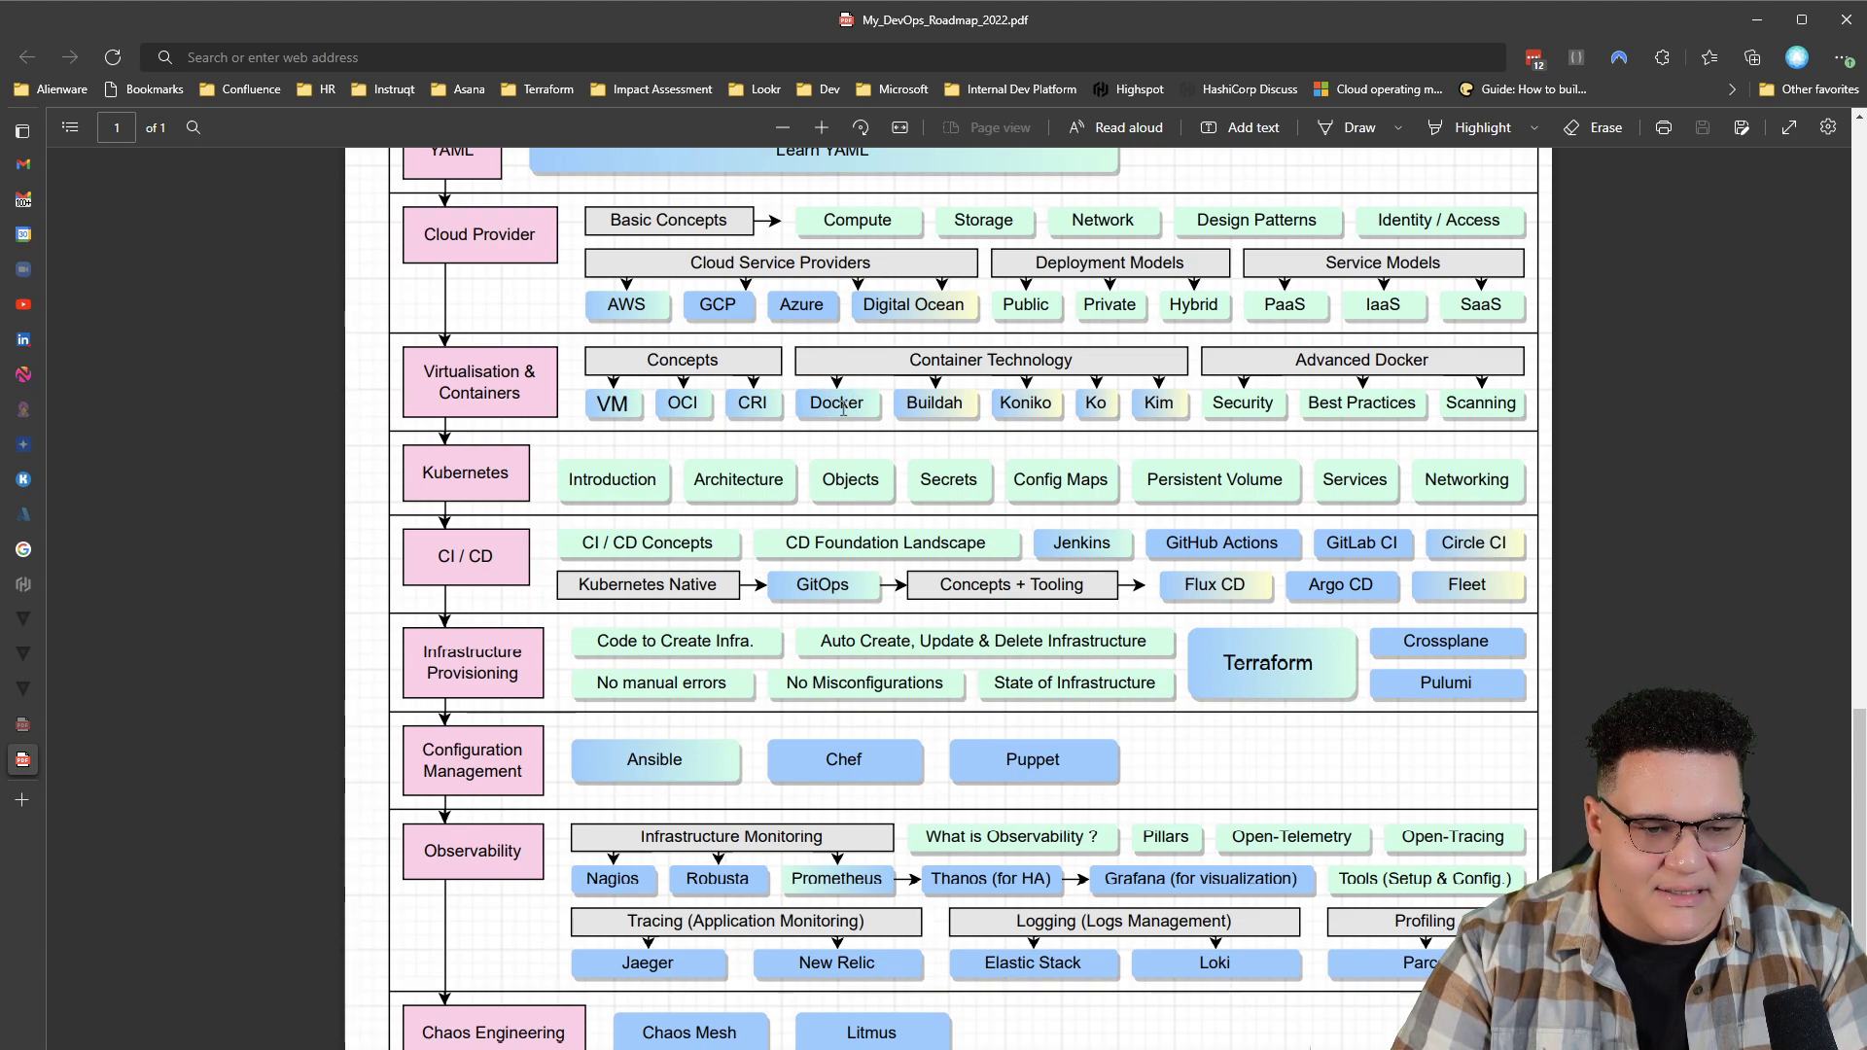
mouse_move(893, 443)
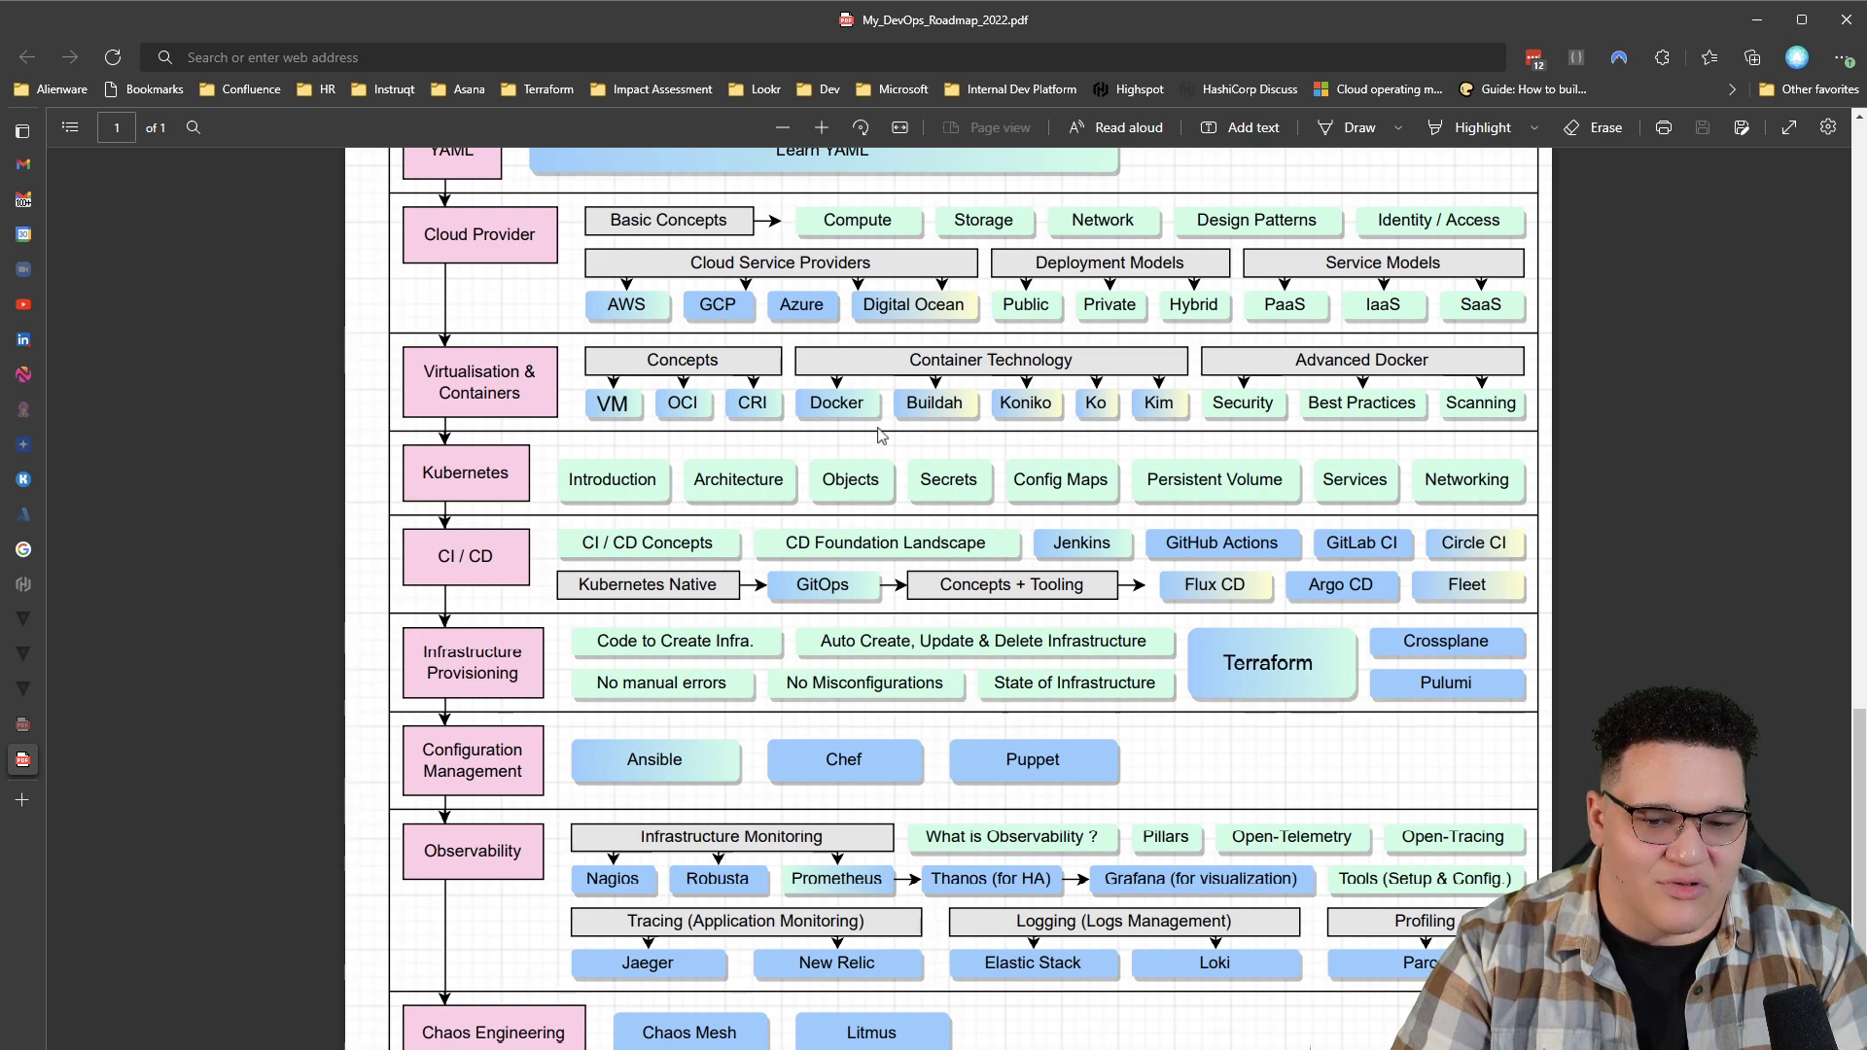
mouse_move(830, 402)
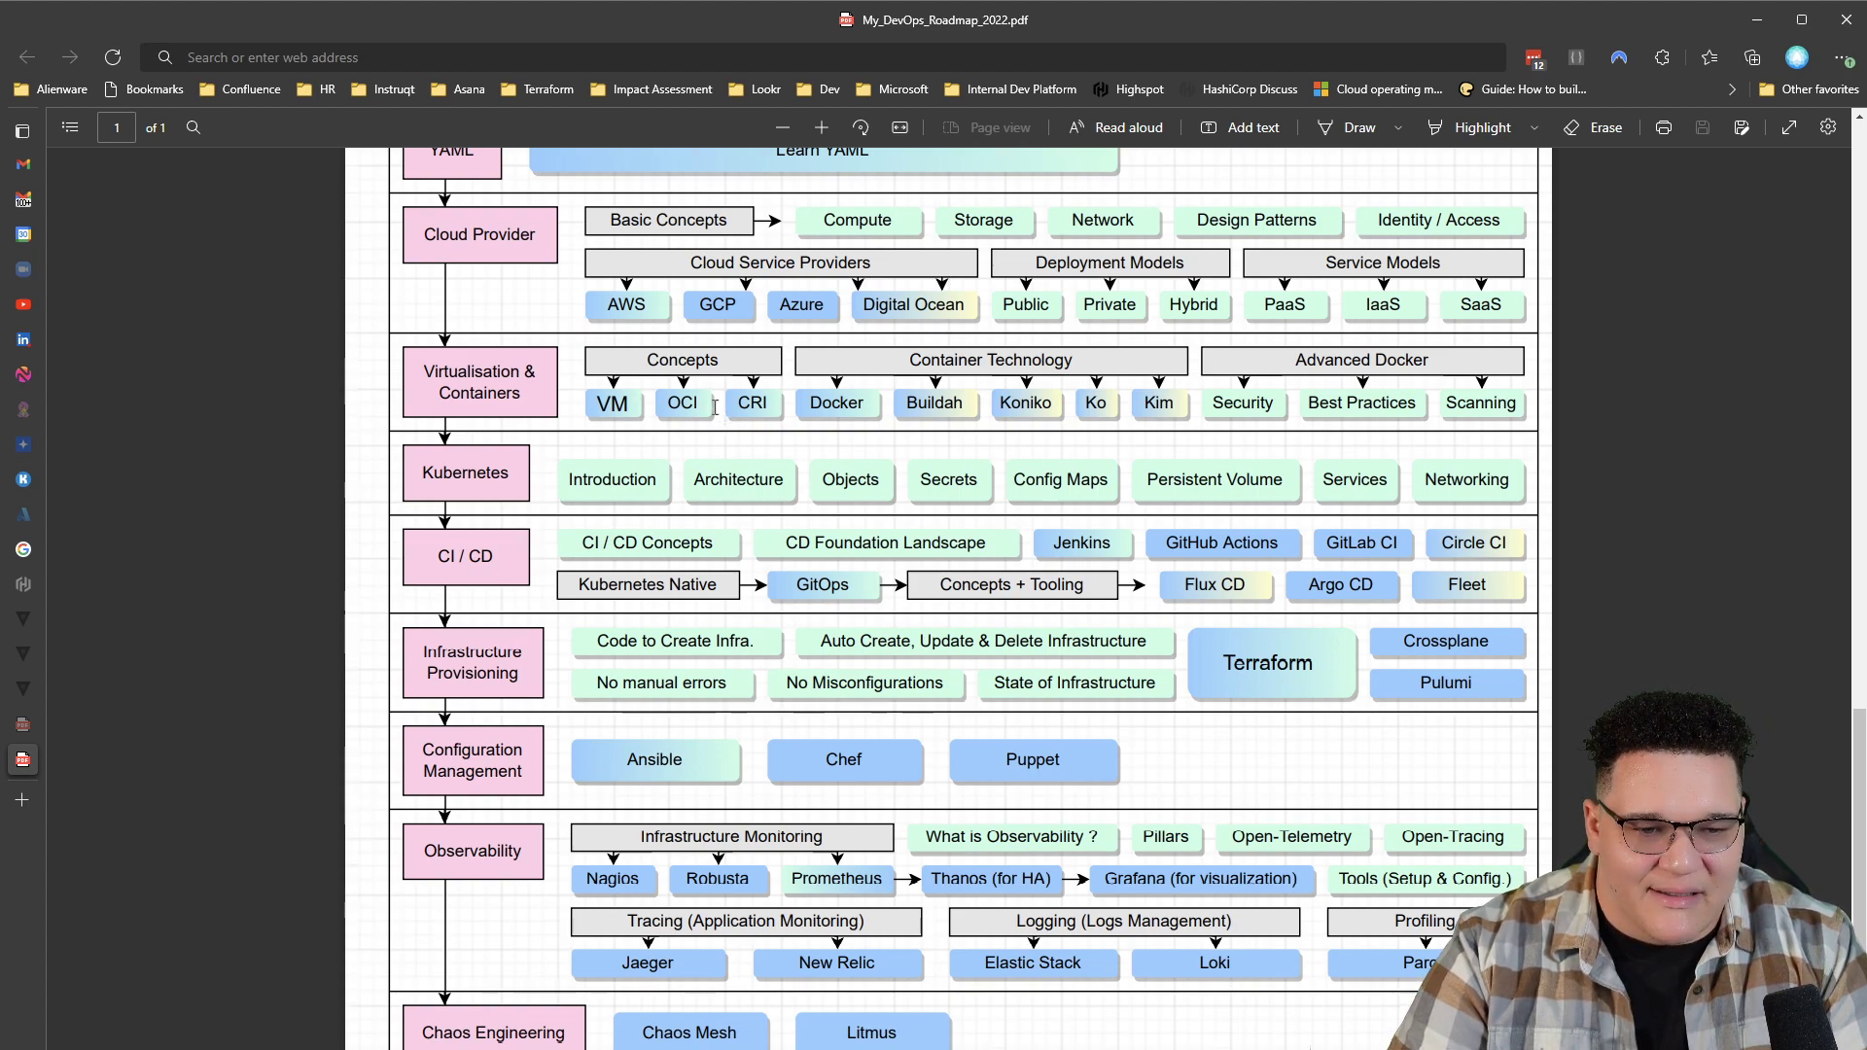
mouse_move(796, 478)
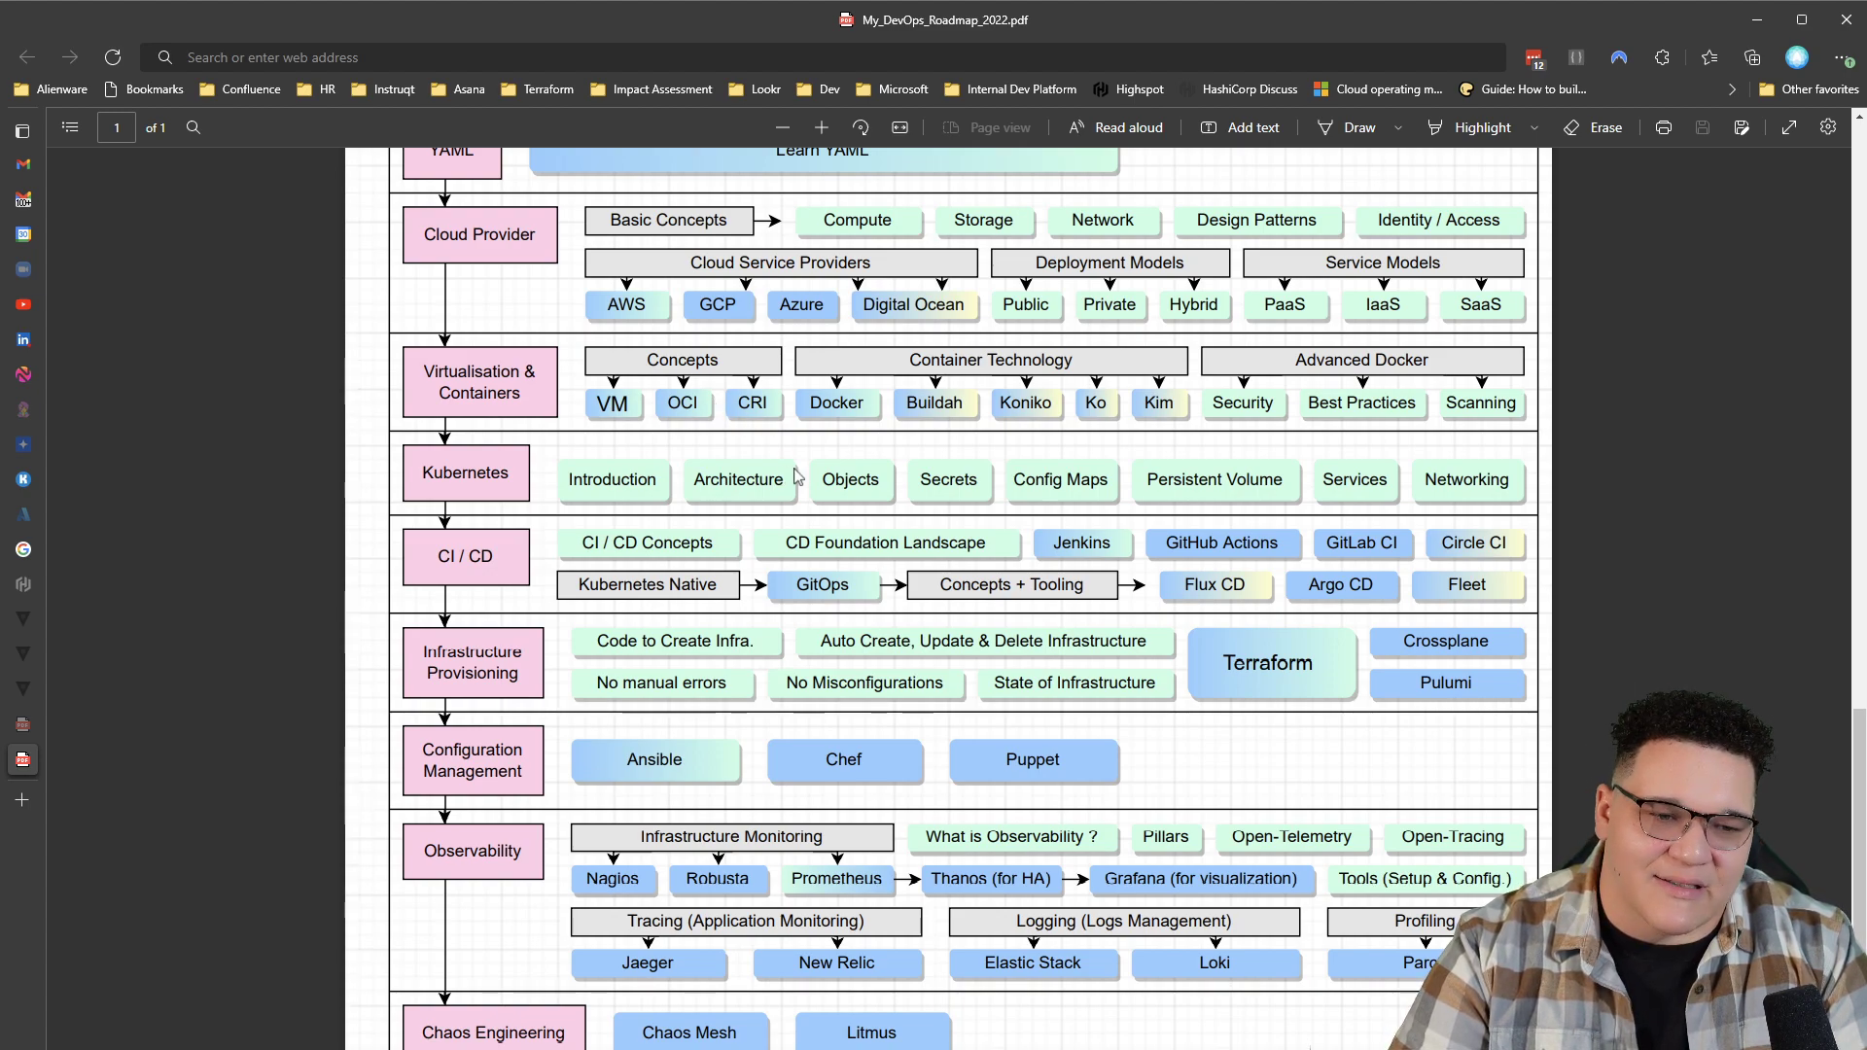
mouse_move(854, 410)
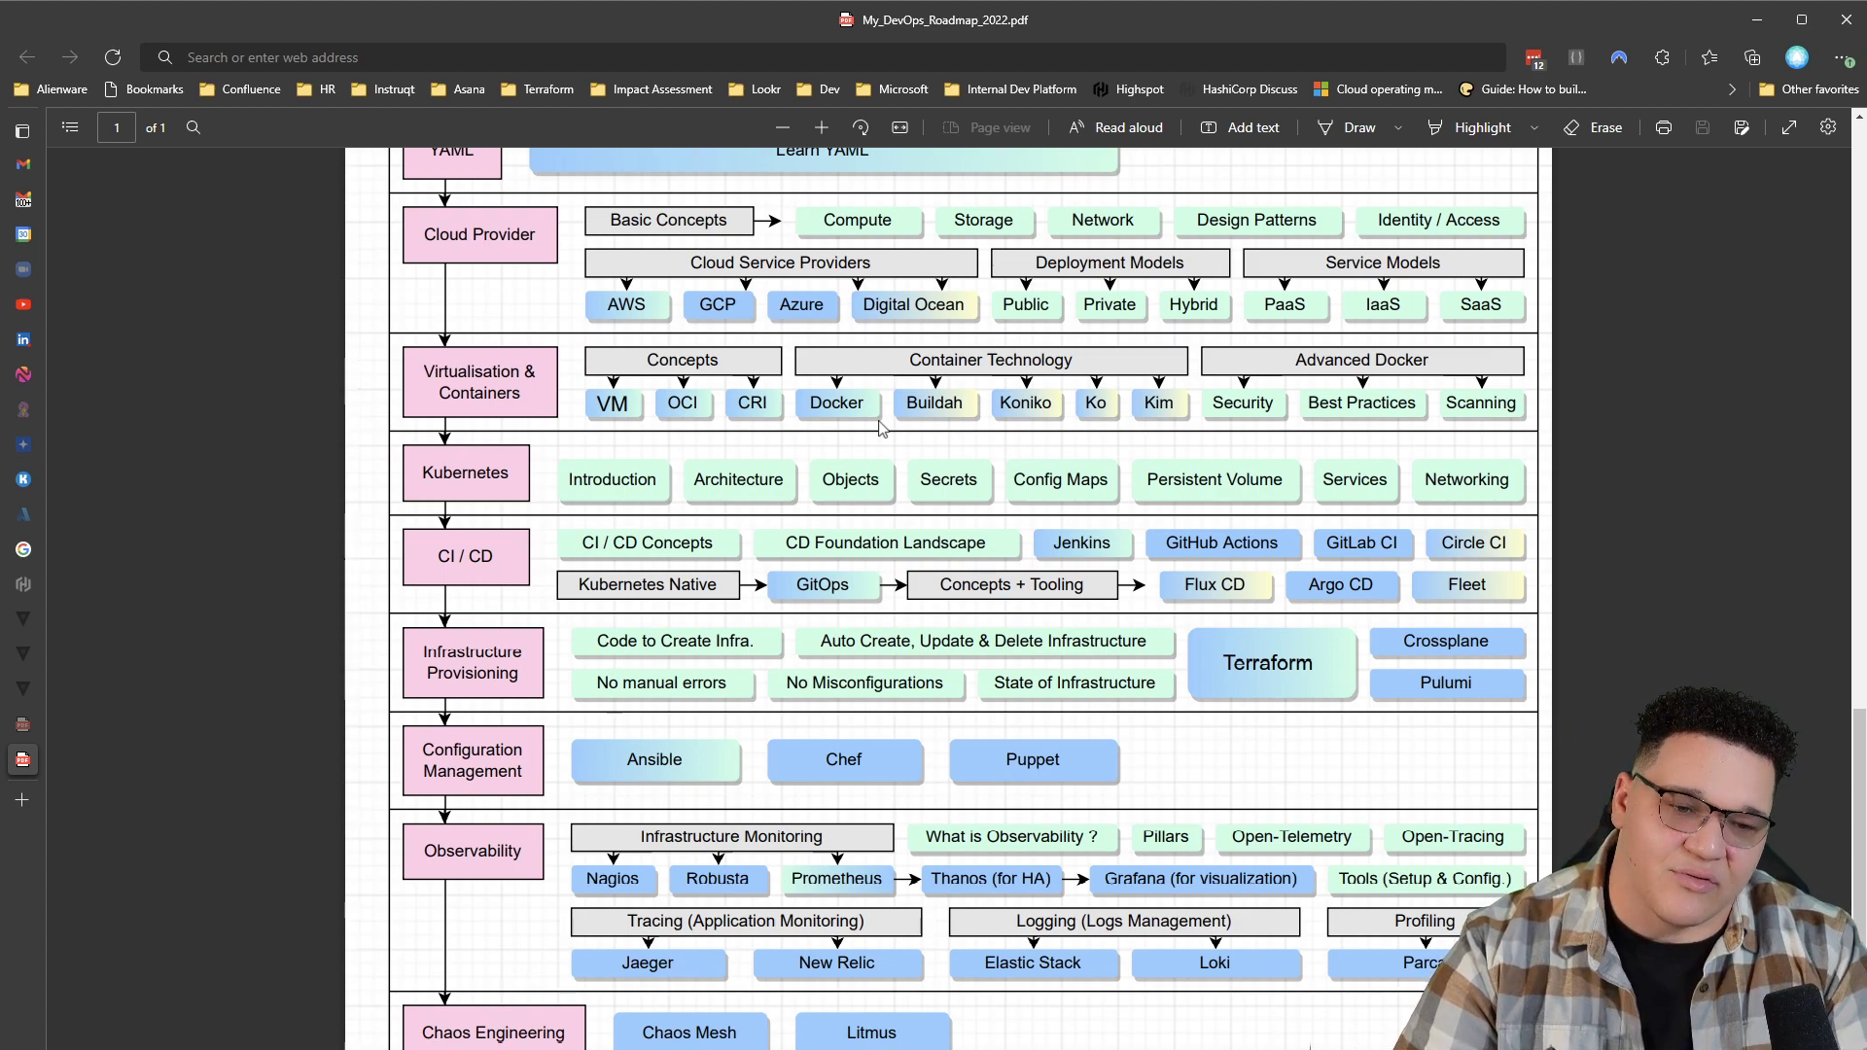
mouse_move(1320, 367)
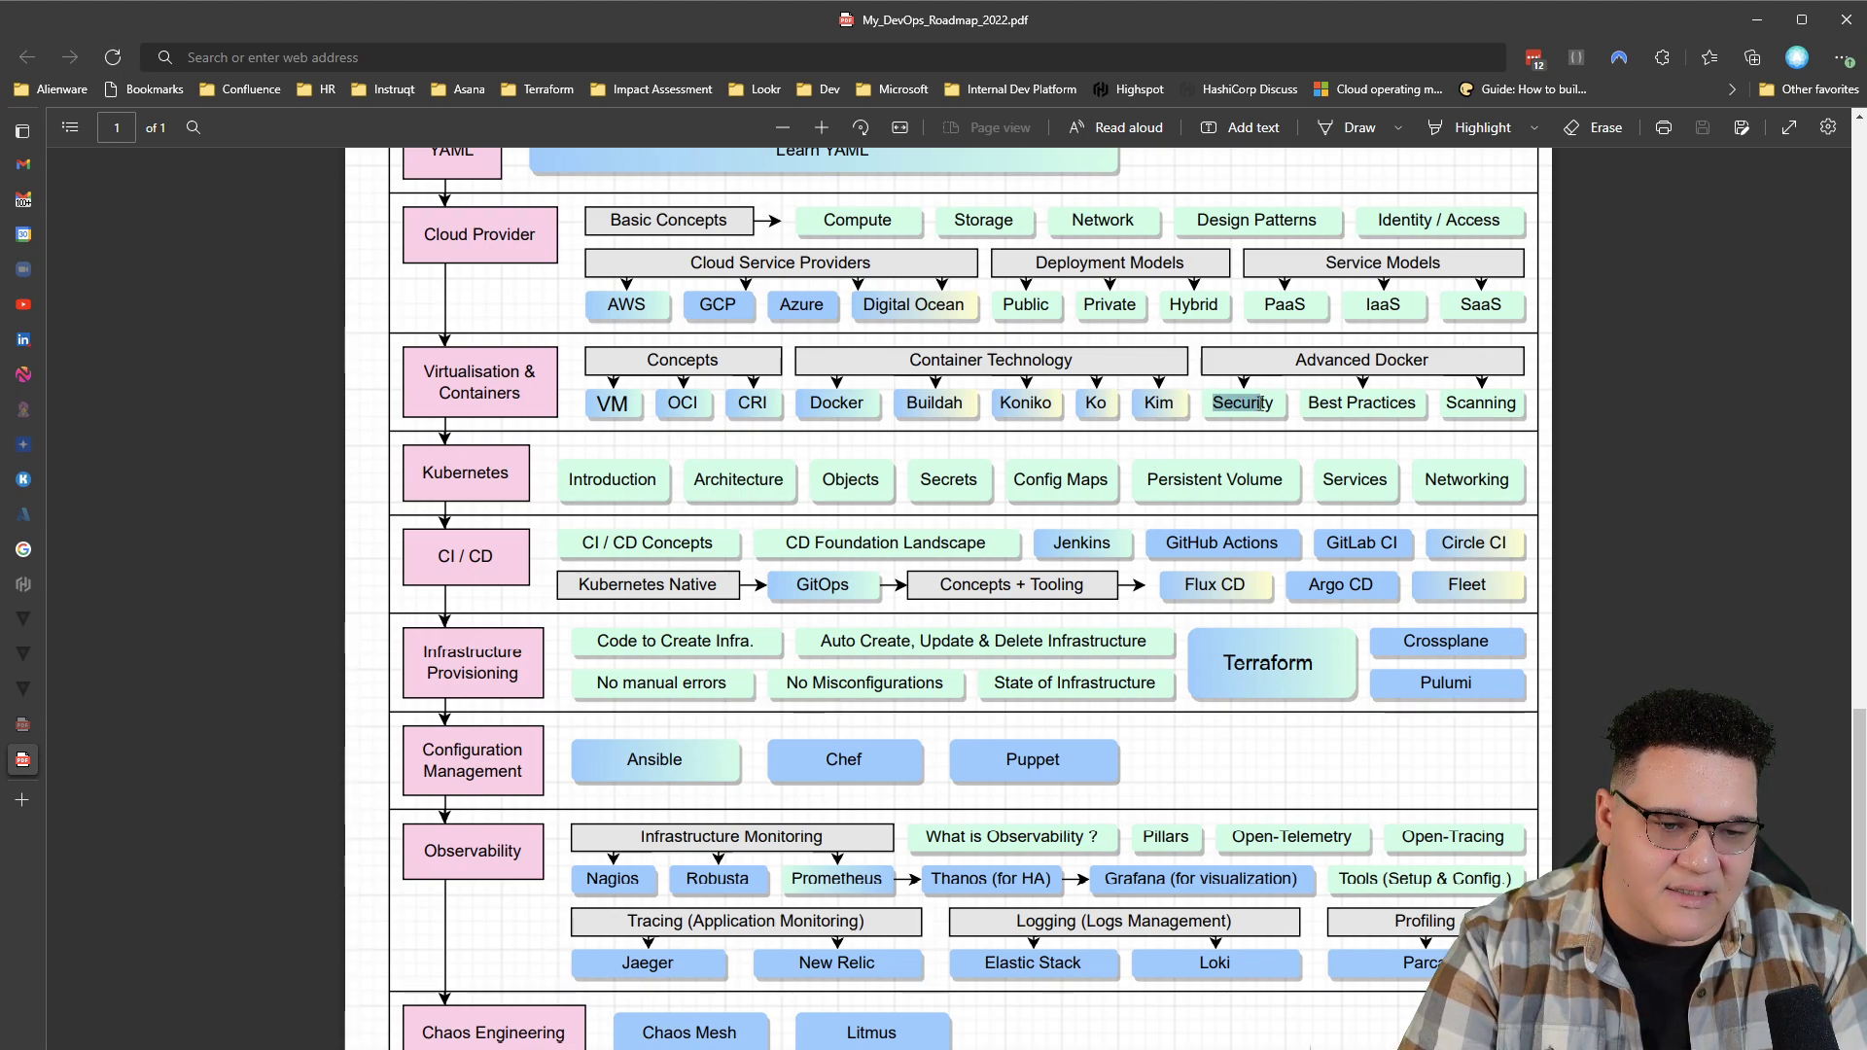
mouse_move(1210, 424)
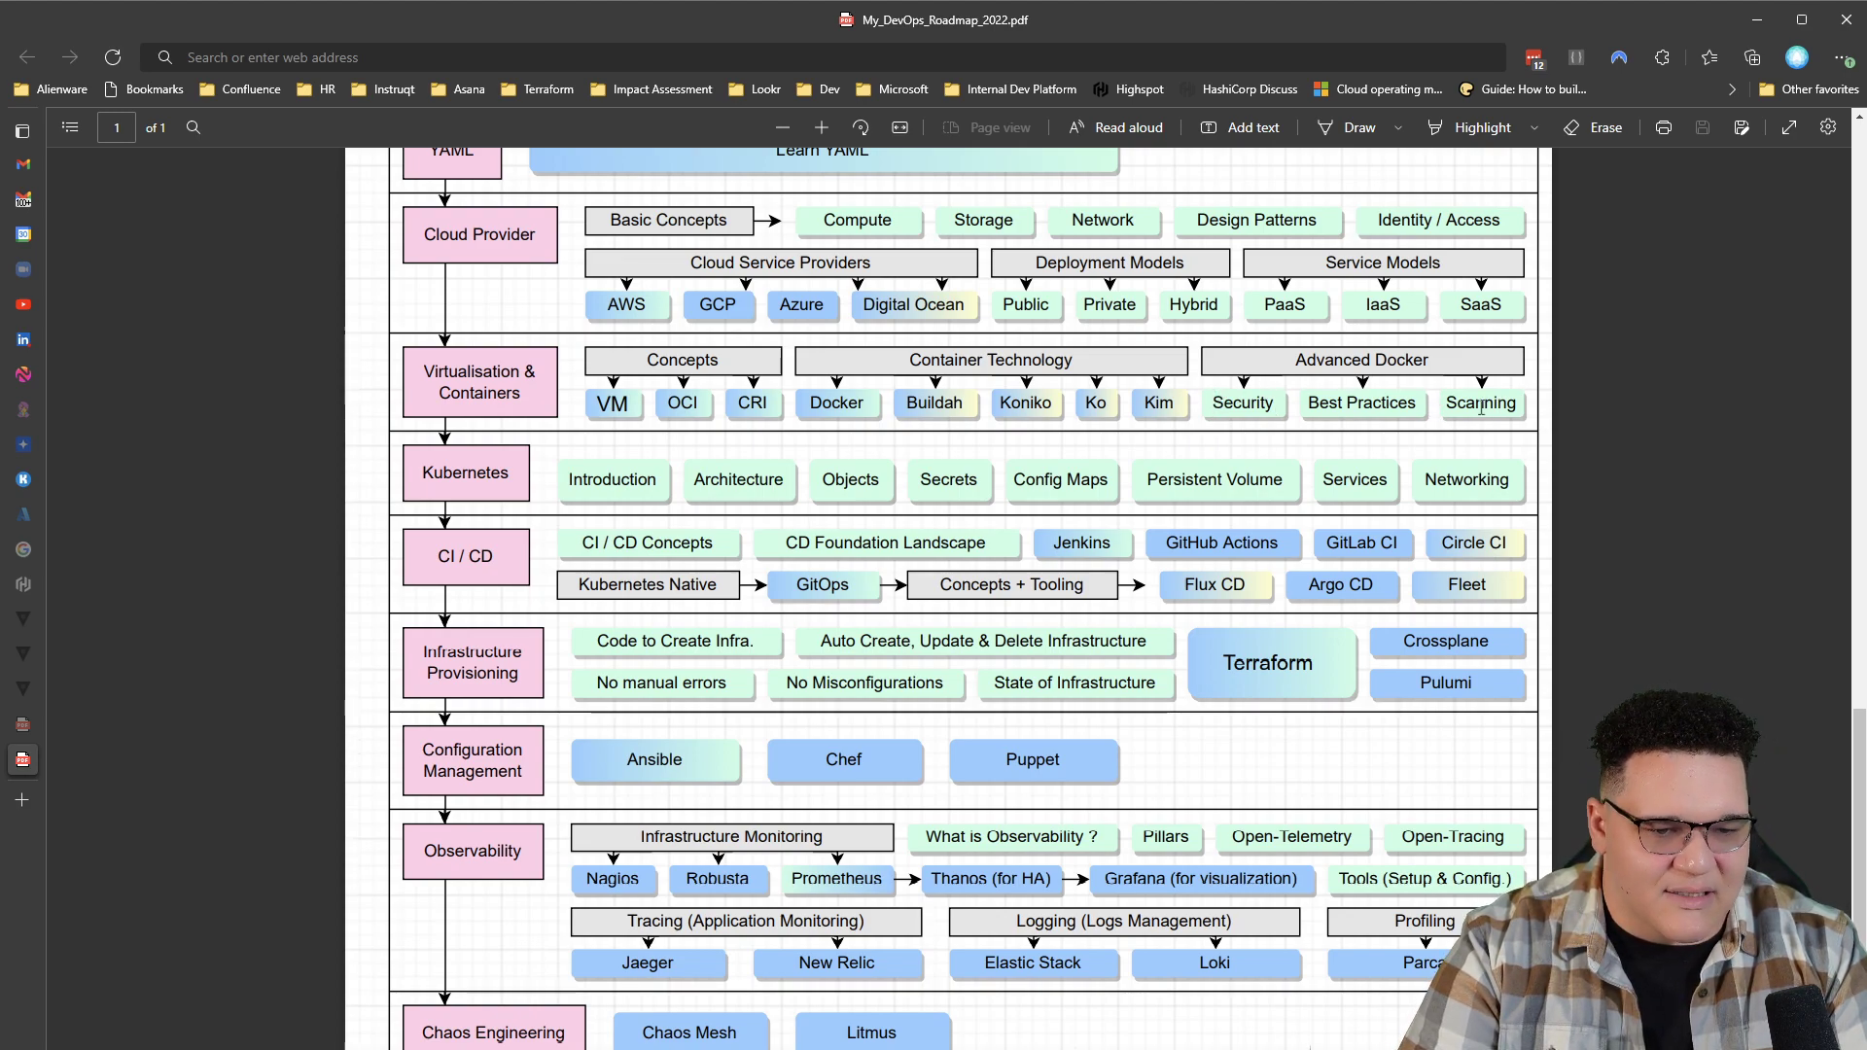
mouse_move(1177, 426)
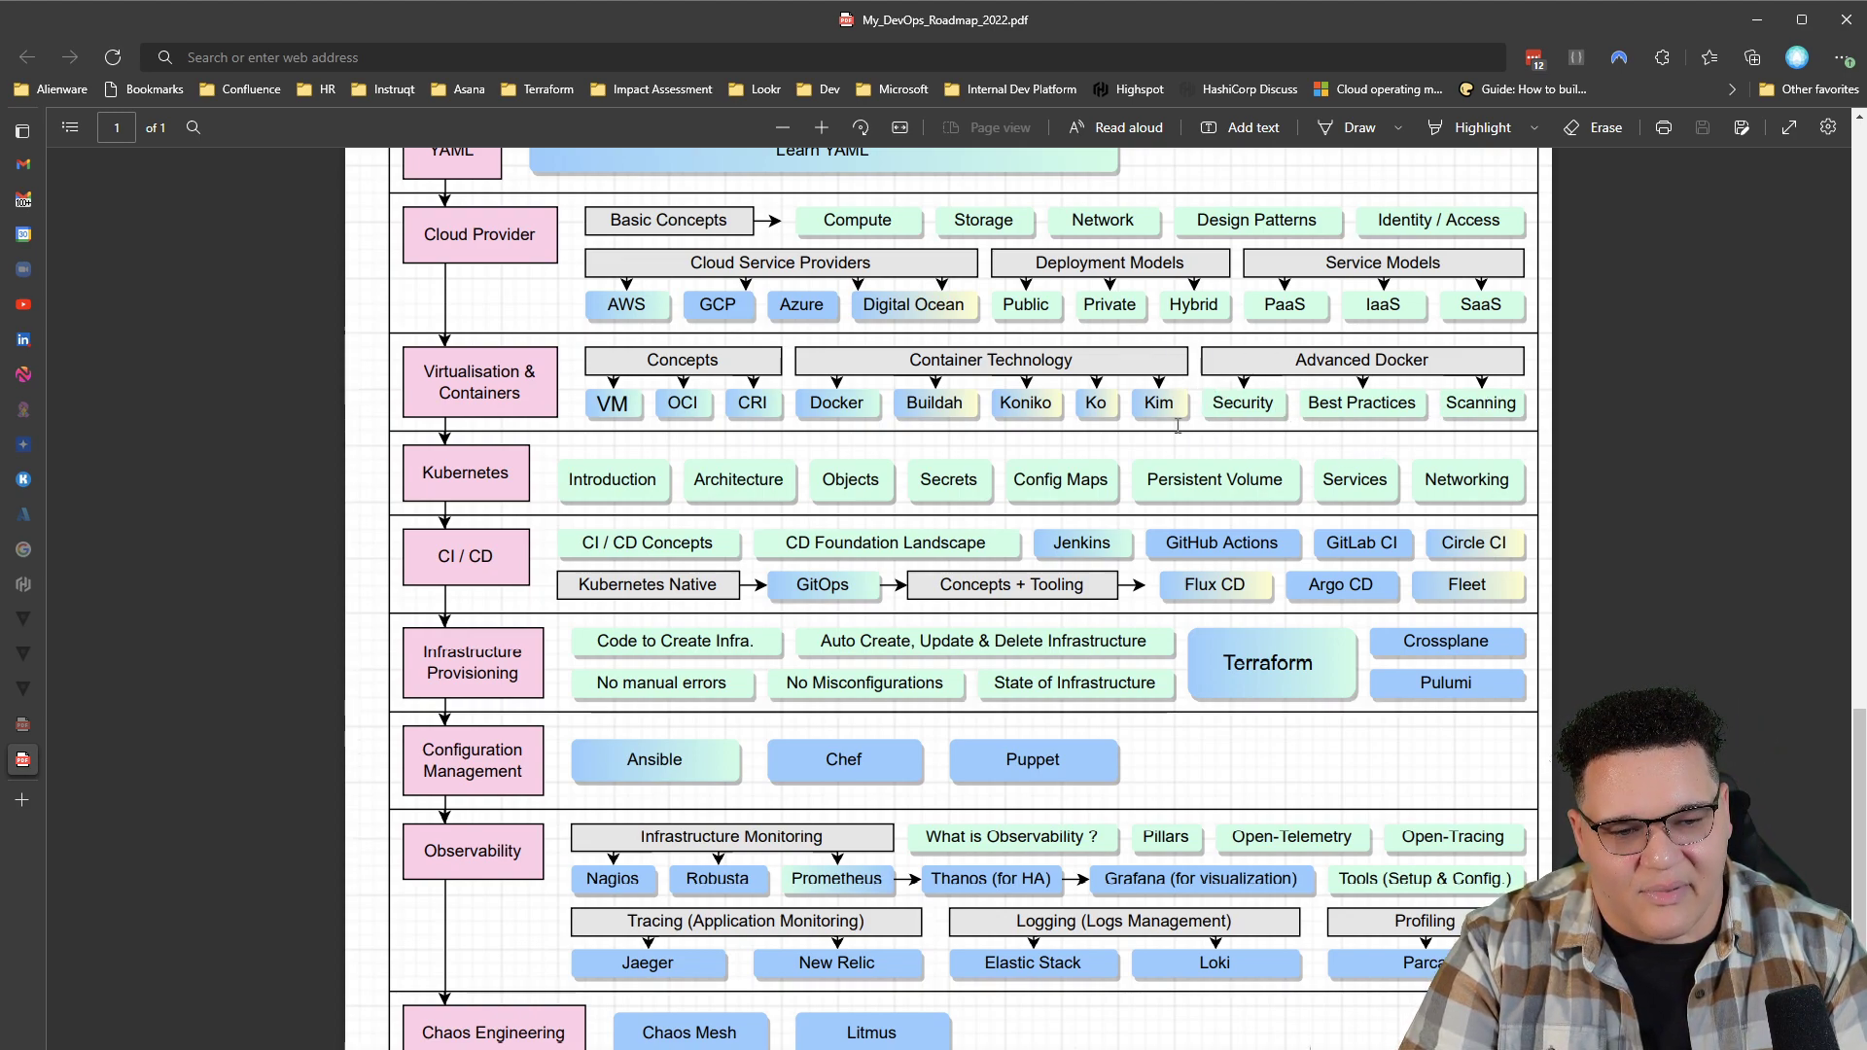
mouse_move(1349, 454)
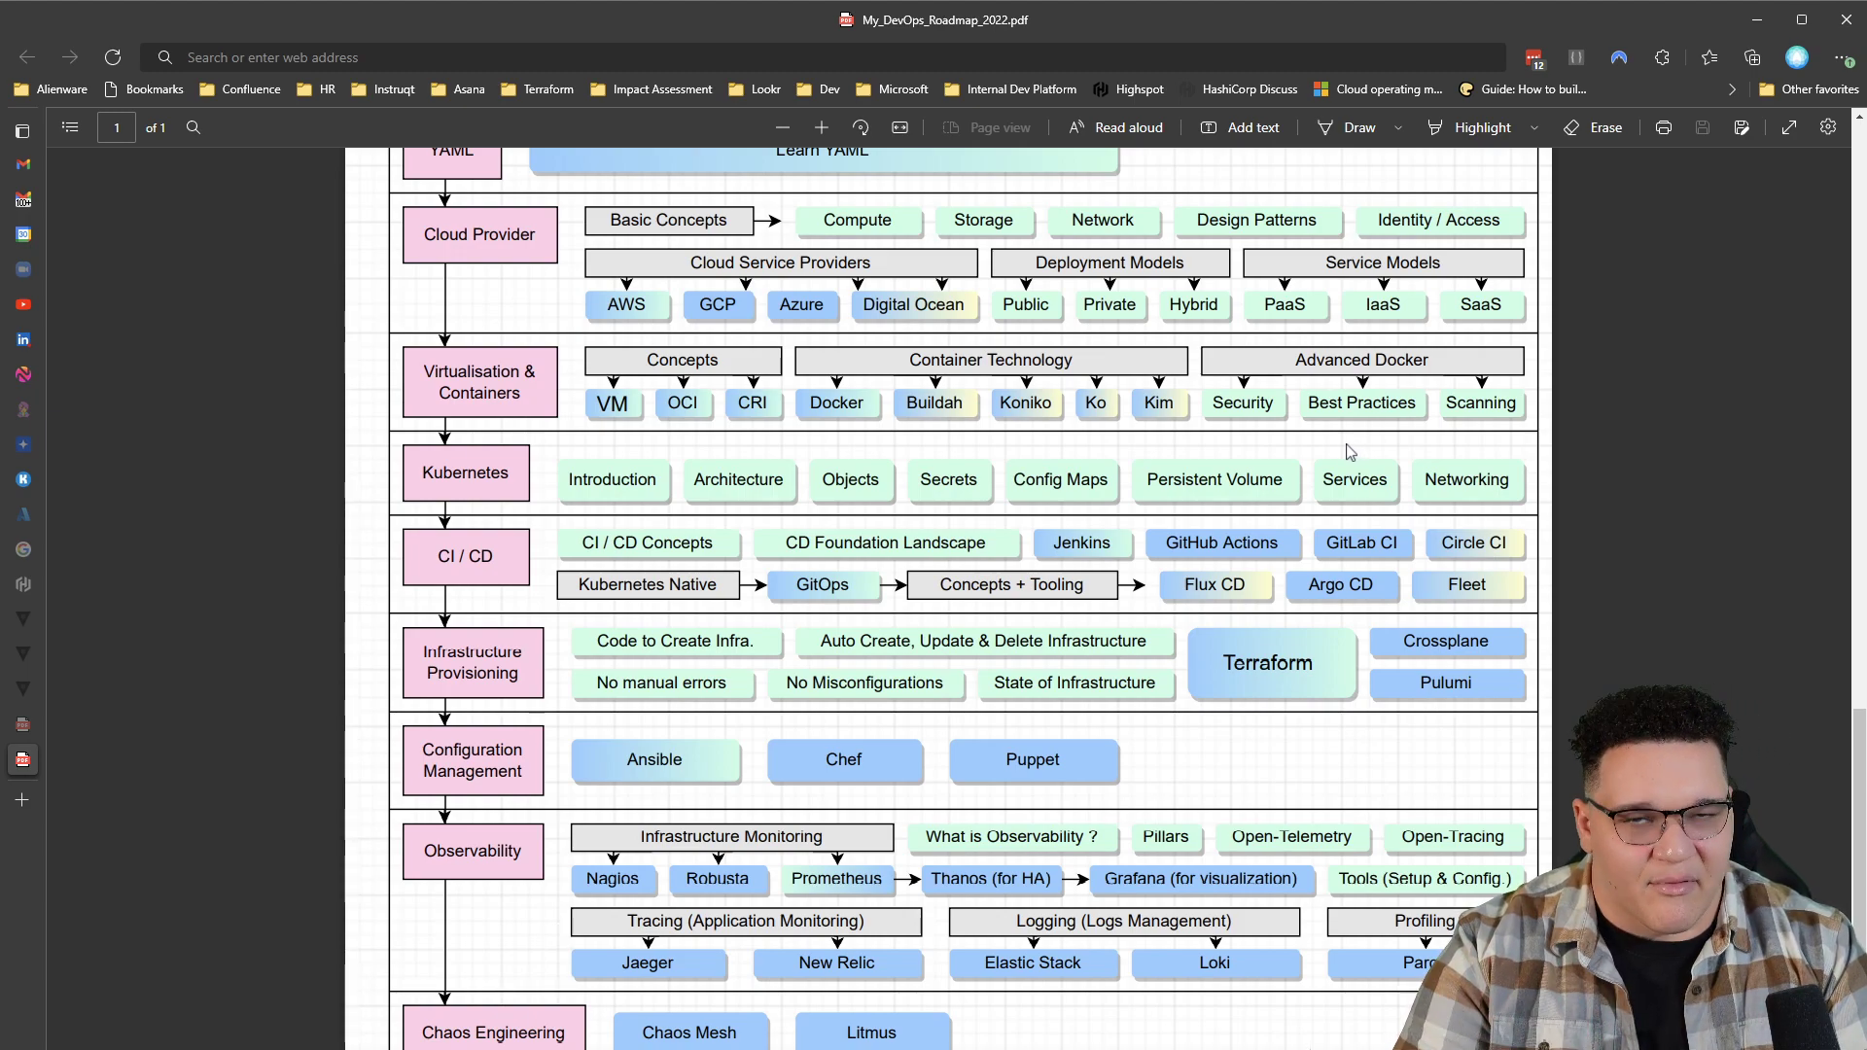
mouse_move(1336, 453)
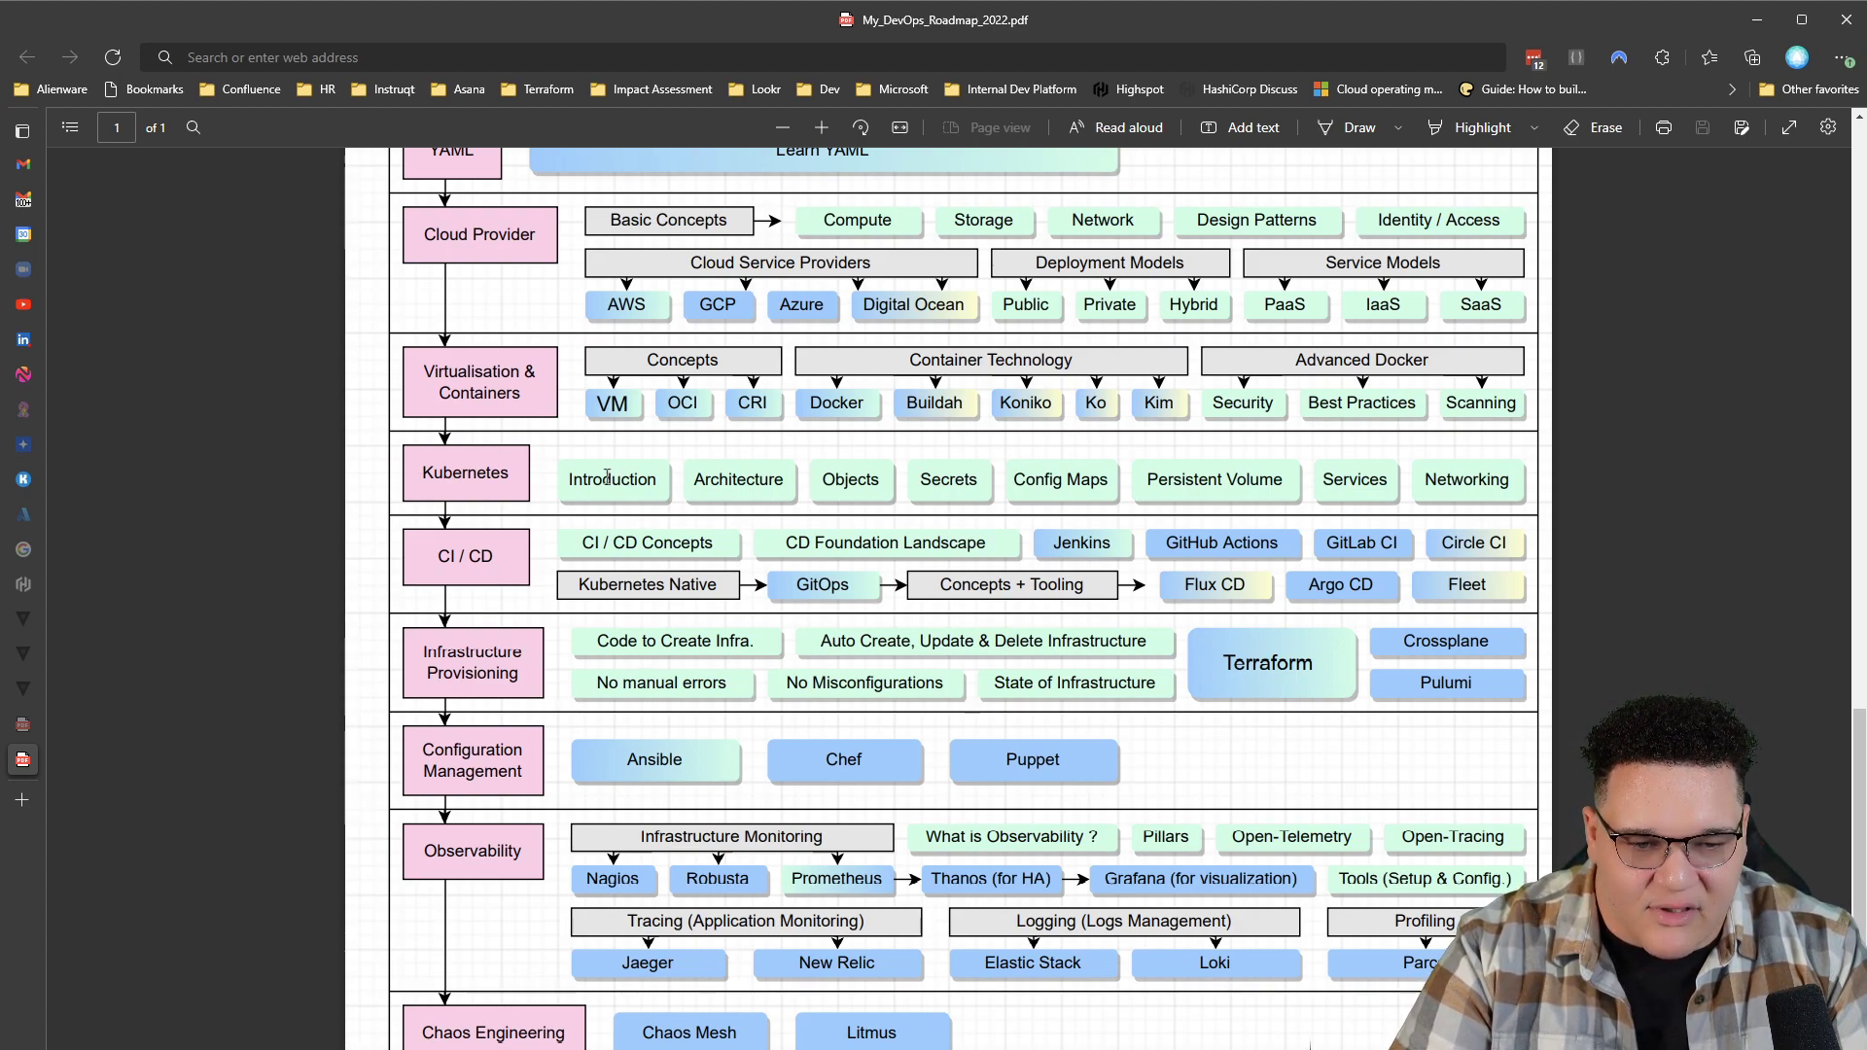
mouse_move(577, 487)
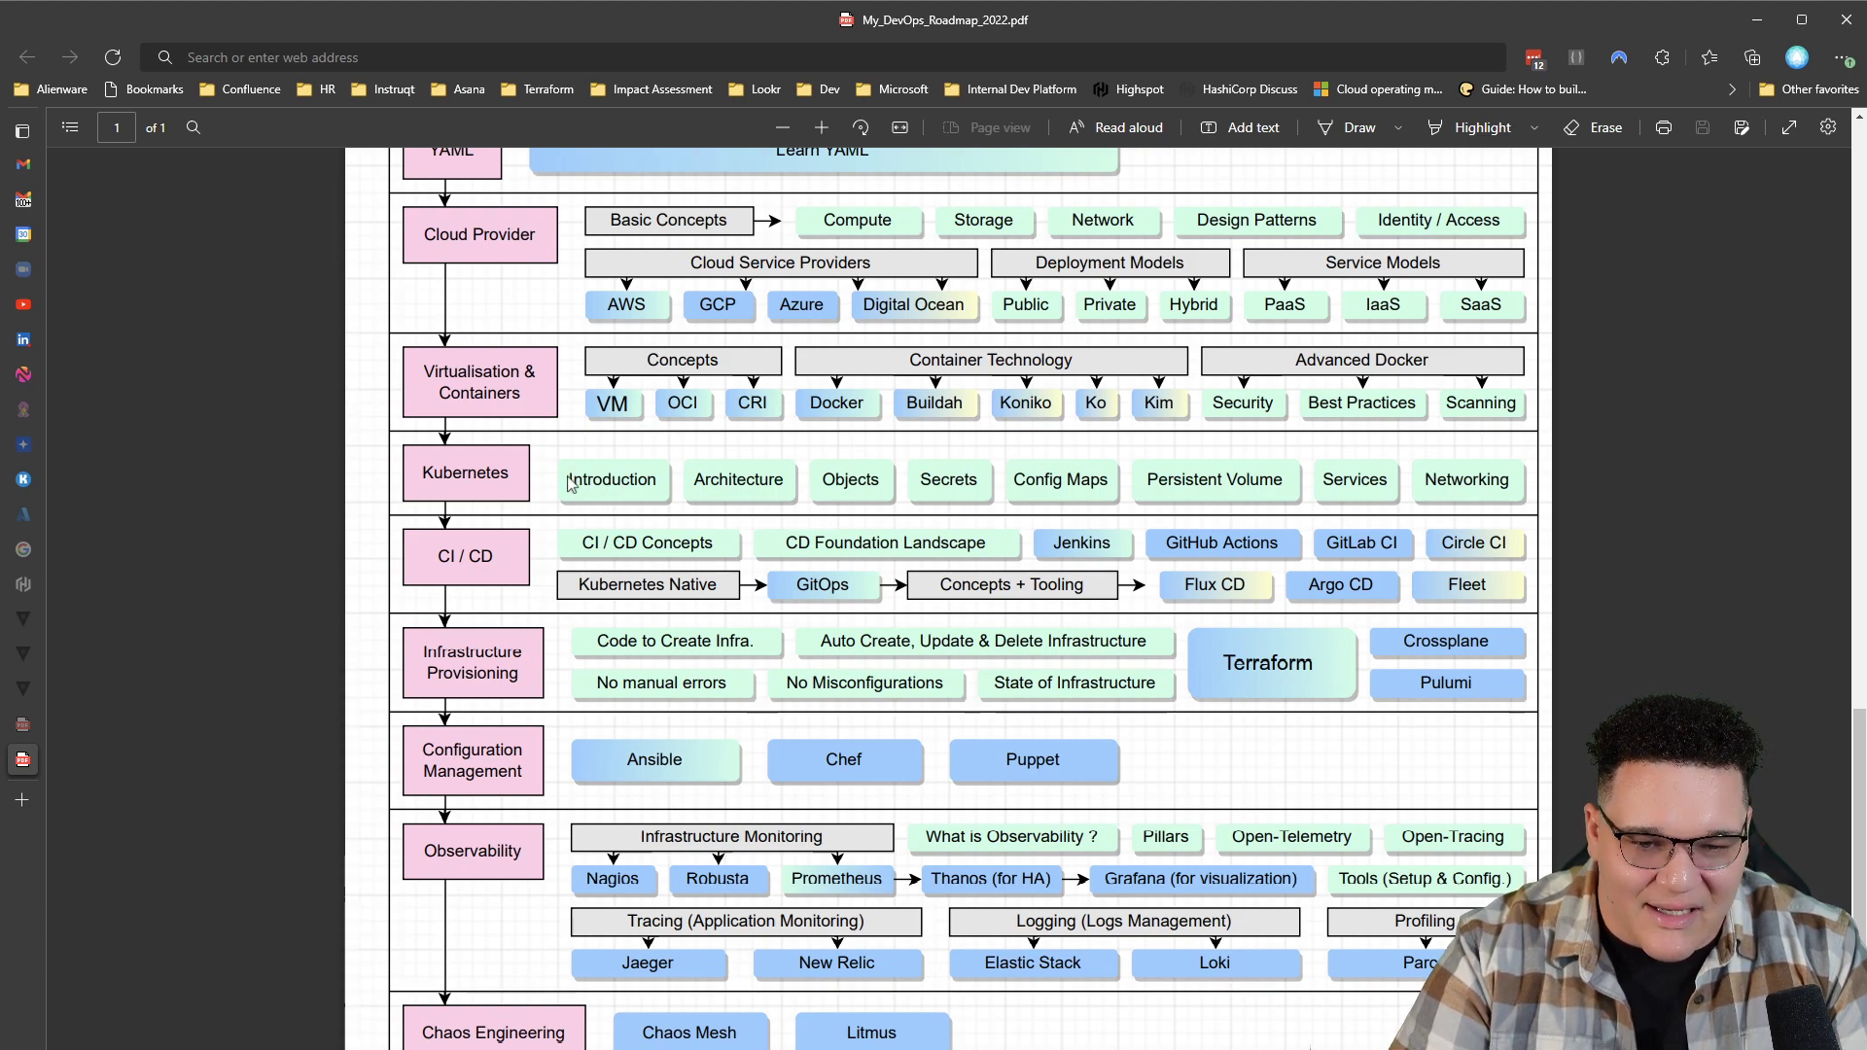
mouse_move(908, 493)
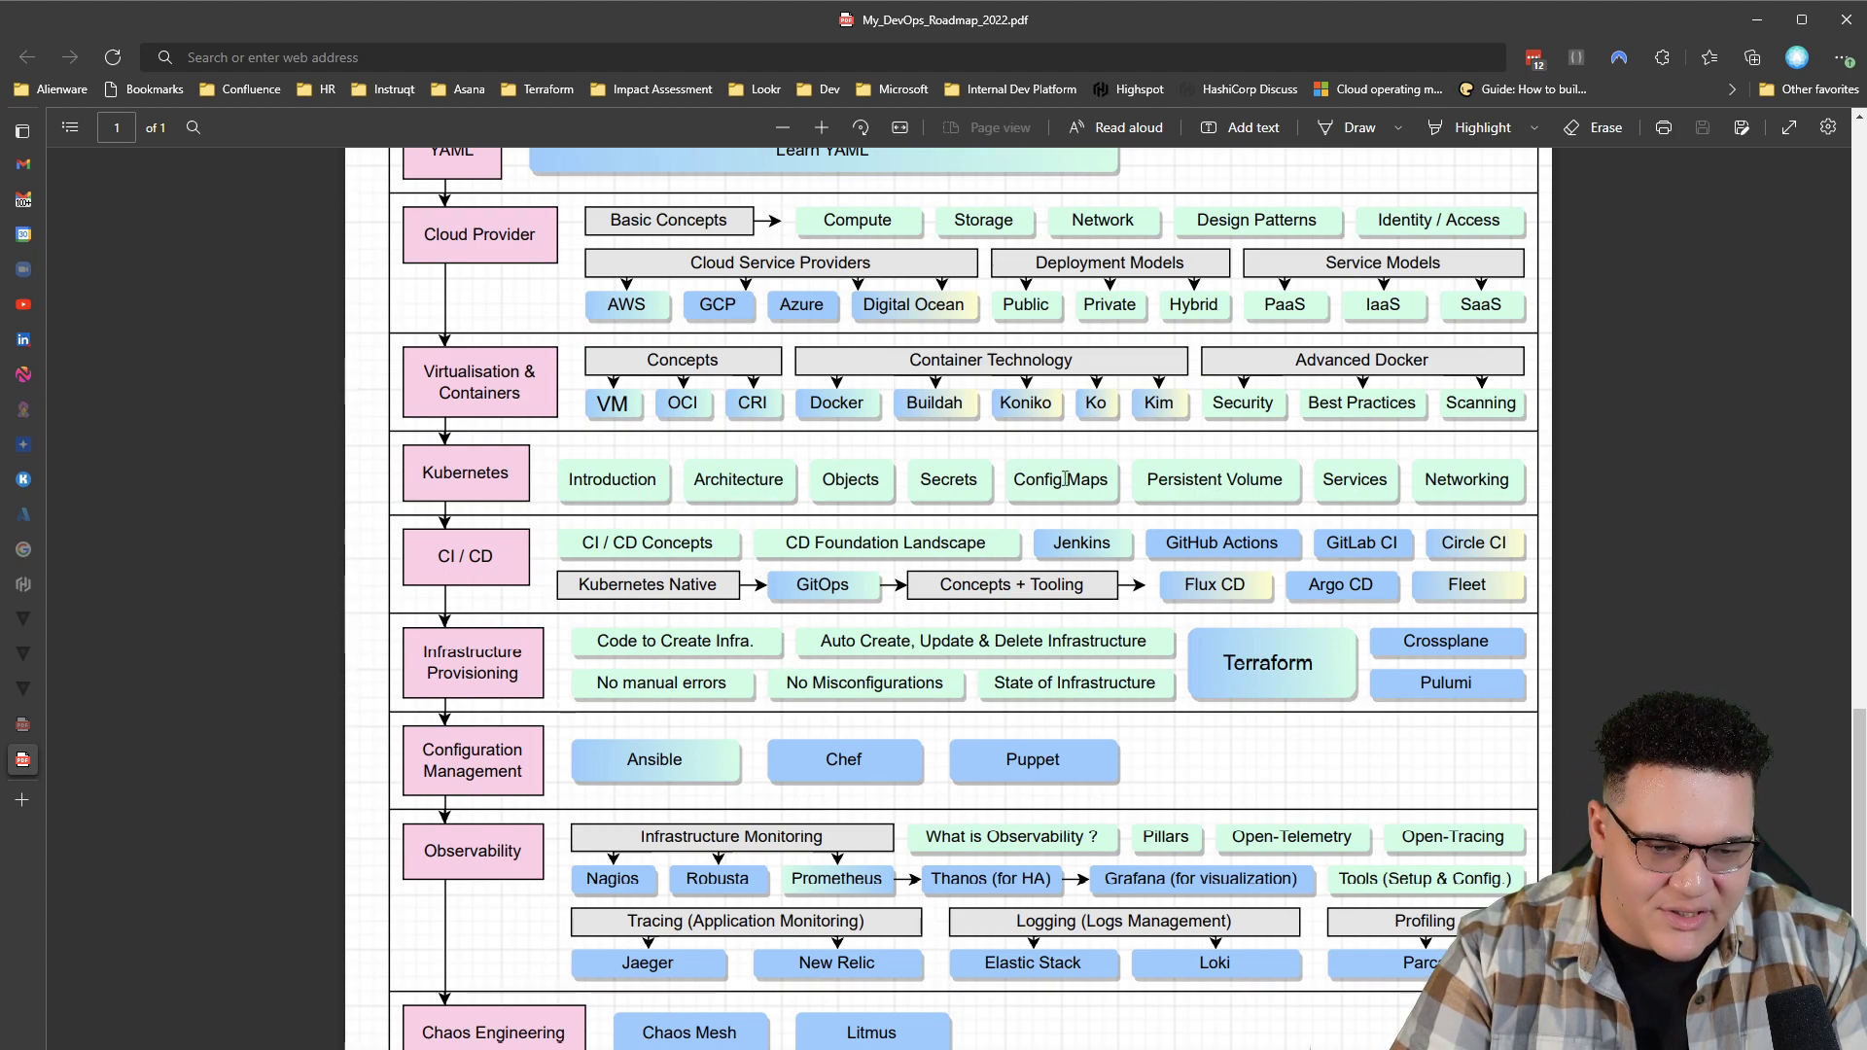
mouse_move(514, 592)
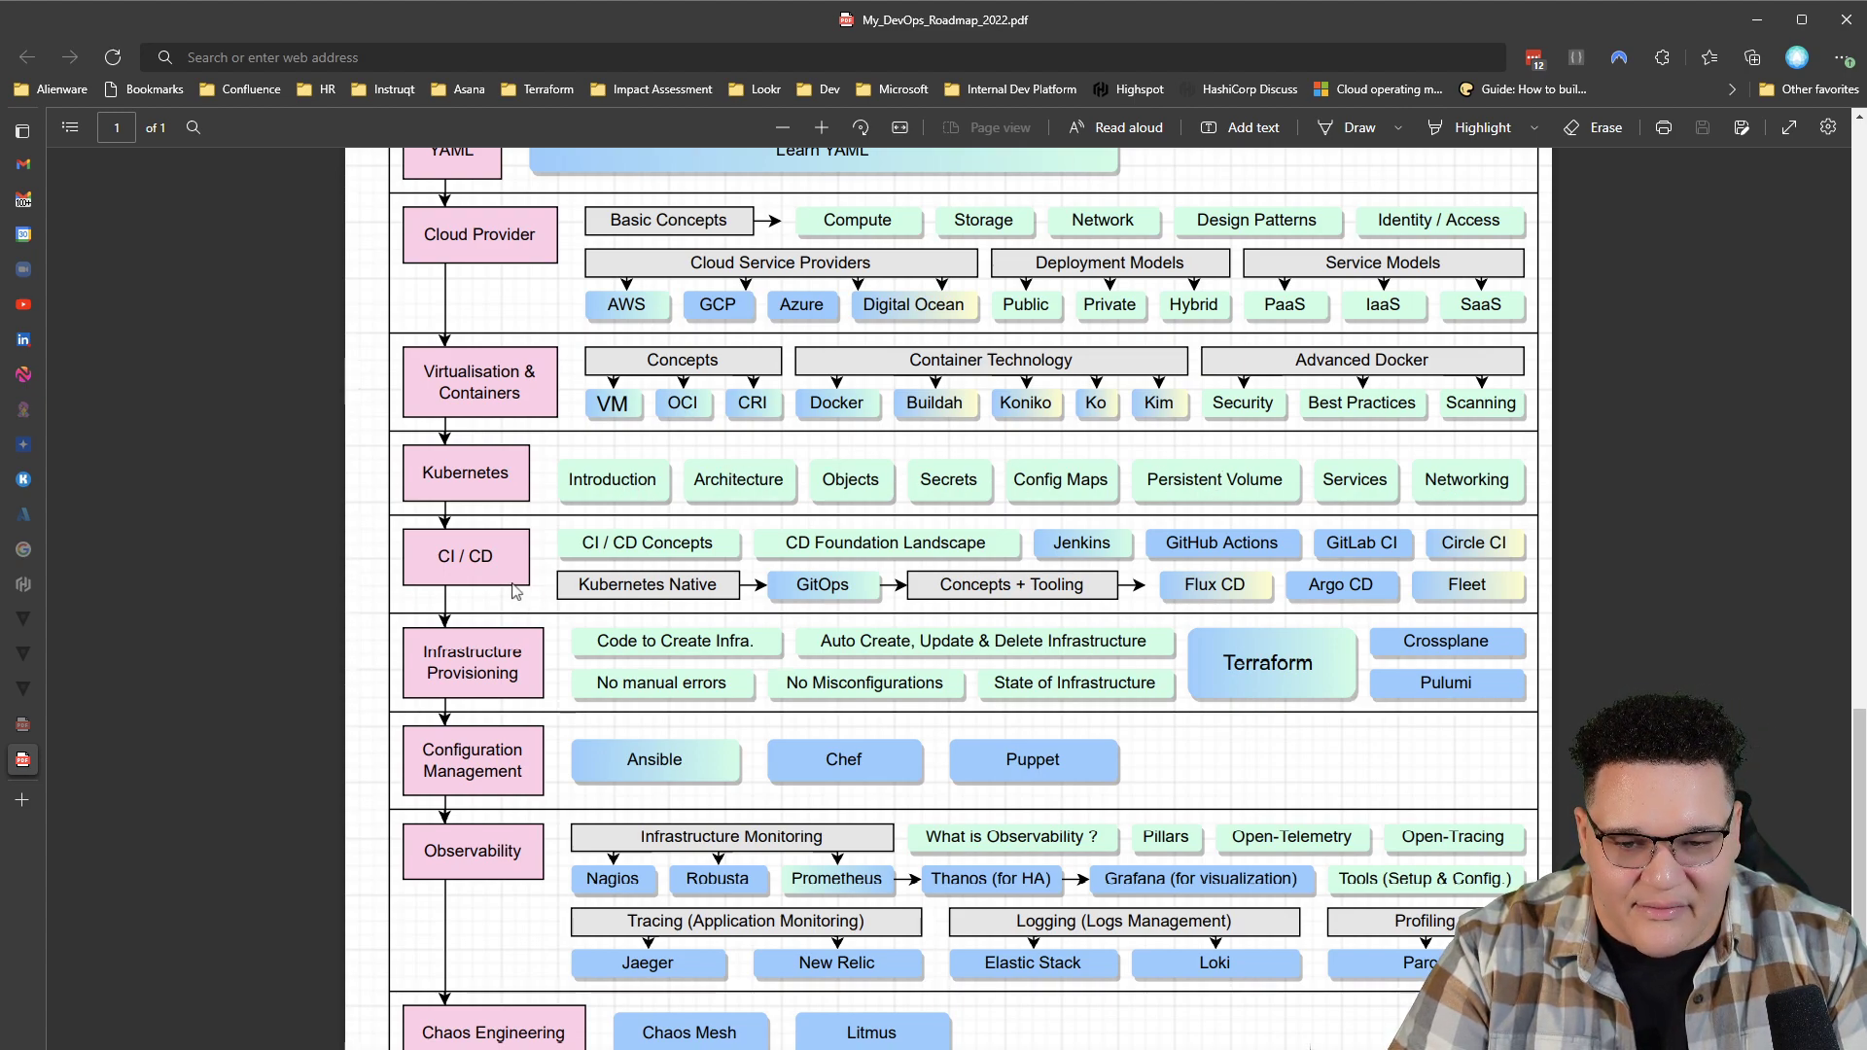
mouse_move(657, 536)
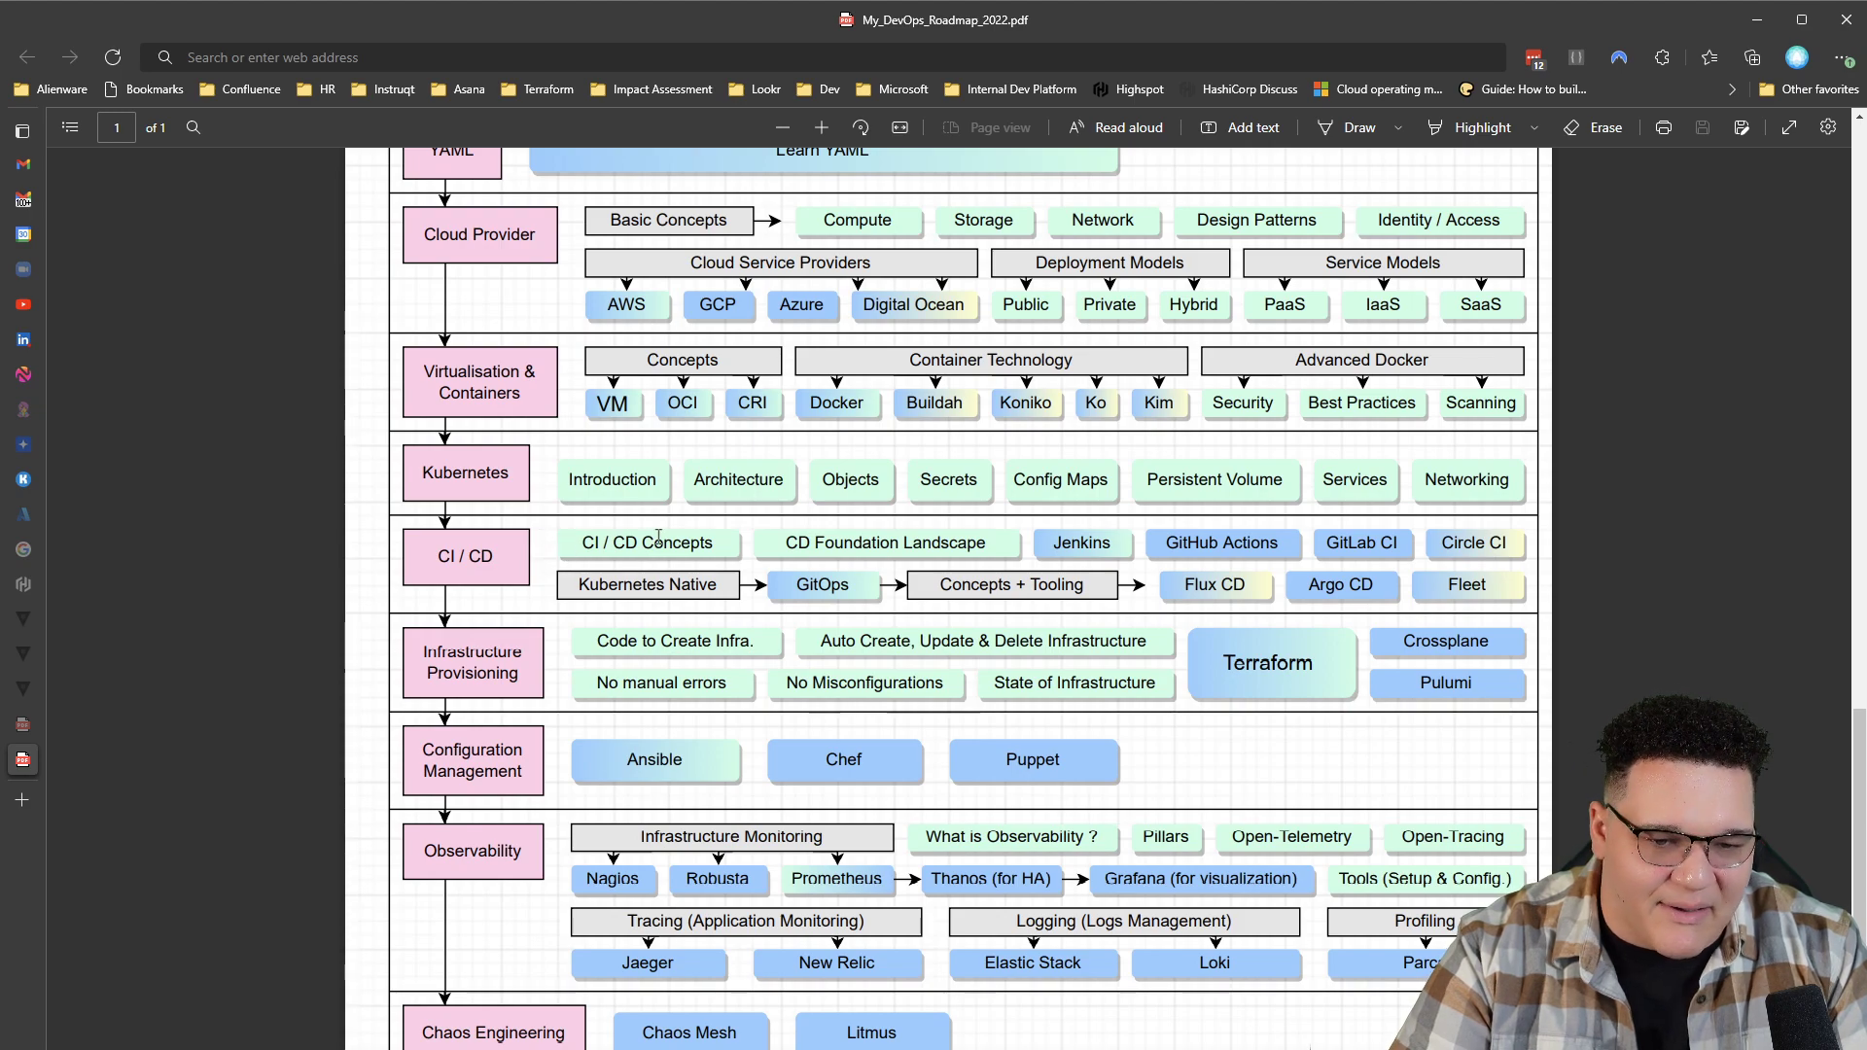
mouse_move(1029, 564)
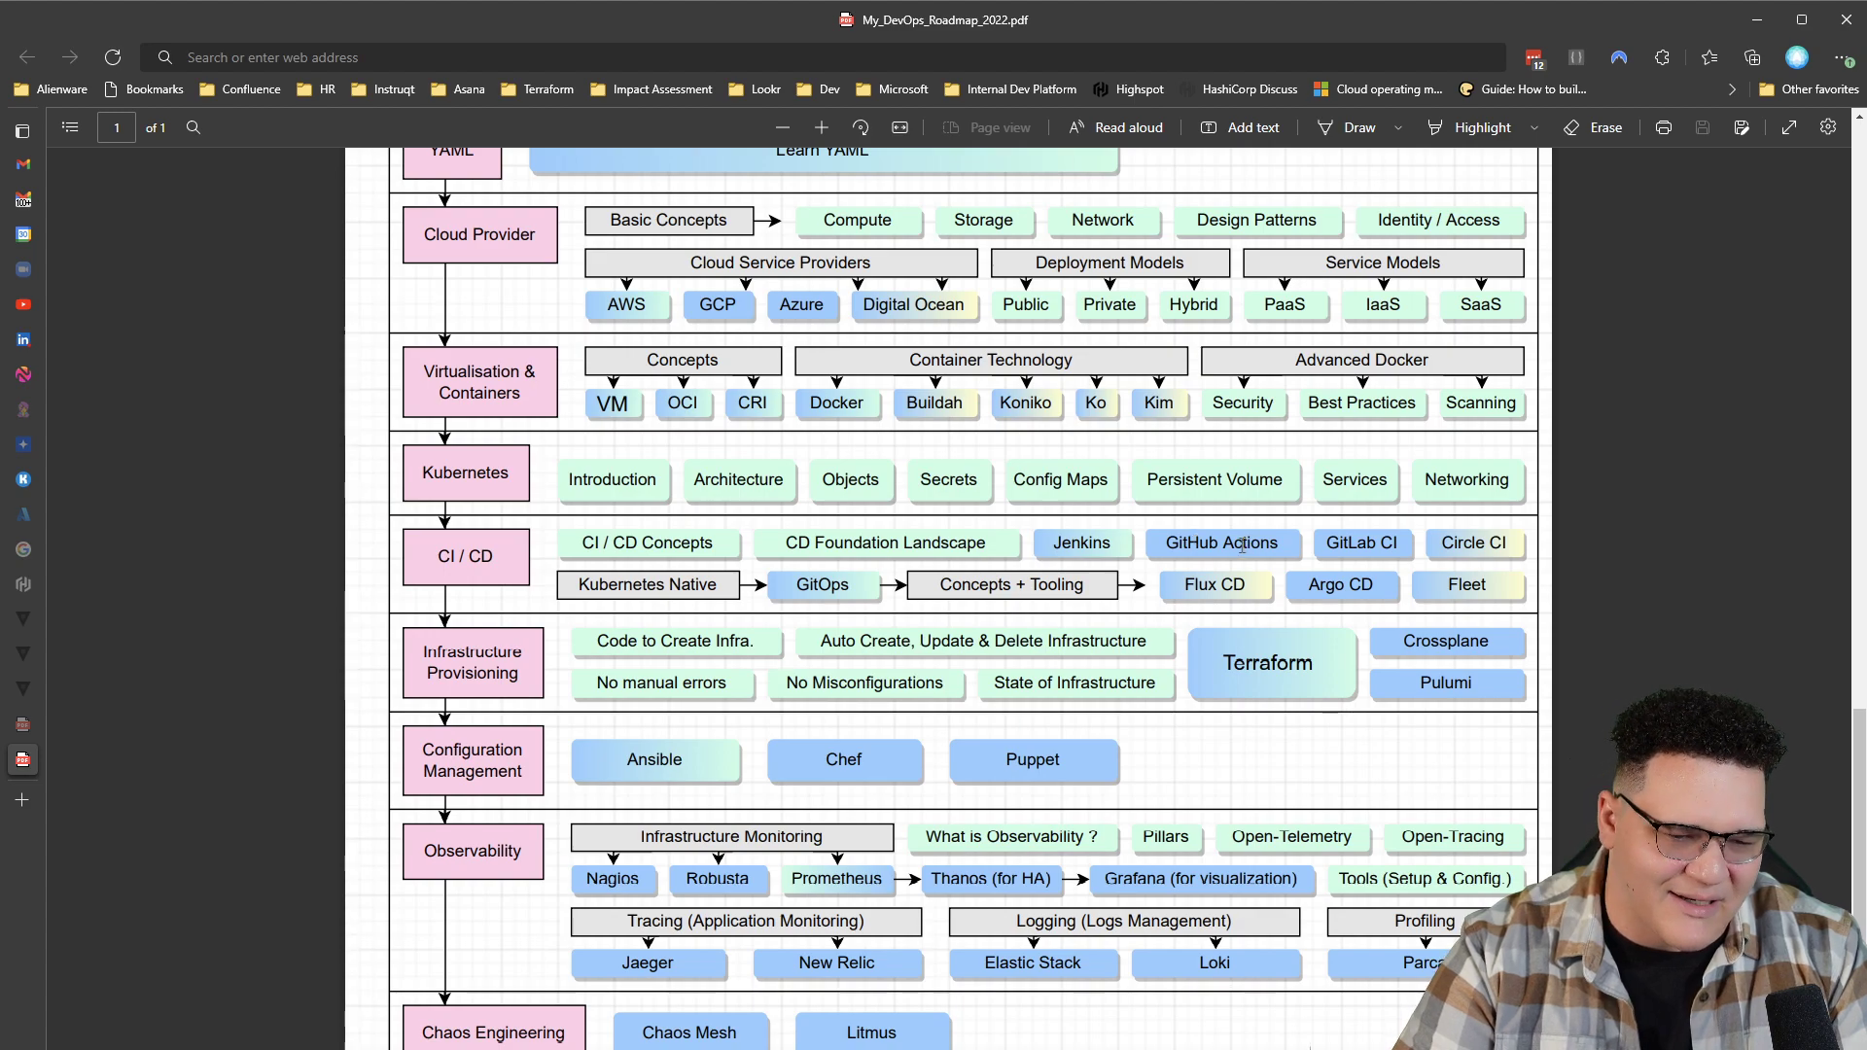
mouse_move(1473, 542)
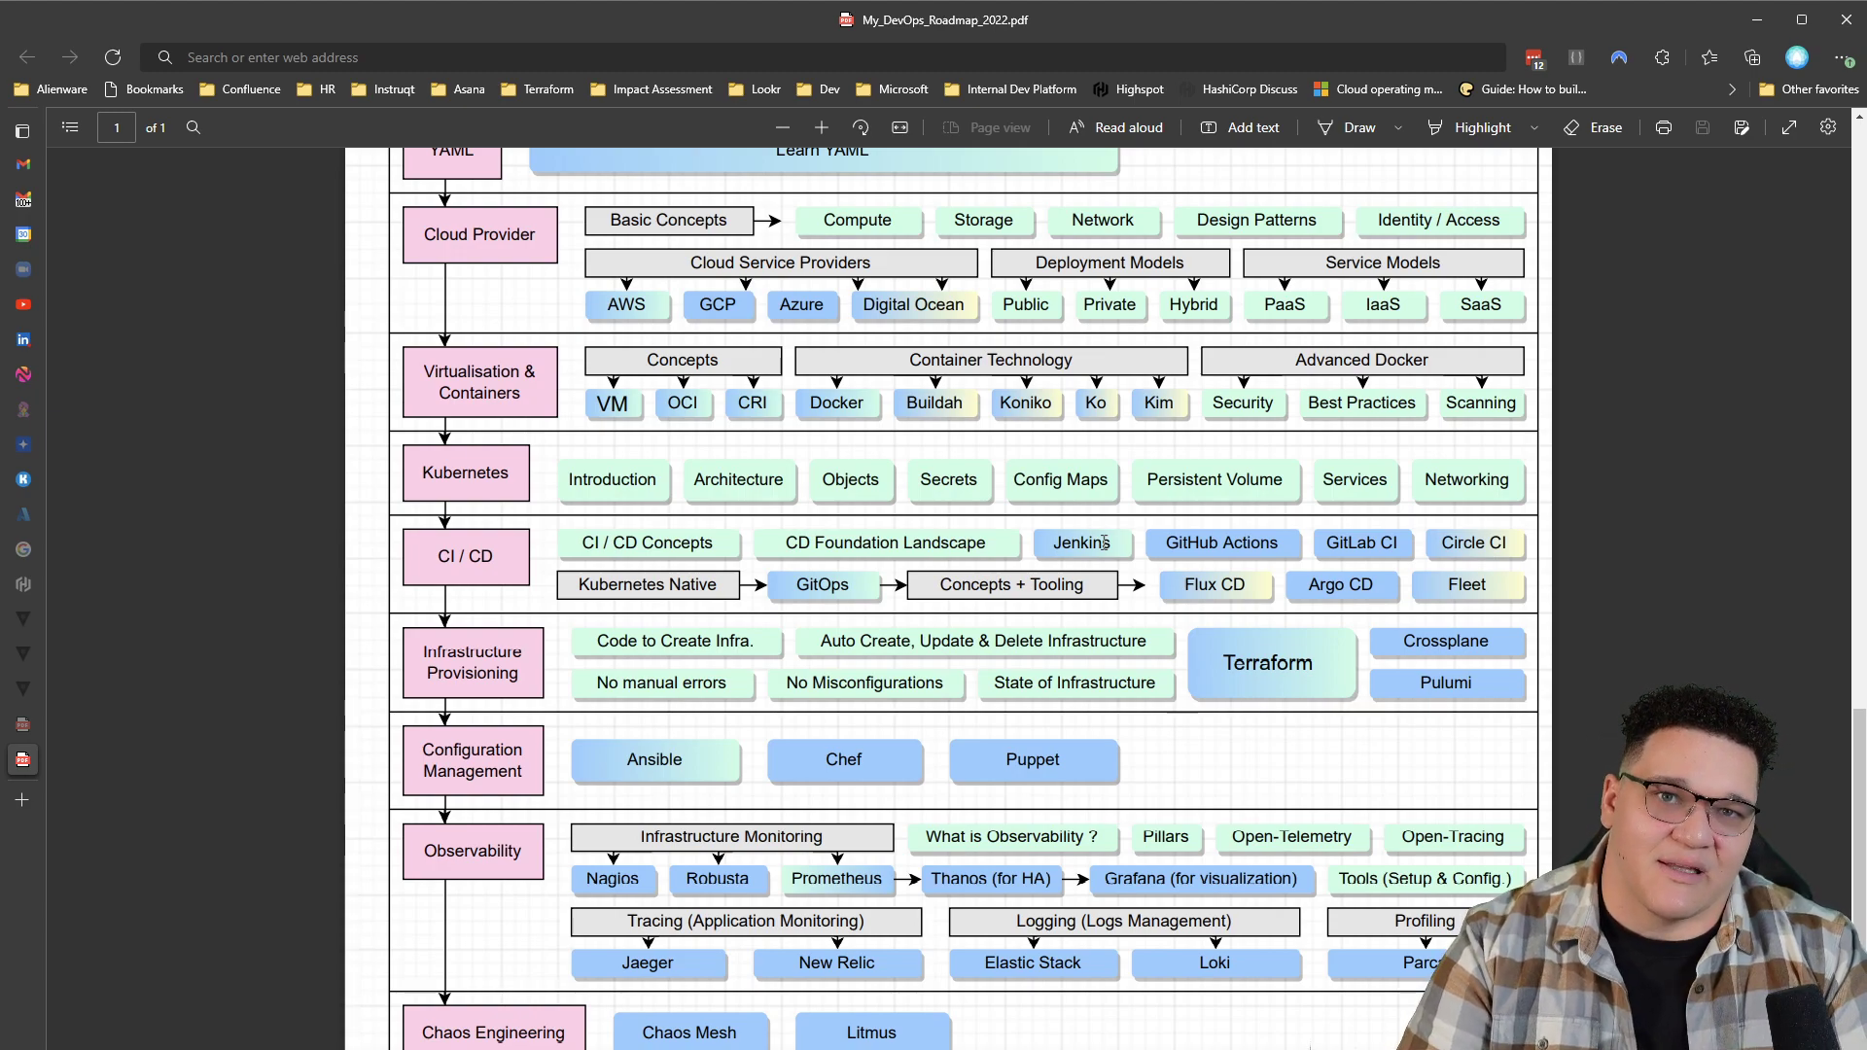
mouse_move(1140, 562)
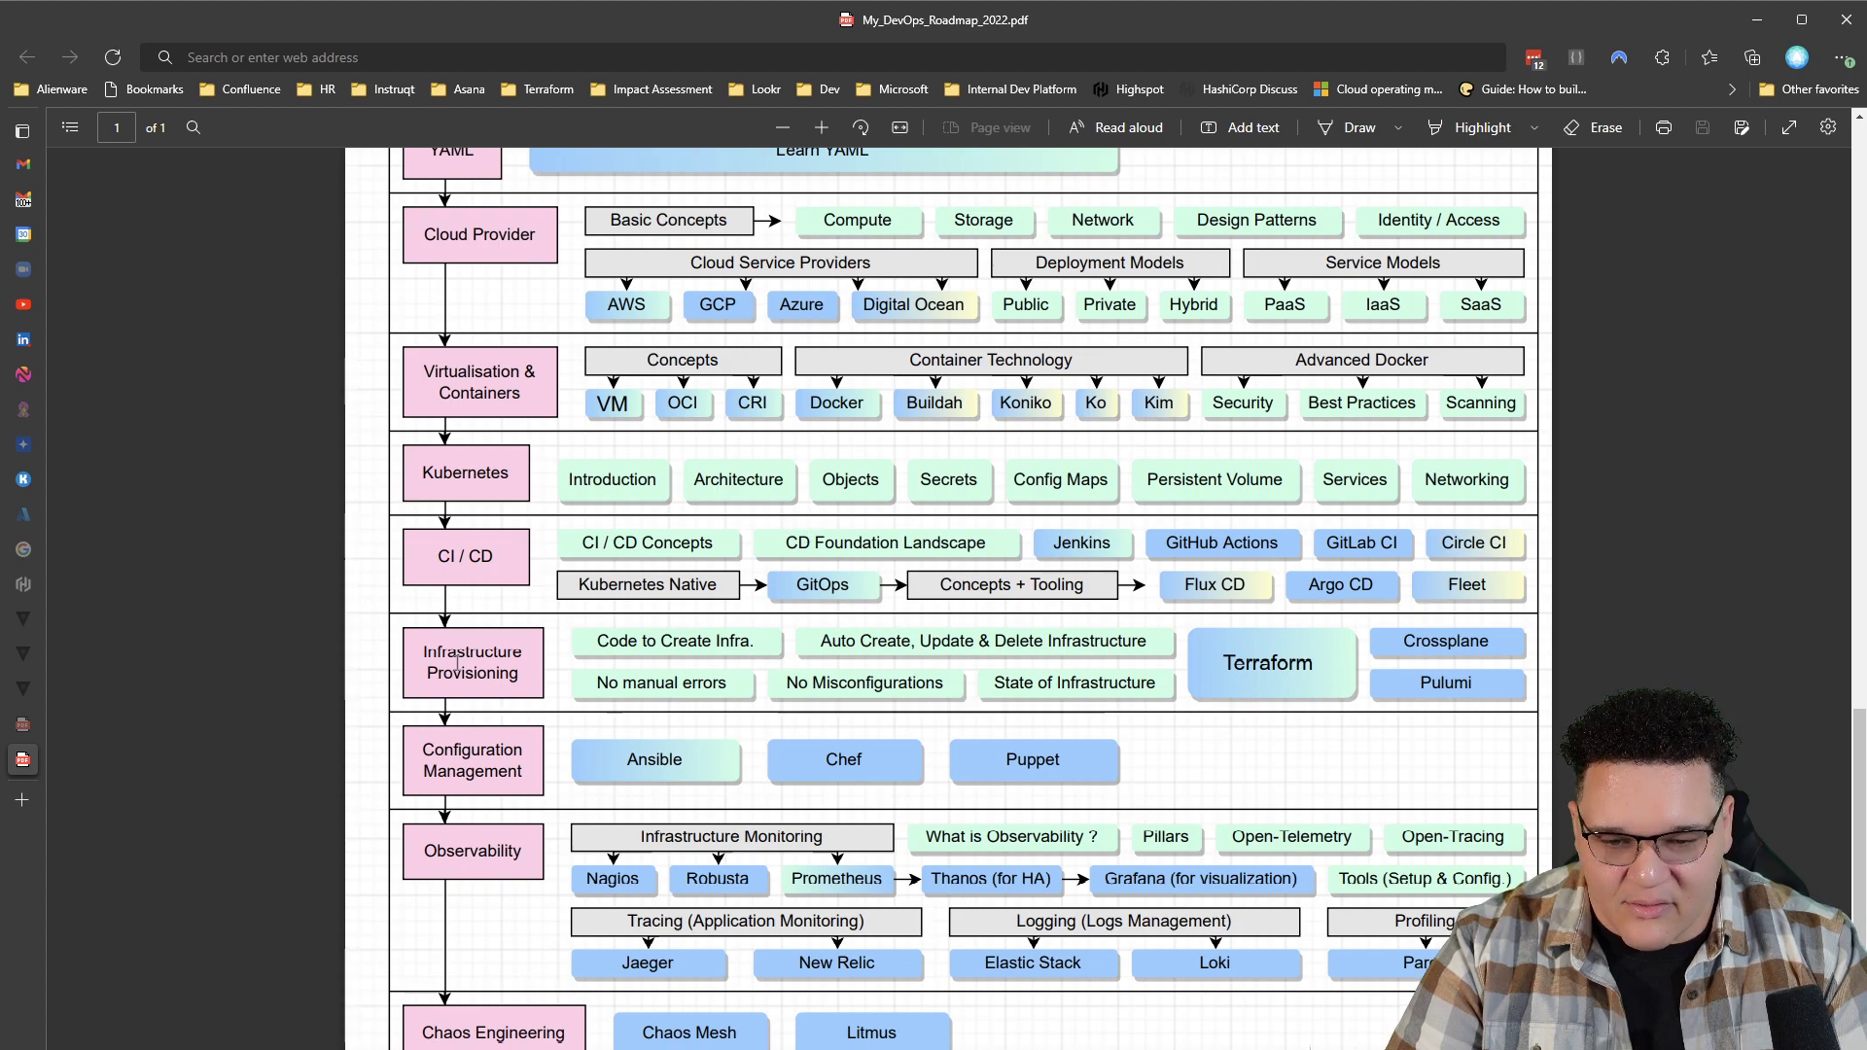
mouse_move(911, 578)
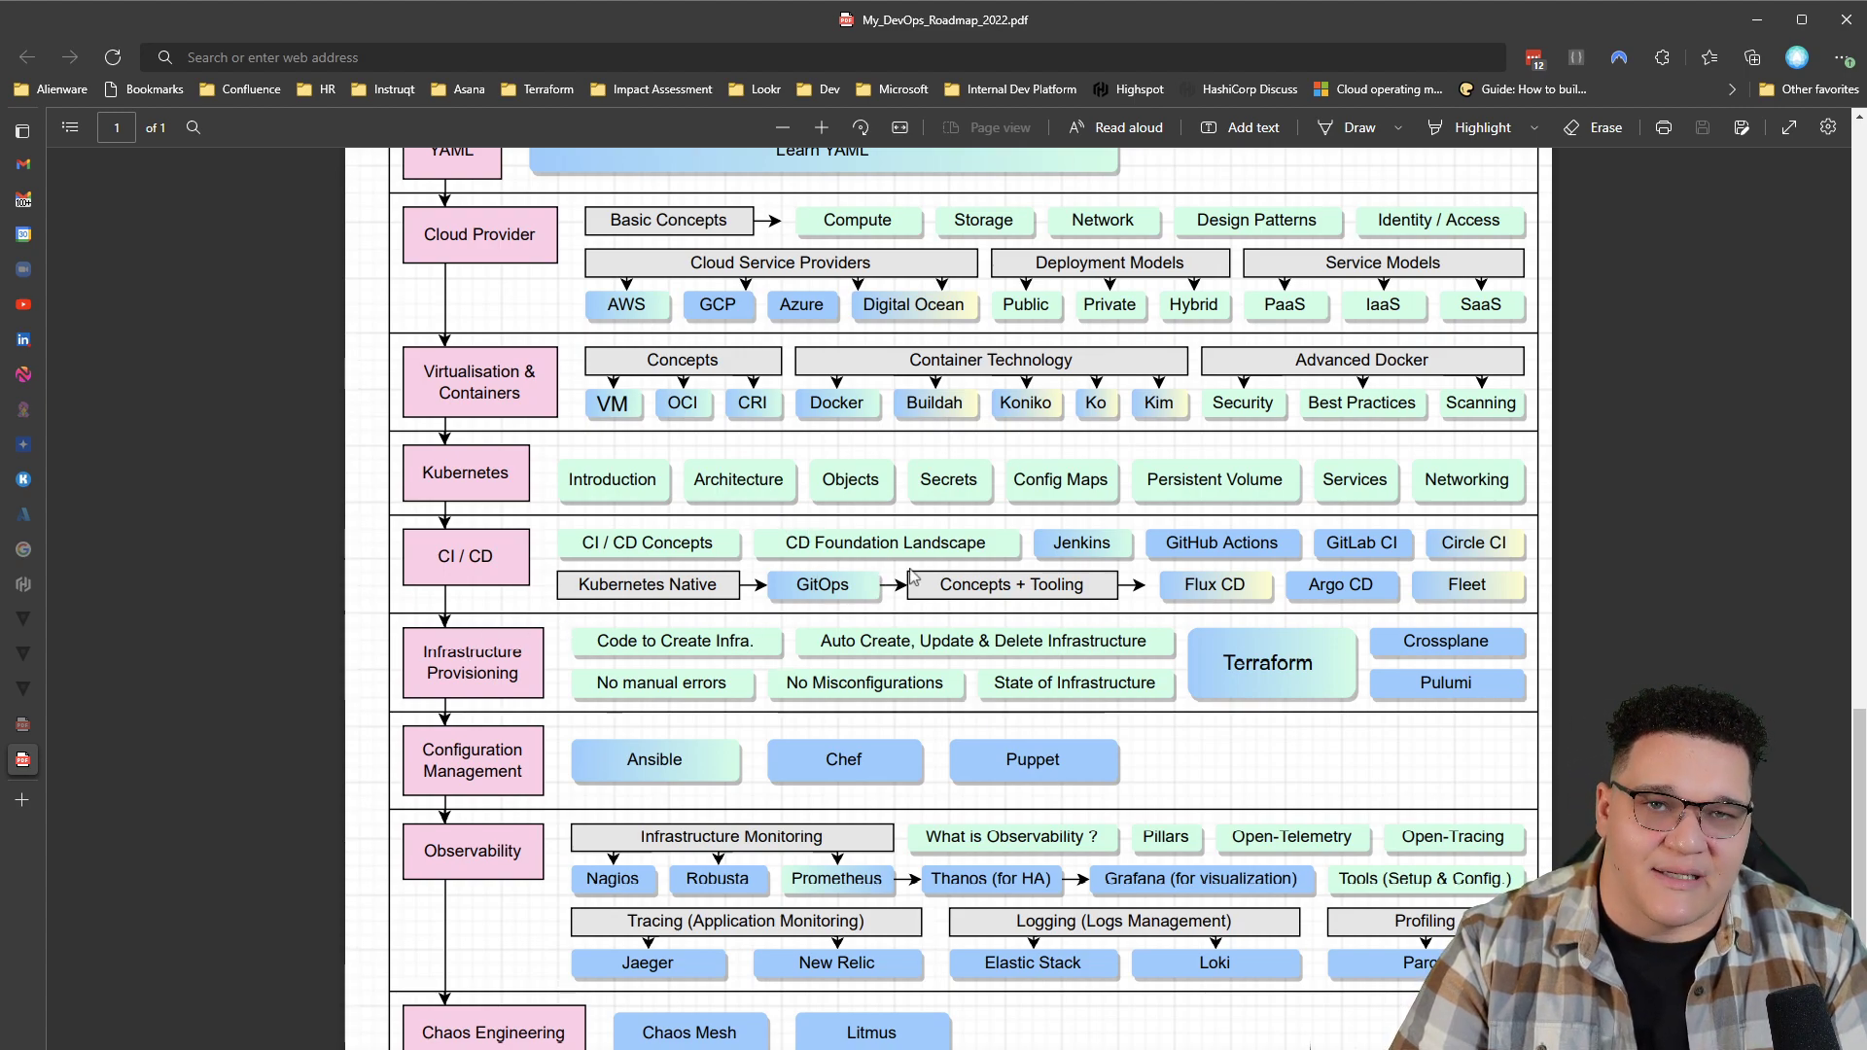
mouse_move(949, 568)
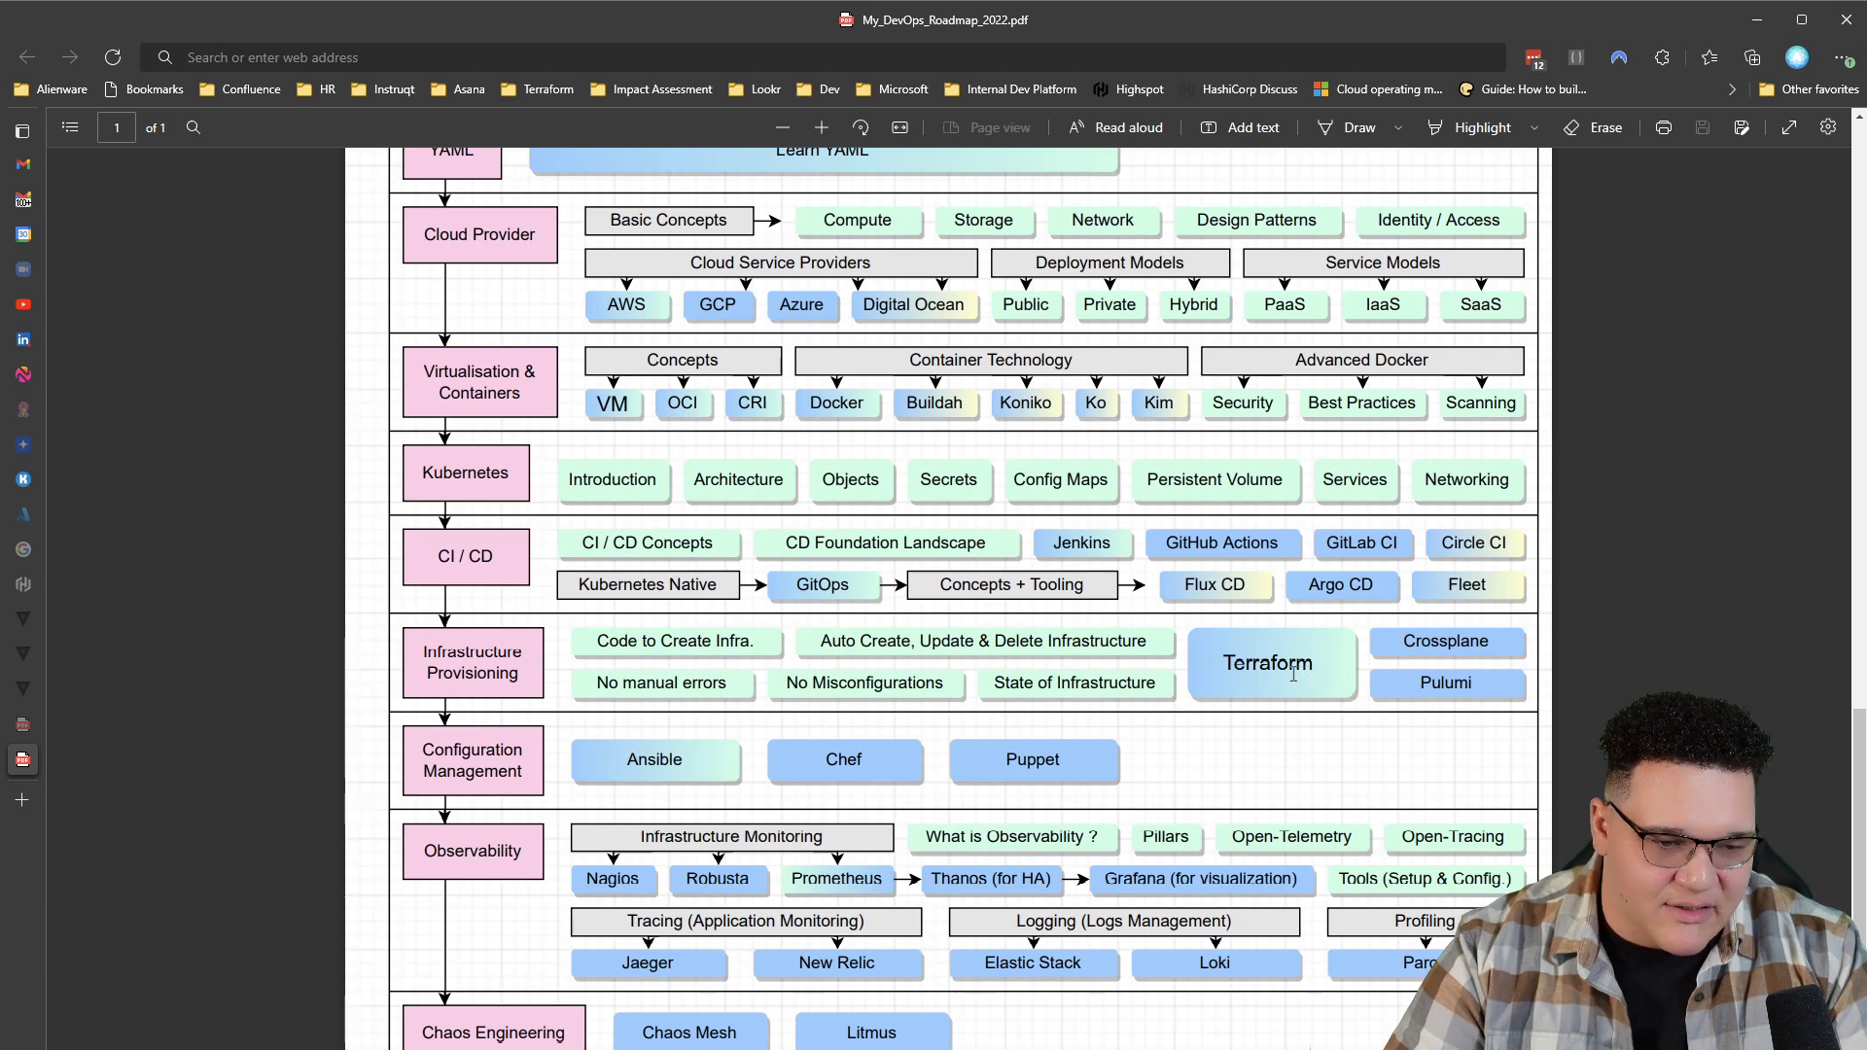
mouse_move(1475, 625)
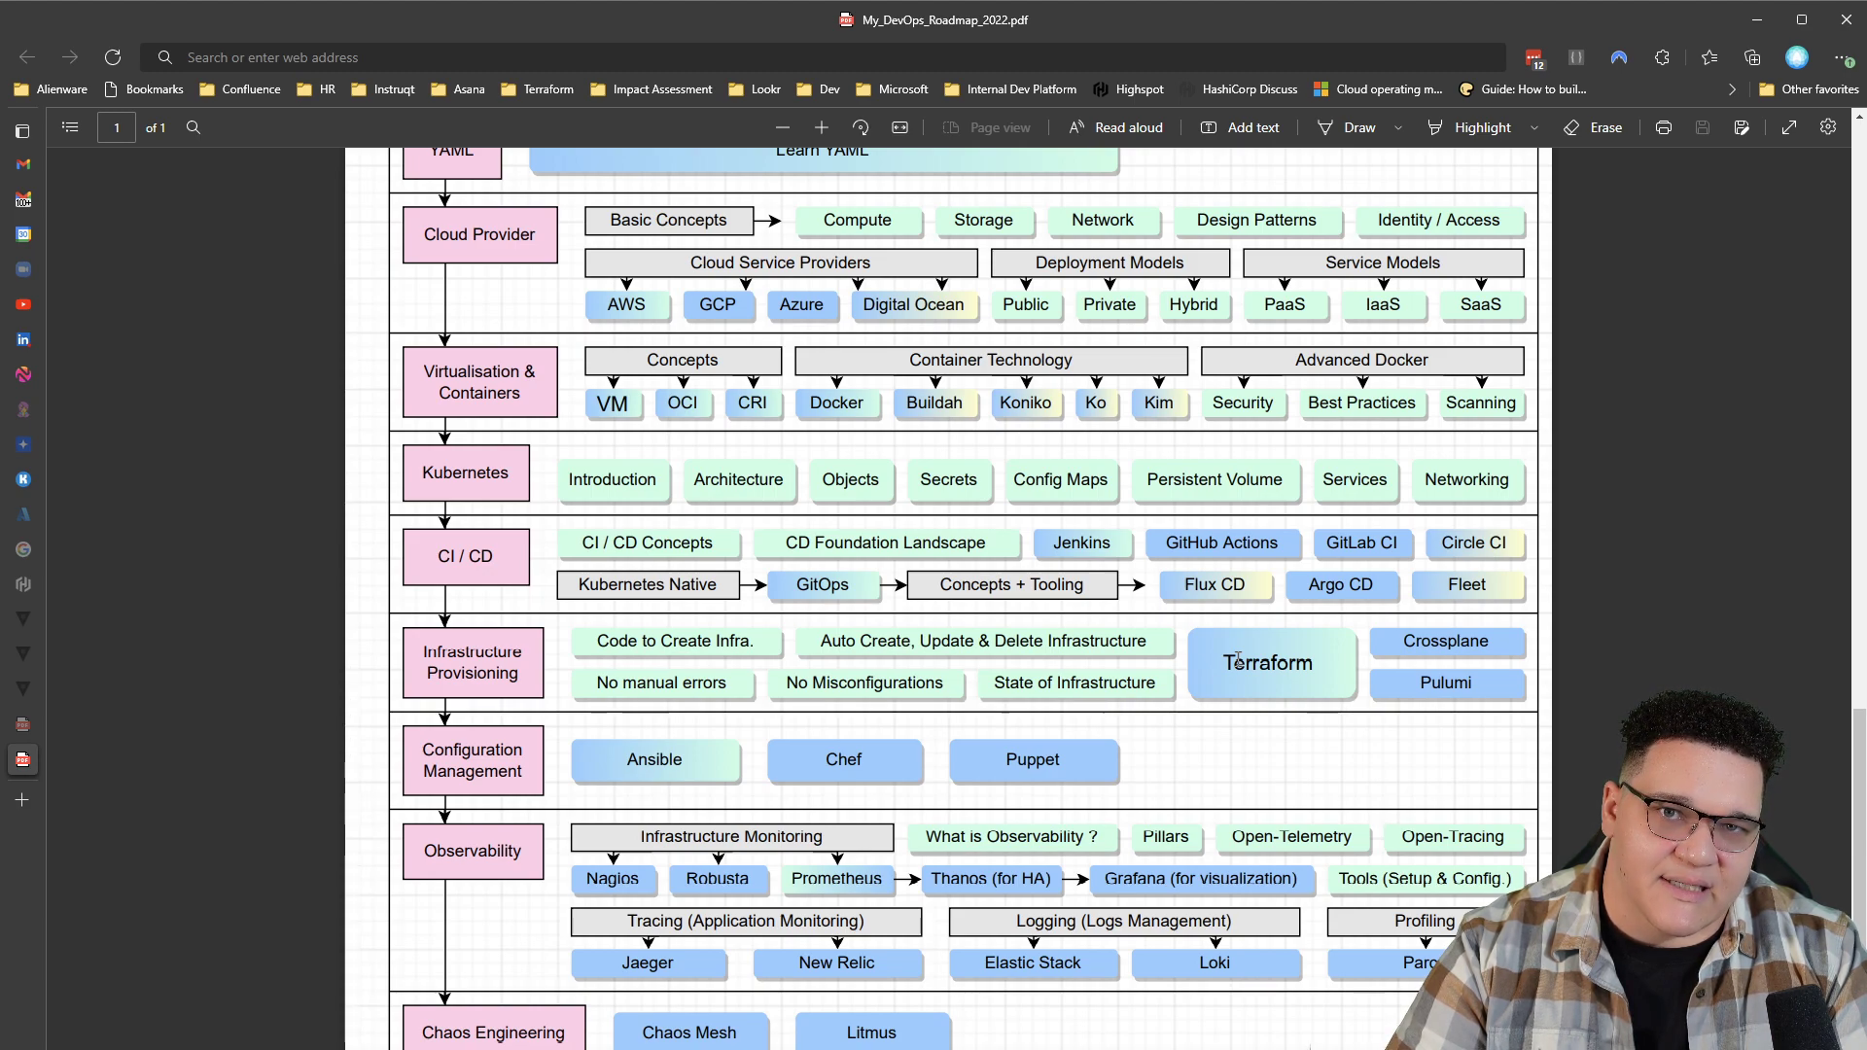
mouse_move(1243, 685)
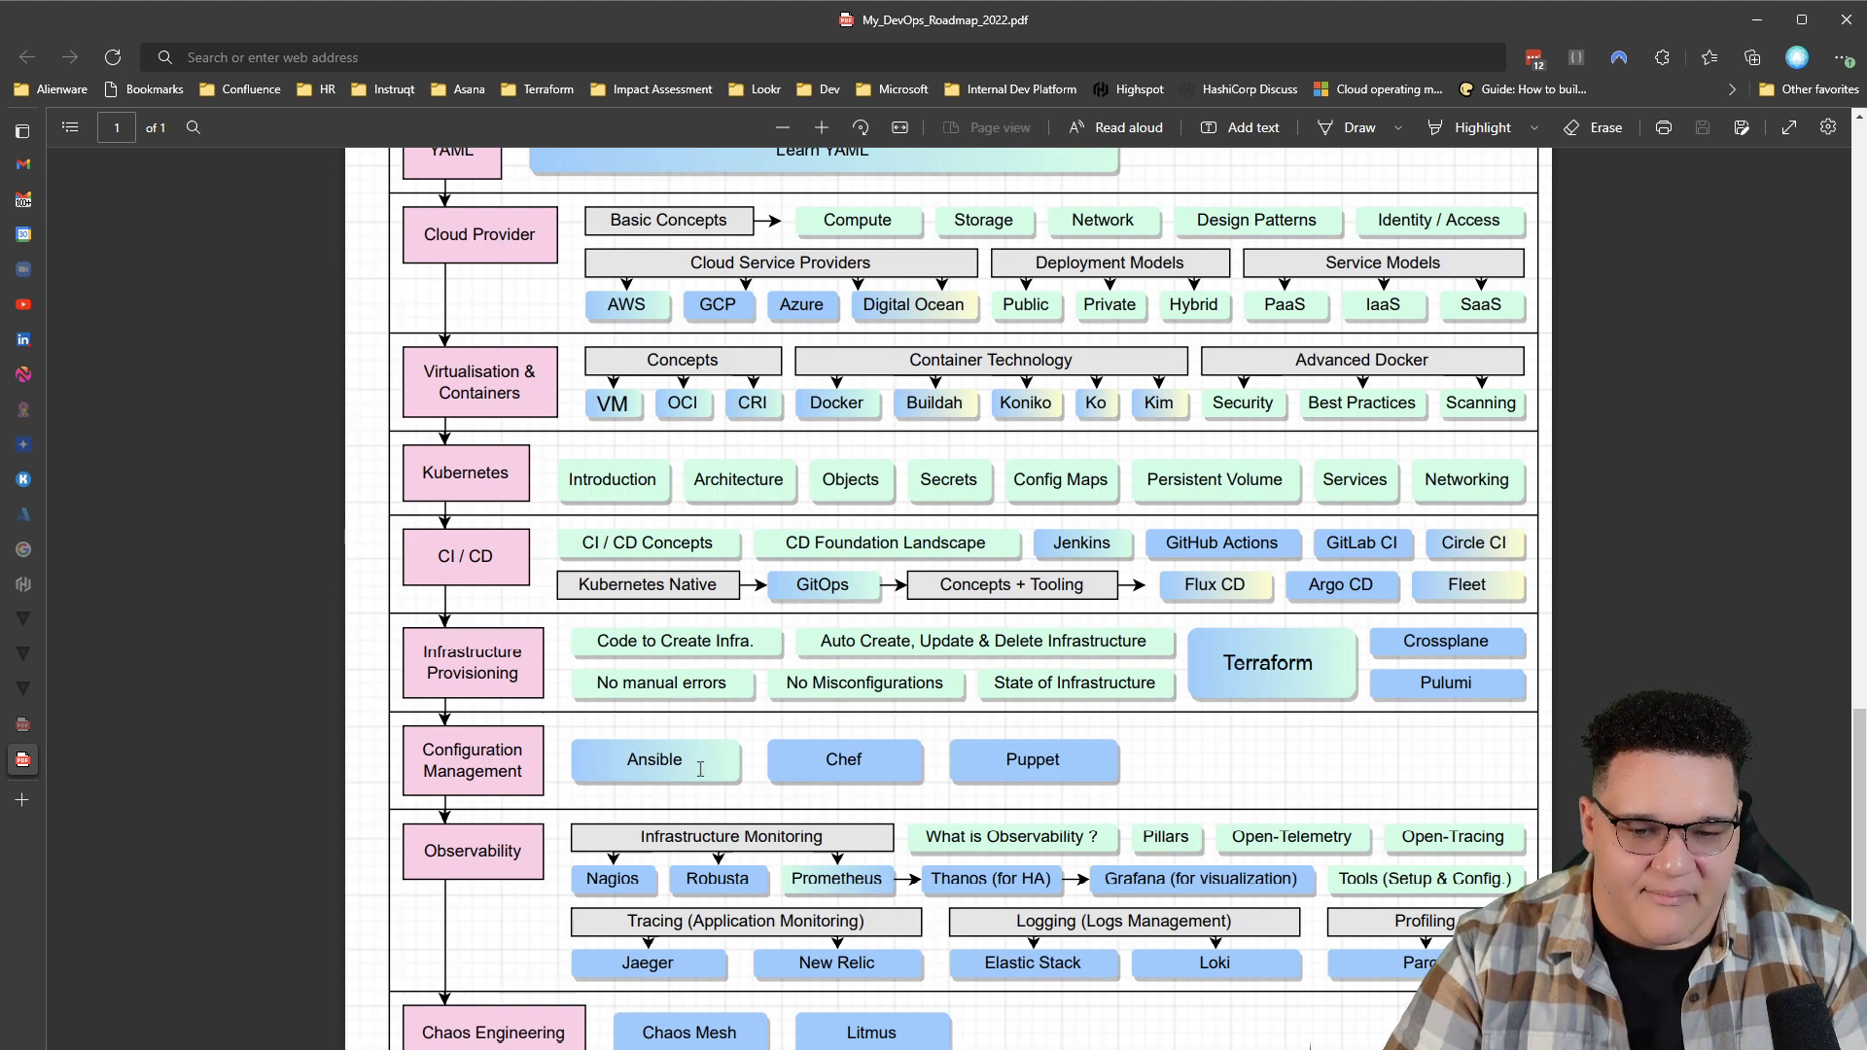
mouse_move(1068, 794)
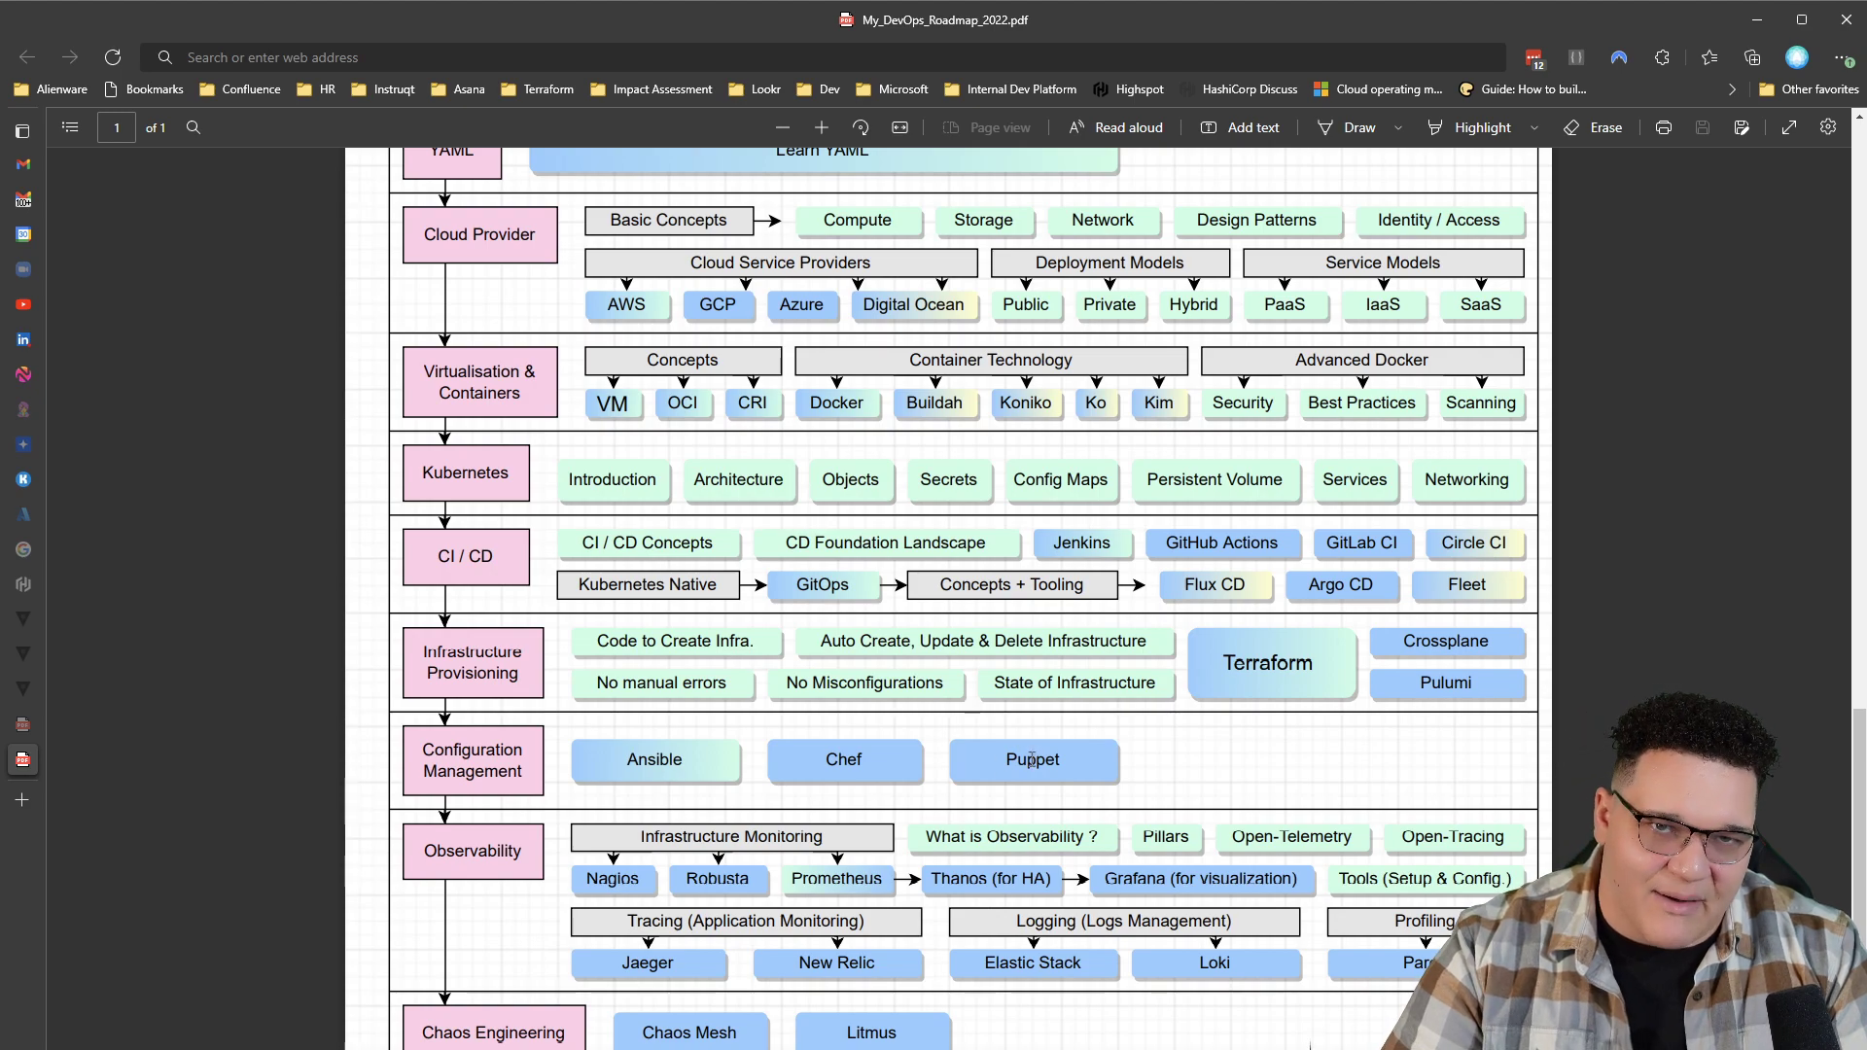
mouse_move(707, 775)
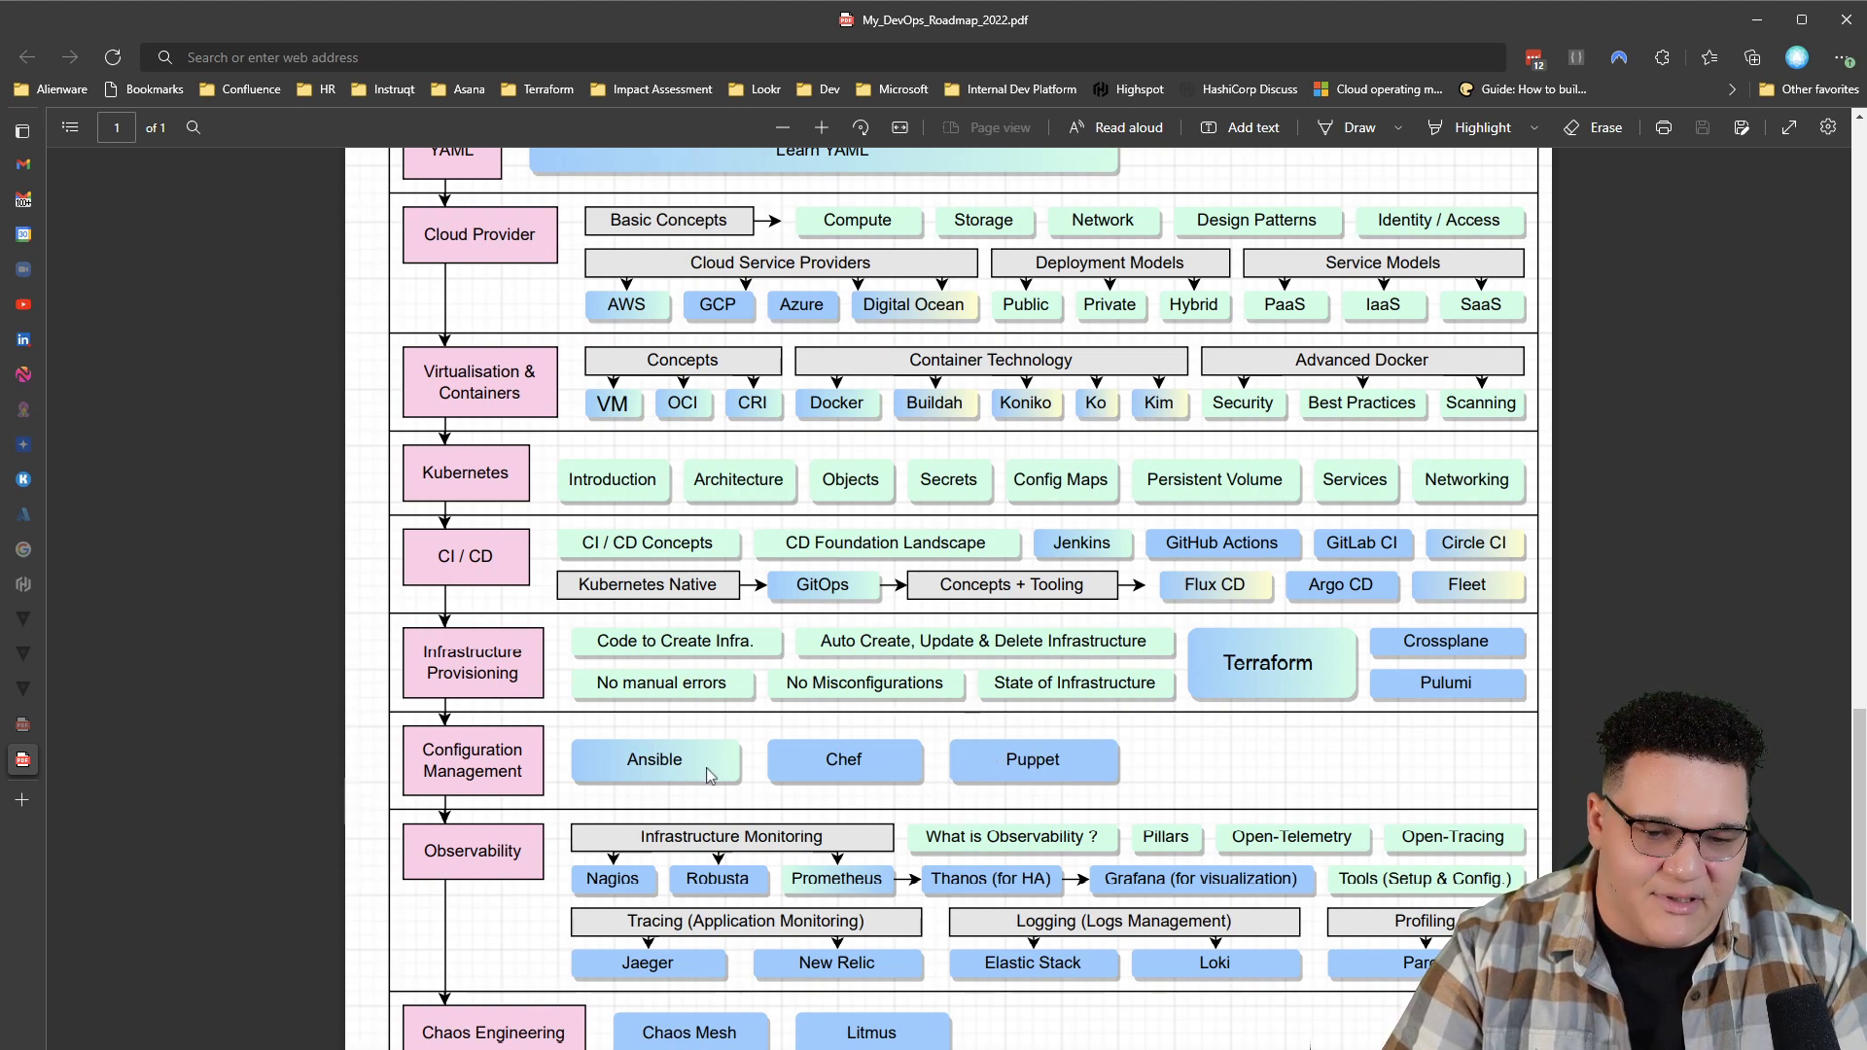
mouse_move(673, 772)
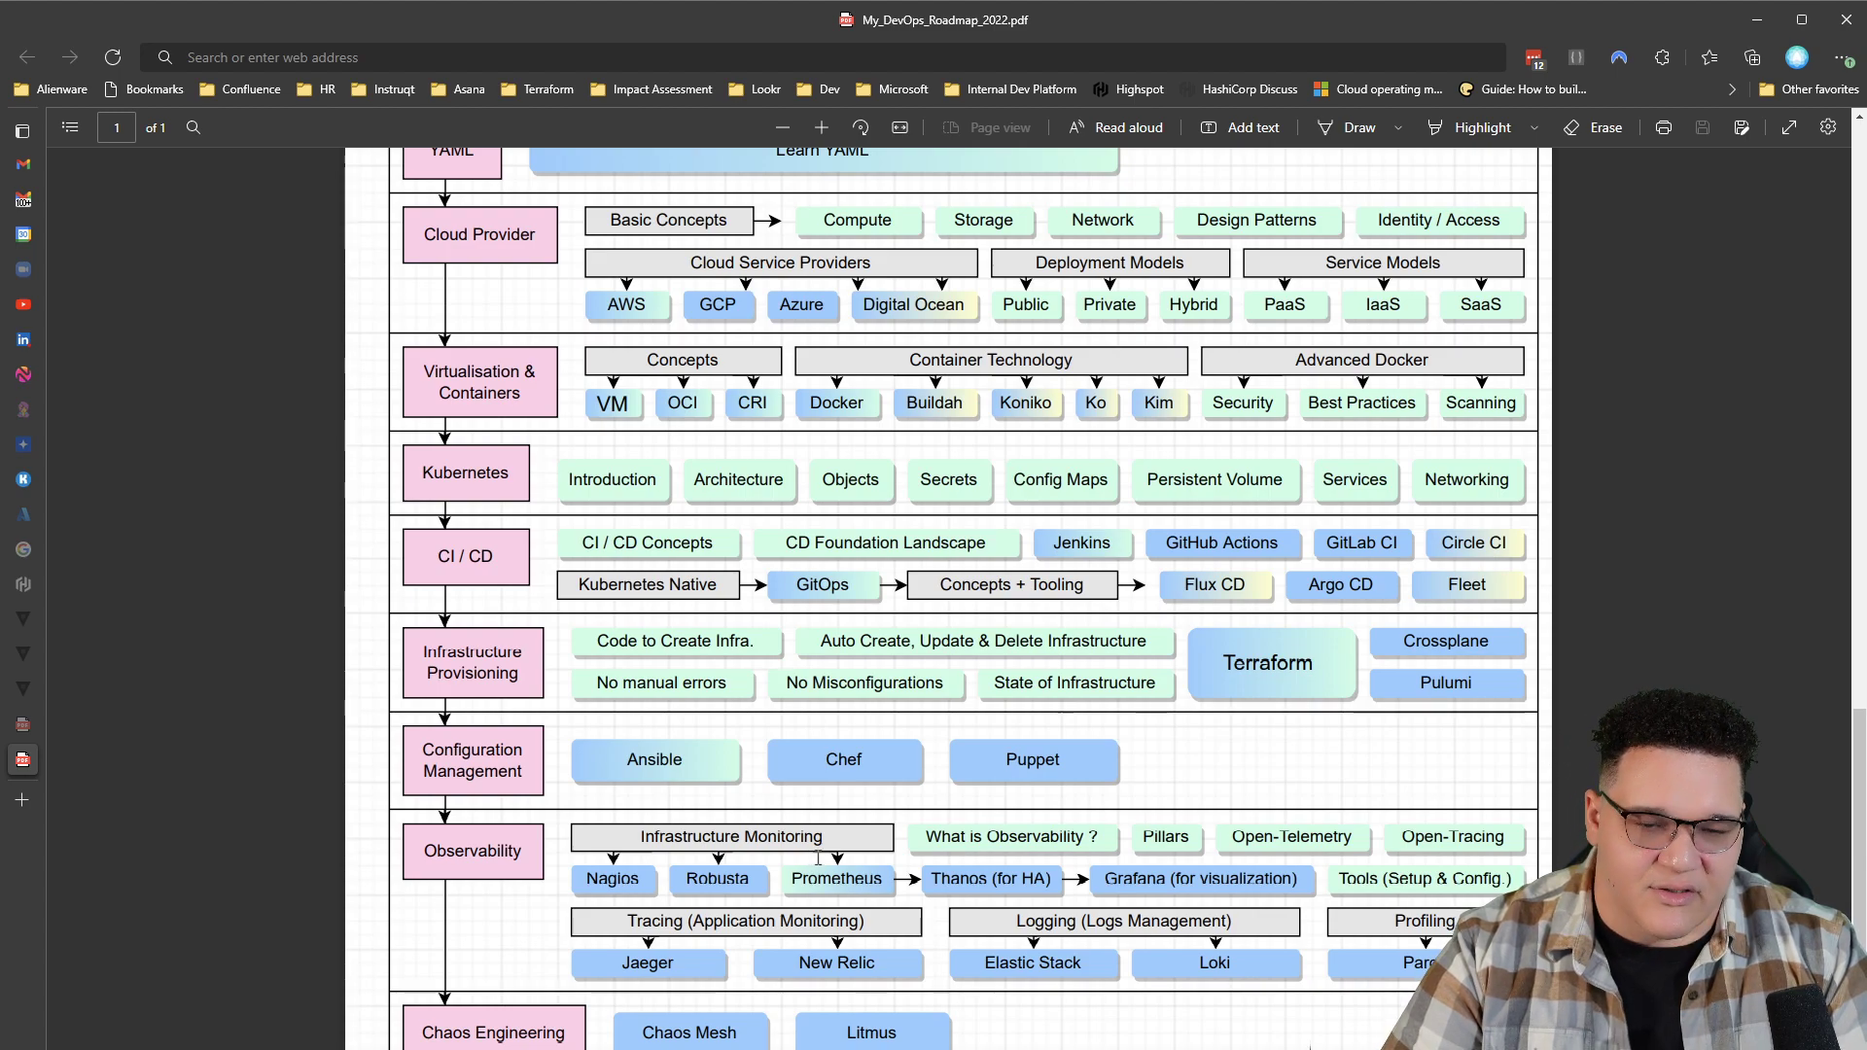
mouse_move(819, 863)
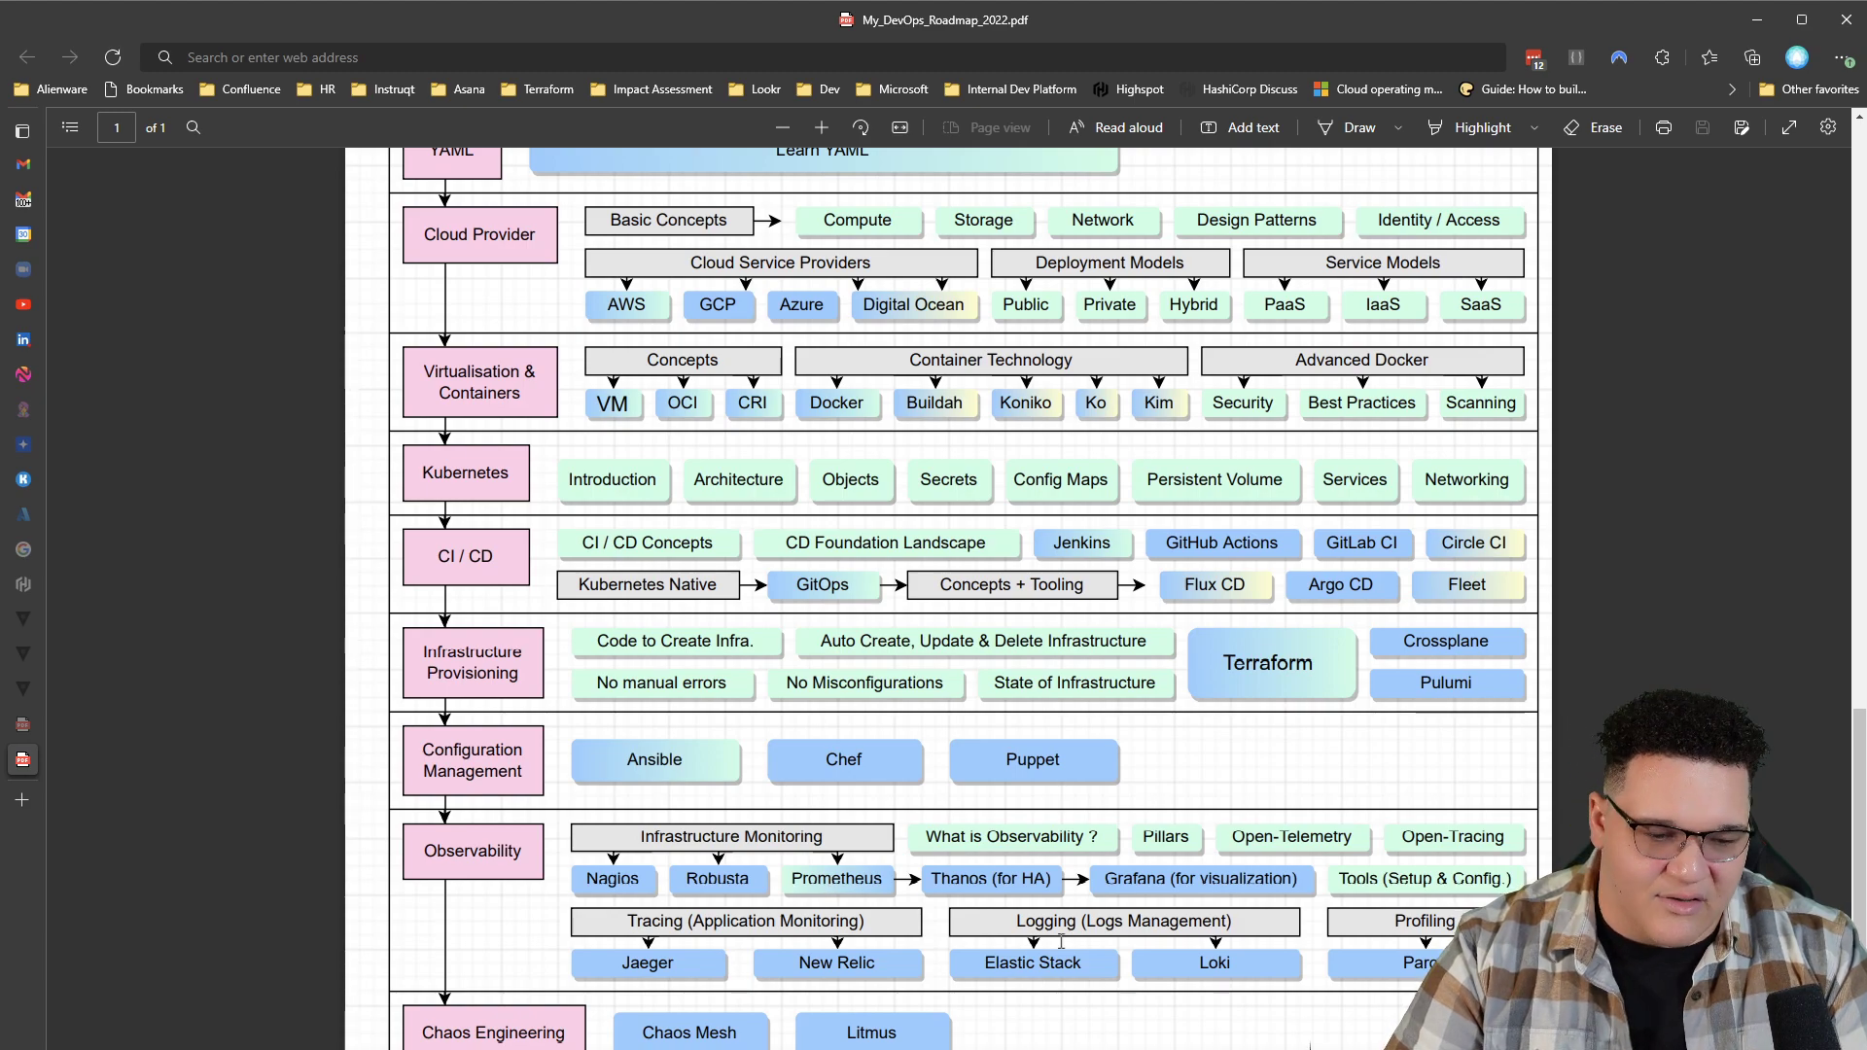
mouse_move(1354, 932)
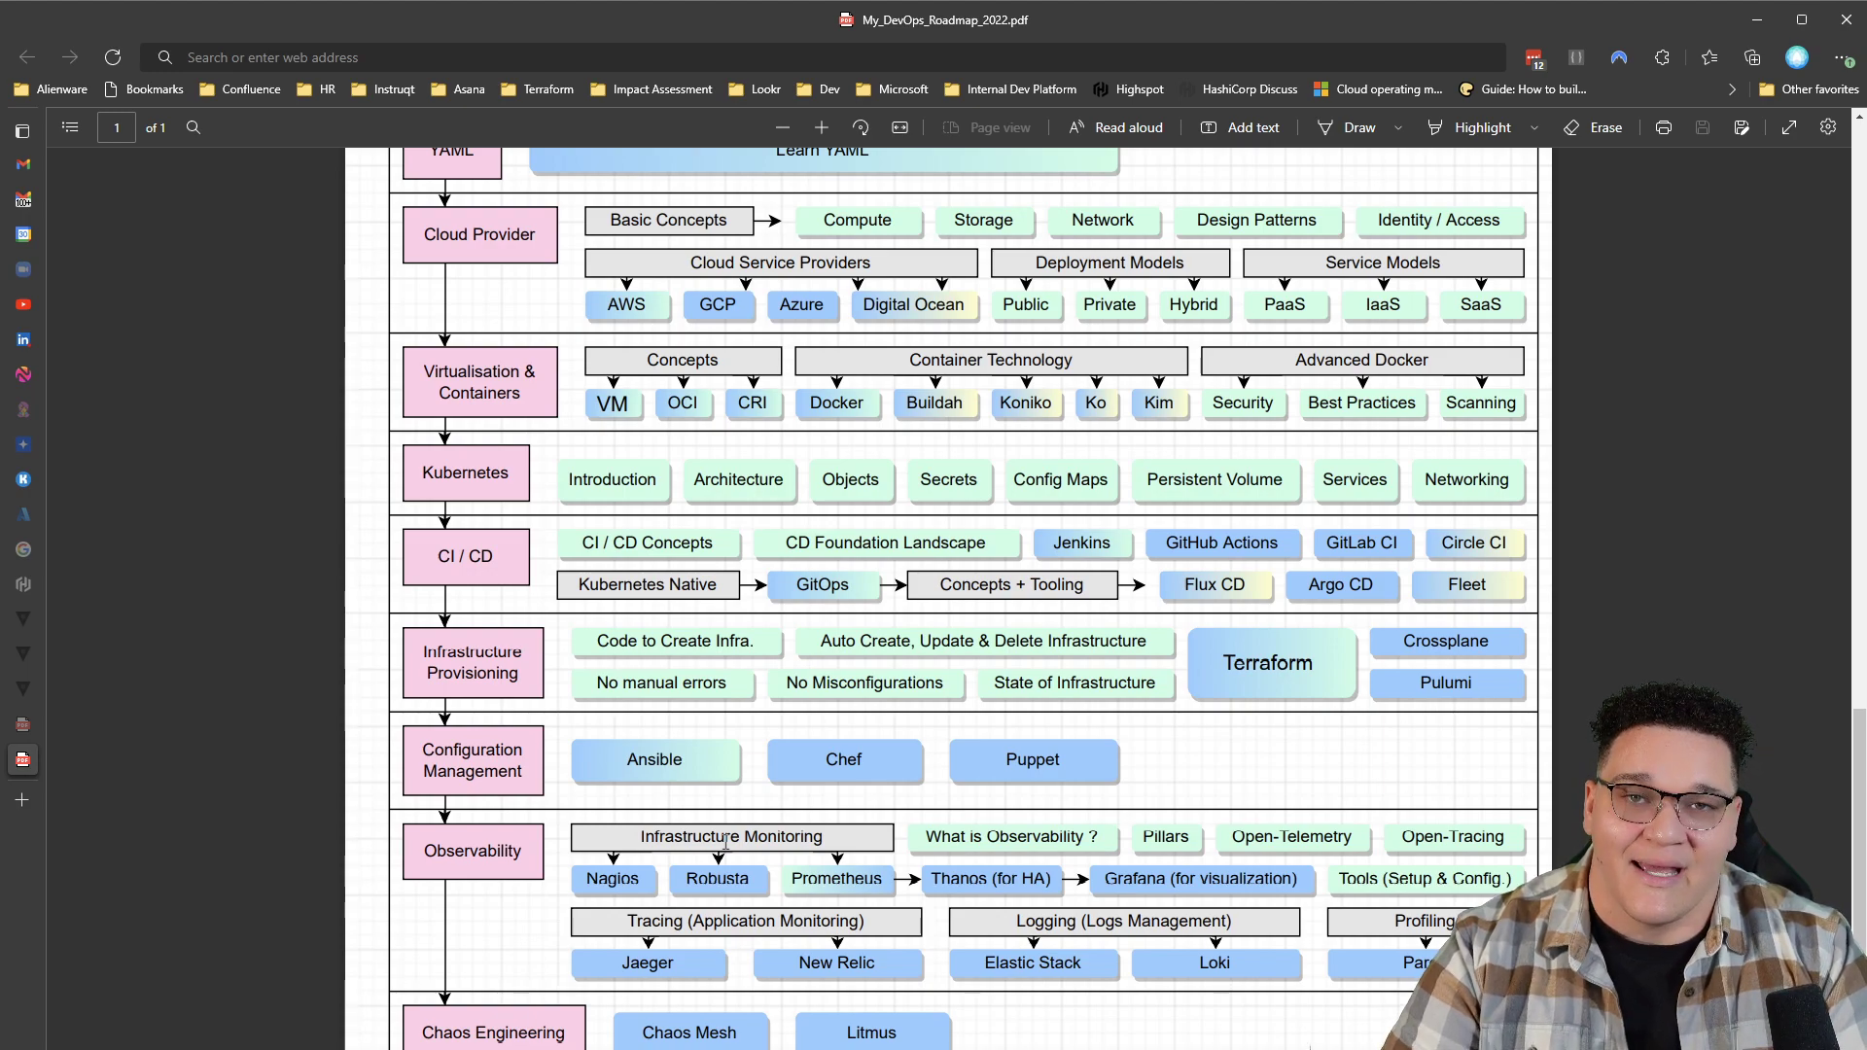
mouse_move(1584, 817)
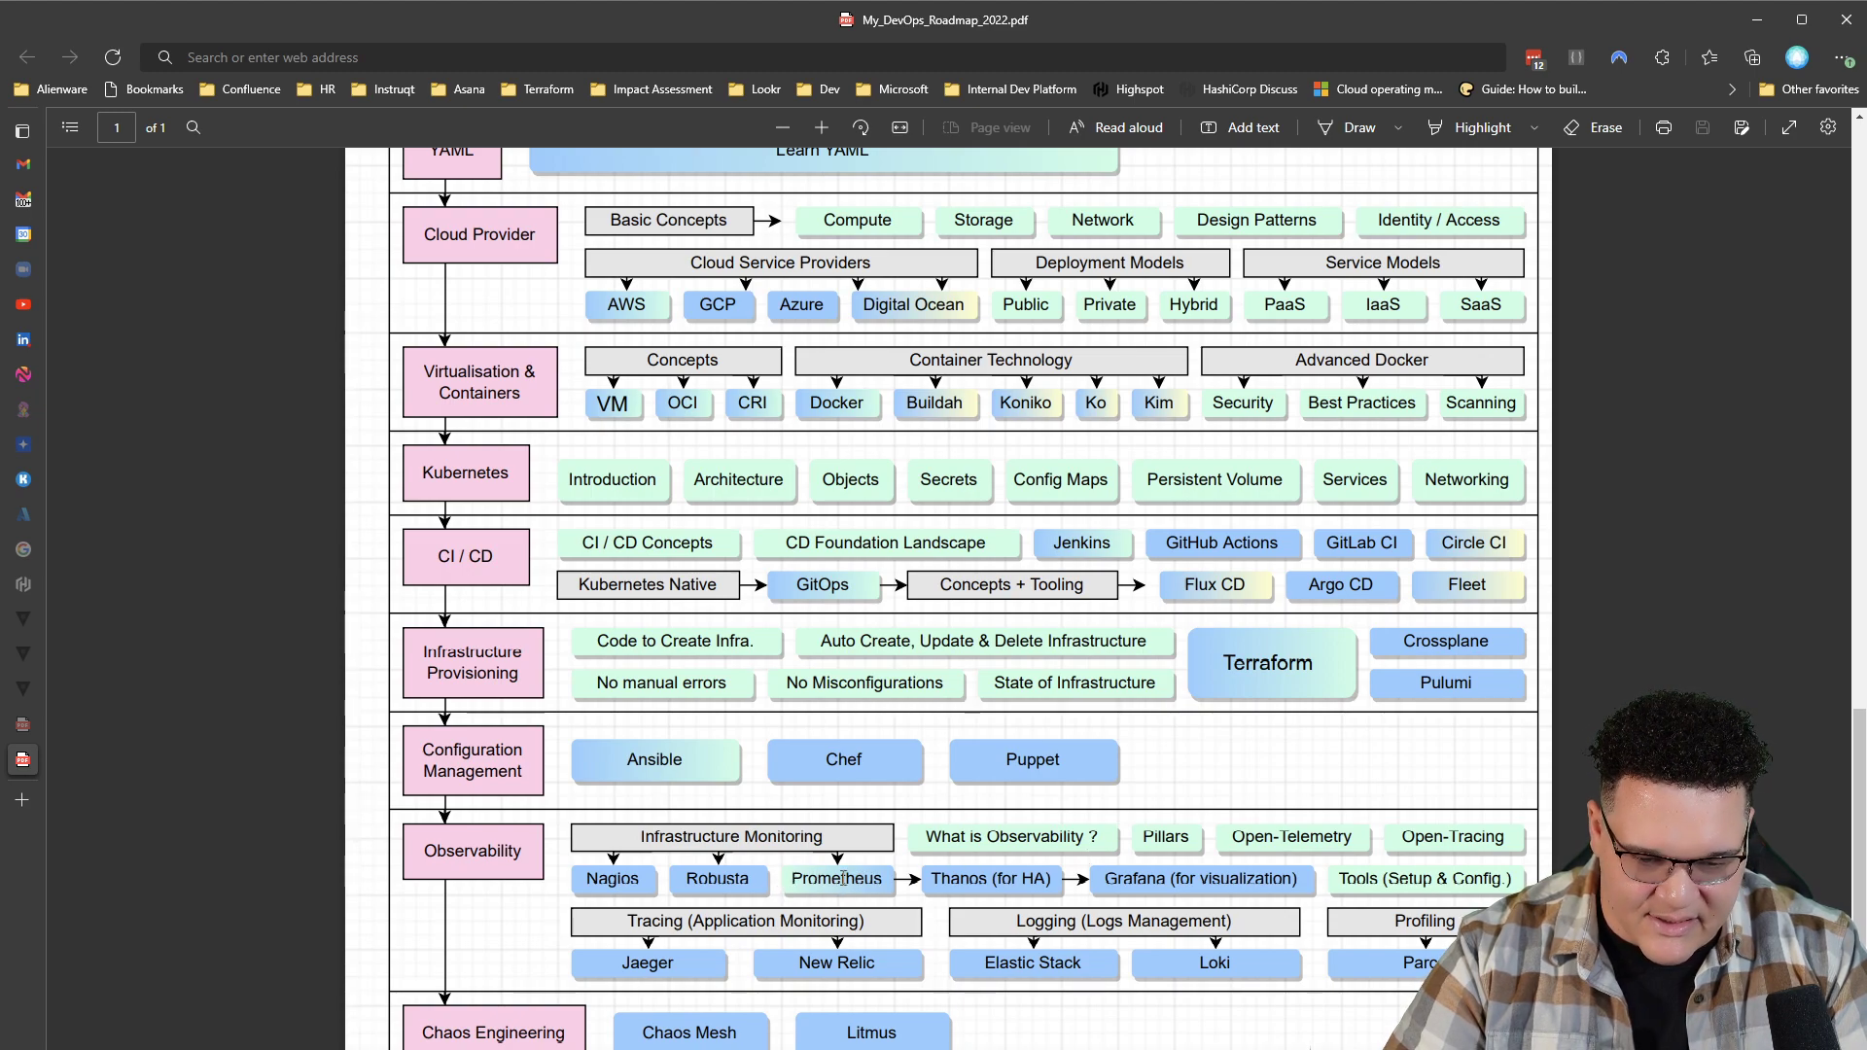
mouse_move(1230, 891)
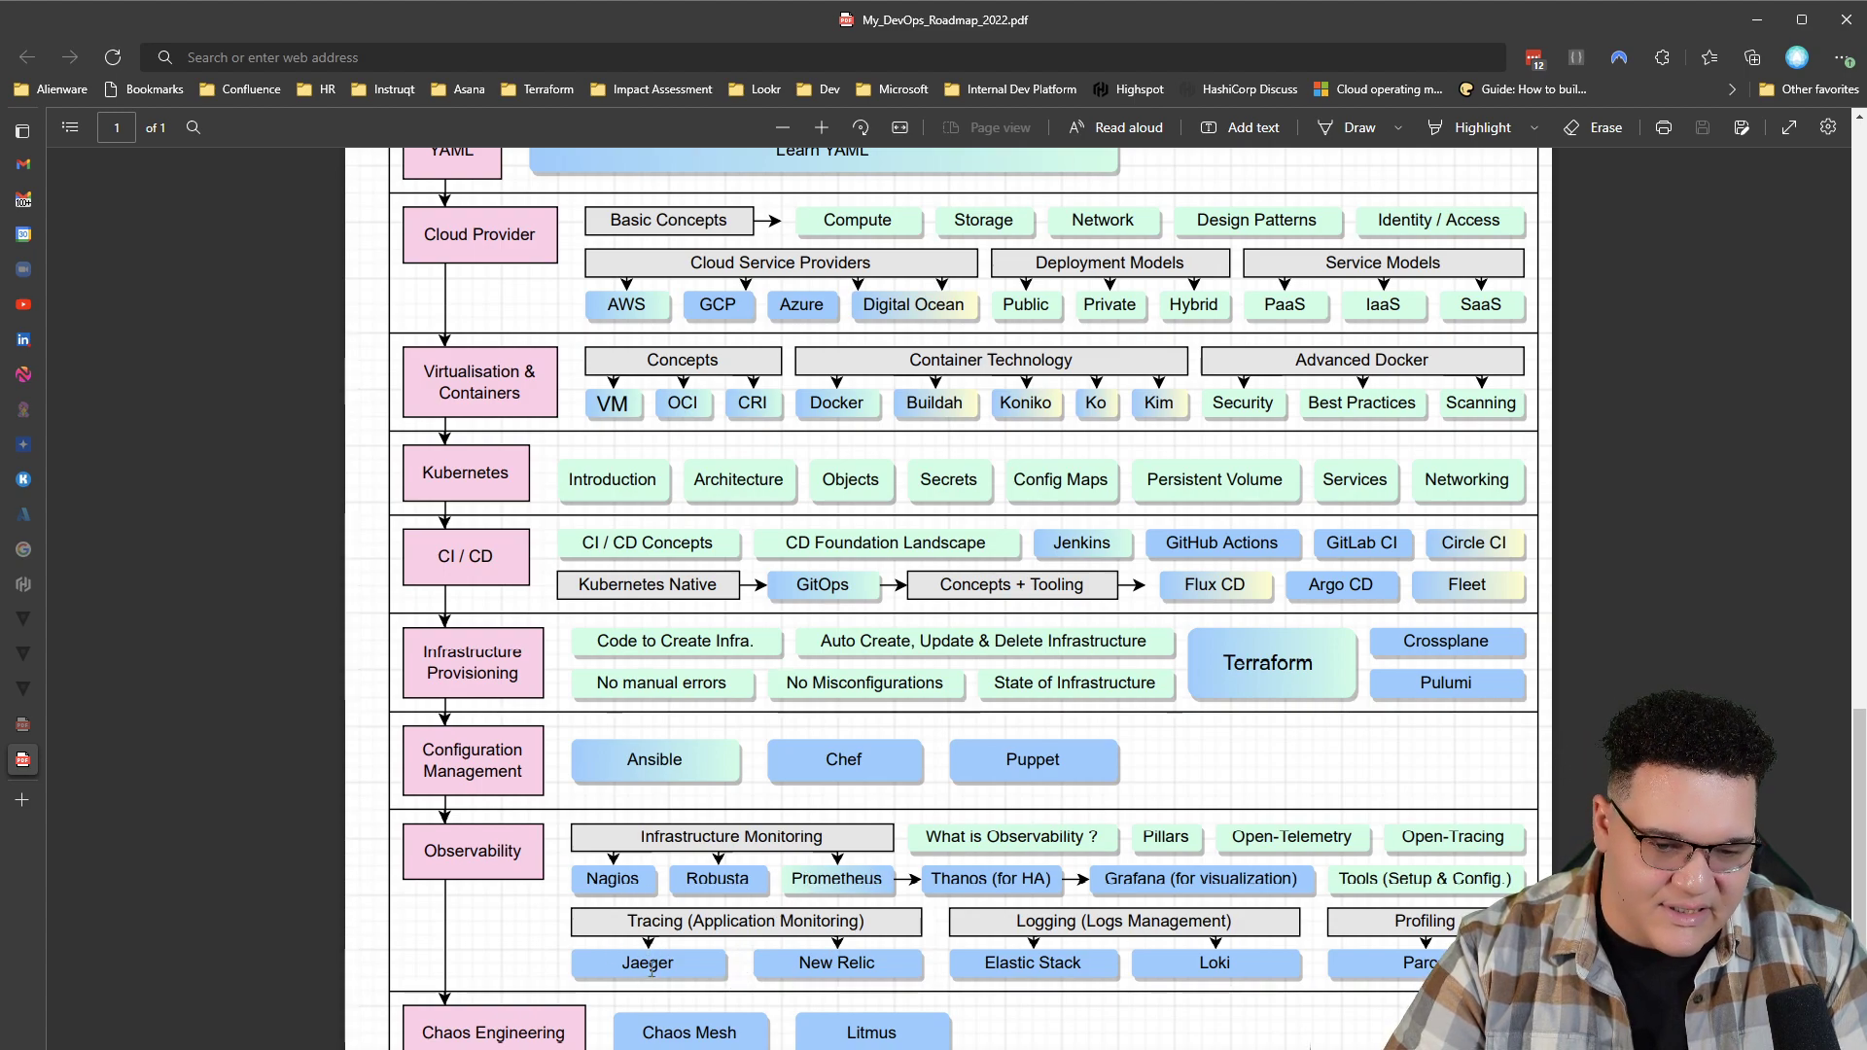
mouse_move(955, 940)
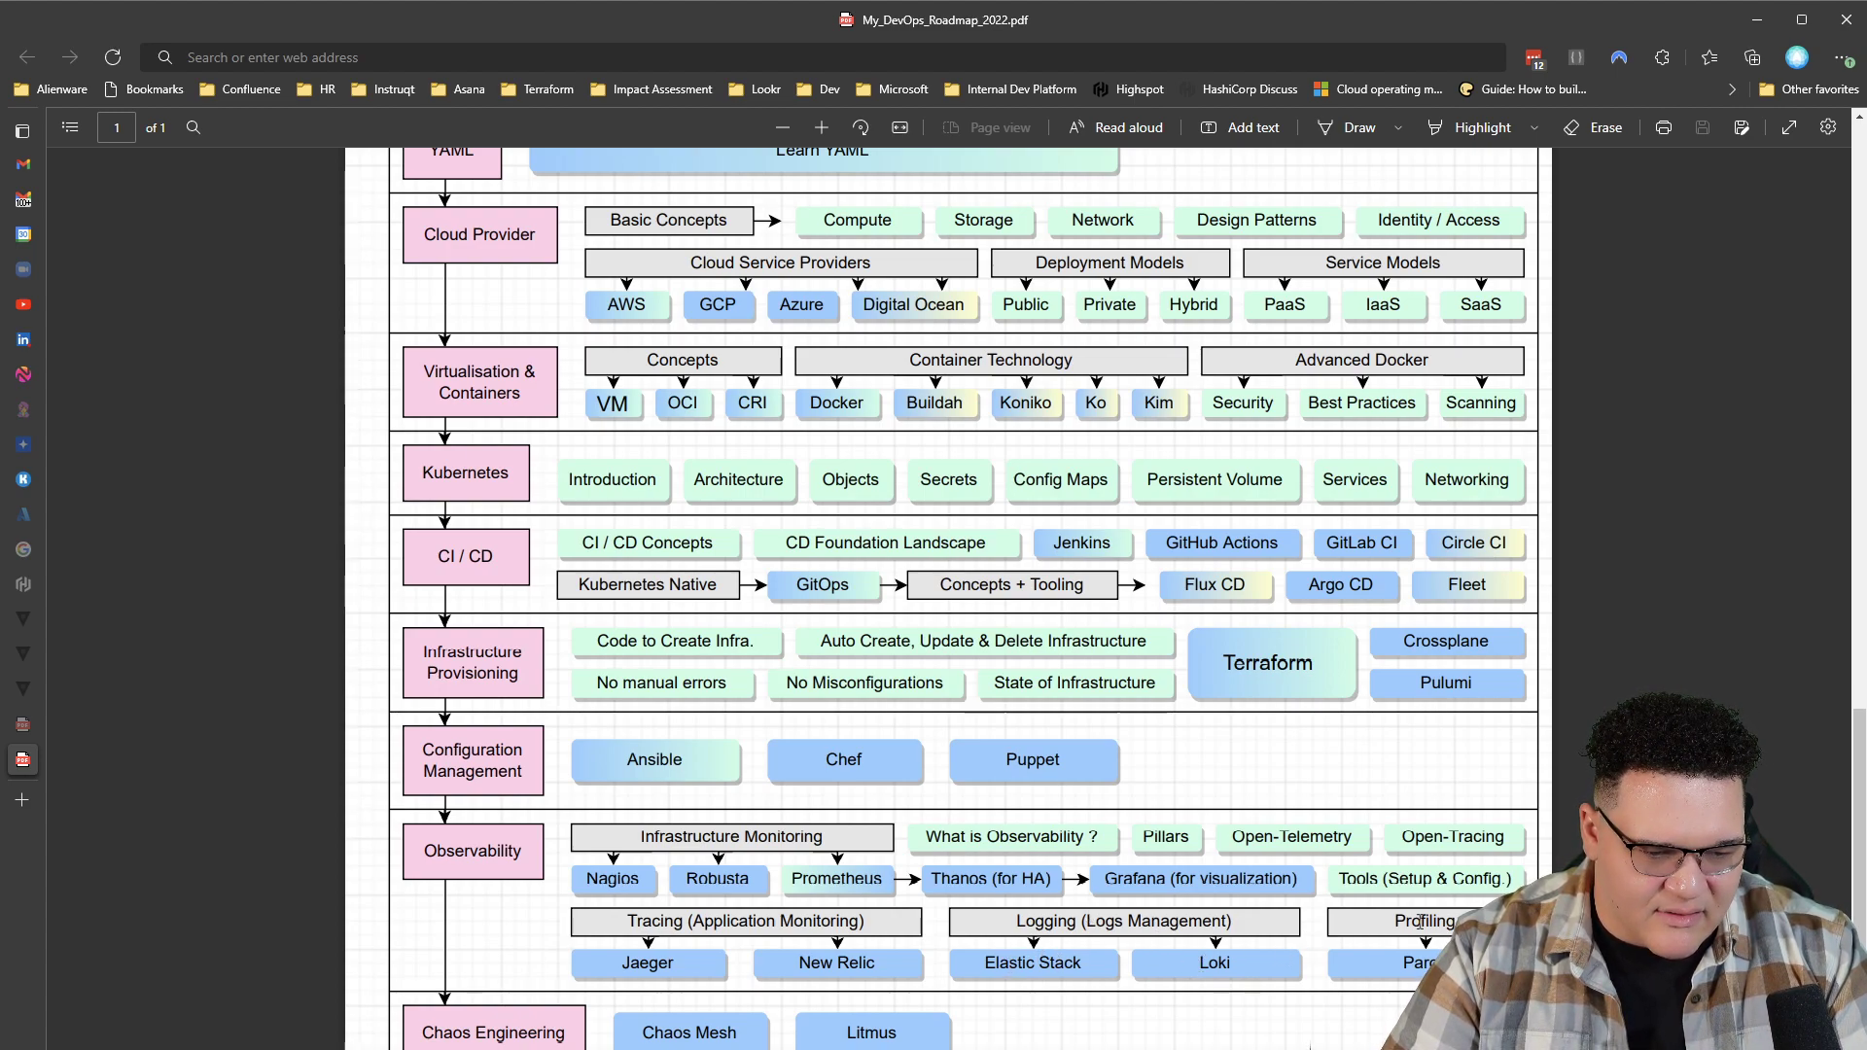
mouse_move(1147, 905)
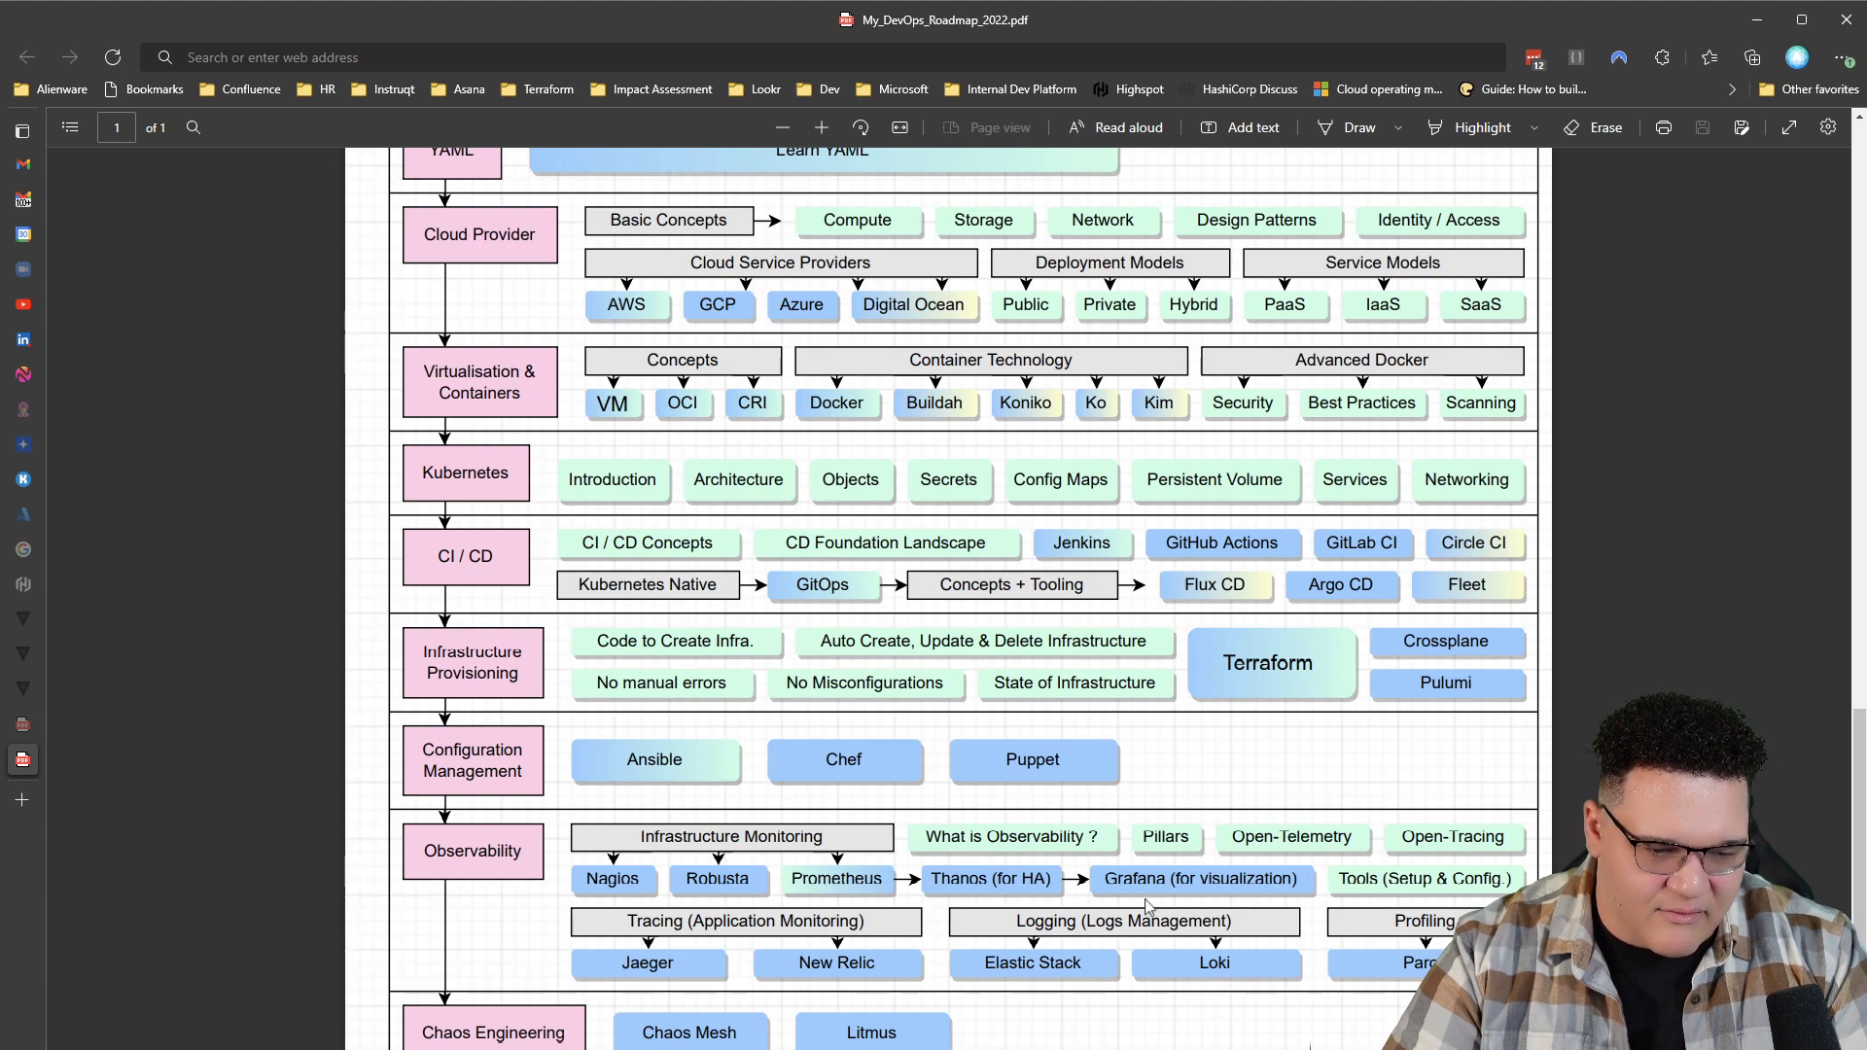
mouse_move(932, 953)
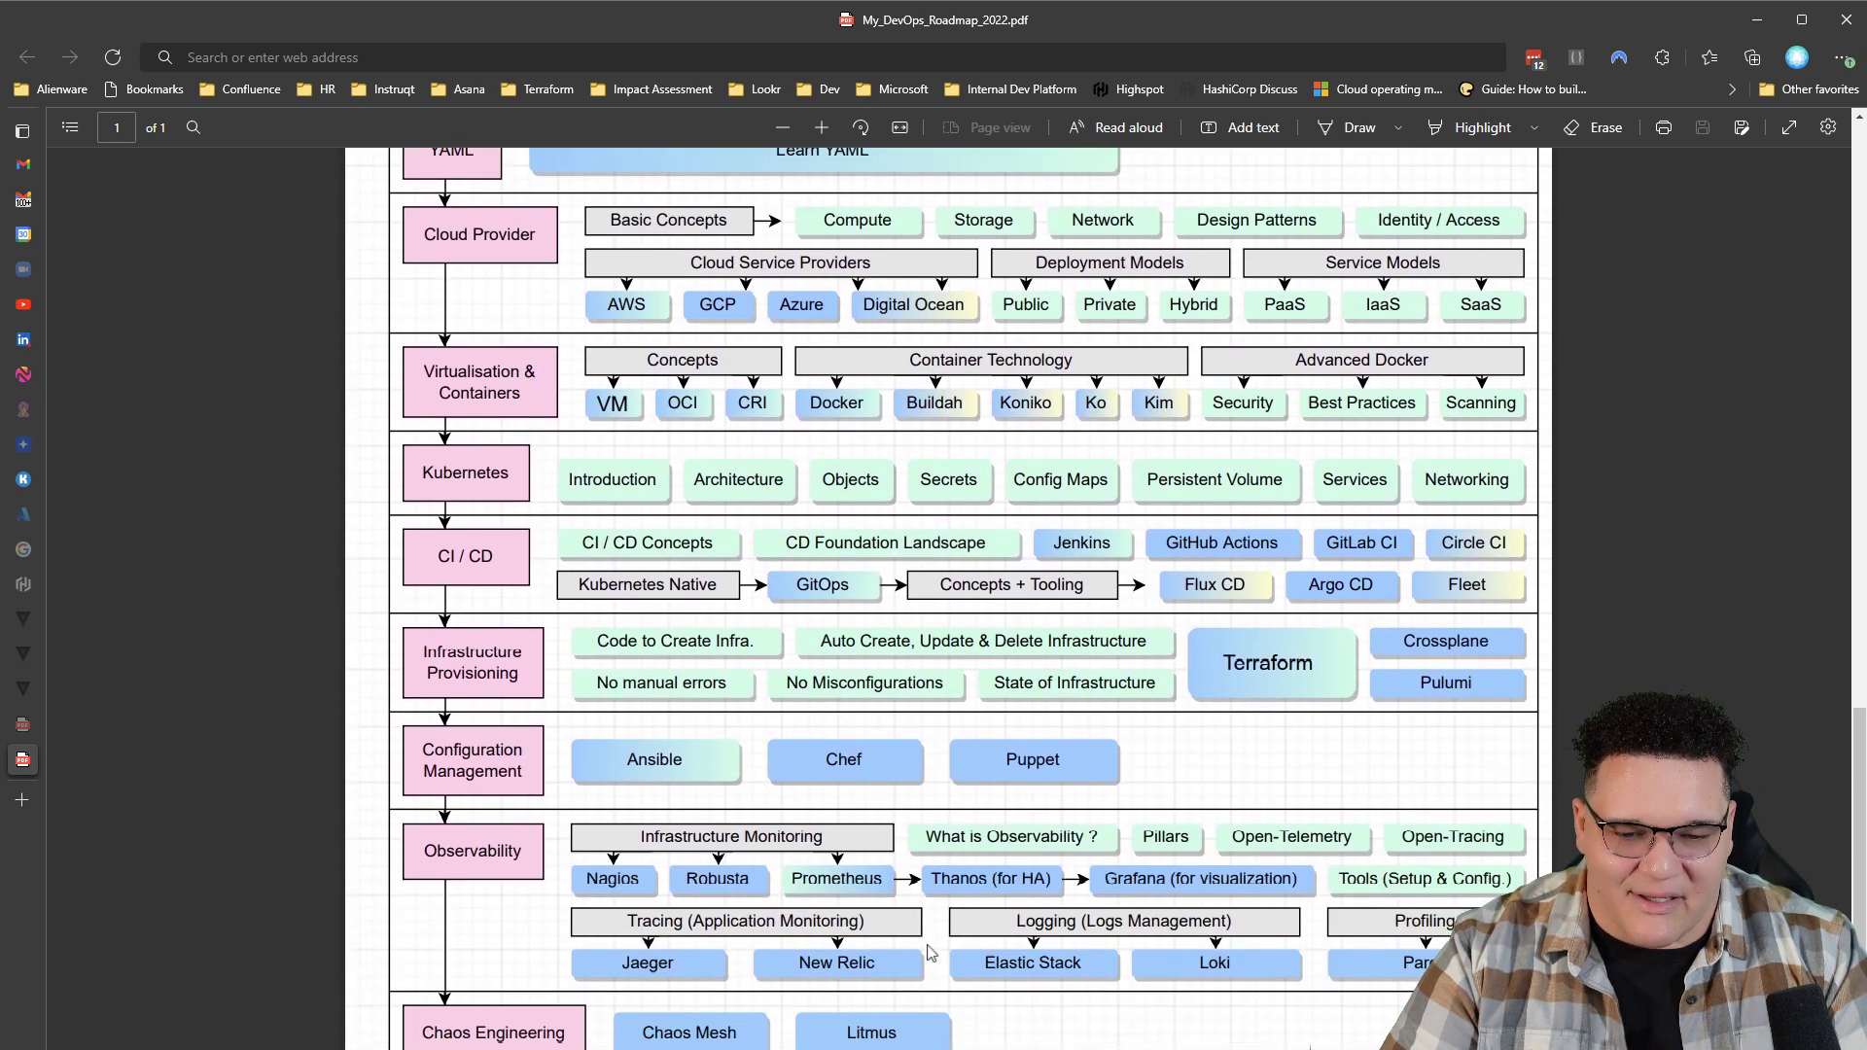
mouse_move(959, 943)
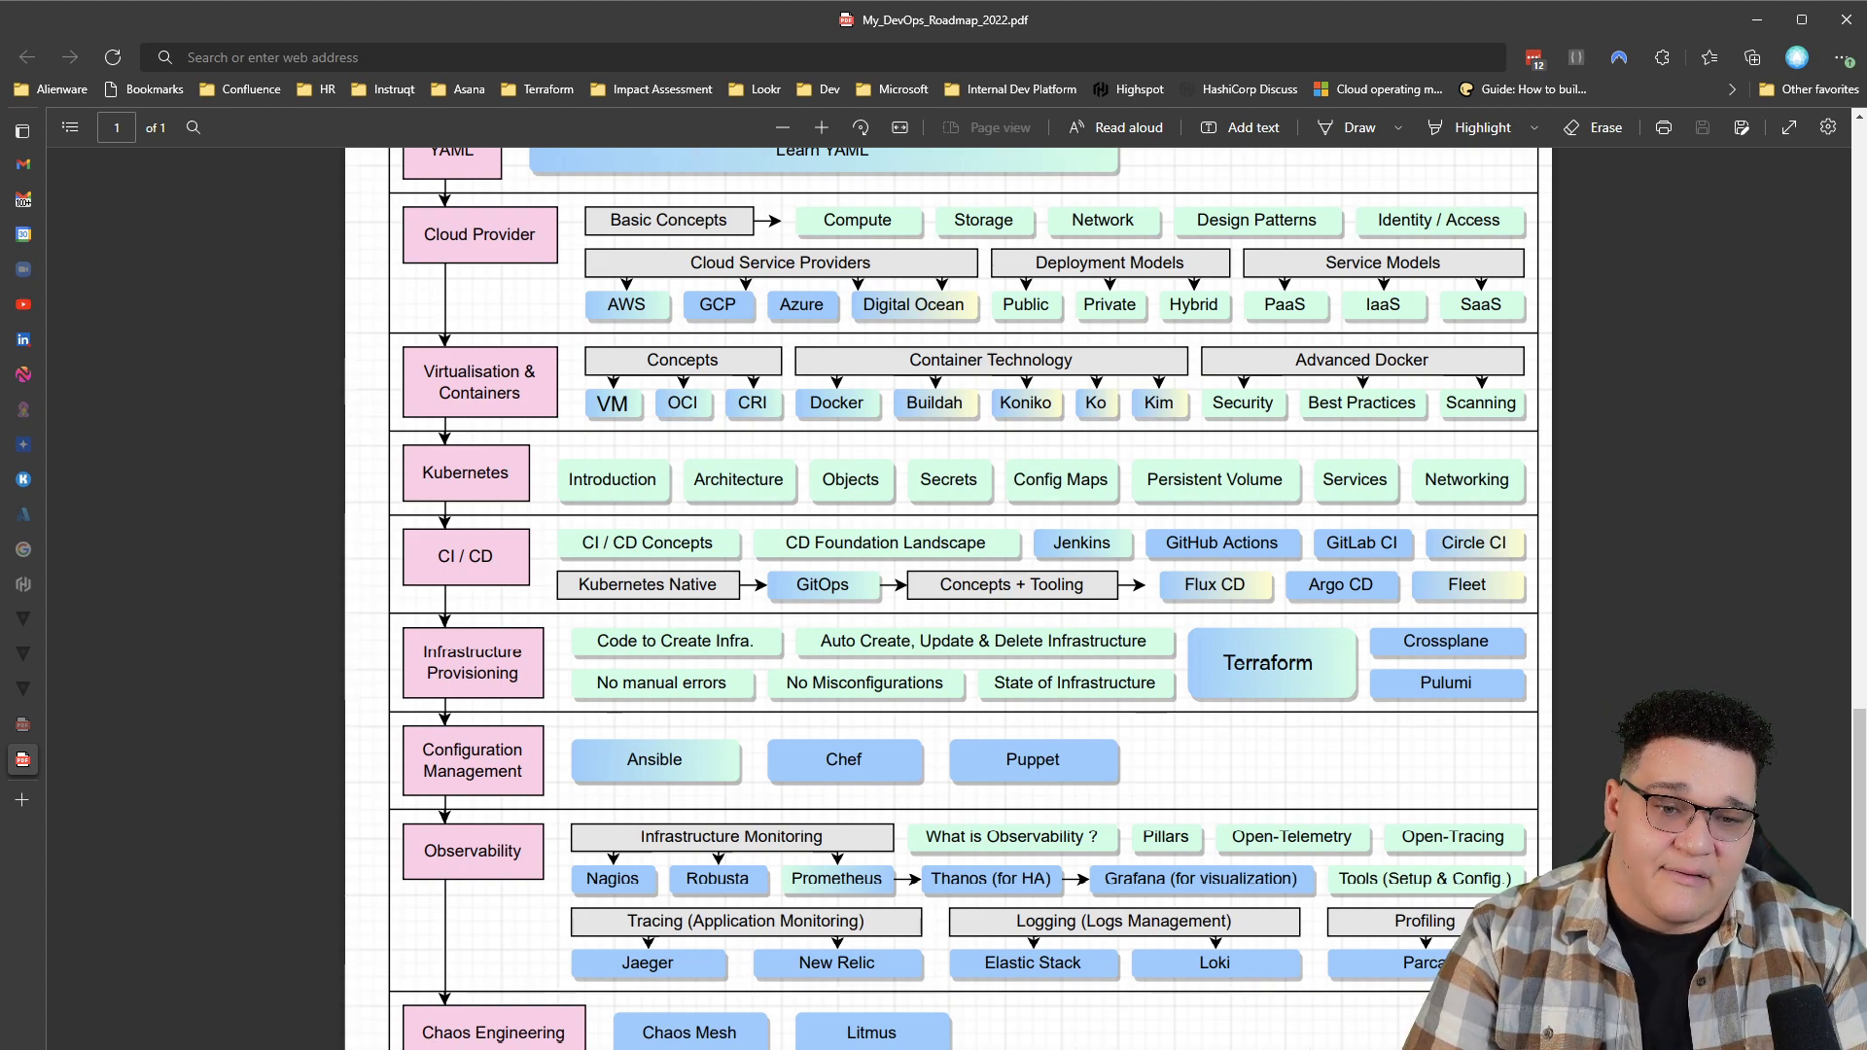
- Scroll the roadmap PDF back up to the DevOps Roadmap 2022 title and credits
scroll(up, 3)
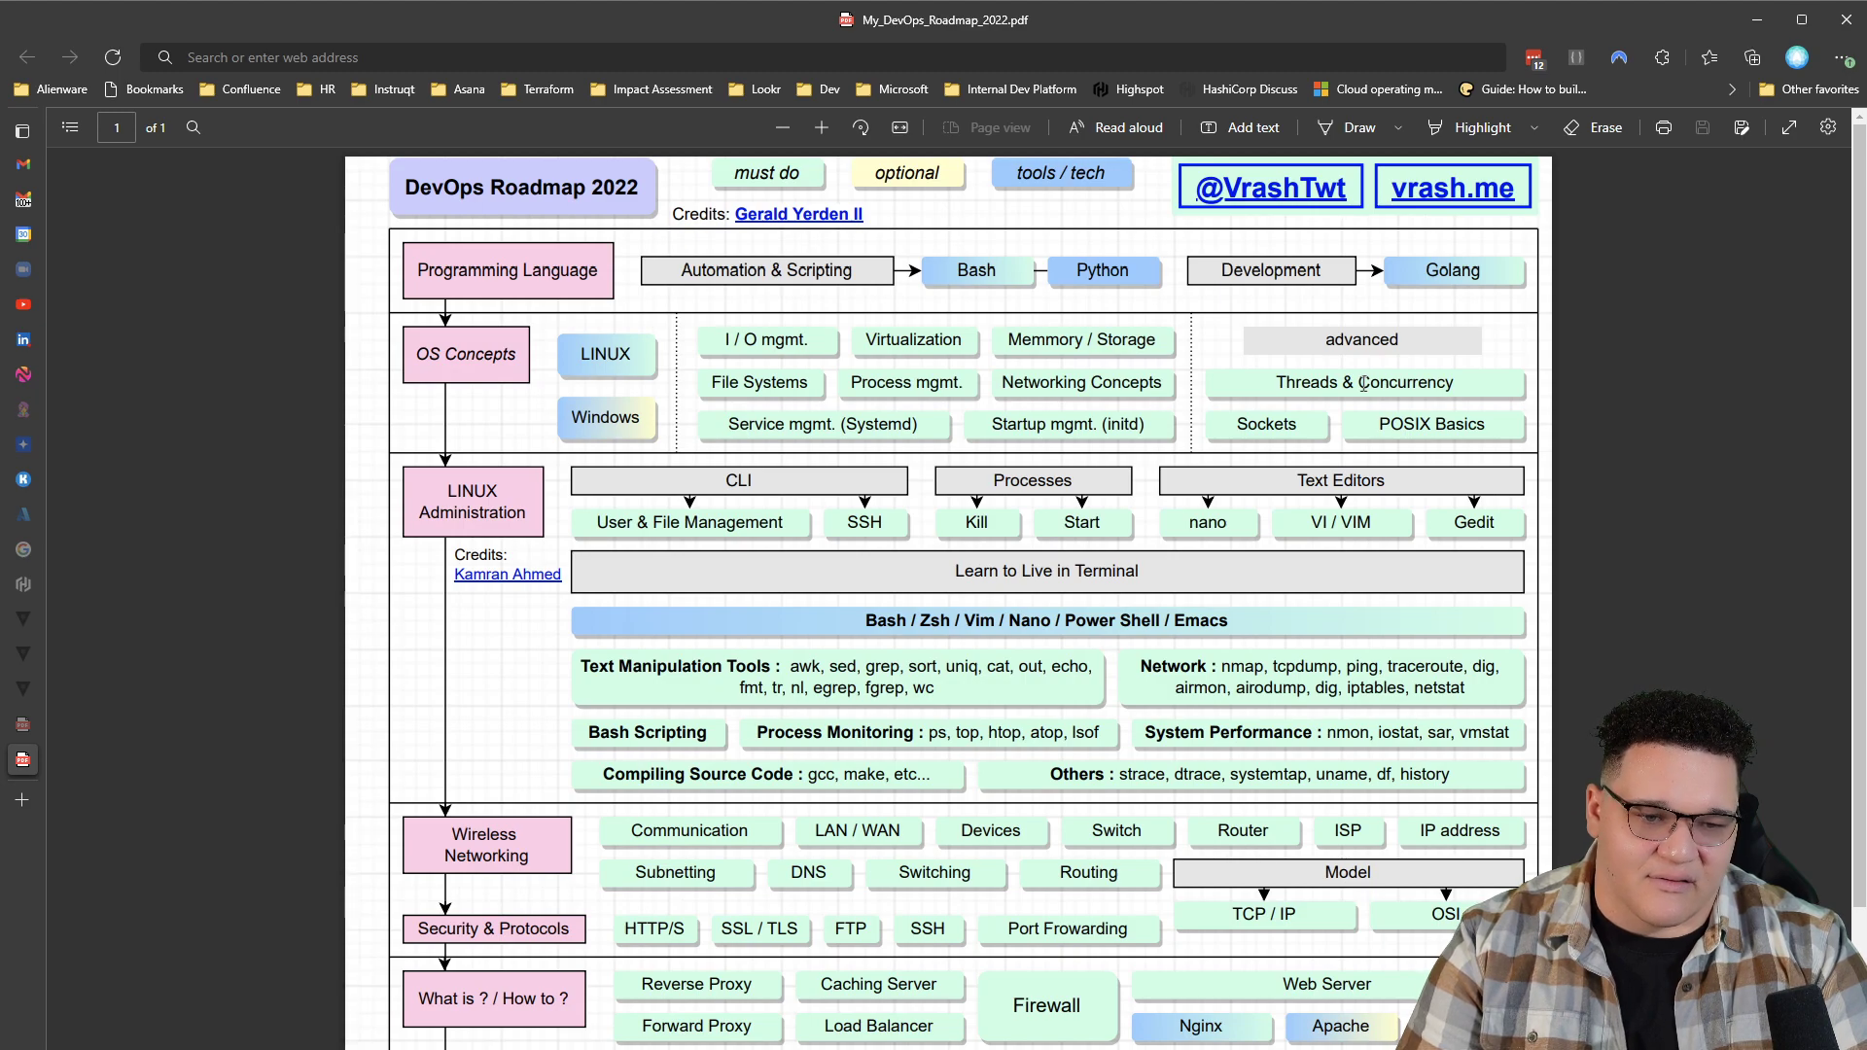
scroll(down, 3)
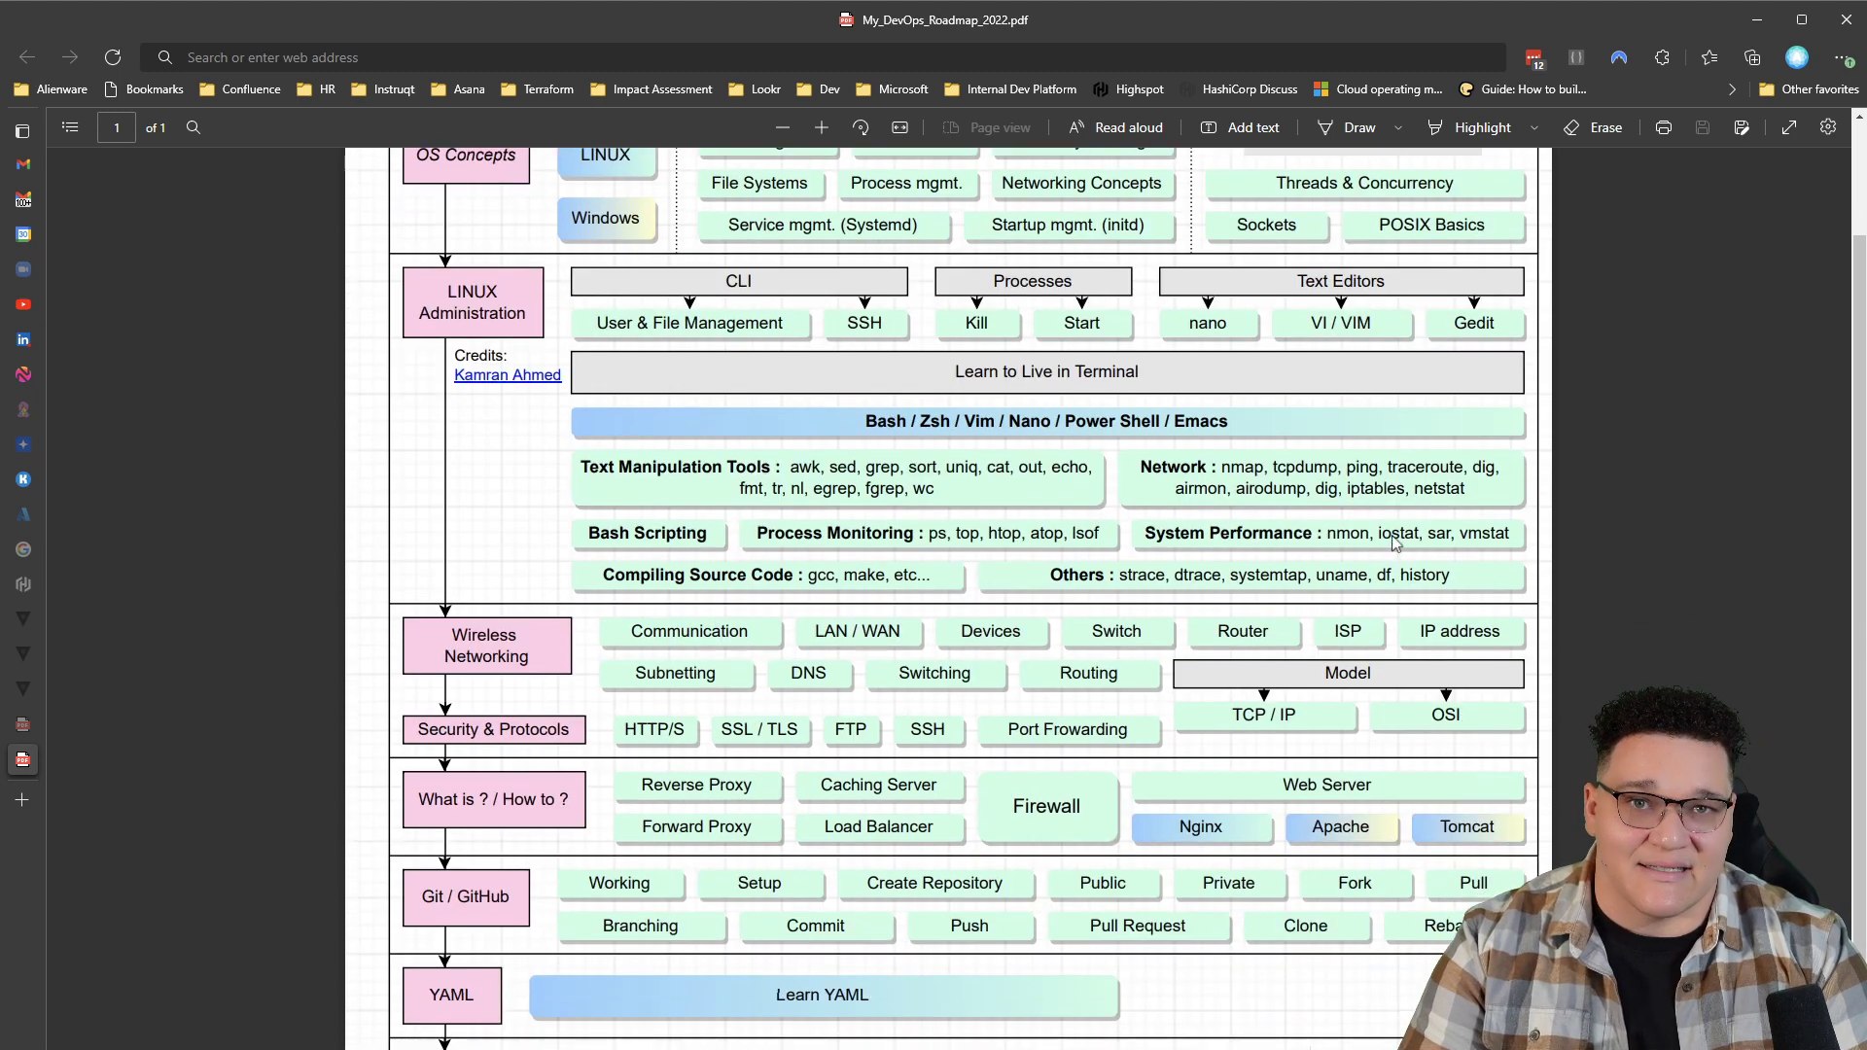
scroll(up, 3)
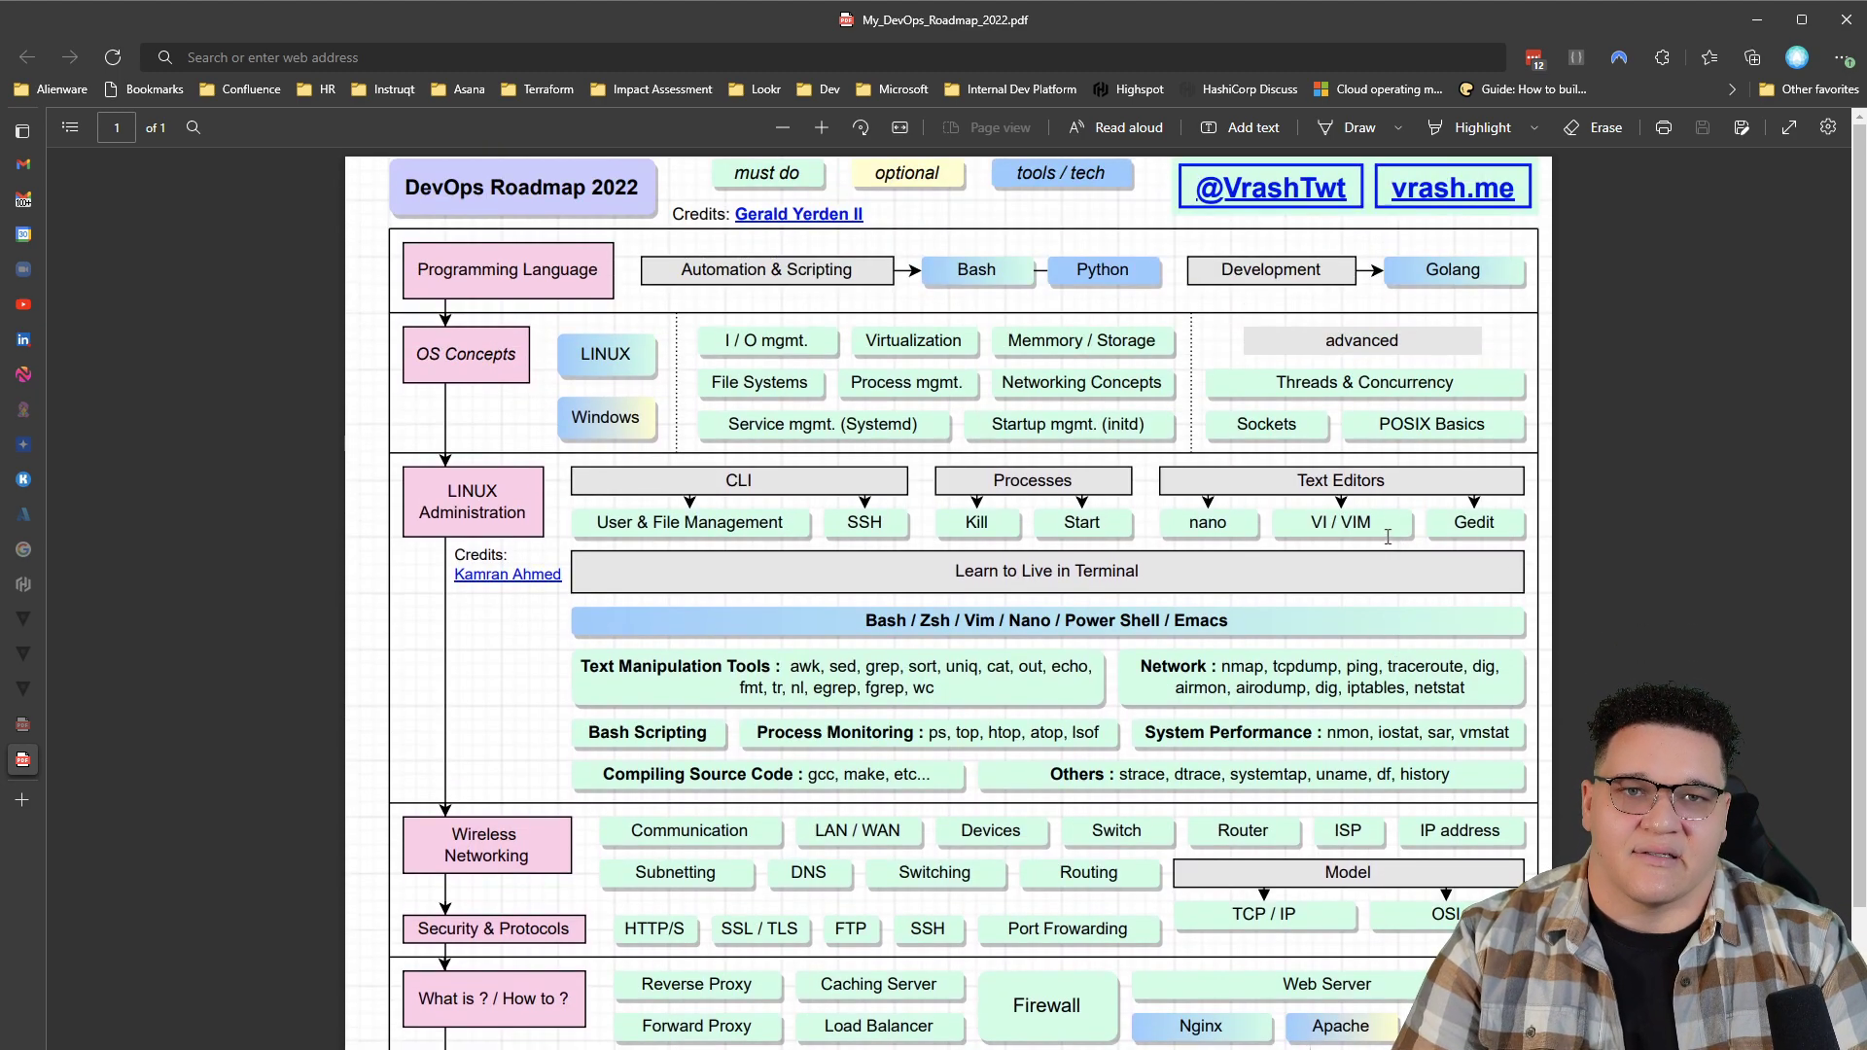